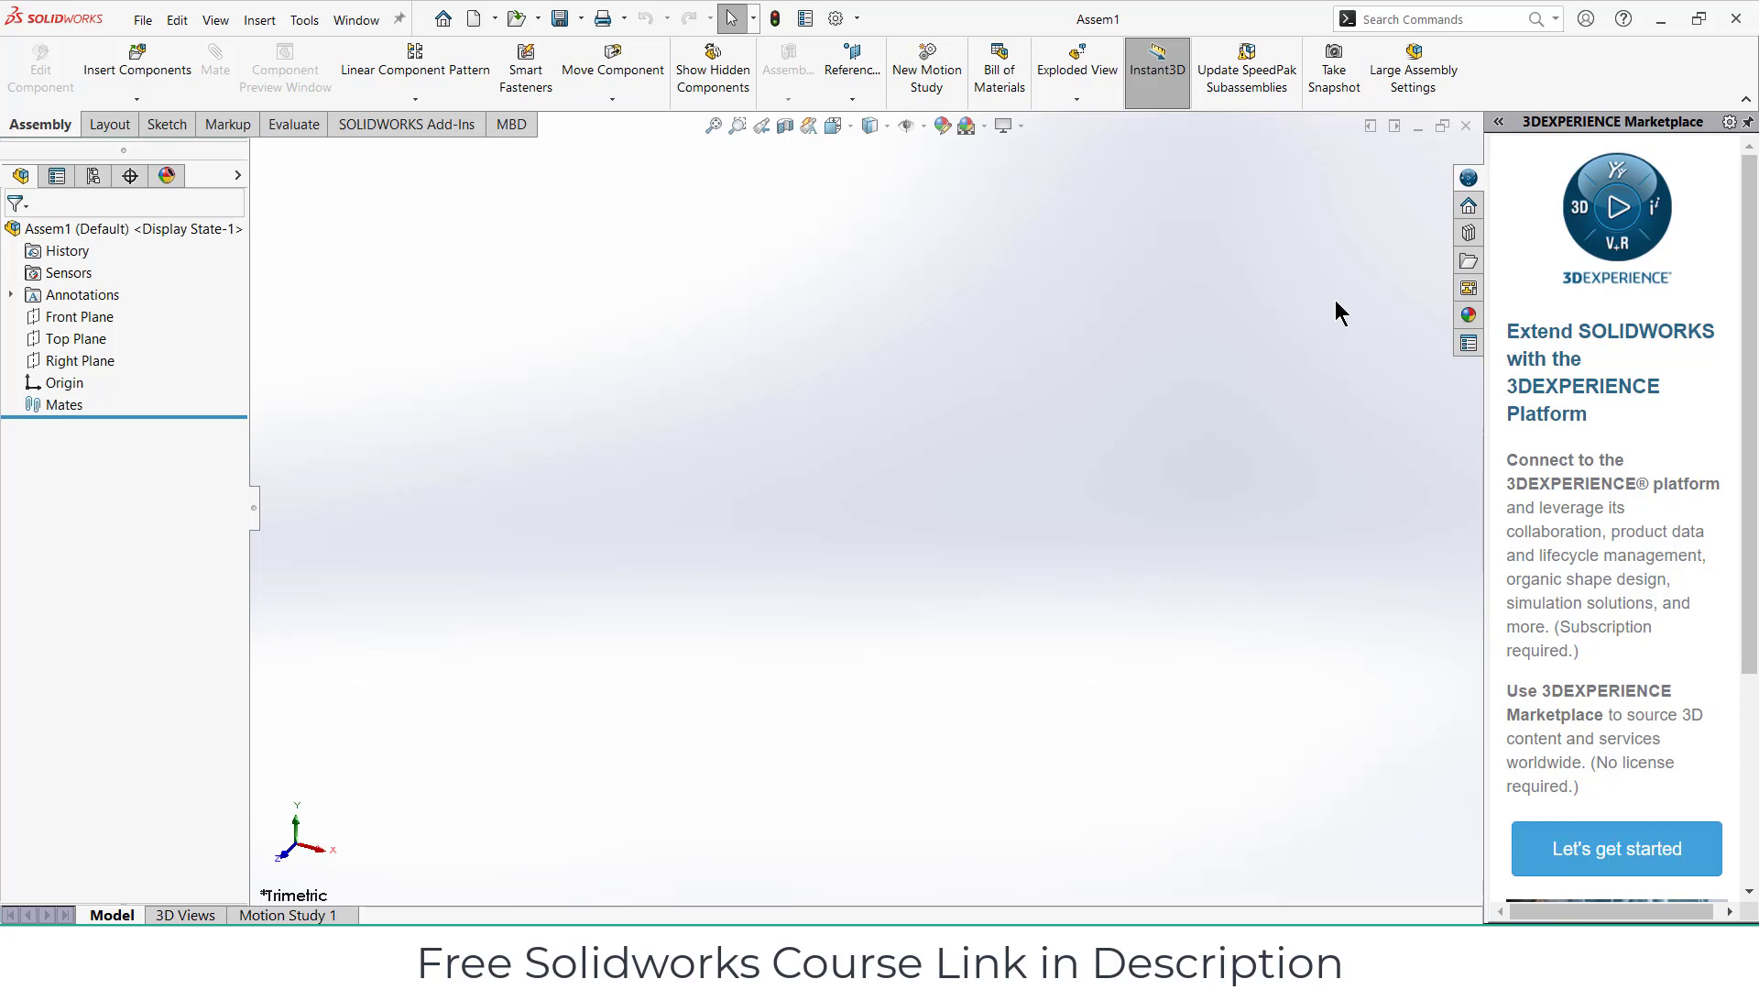
Step: Insert a new empty part into the assembly and begin its sketch on the Front plane
{"action": "left_click", "coordinate": [138, 53]}
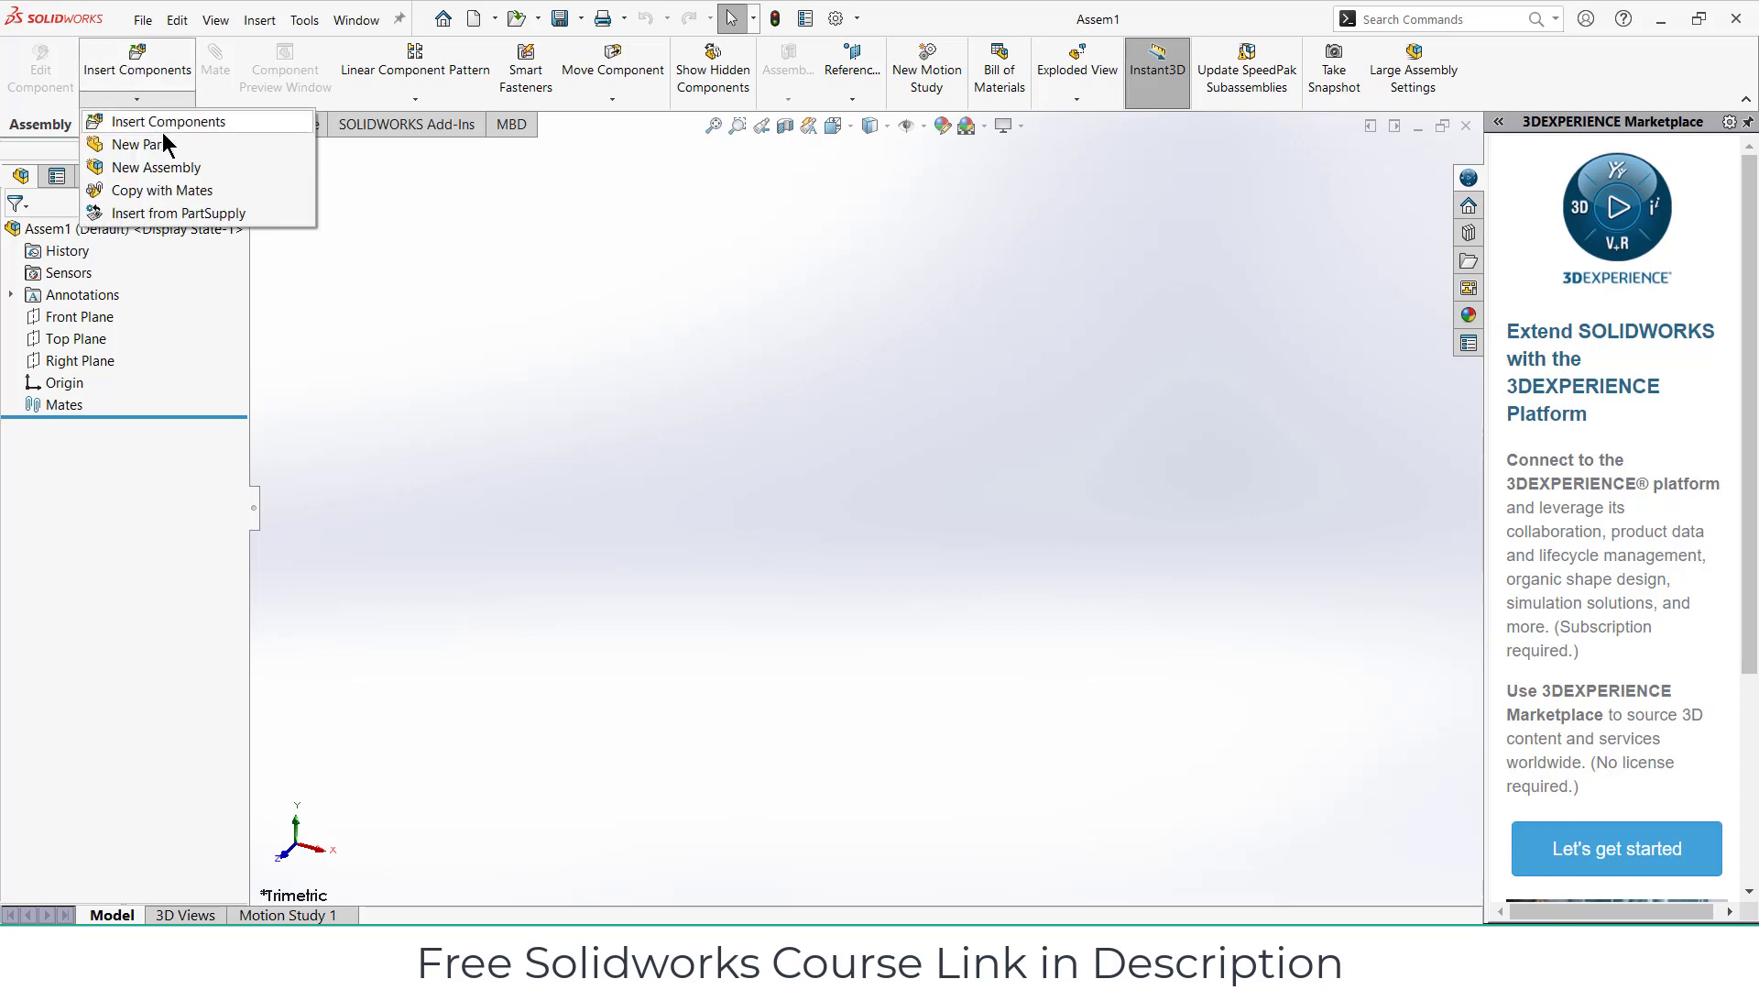
{"action": "left_click", "coordinate": [77, 317]}
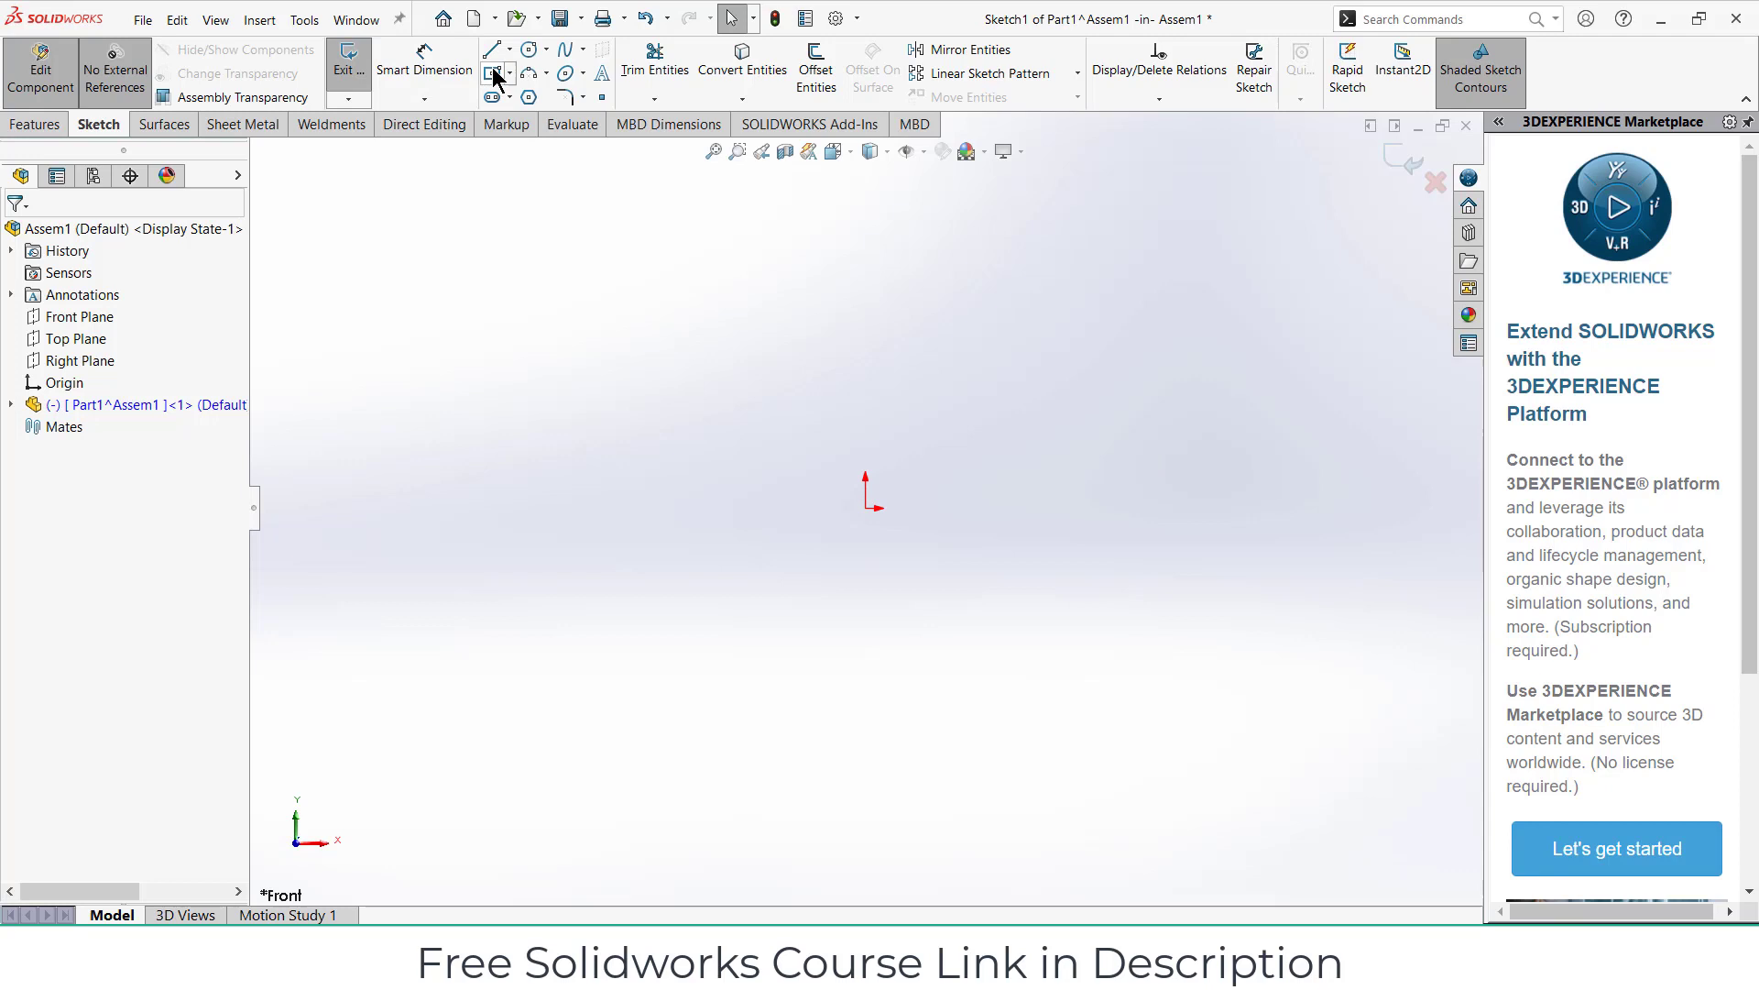
Step: Draw the closed stepped bolt profile with lines and dimension the shank height 5 mm
{"action": "left_click", "coordinate": [493, 50]}
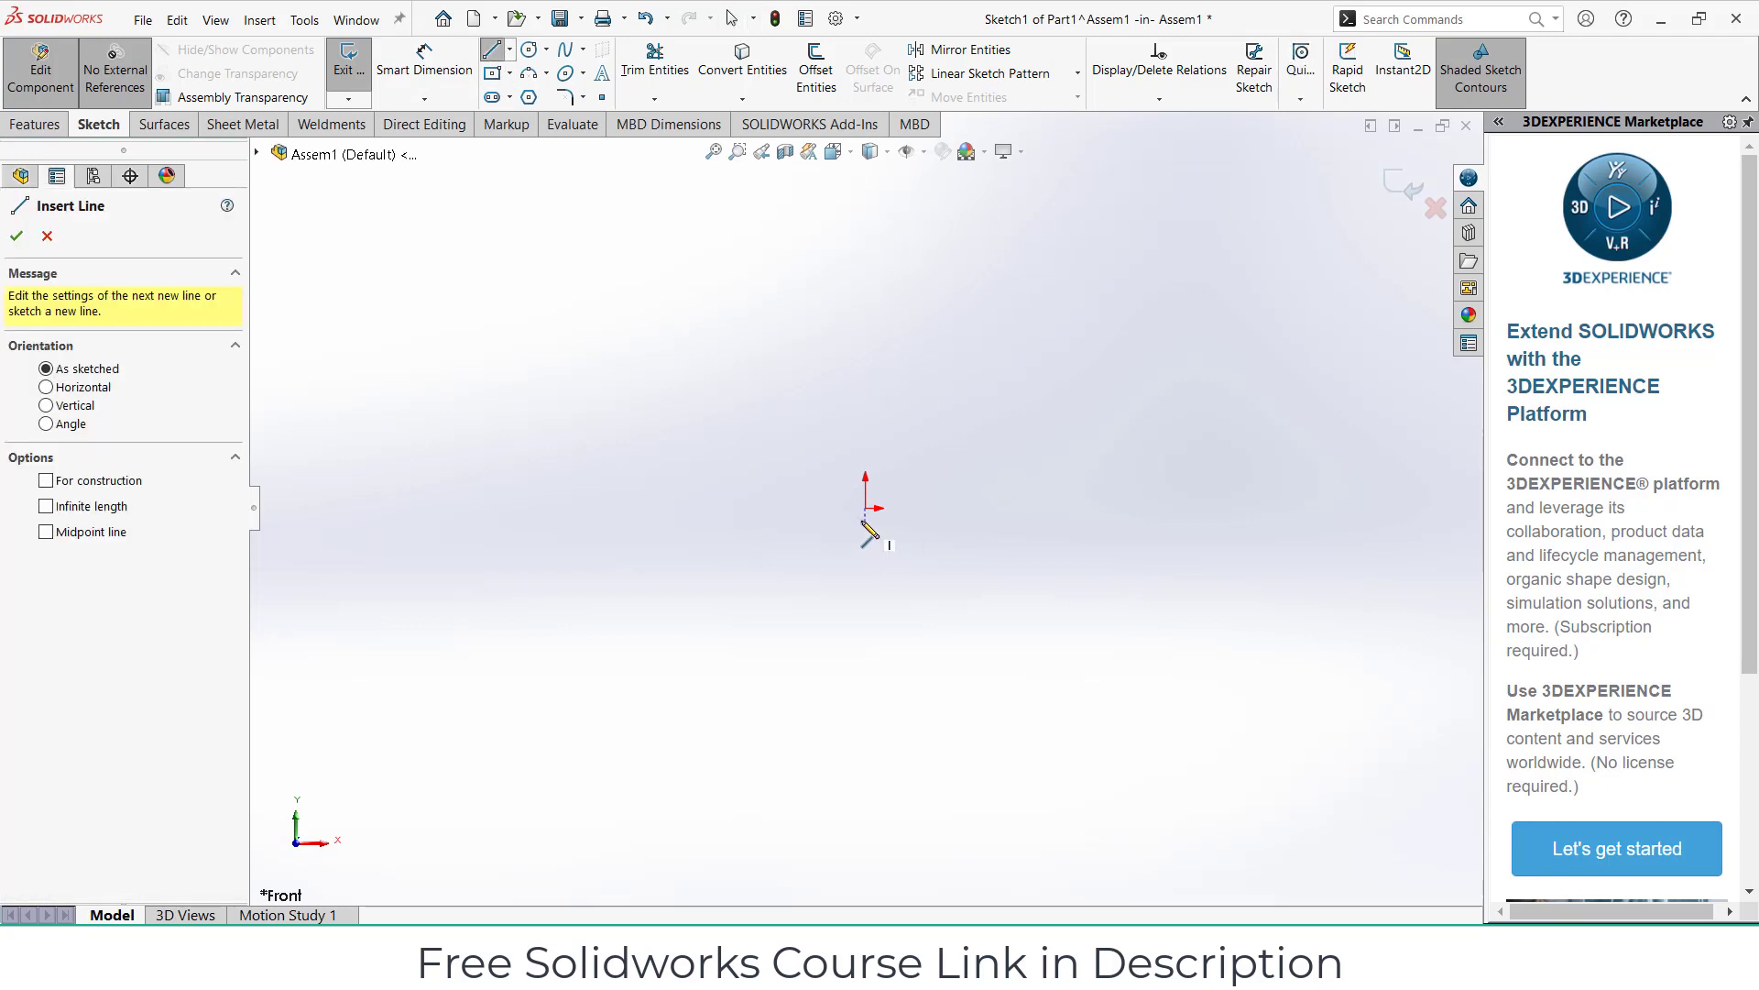
{"action": "mouse_move", "coordinate": [868, 513]}
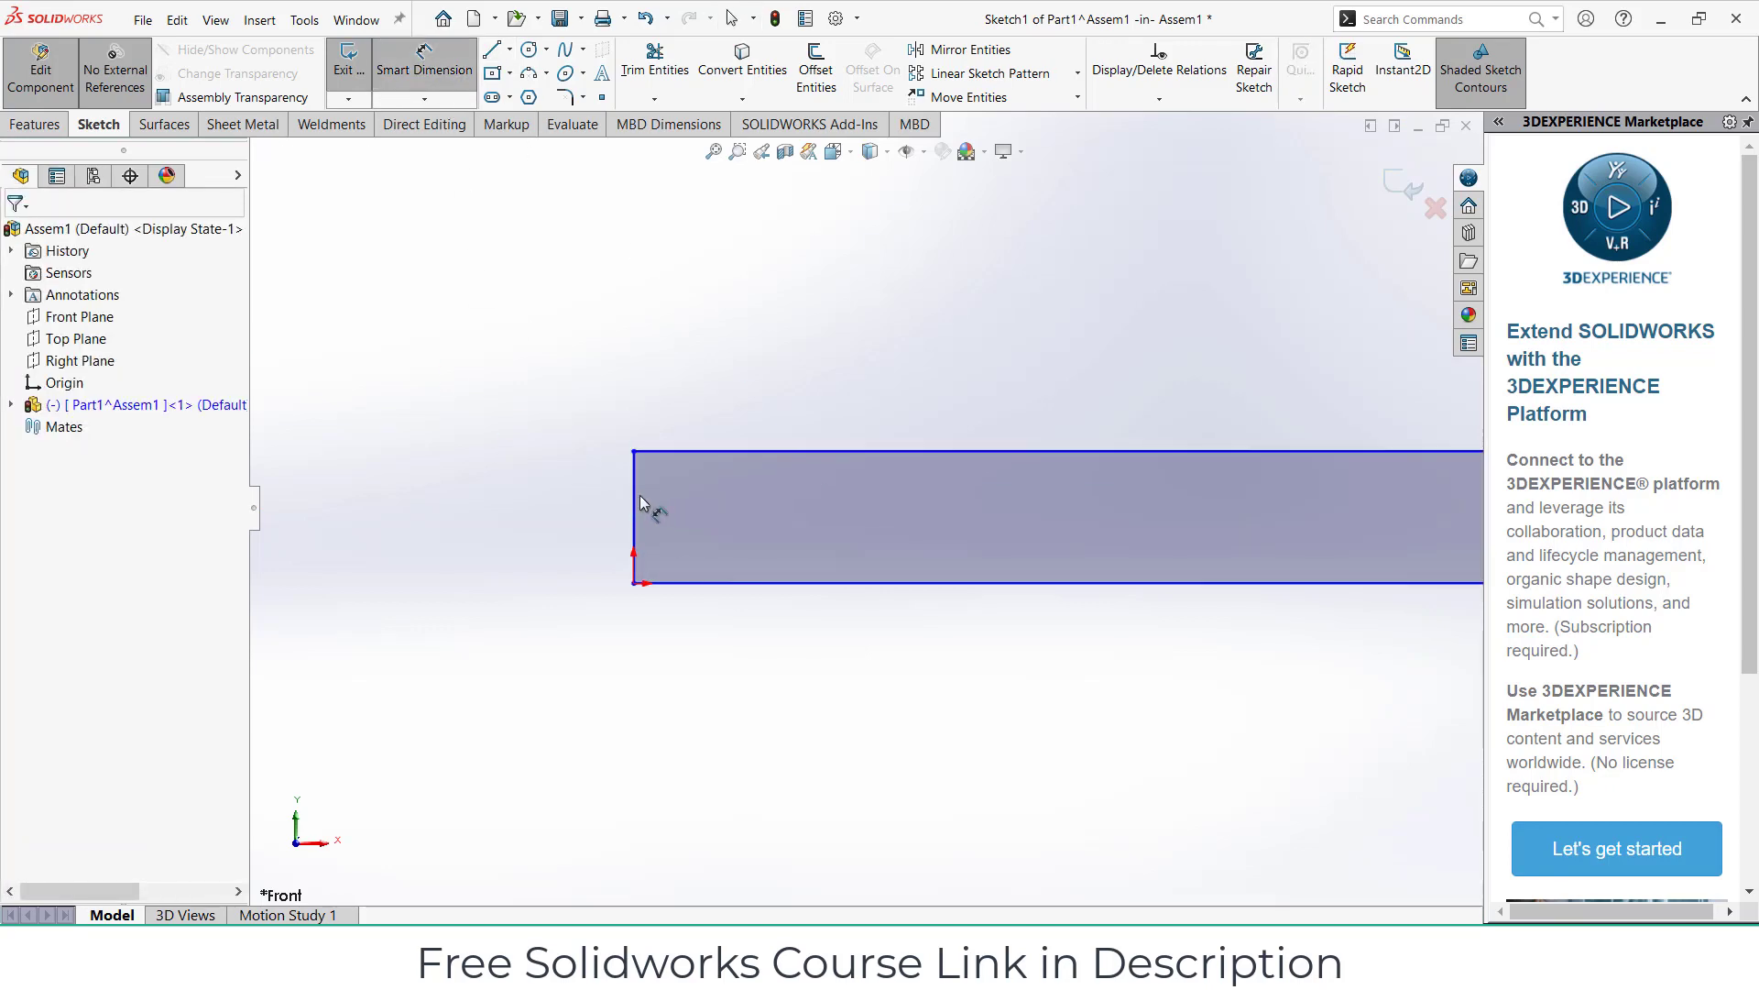
{"action": "left_click", "coordinate": [634, 520]}
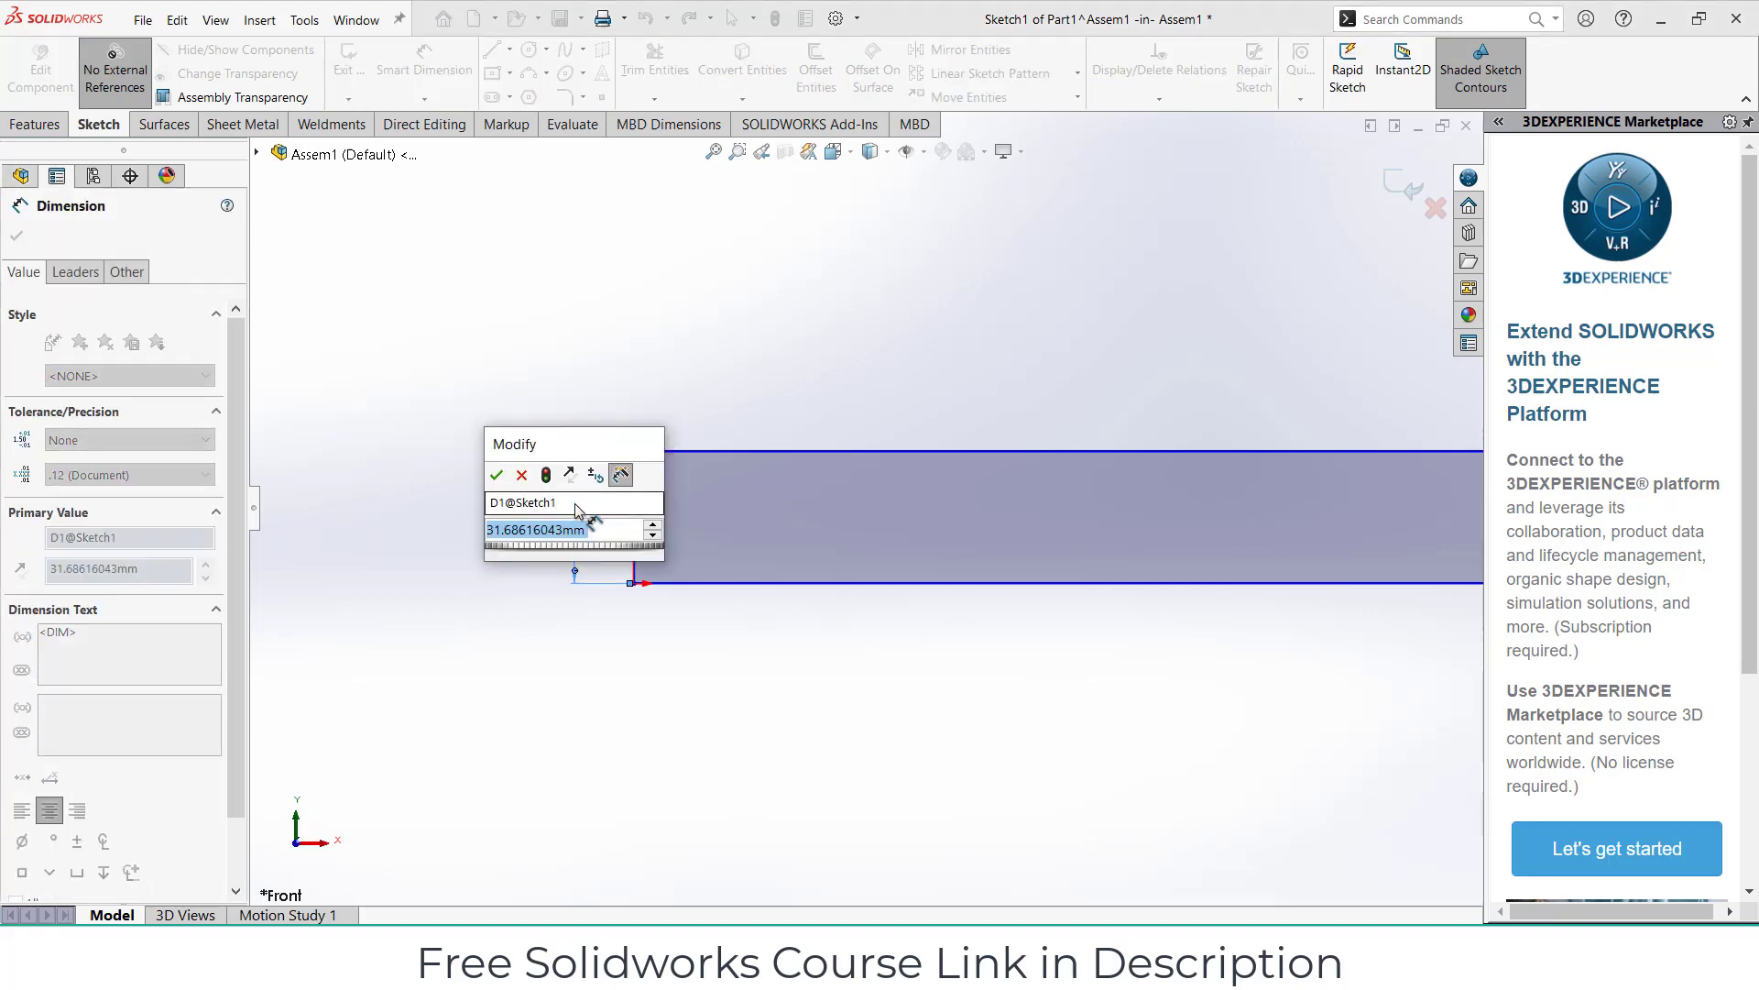
{"action": "left_click", "coordinate": [495, 475]}
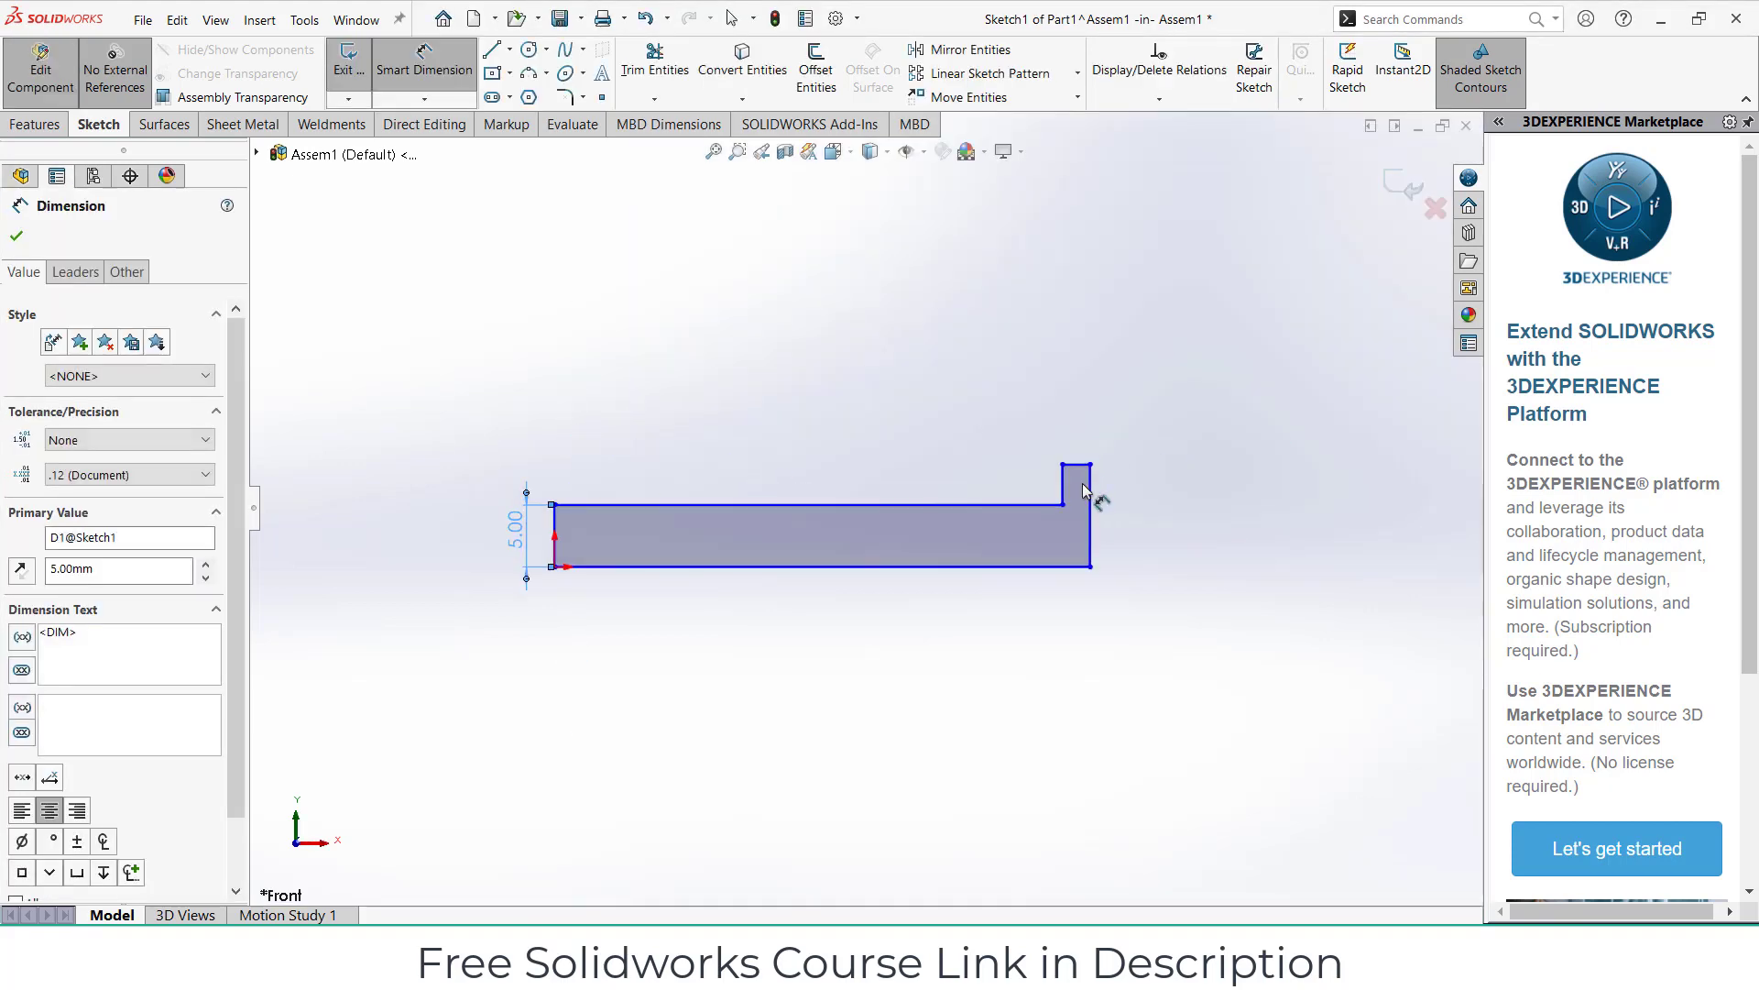
Step: Dimension the head height 7 mm, overall length 60 mm and head width 3 mm
{"action": "left_click", "coordinate": [1074, 485]}
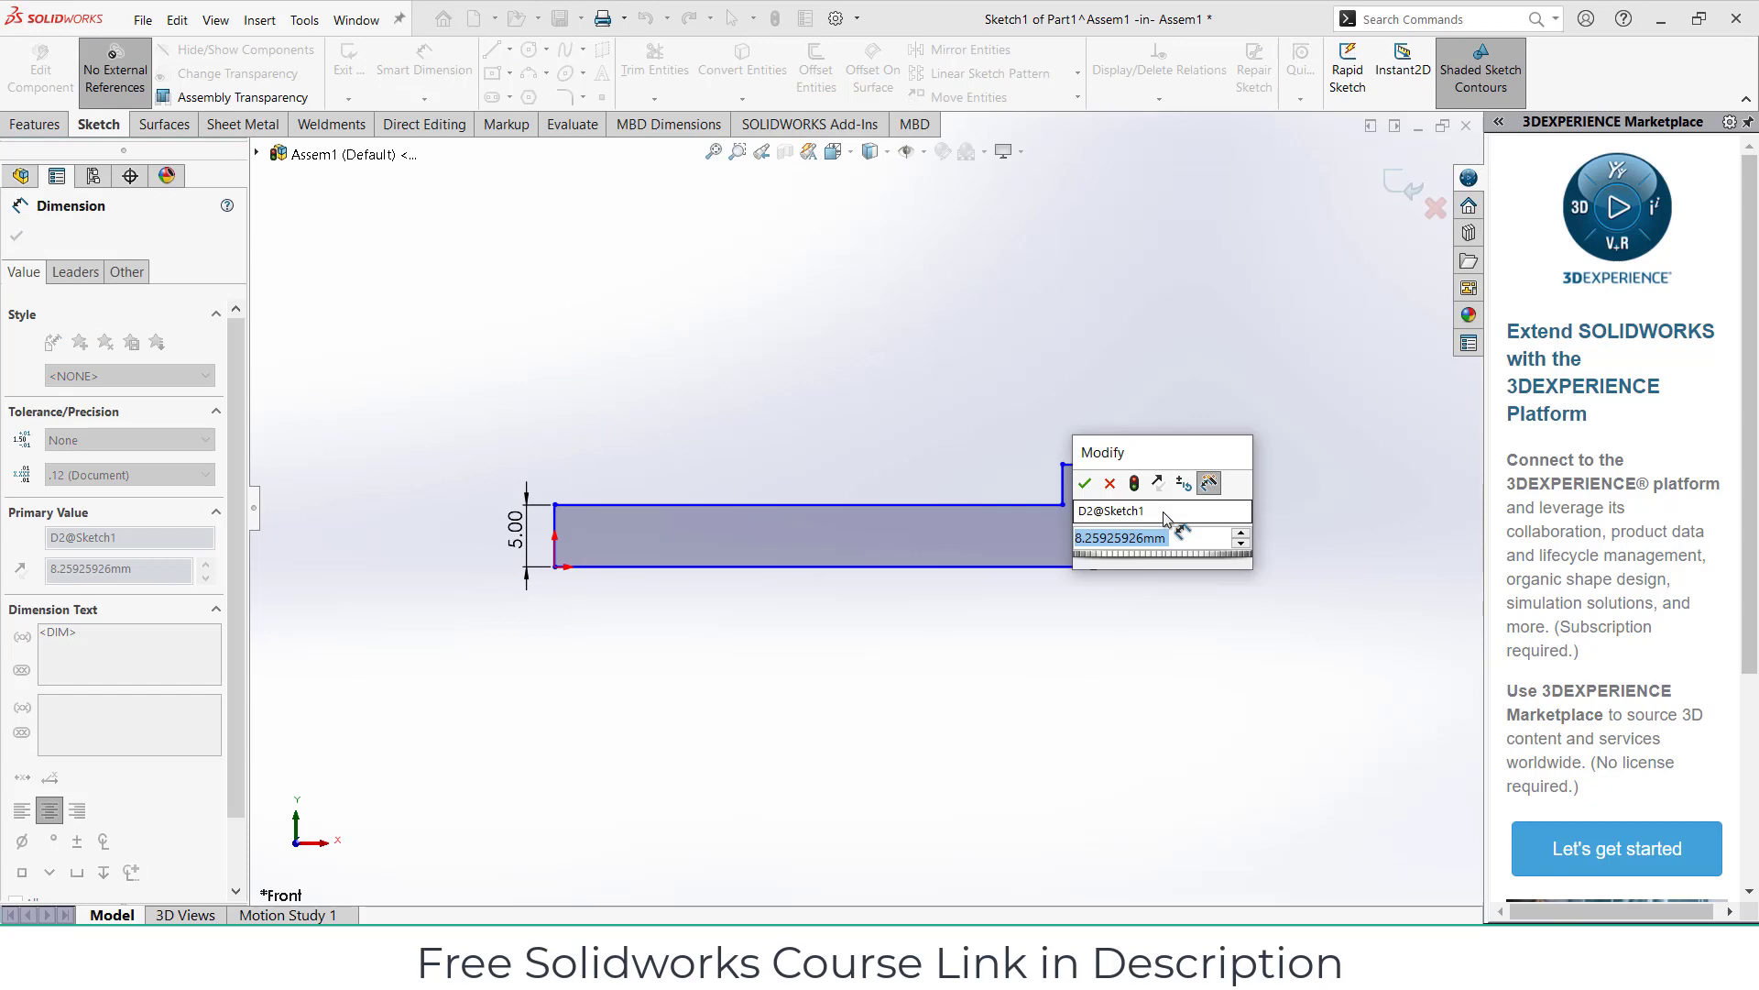
{"action": "type", "text": "7"}
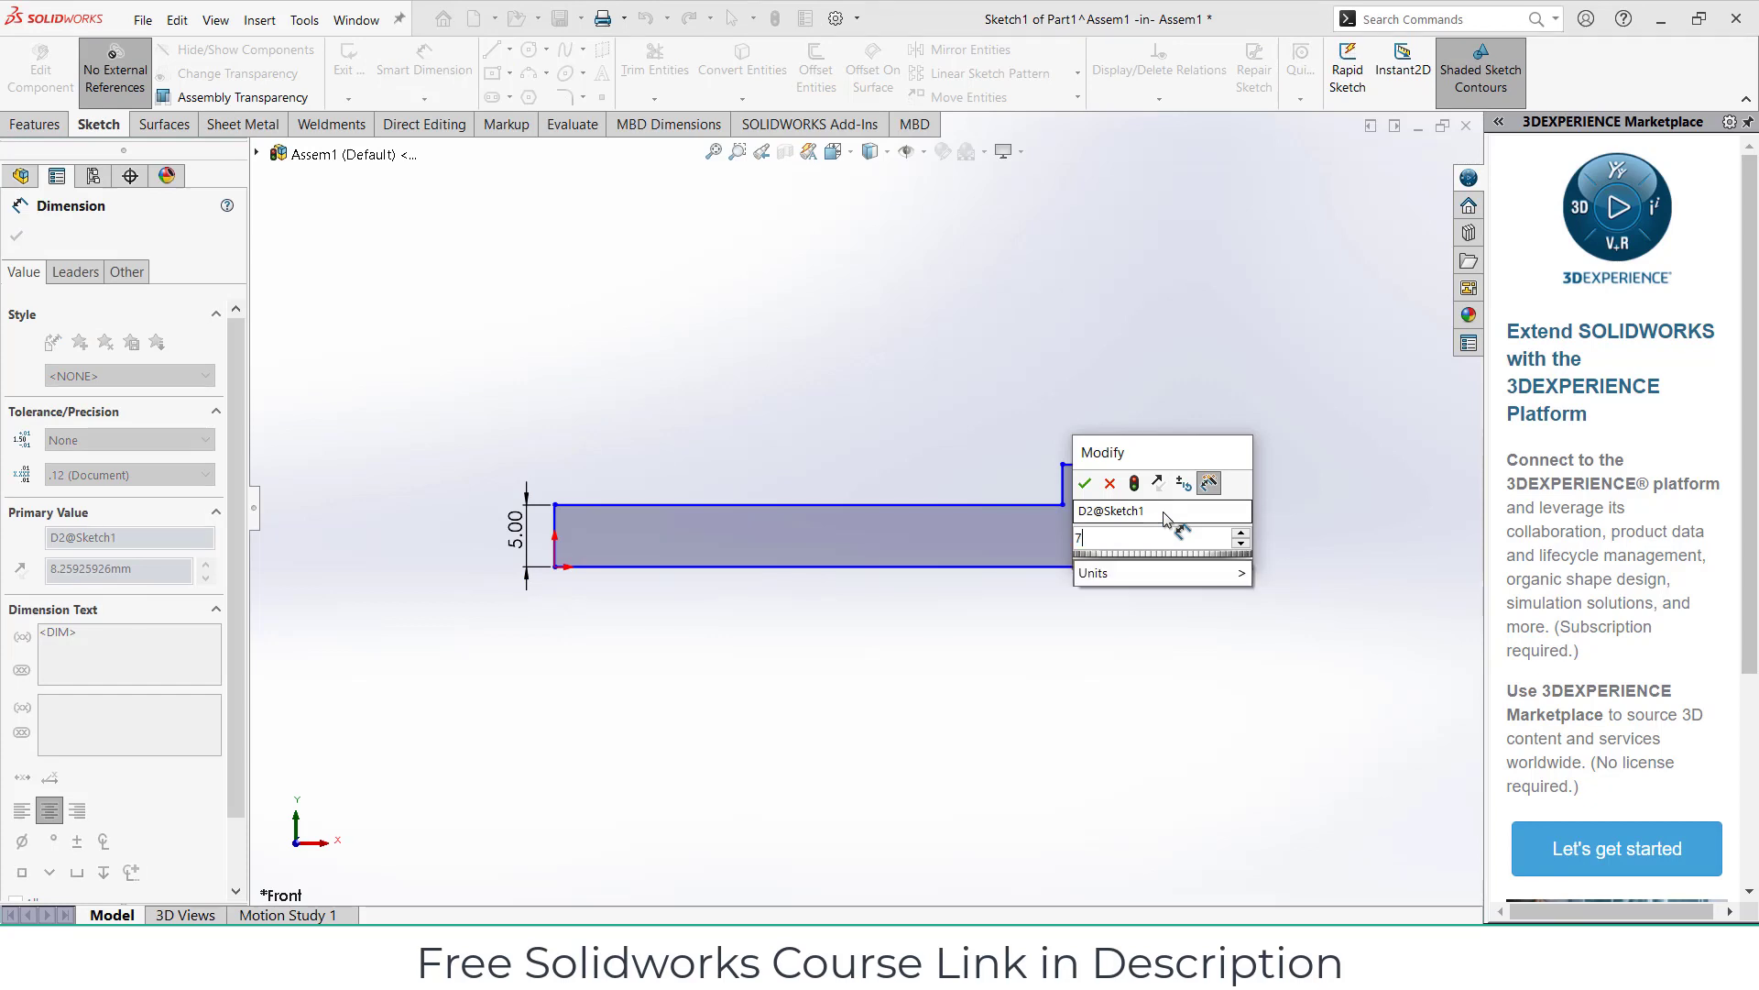
{"action": "left_click", "coordinate": [1085, 484]}
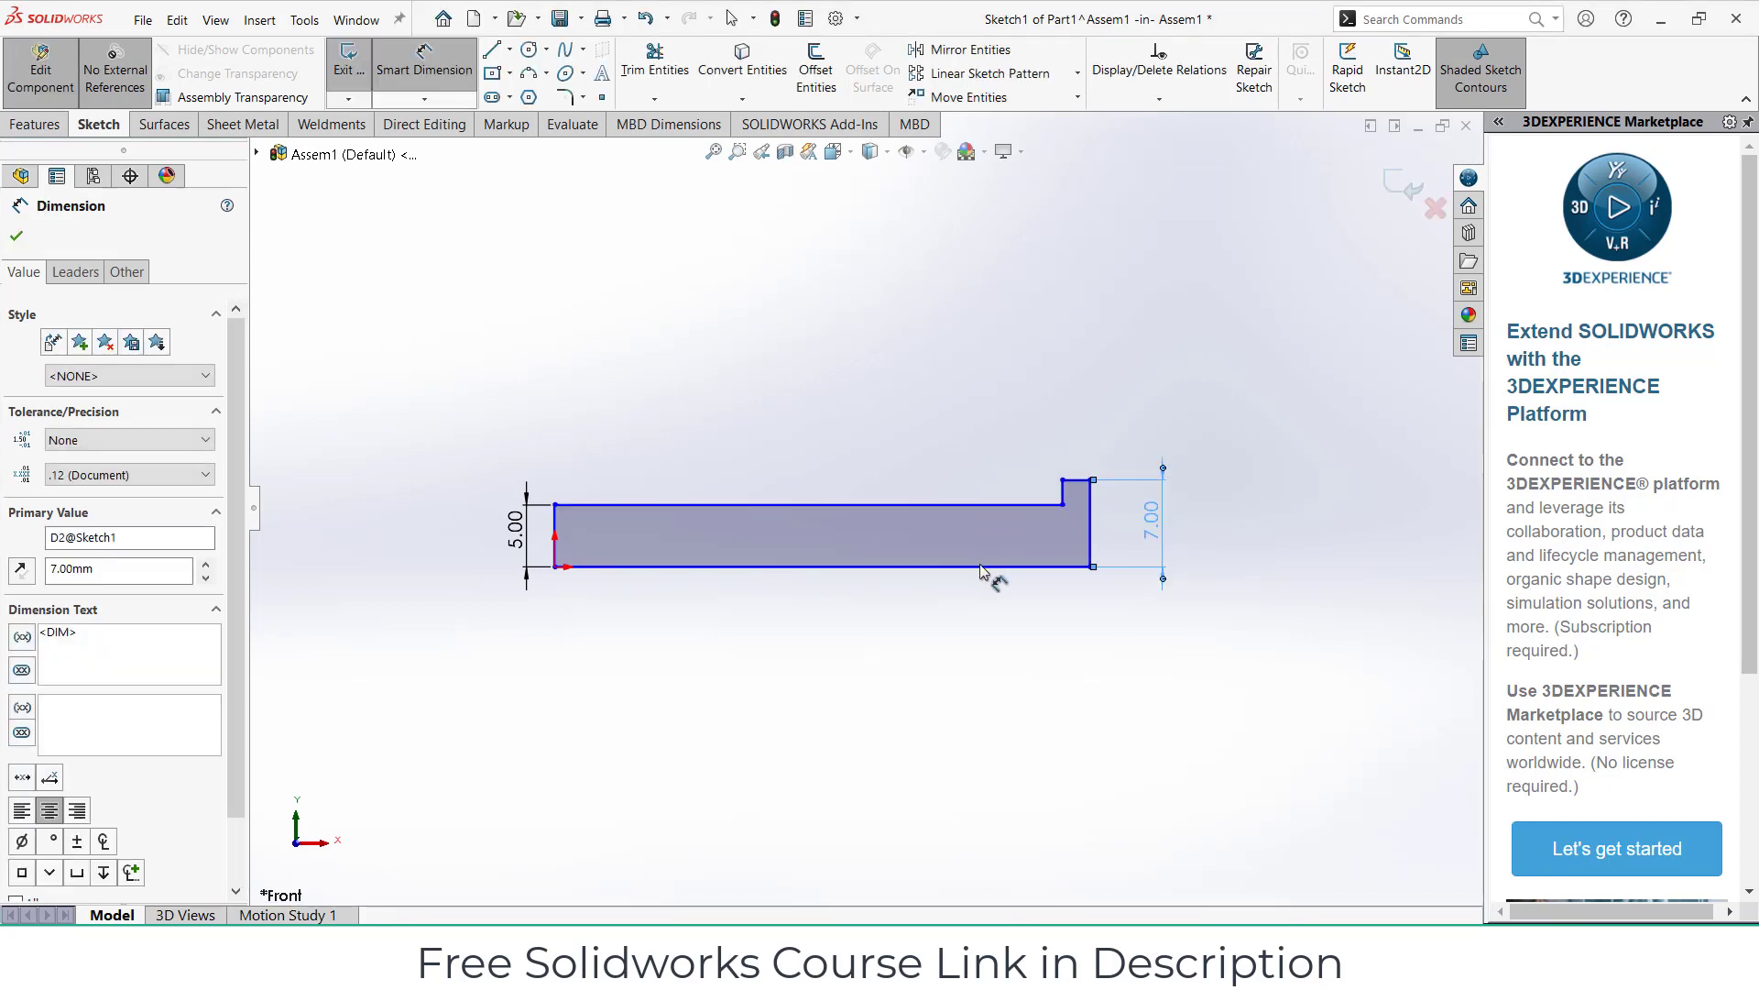
{"action": "left_click", "coordinate": [986, 575]}
{"action": "type", "text": "3"}
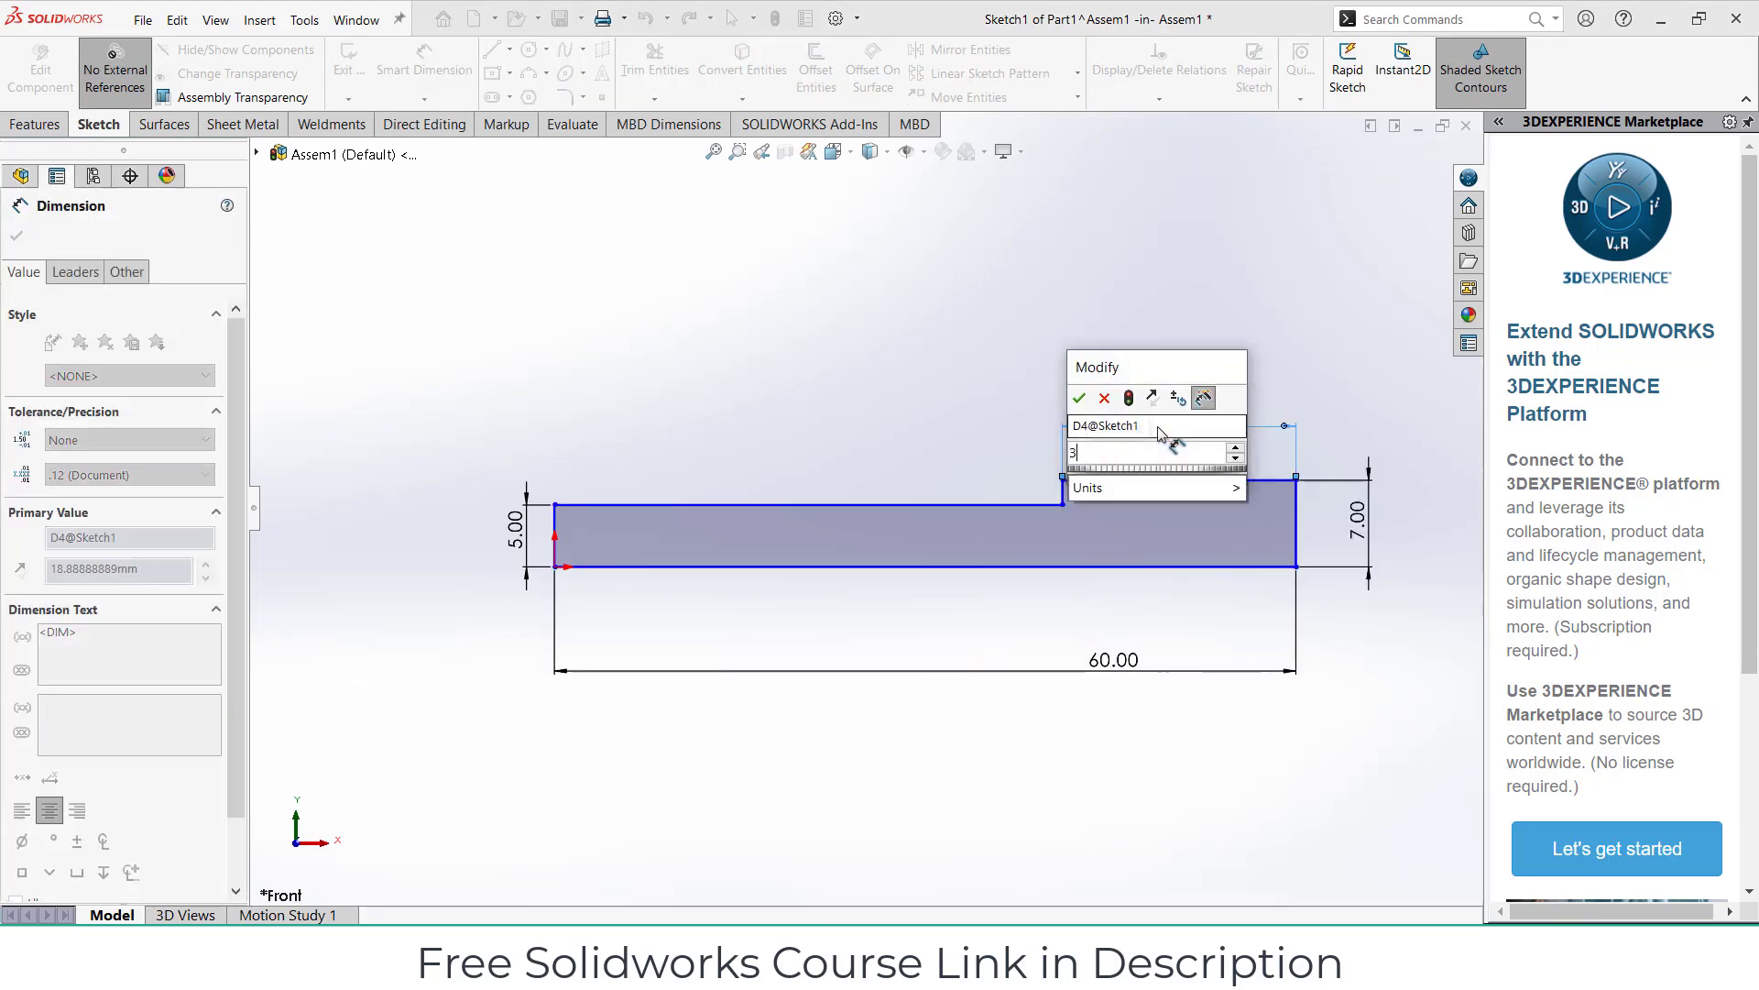
{"action": "left_click", "coordinate": [1077, 398]}
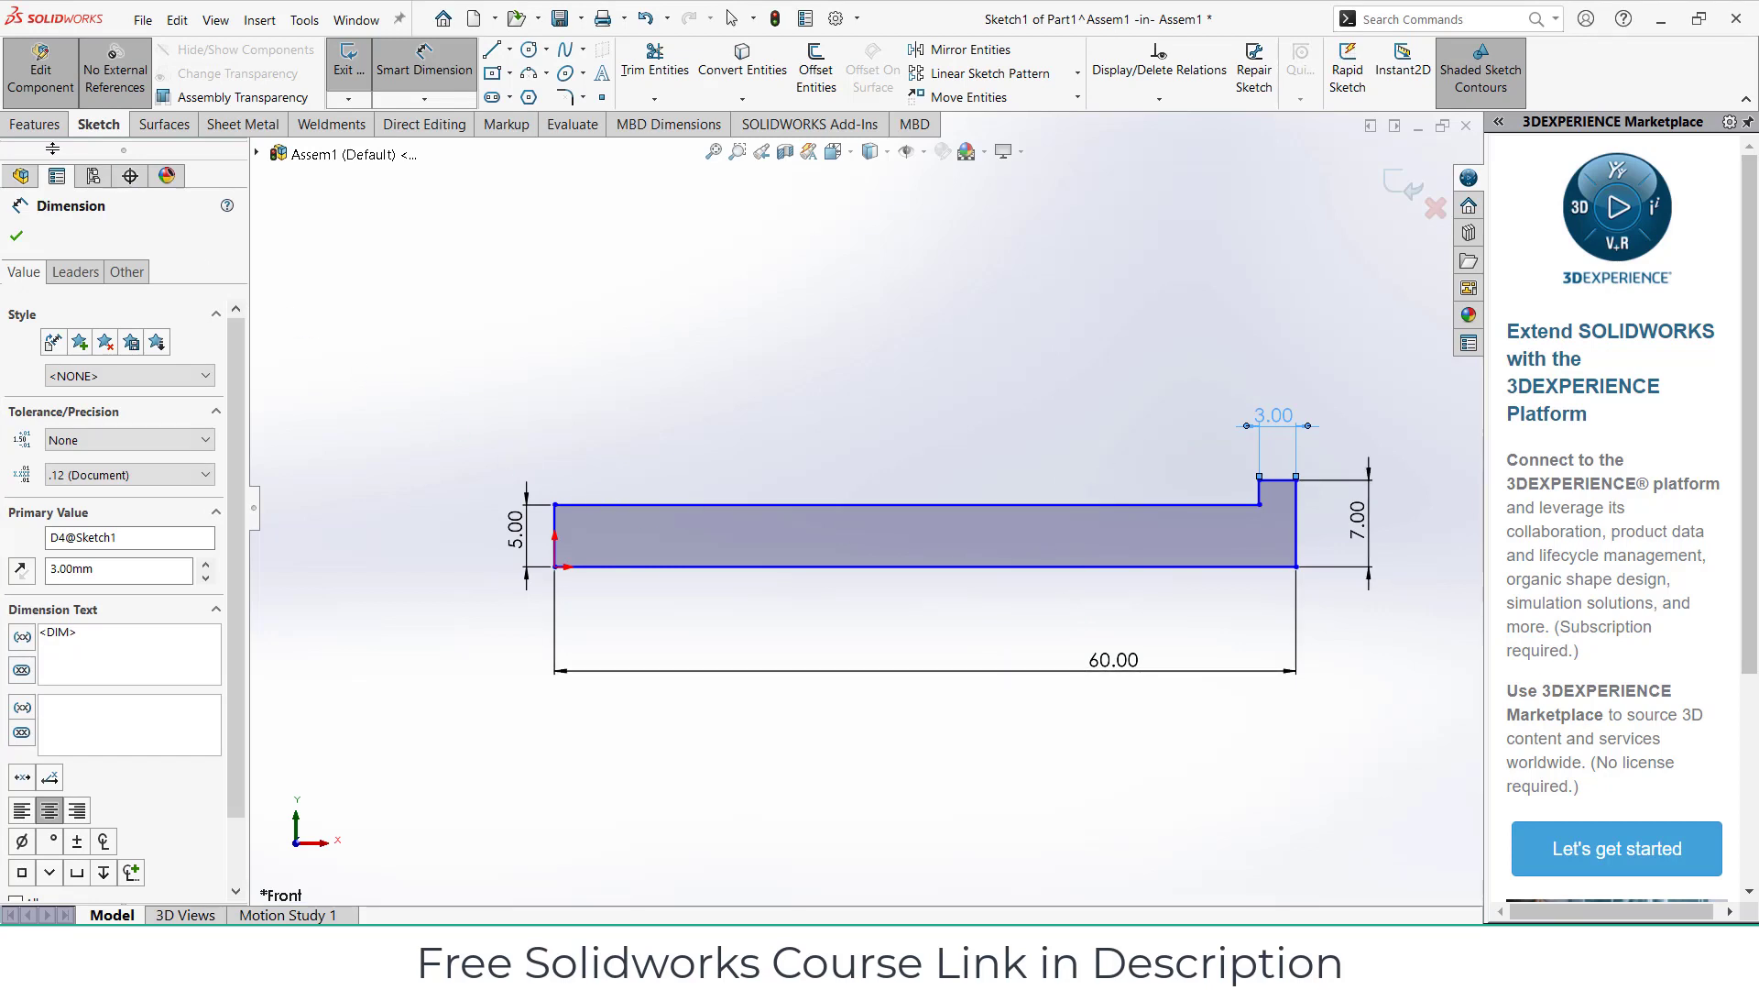
Step: Revolve the profile 360° about its bottom line into a solid bolt
{"action": "left_click", "coordinate": [34, 125]}
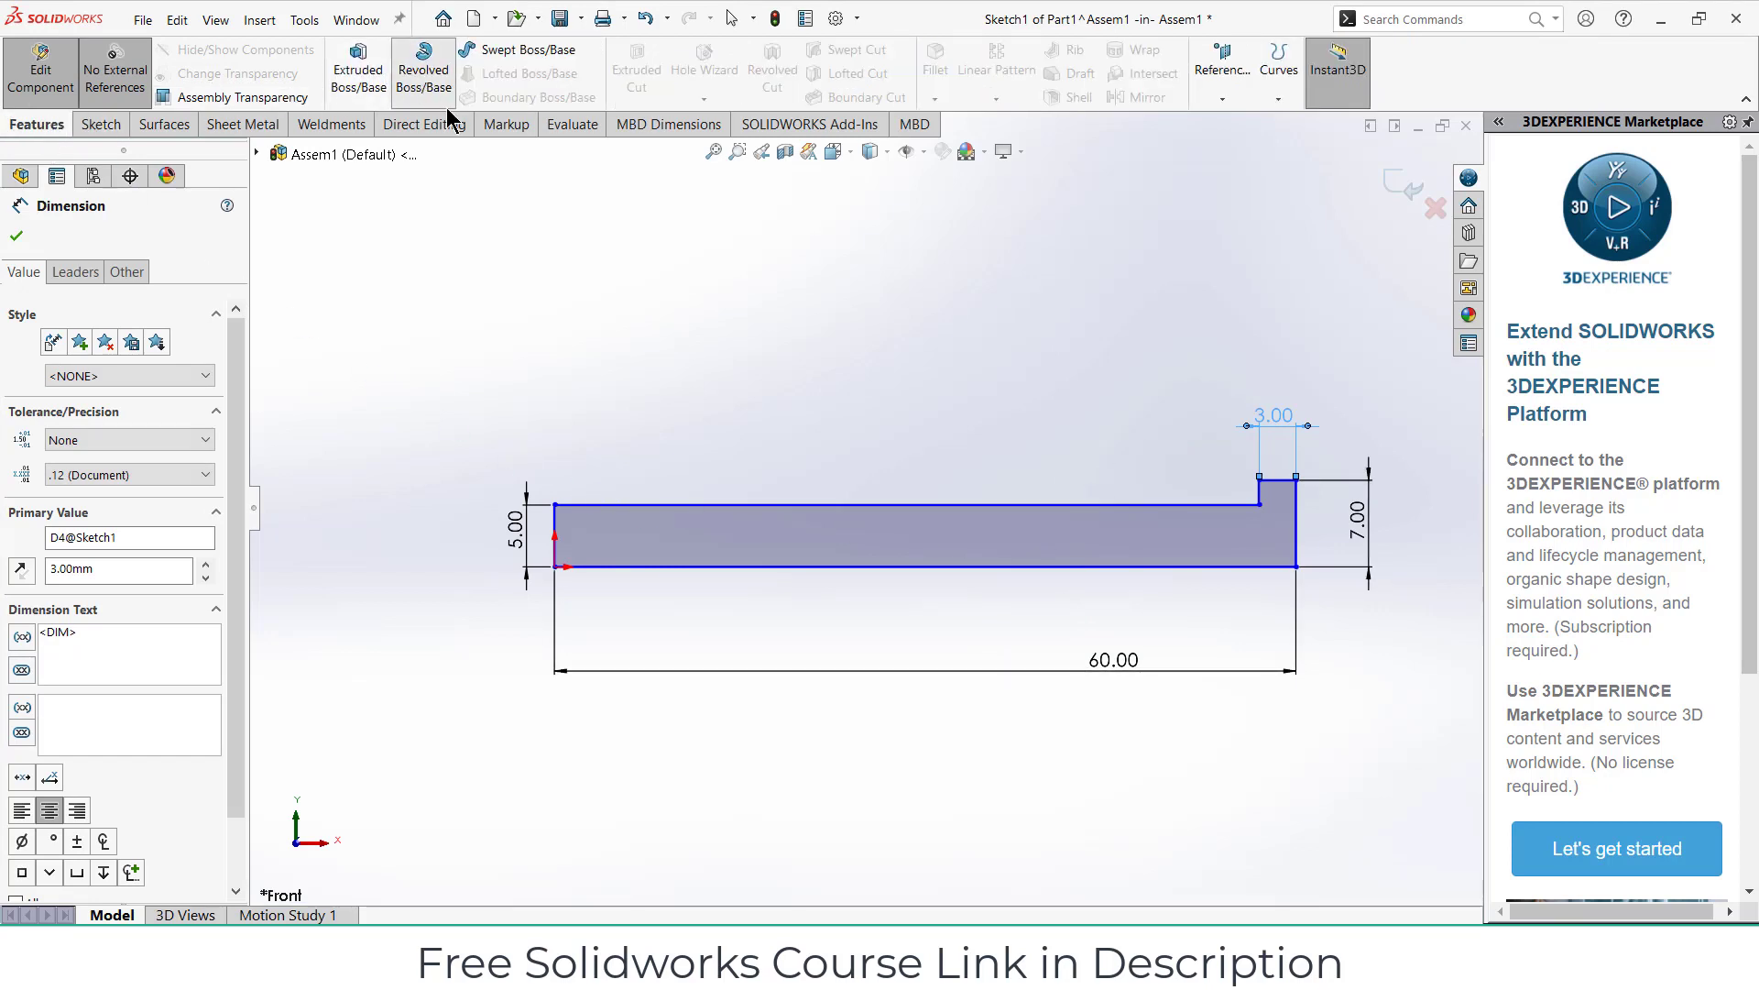
{"action": "left_click", "coordinate": [421, 72]}
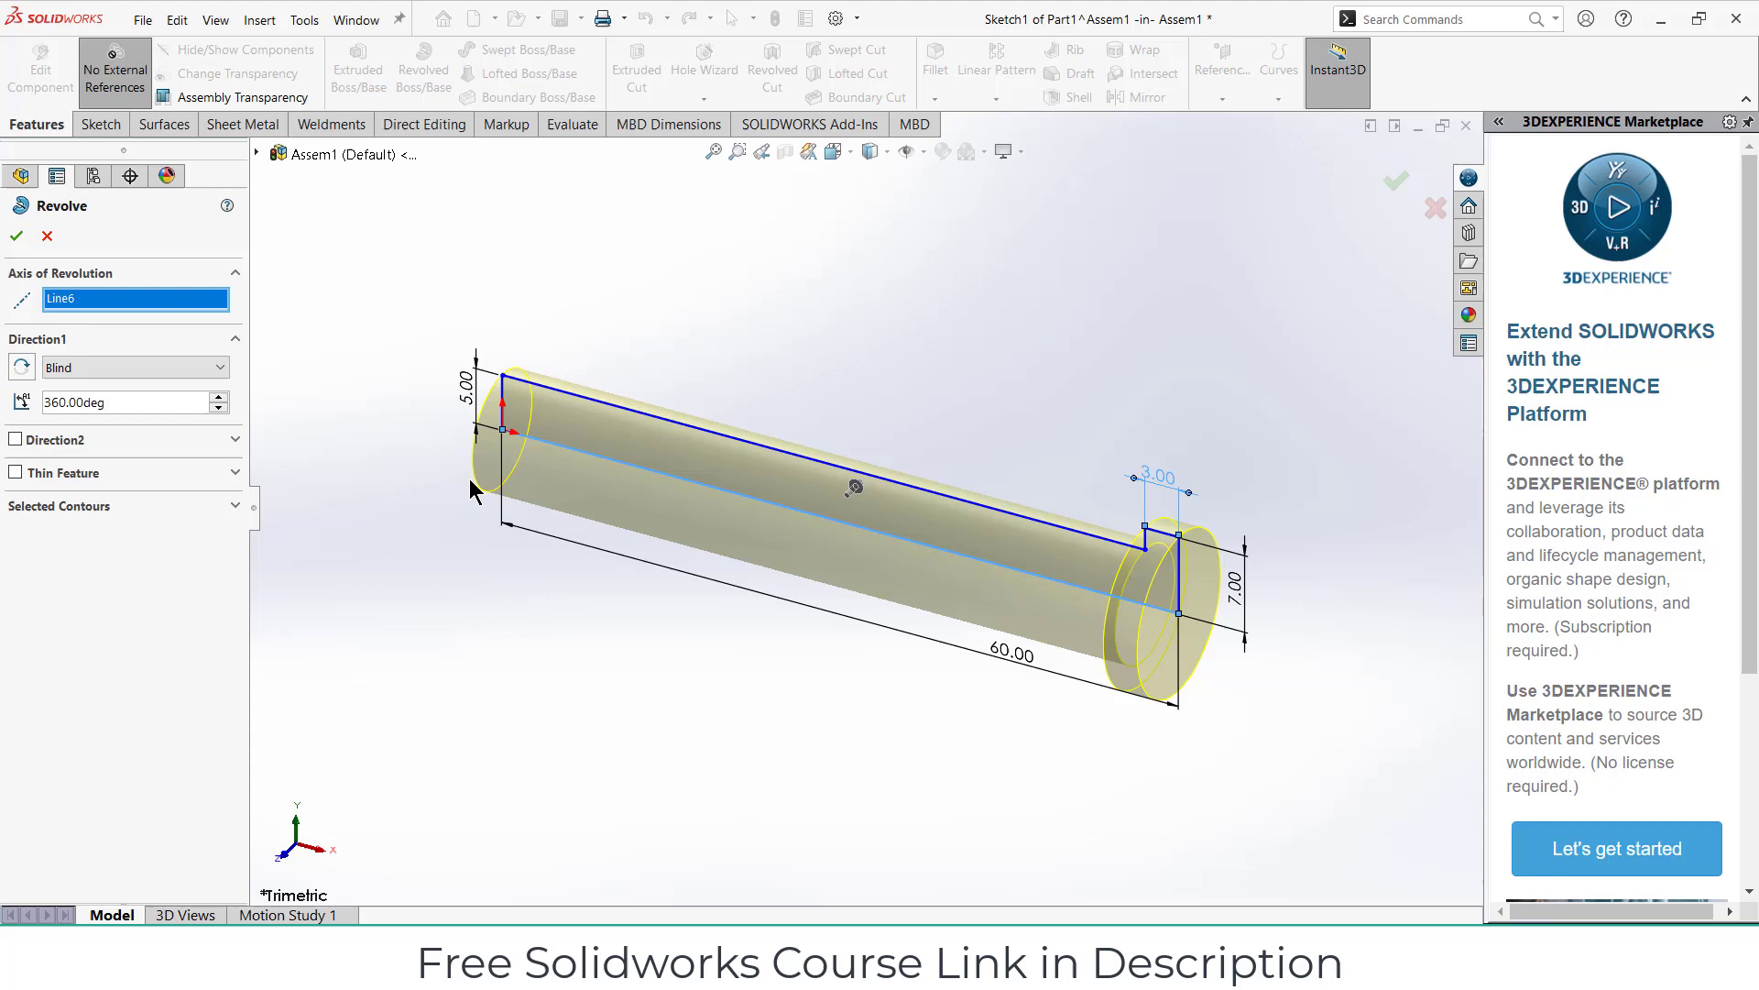
{"action": "left_click", "coordinate": [17, 237]}
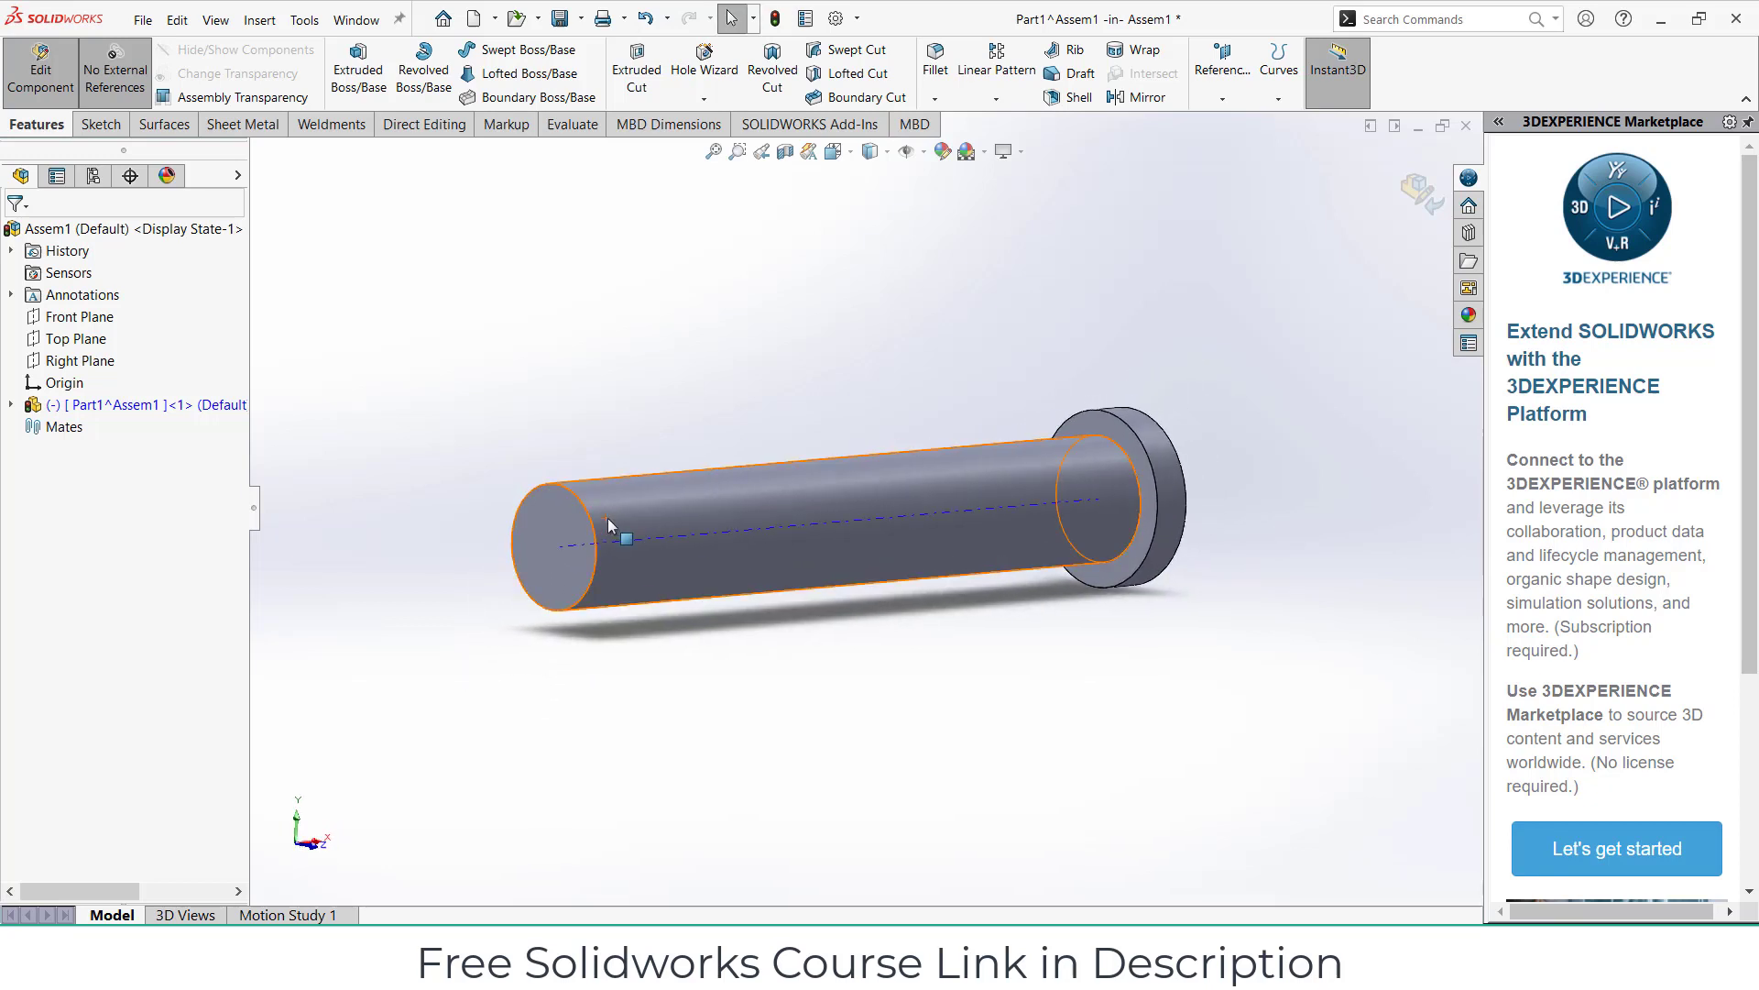
Step: Start a Thread feature on the bolt shank's free end edge
{"action": "left_click", "coordinate": [704, 101]}
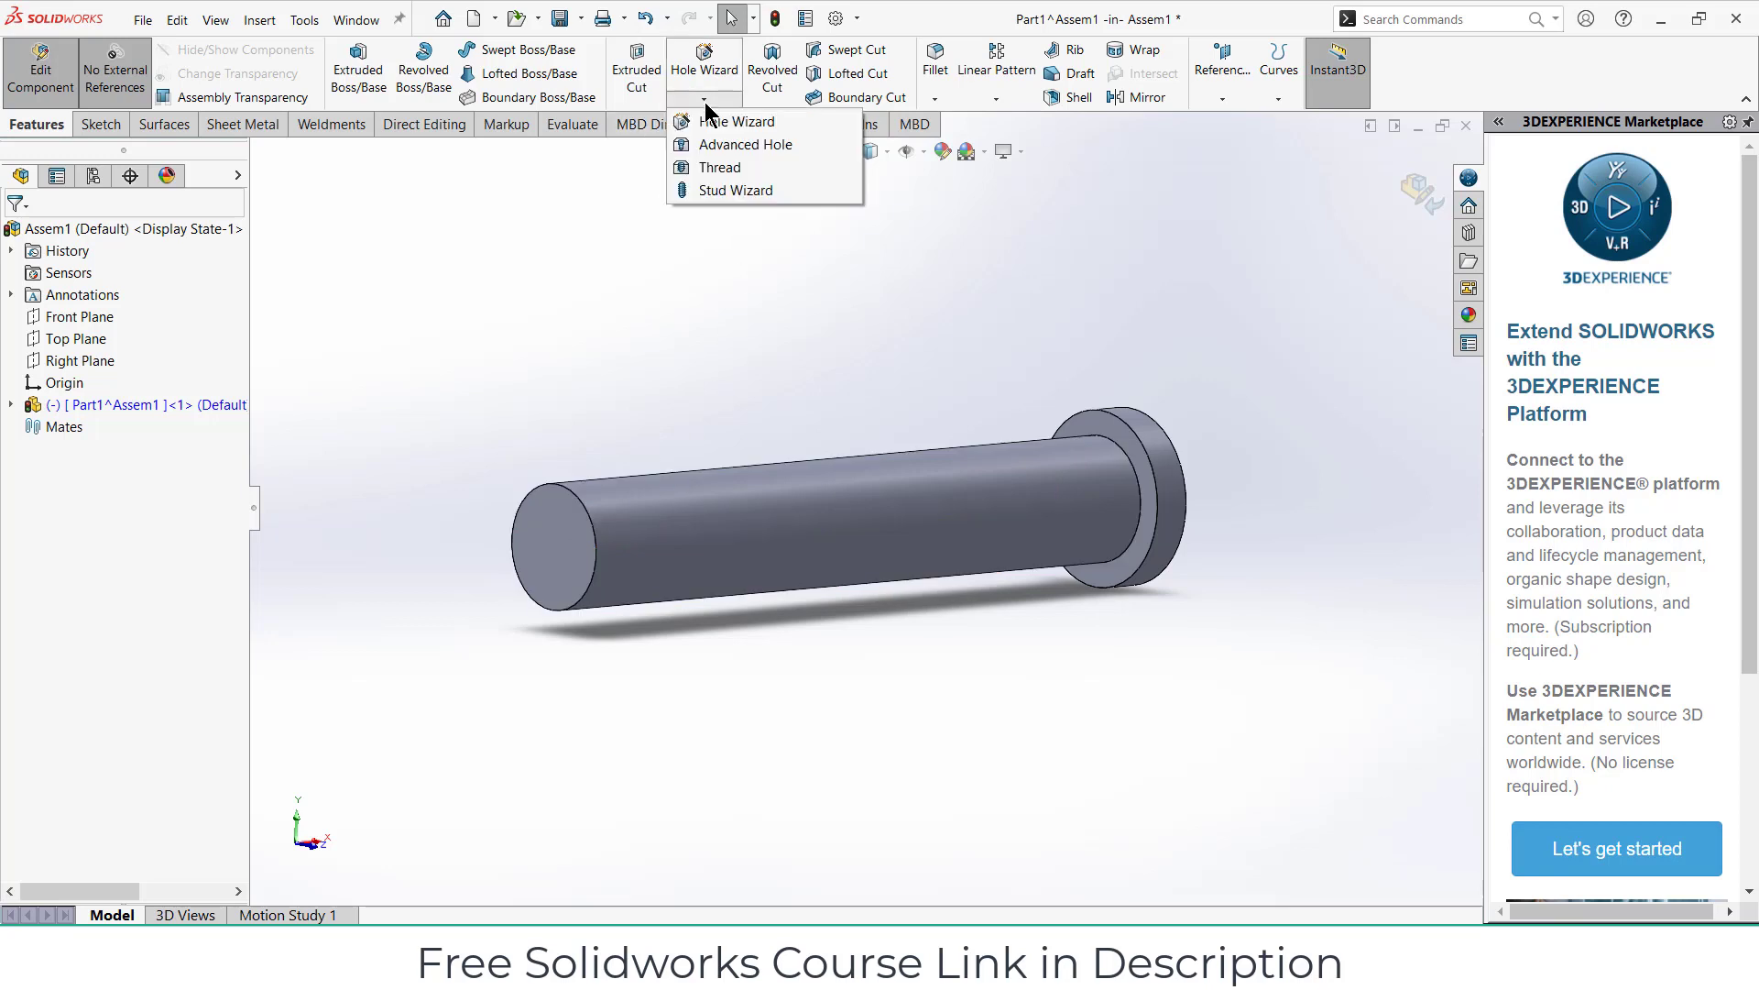
{"action": "mouse_move", "coordinate": [713, 163]}
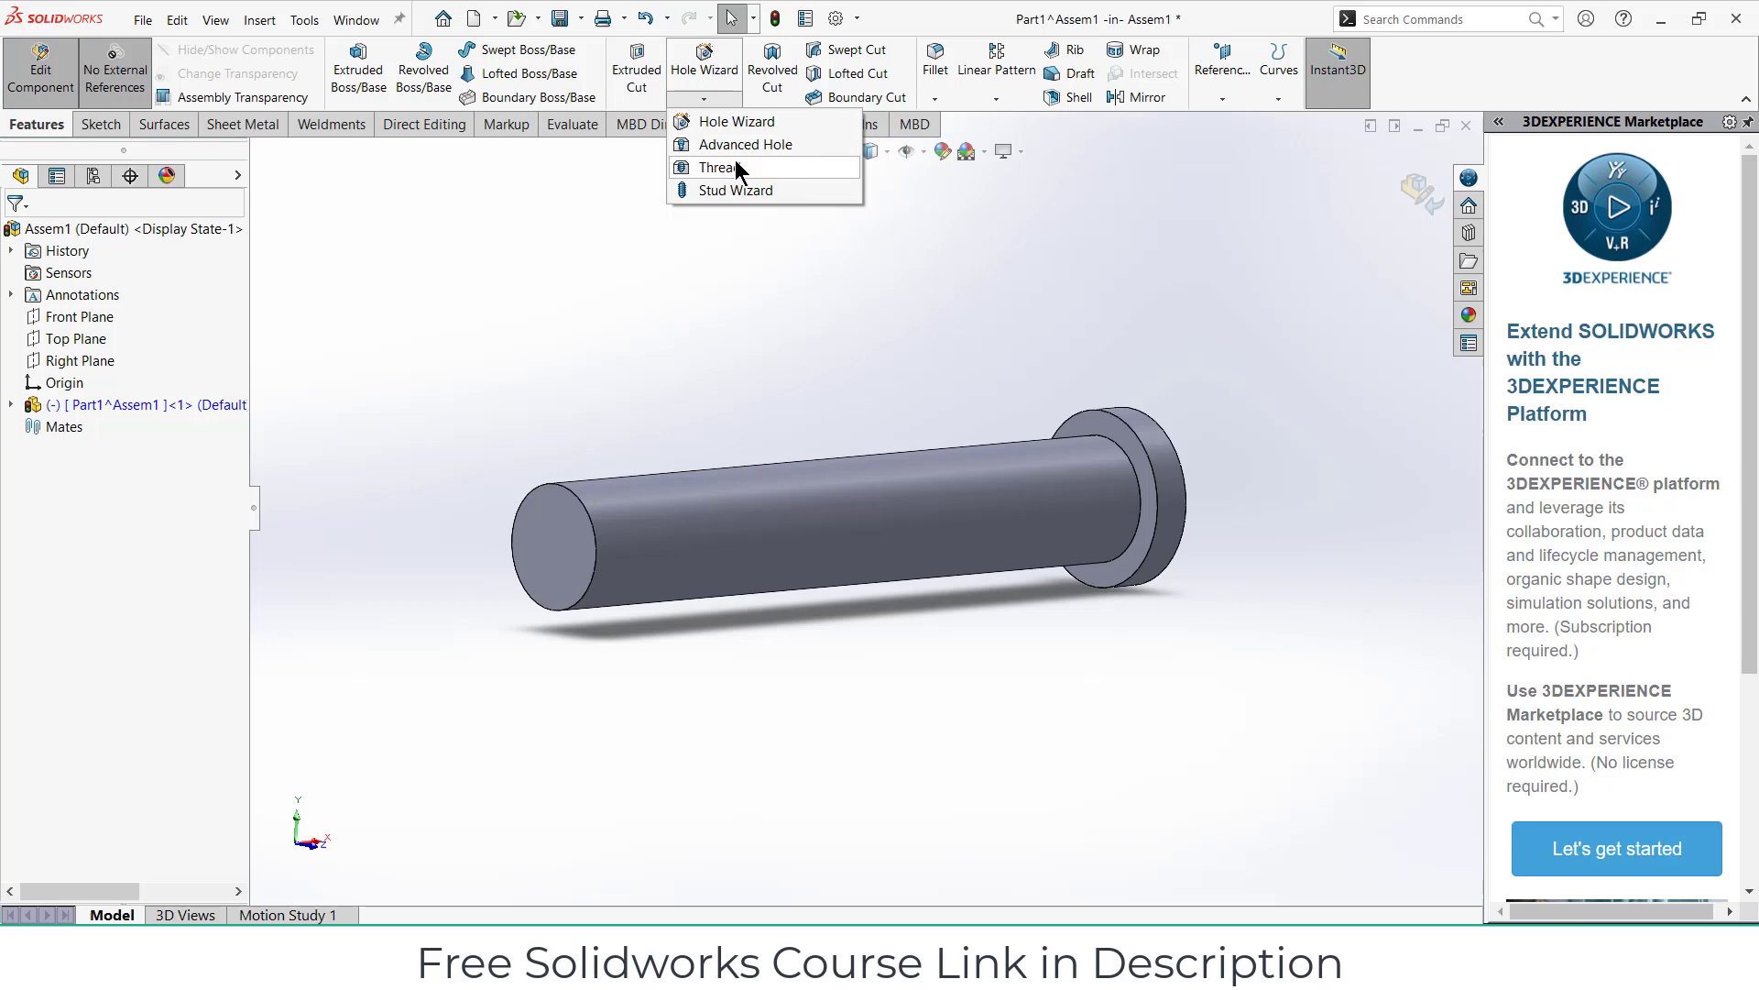
{"action": "left_click", "coordinate": [716, 167]}
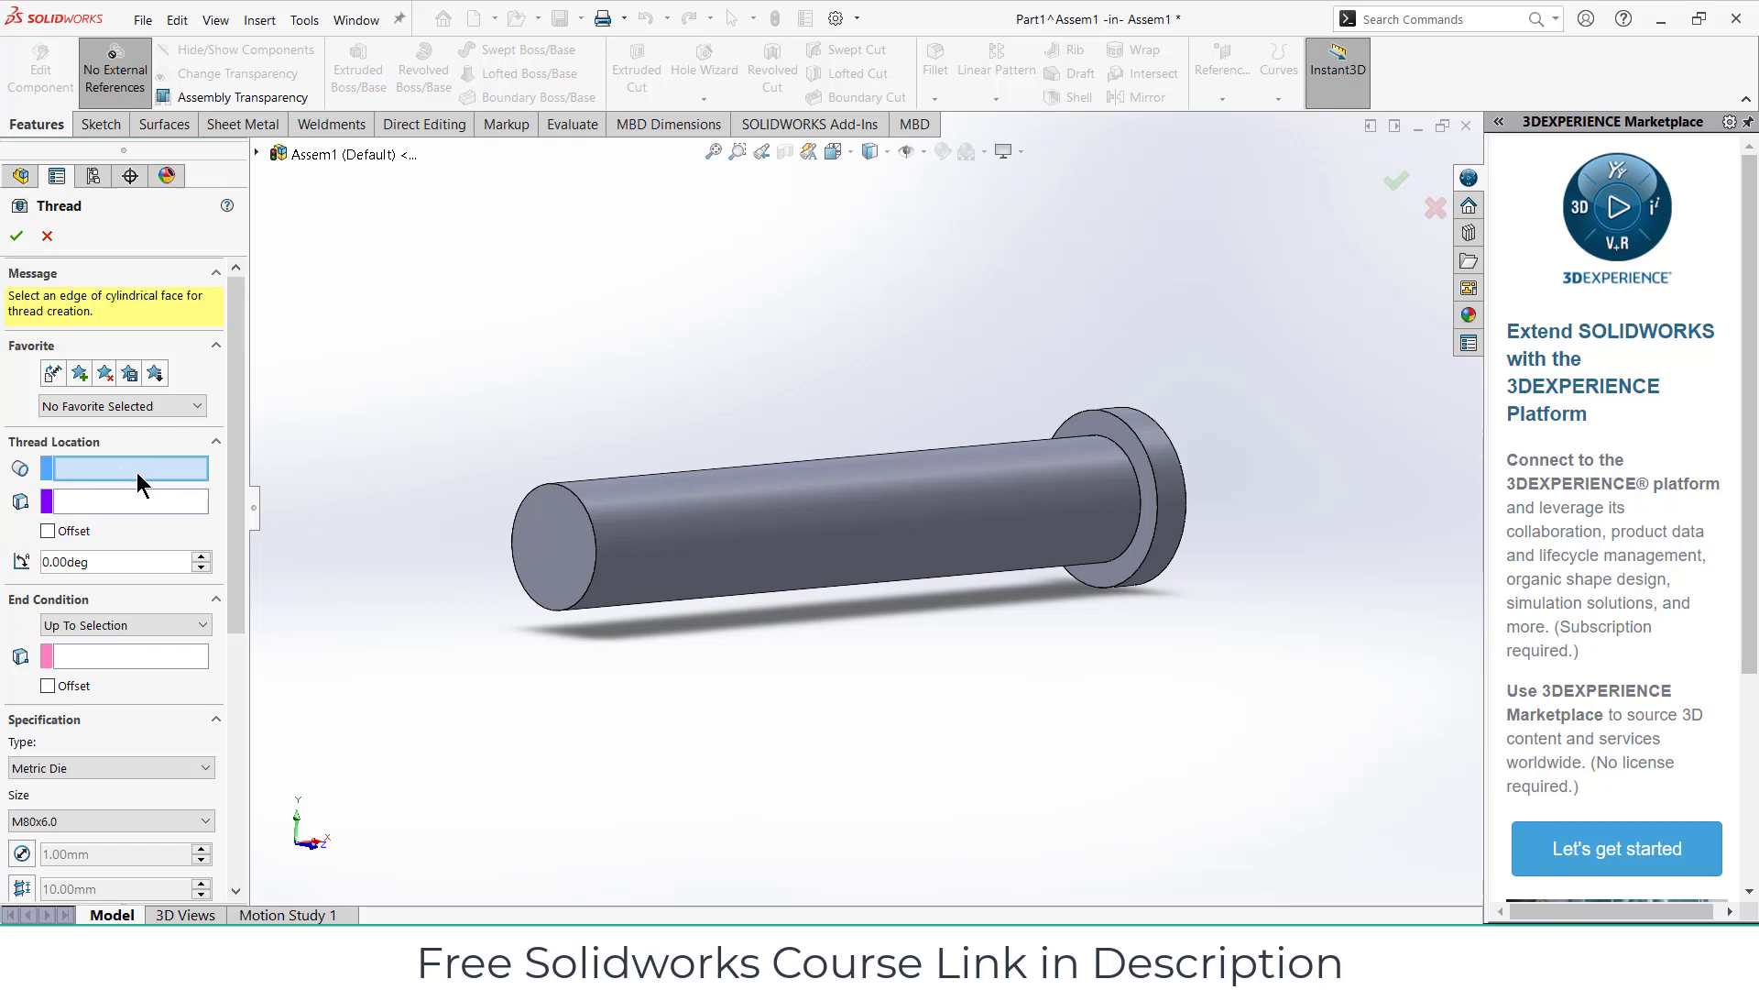
{"action": "left_click", "coordinate": [577, 508]}
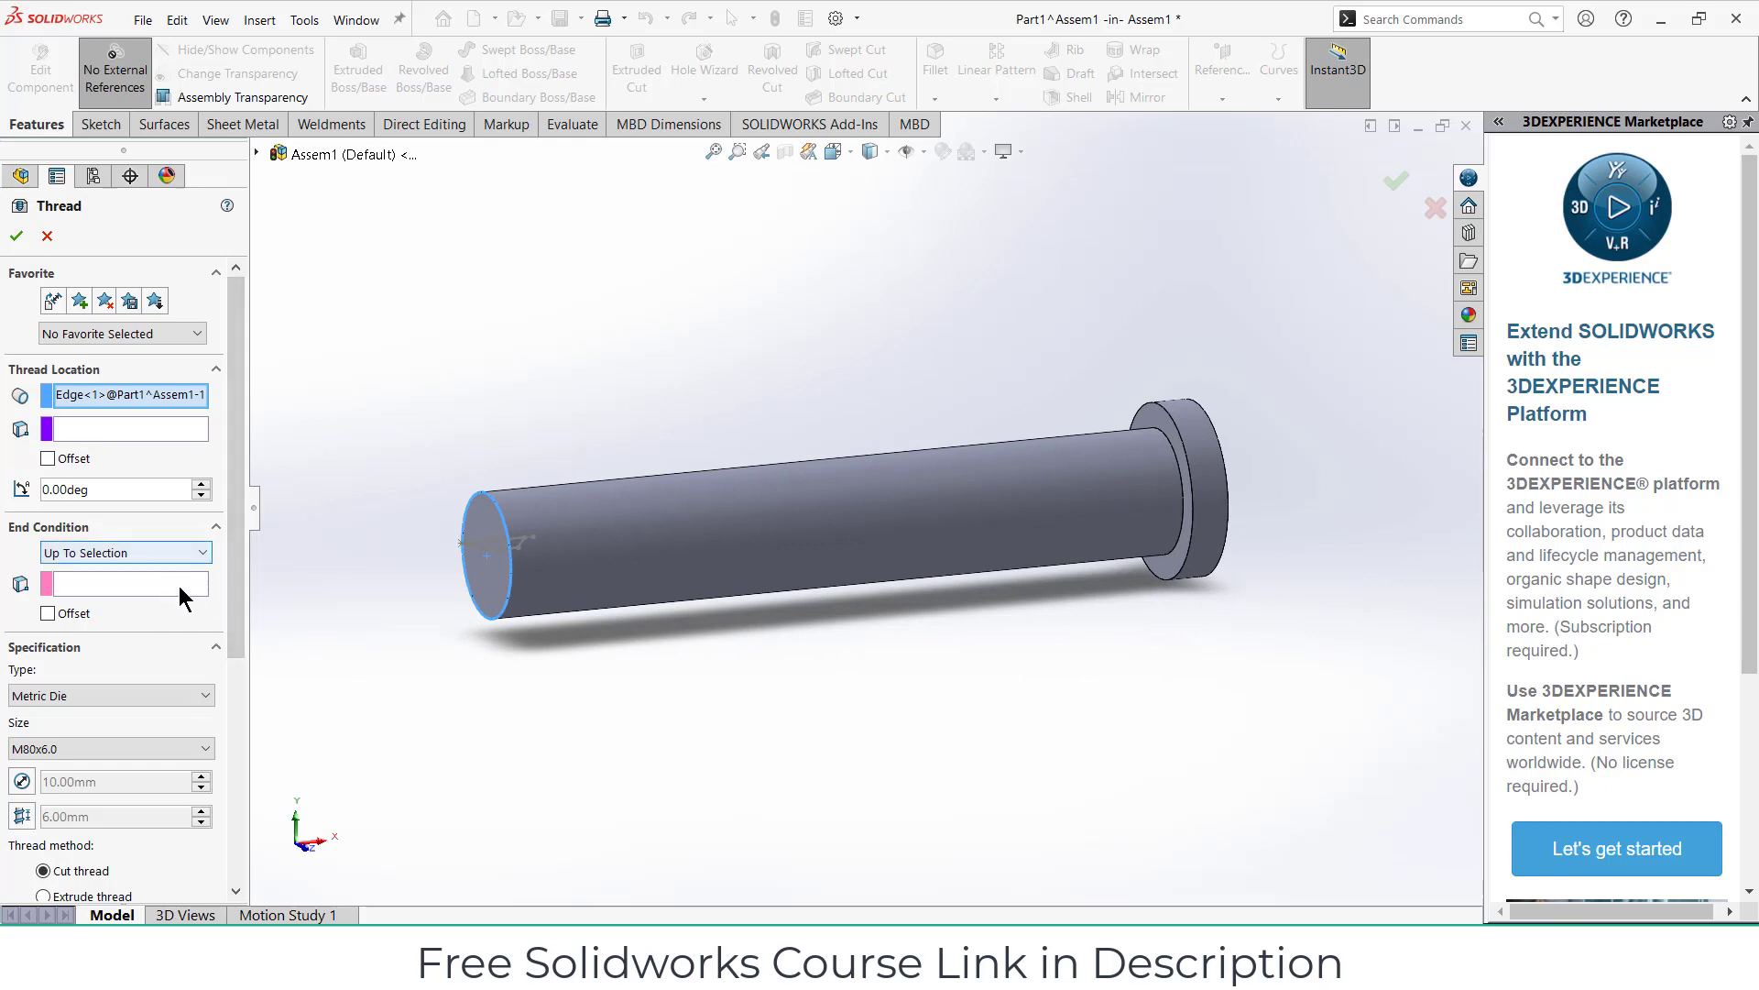
Step: Keep Metric Die thread type and set the thread size to M10x1.5
{"action": "scroll", "scroll_direction": "down", "scroll_amount": 3}
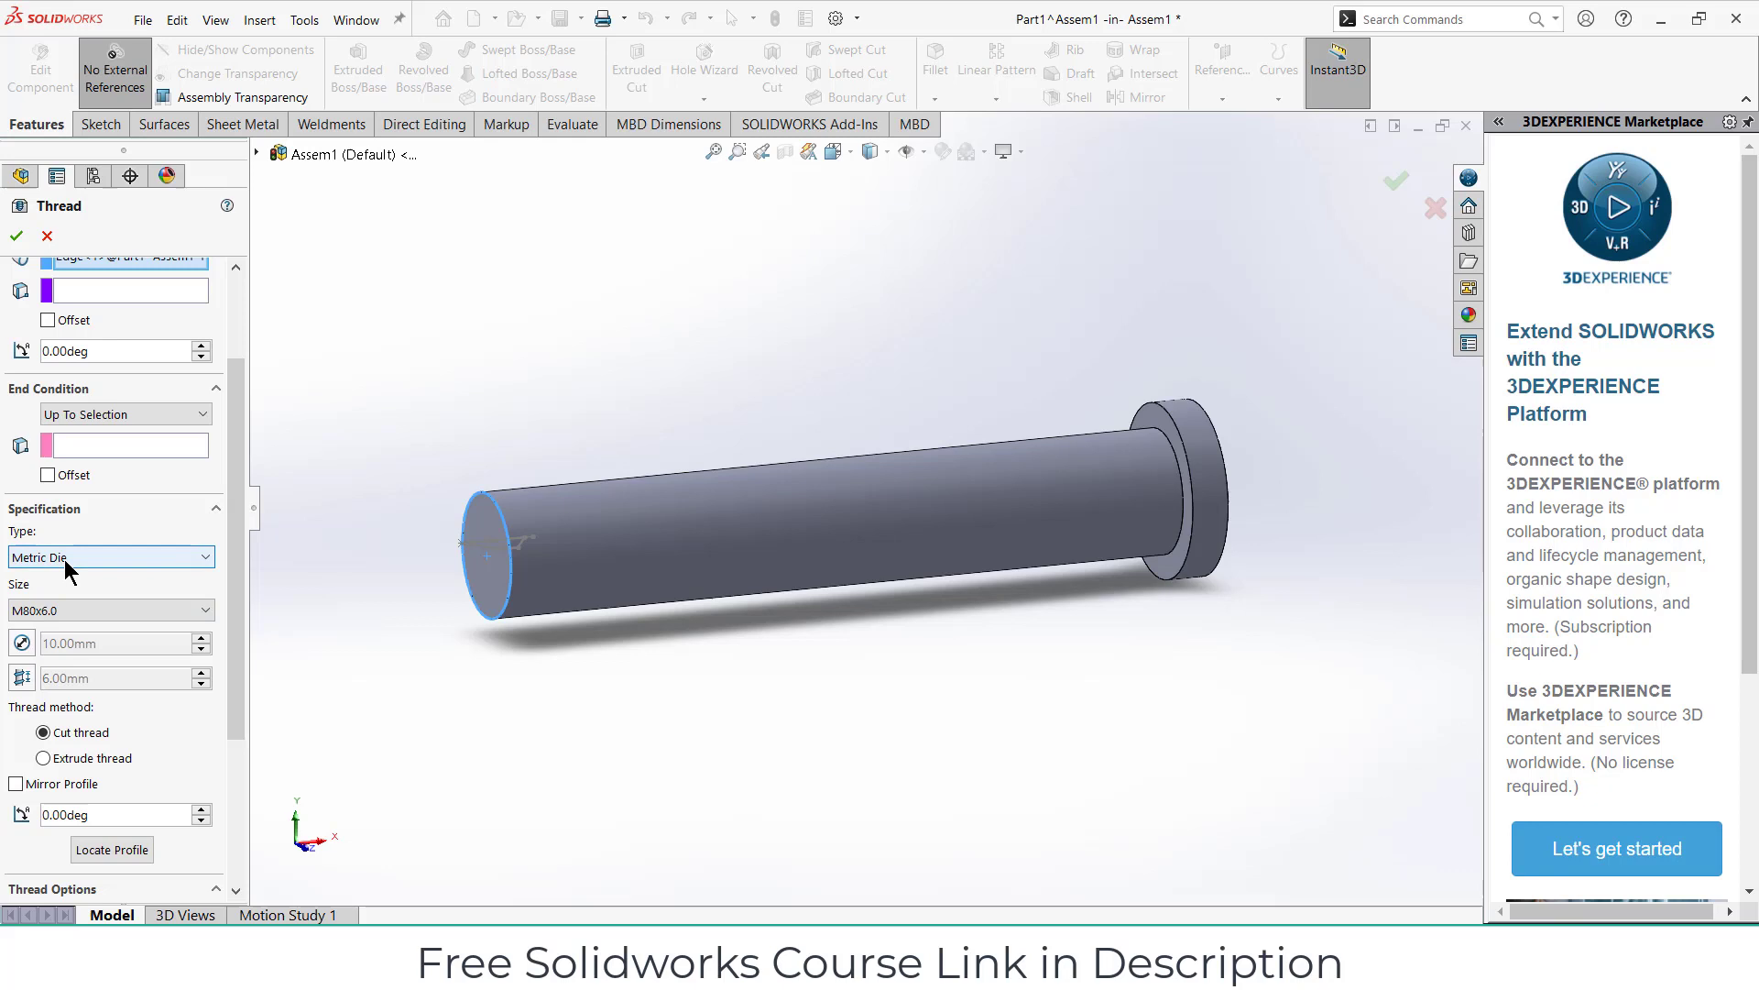
{"action": "mouse_move", "coordinate": [447, 589]}
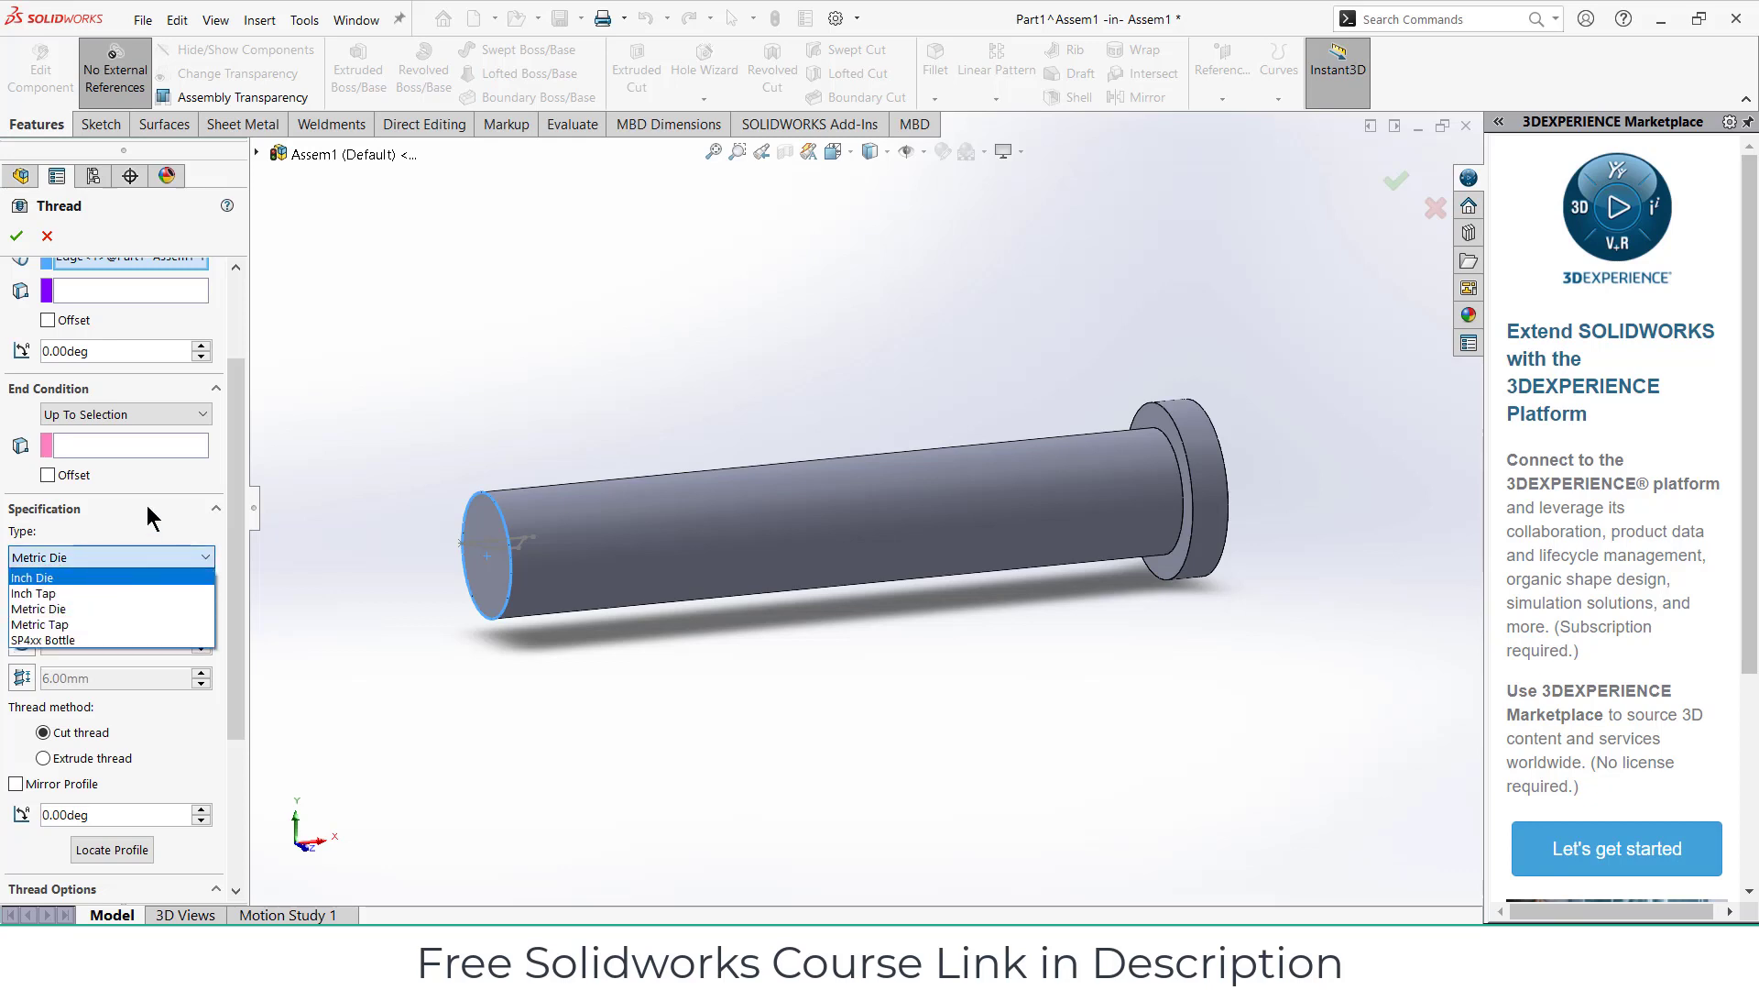
{"action": "left_click", "coordinate": [40, 608]}
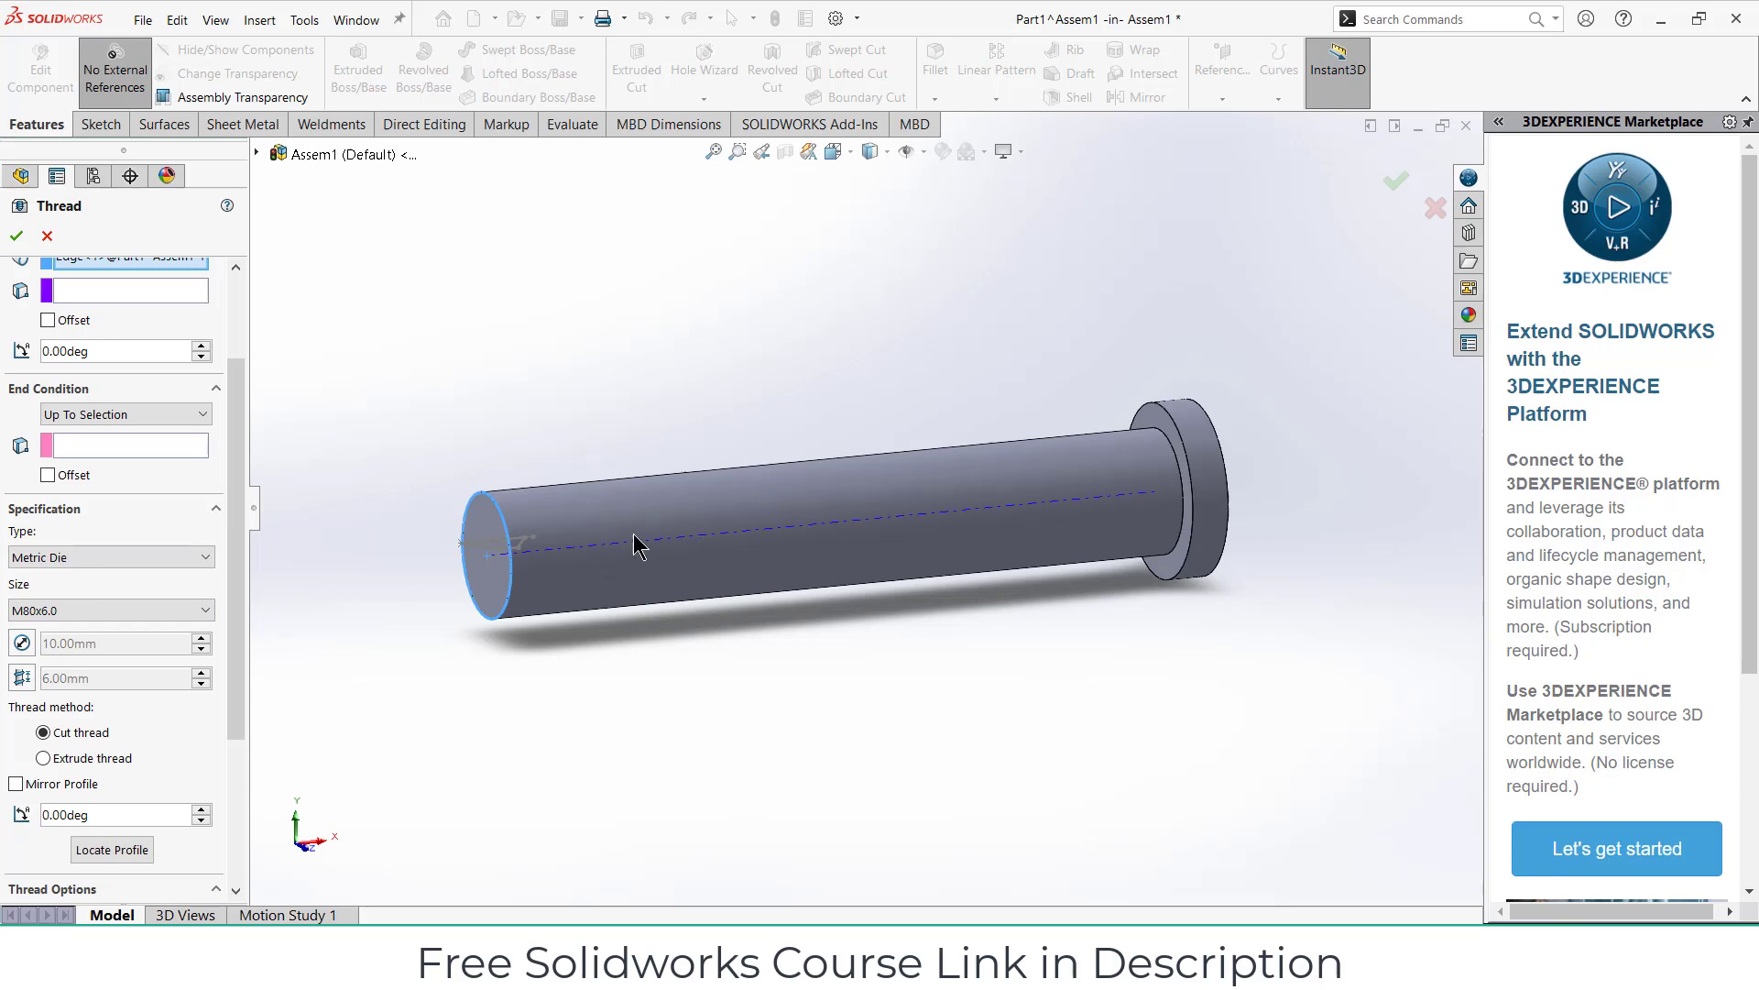
{"action": "mouse_move", "coordinate": [517, 676]}
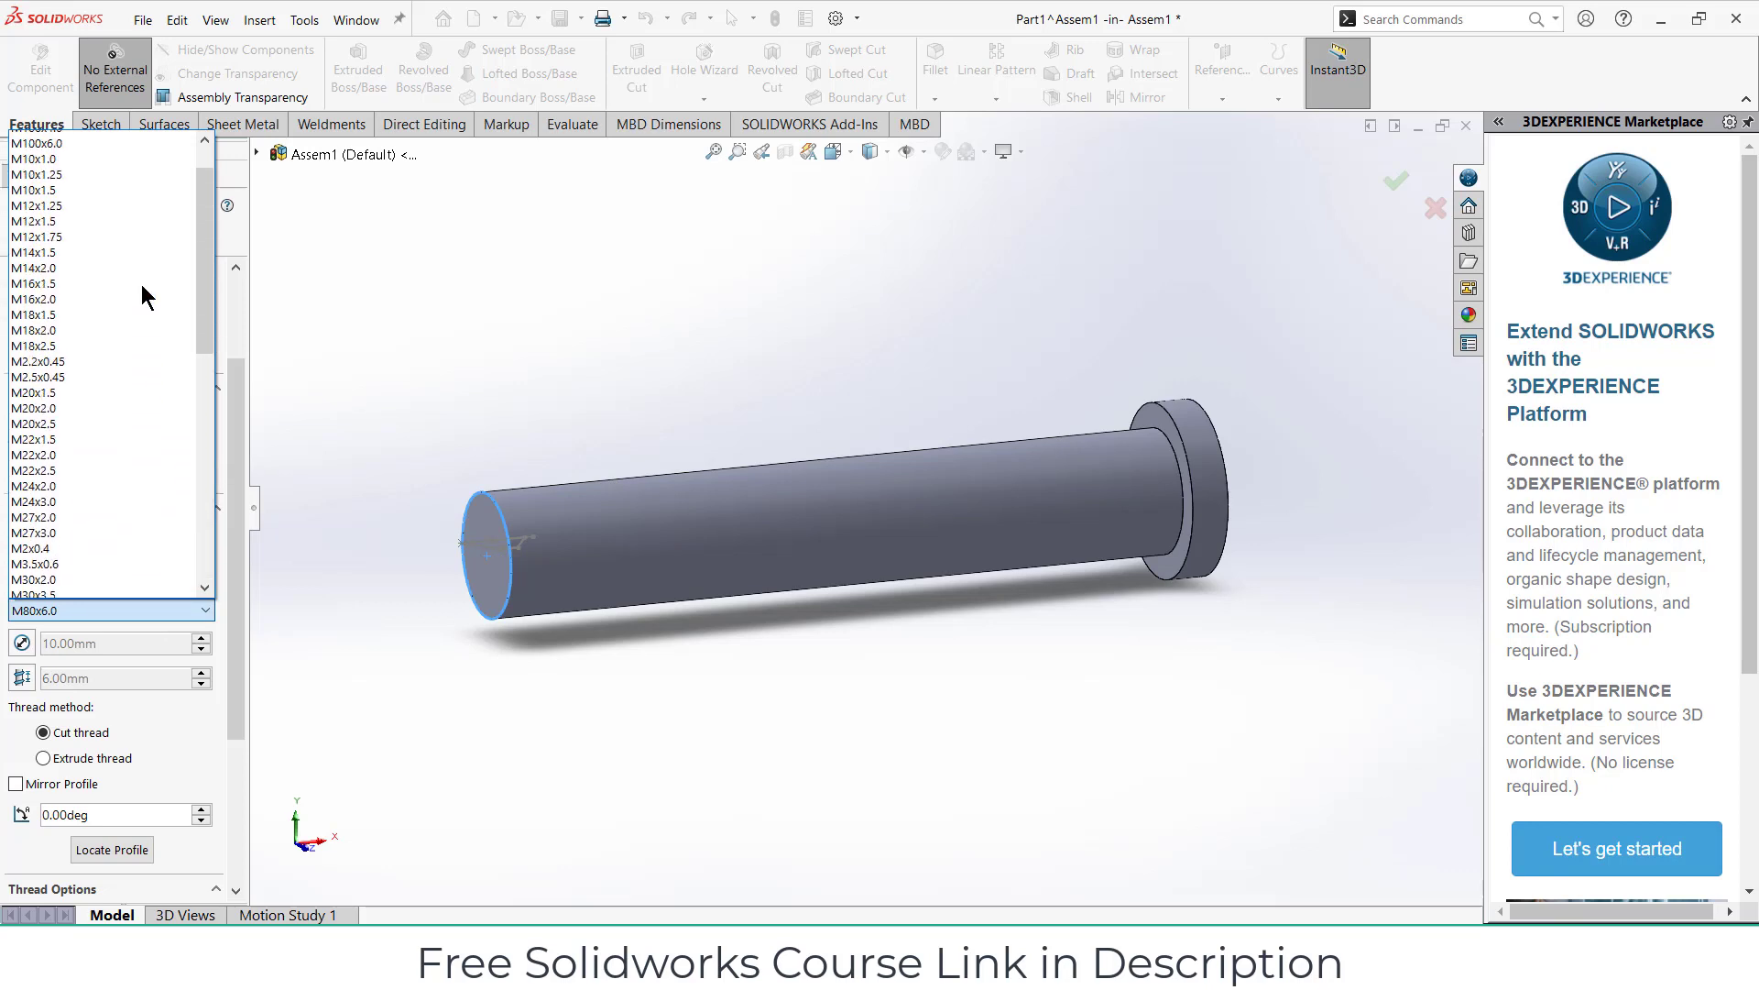
{"action": "left_click", "coordinate": [37, 219]}
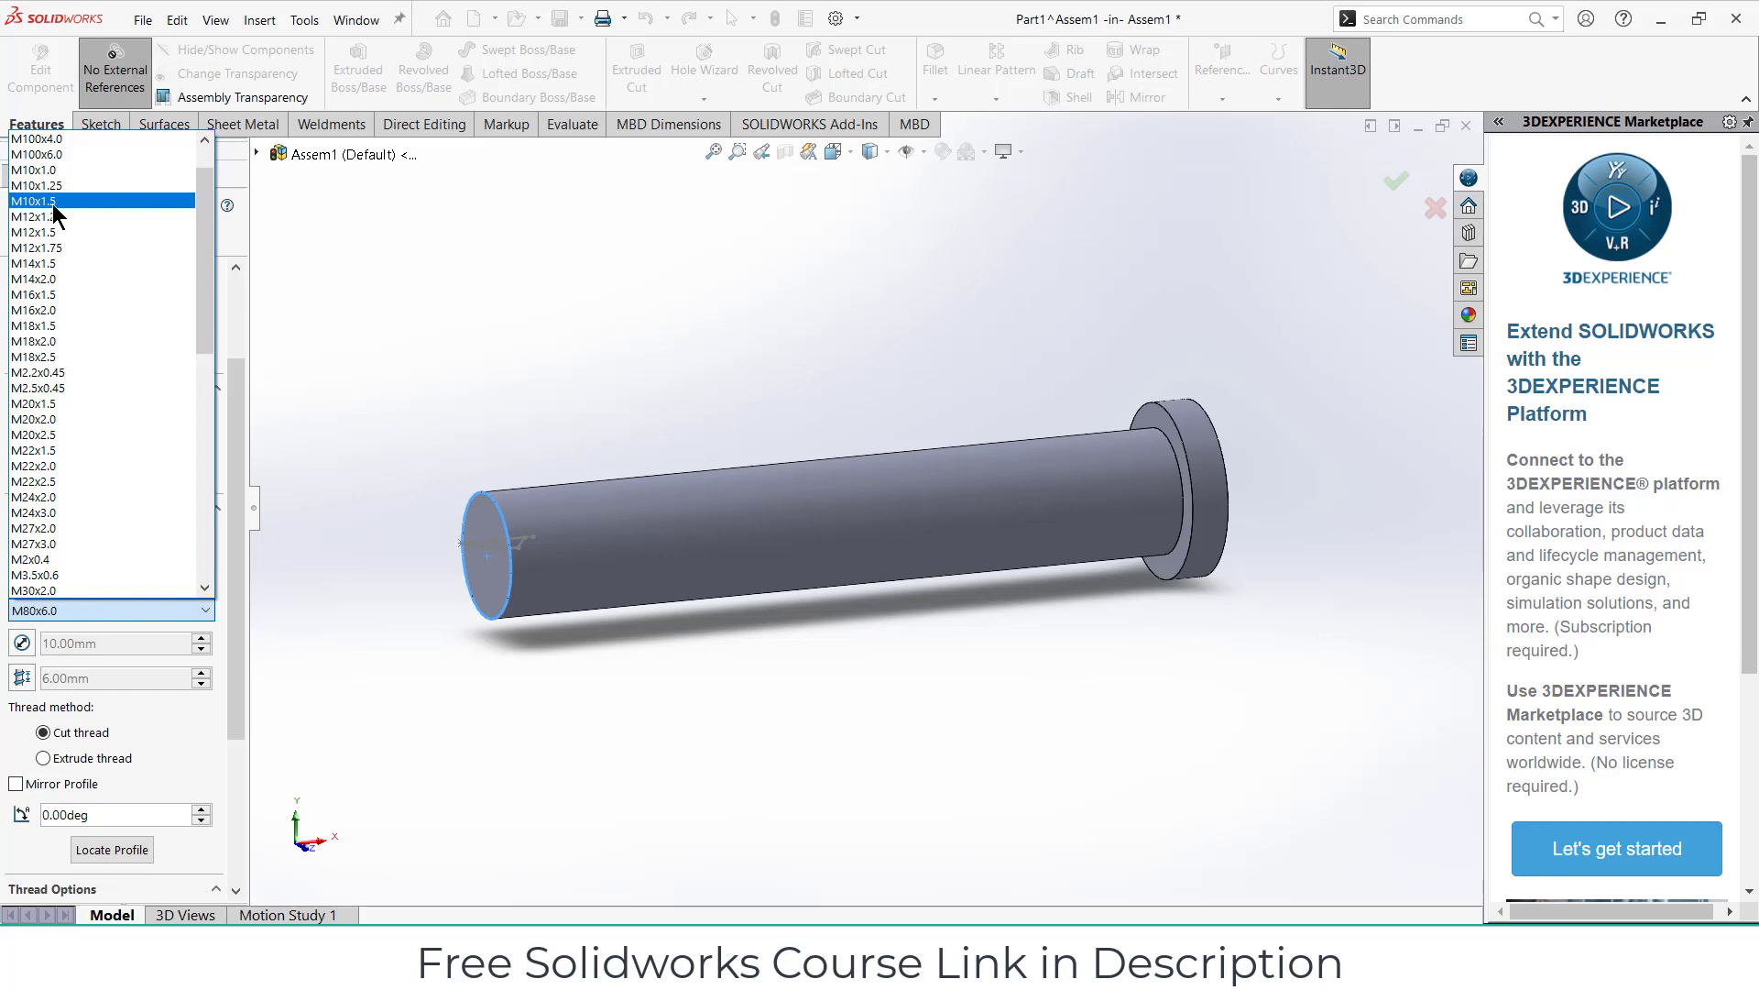
{"action": "left_click", "coordinate": [36, 202]}
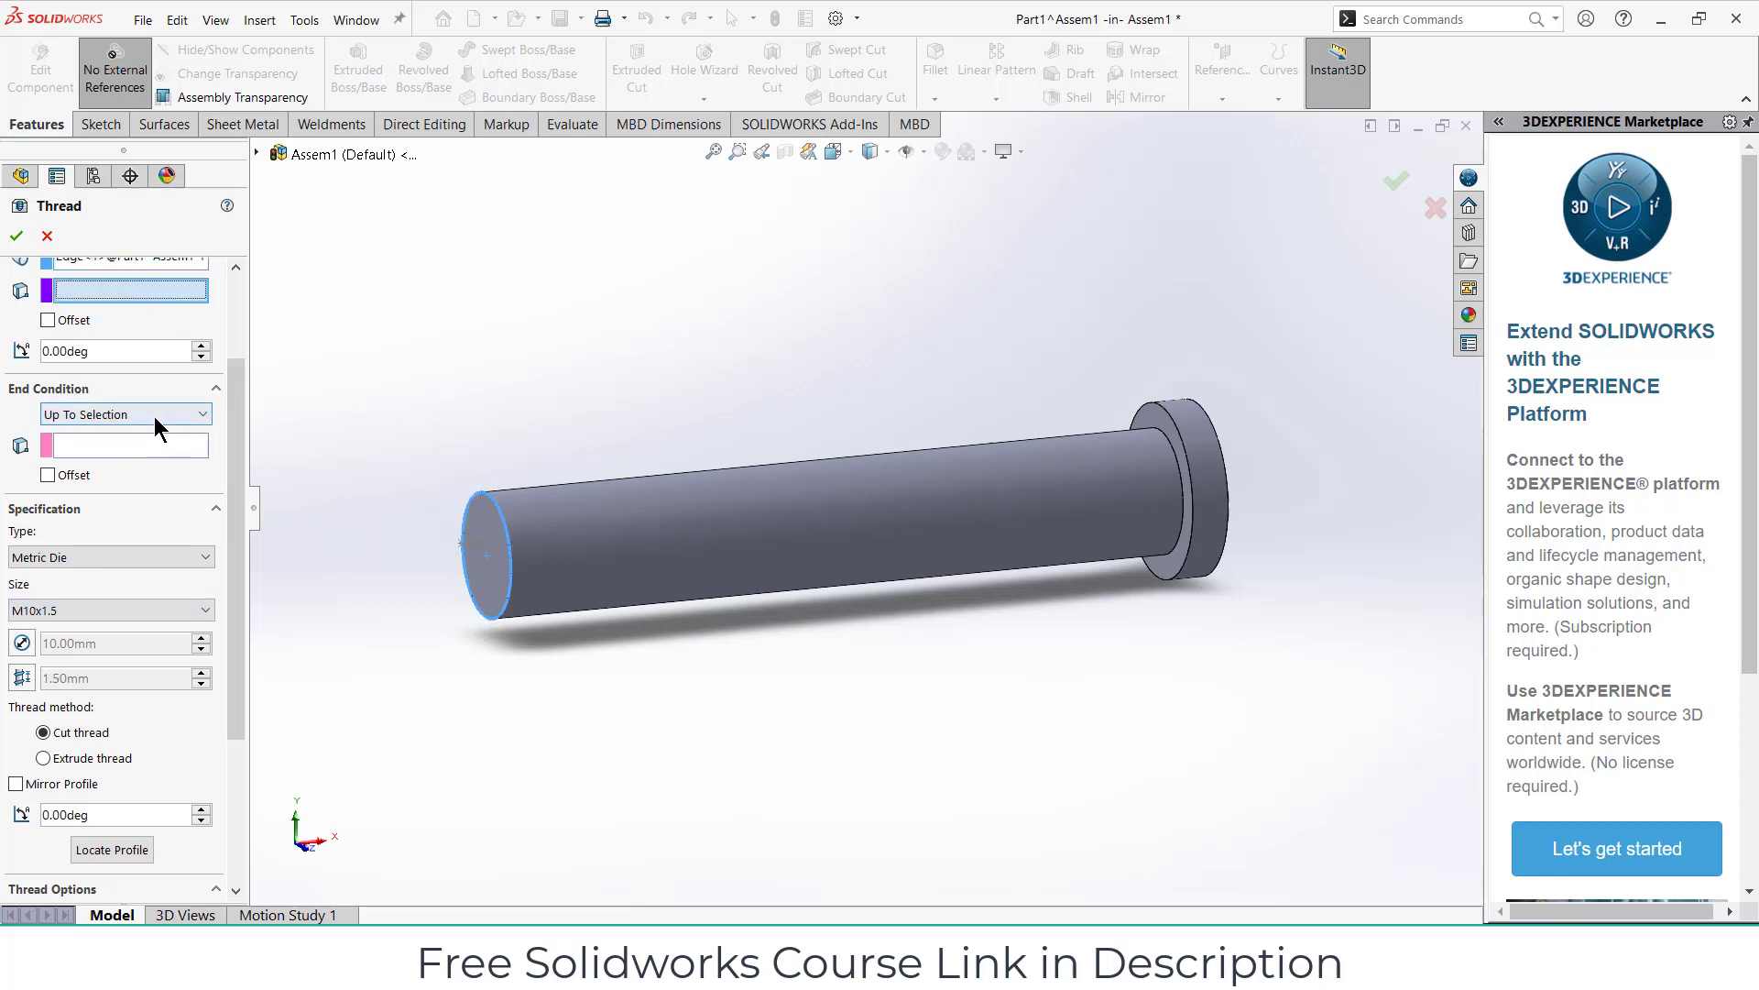
Step: End the thread at a fixed length of 30.00 mm and apply the M10x1.5 right-hand cut thread
{"action": "left_click", "coordinate": [125, 414]}
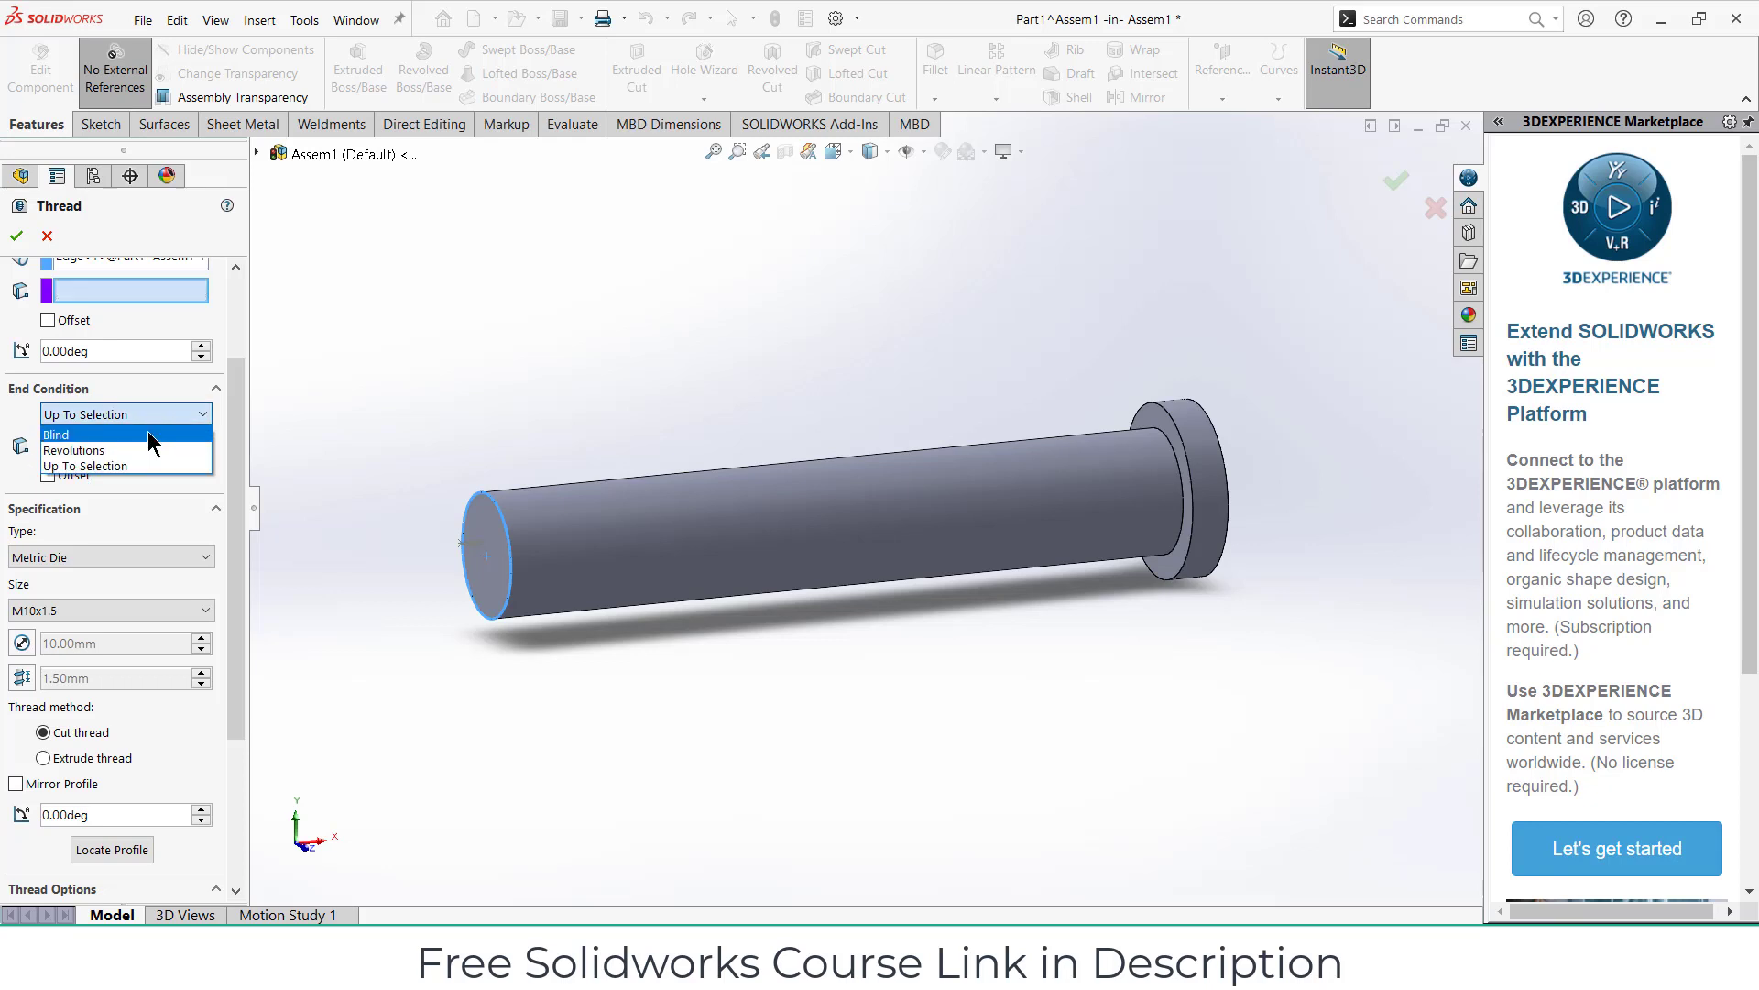
{"action": "mouse_move", "coordinate": [161, 432]}
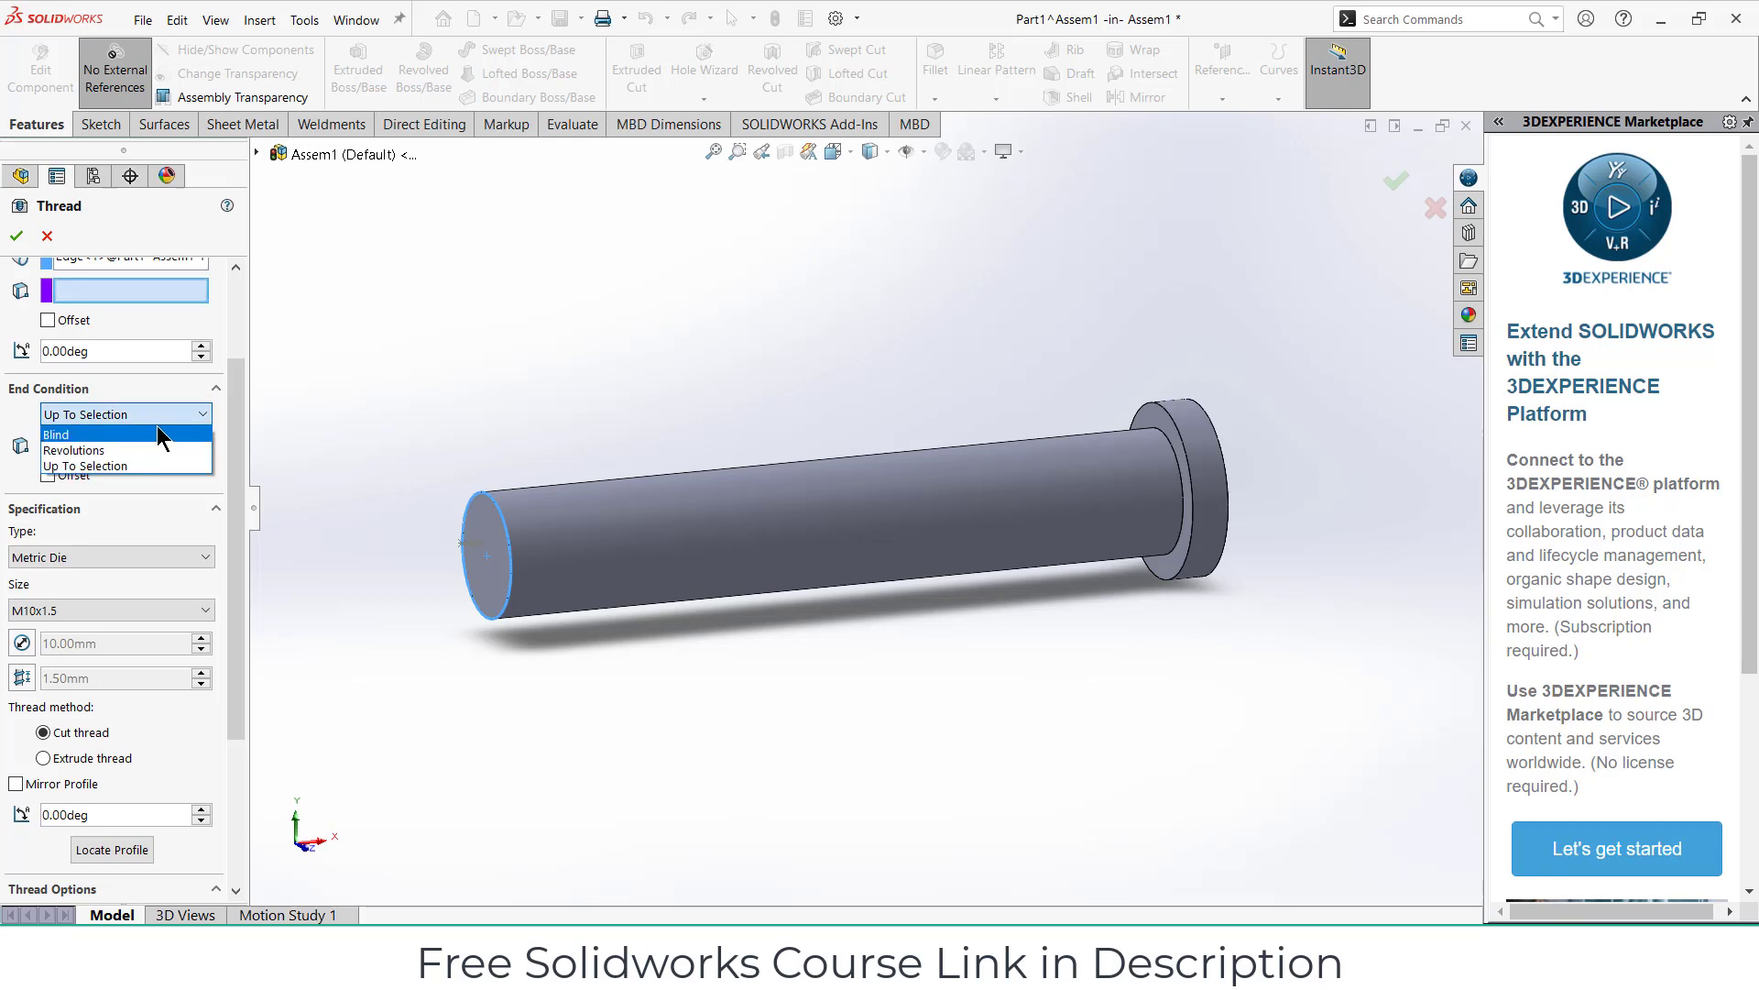
{"action": "mouse_move", "coordinate": [114, 443]}
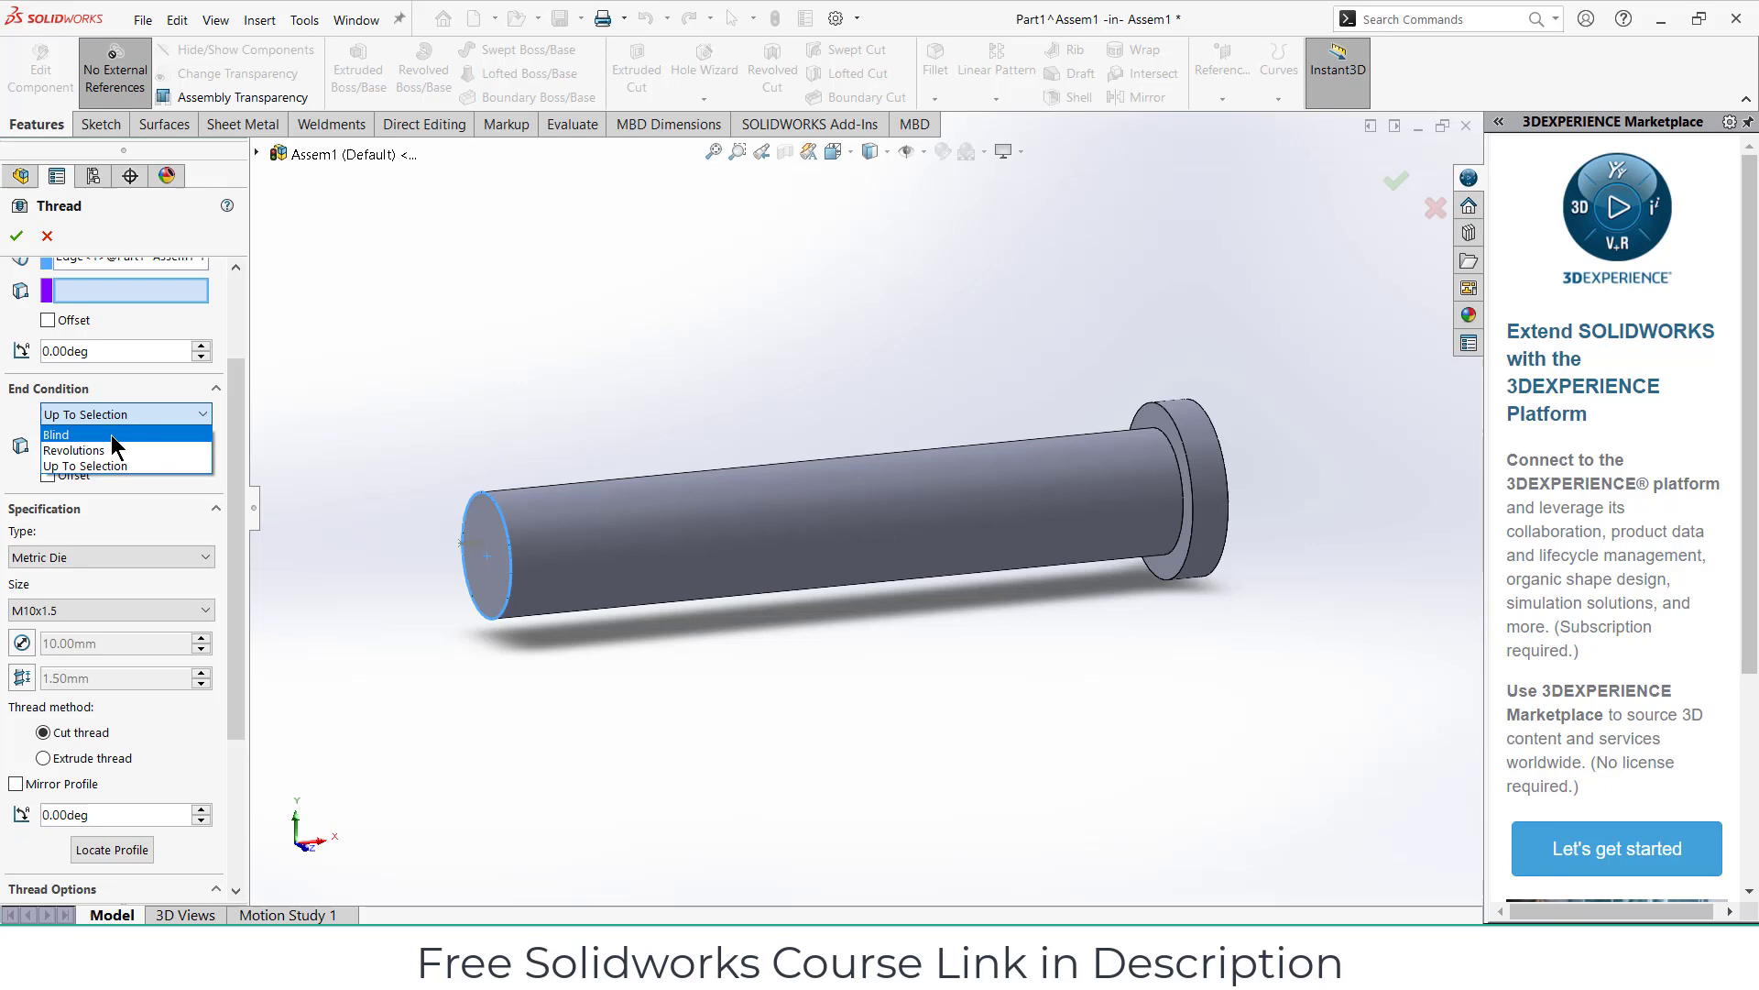
{"action": "left_click", "coordinate": [57, 434]}
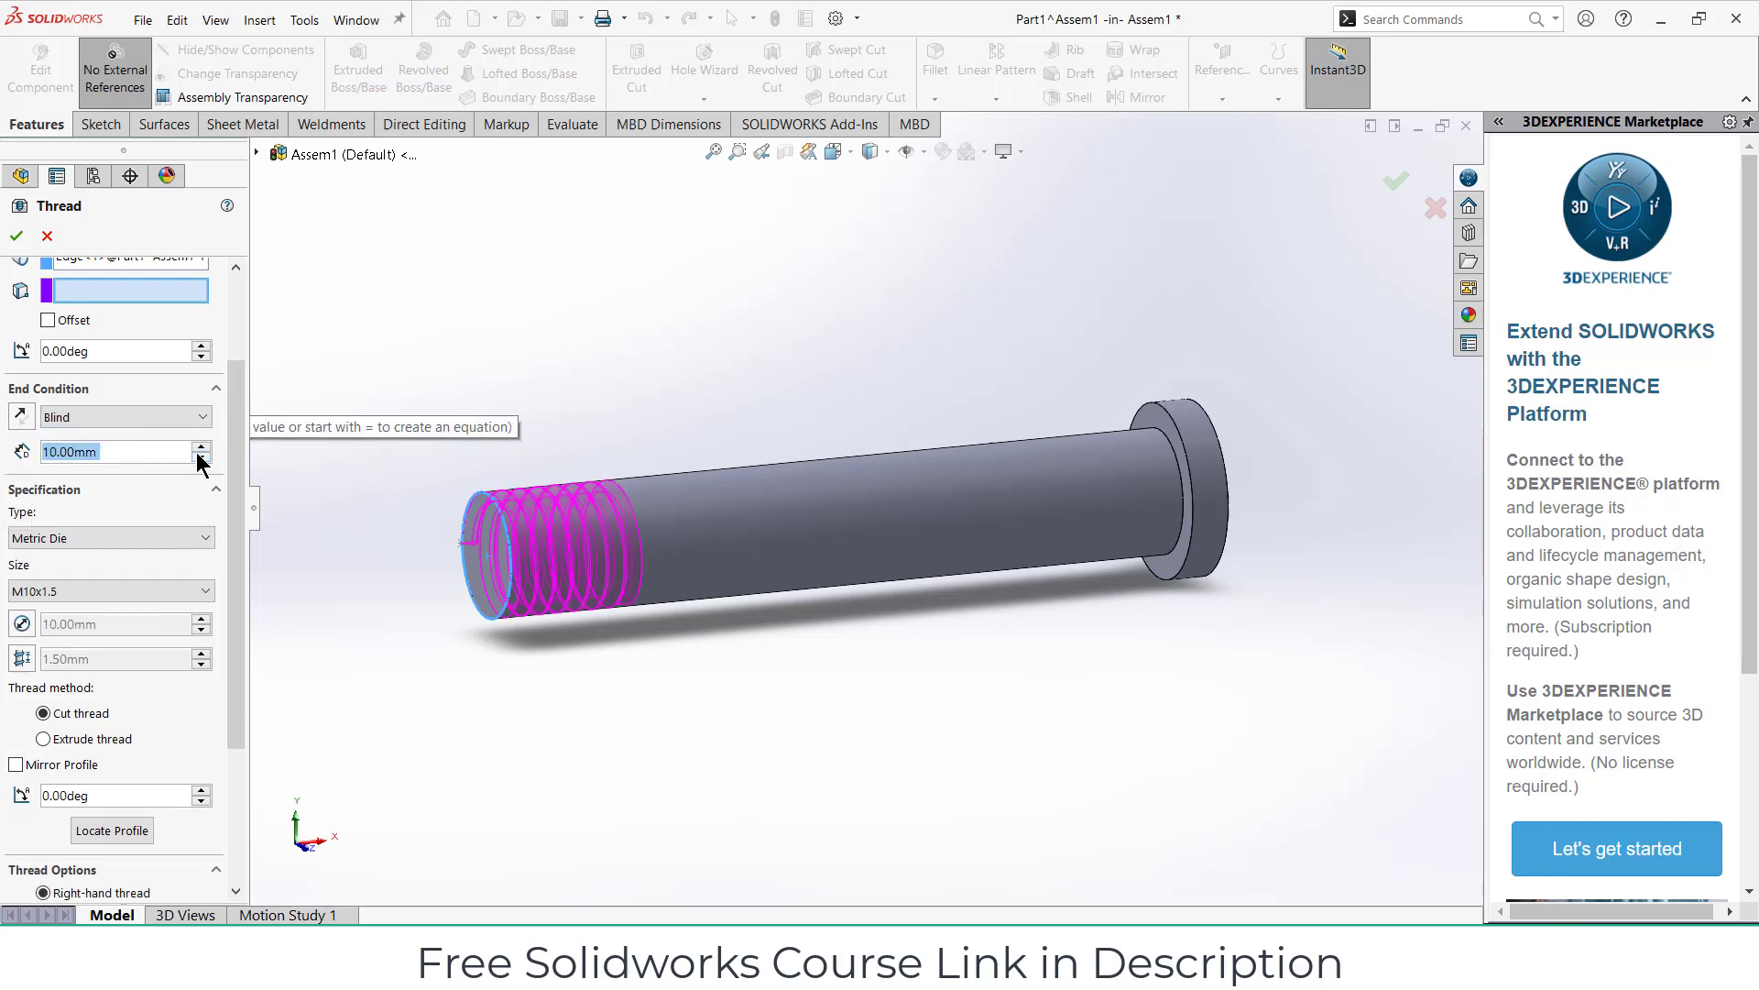
{"action": "type", "text": "30.00mm"}
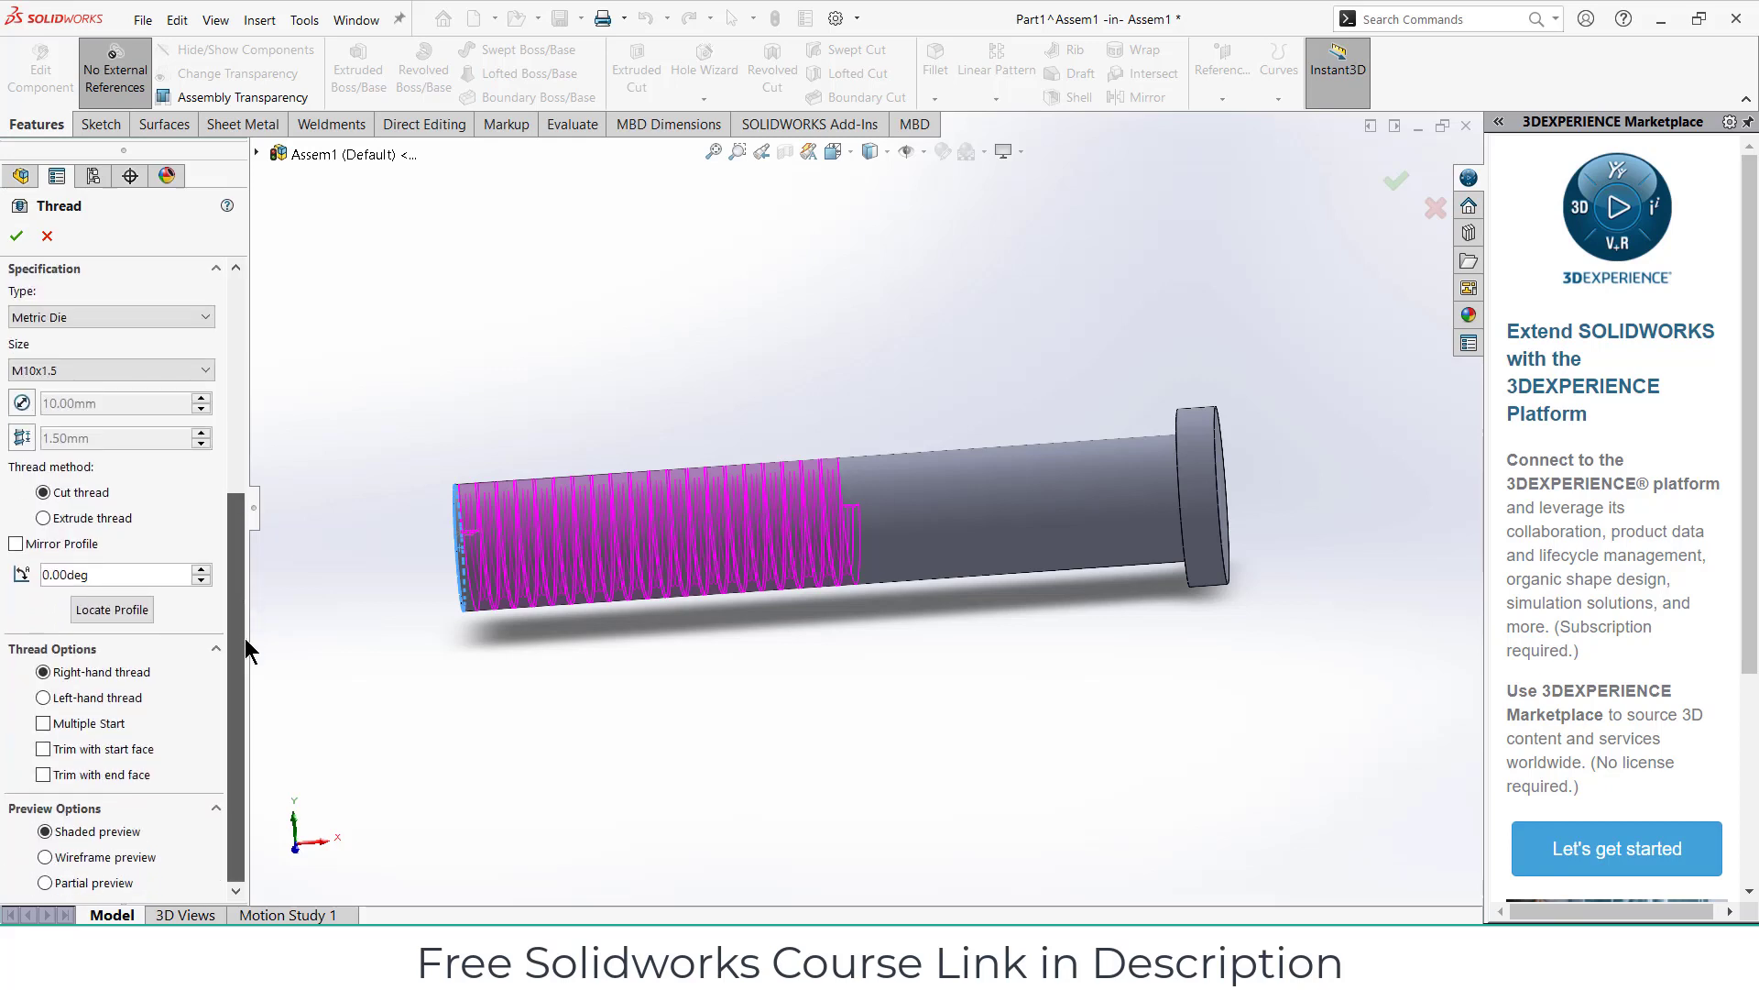
{"action": "mouse_move", "coordinate": [99, 693]}
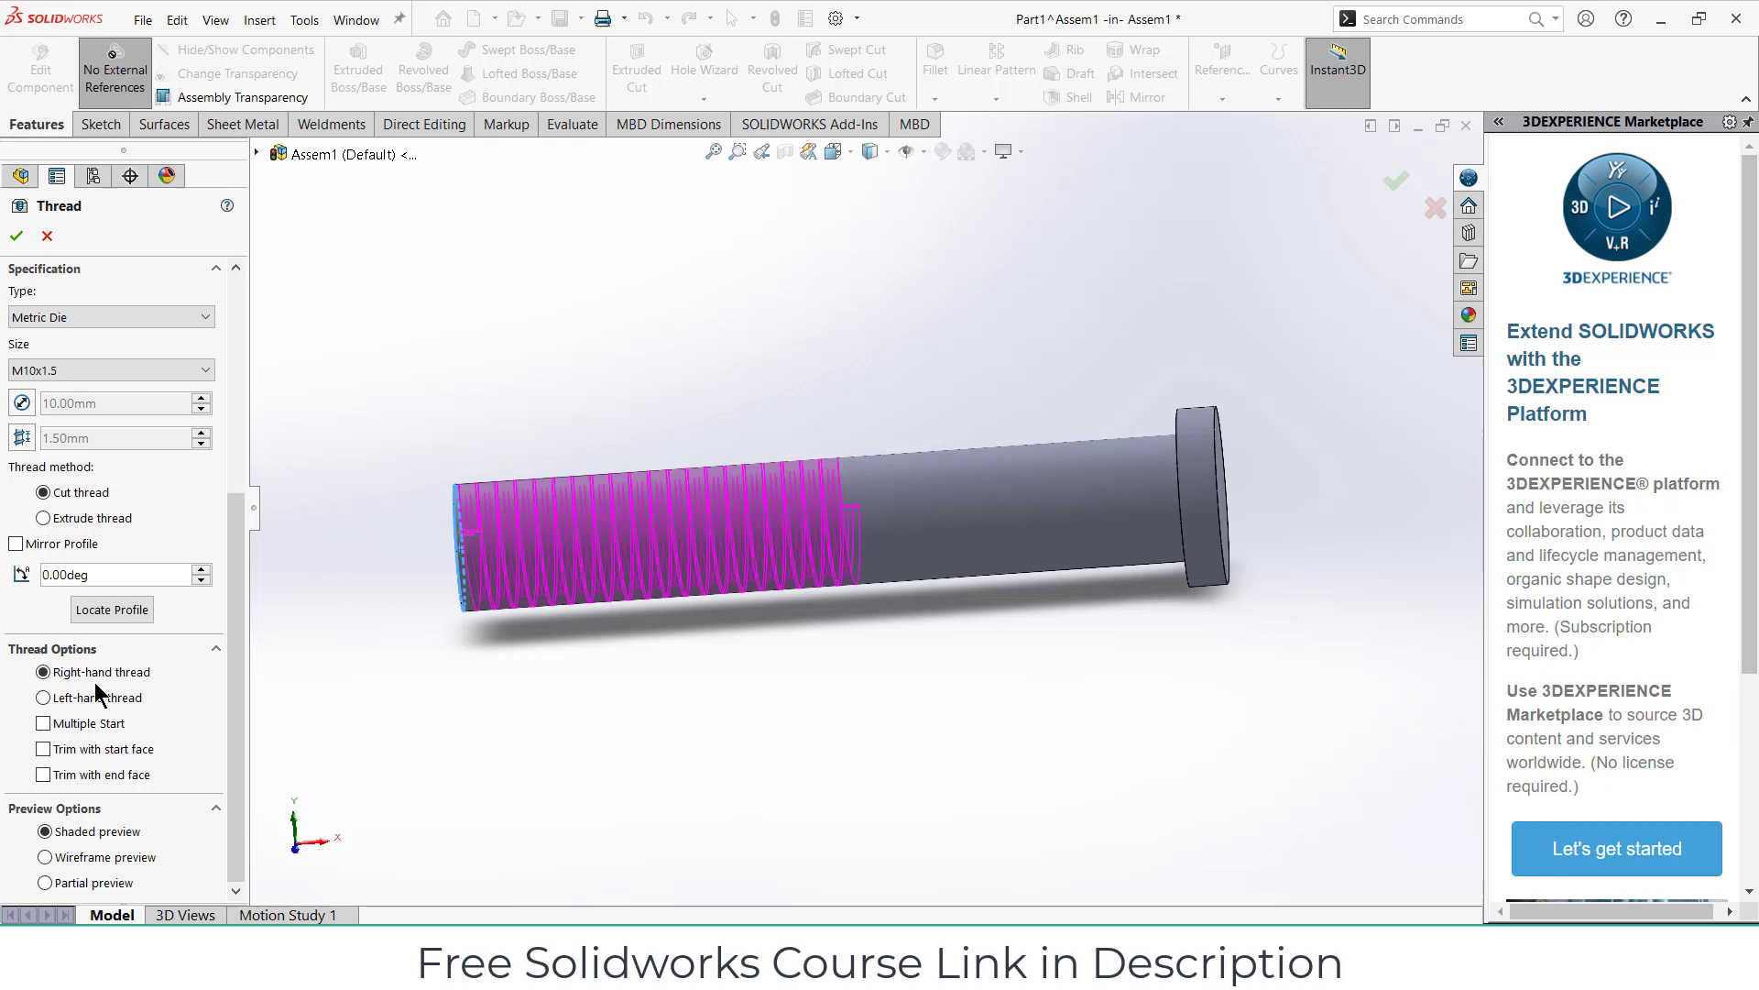
{"action": "mouse_move", "coordinate": [1128, 627]}
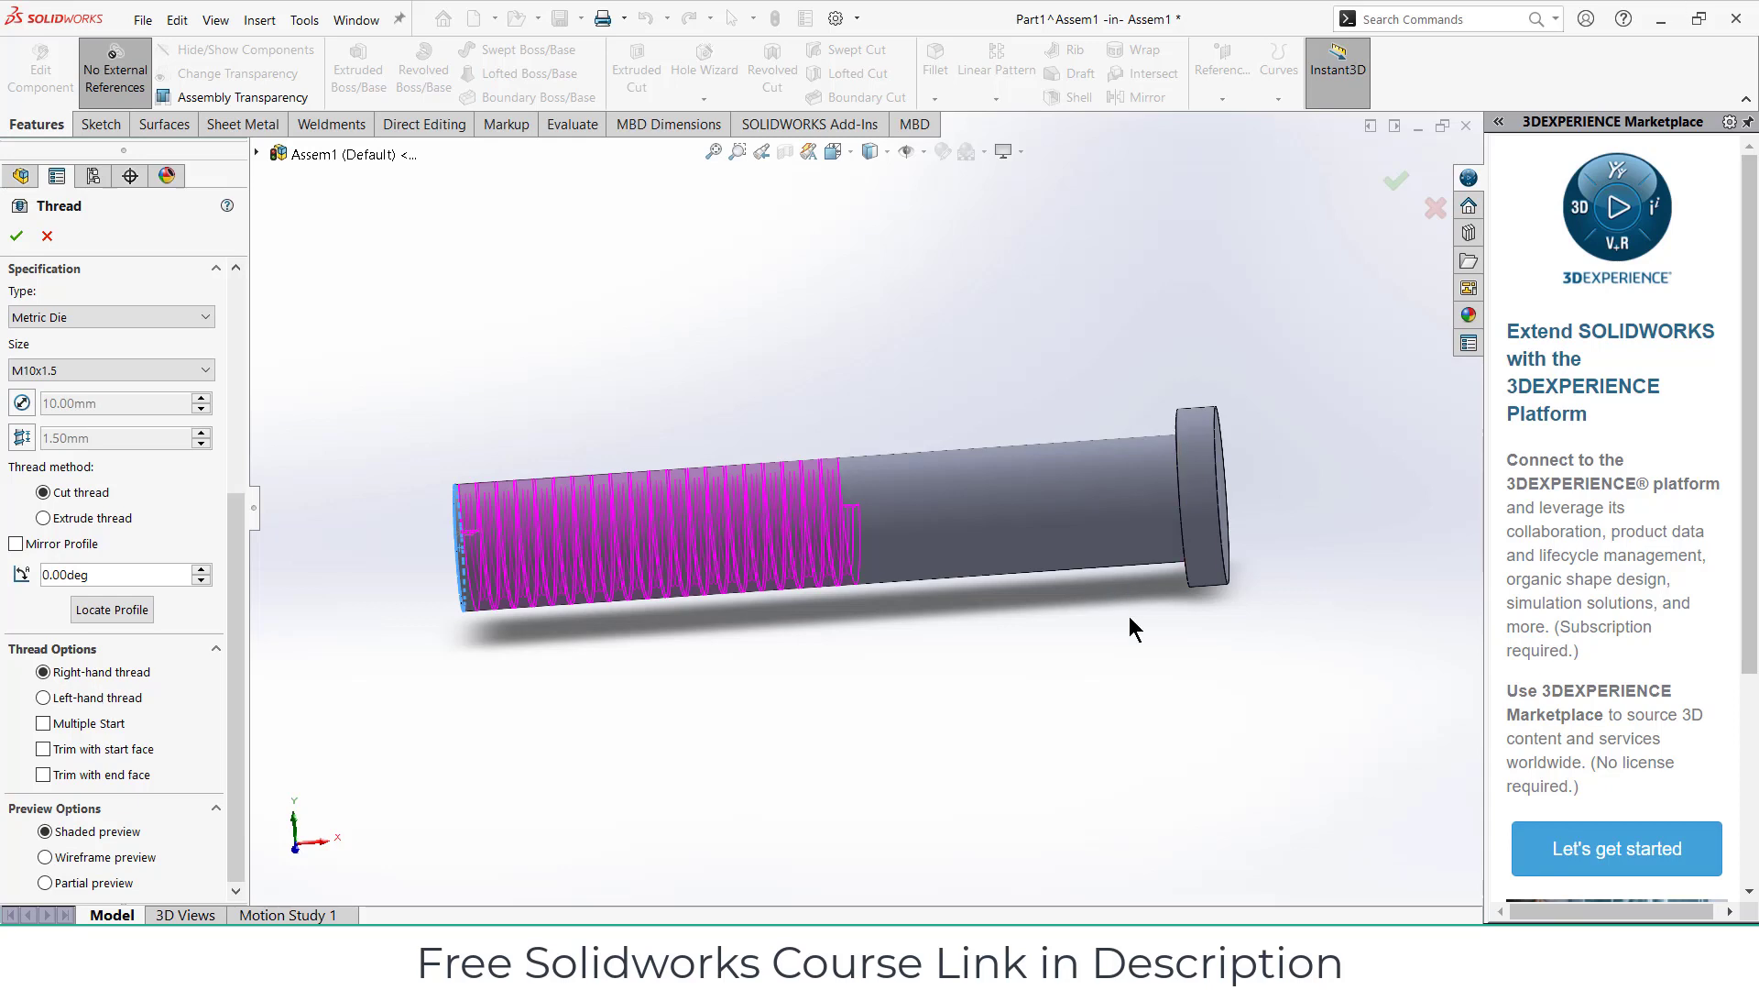
{"action": "mouse_move", "coordinate": [577, 599]}
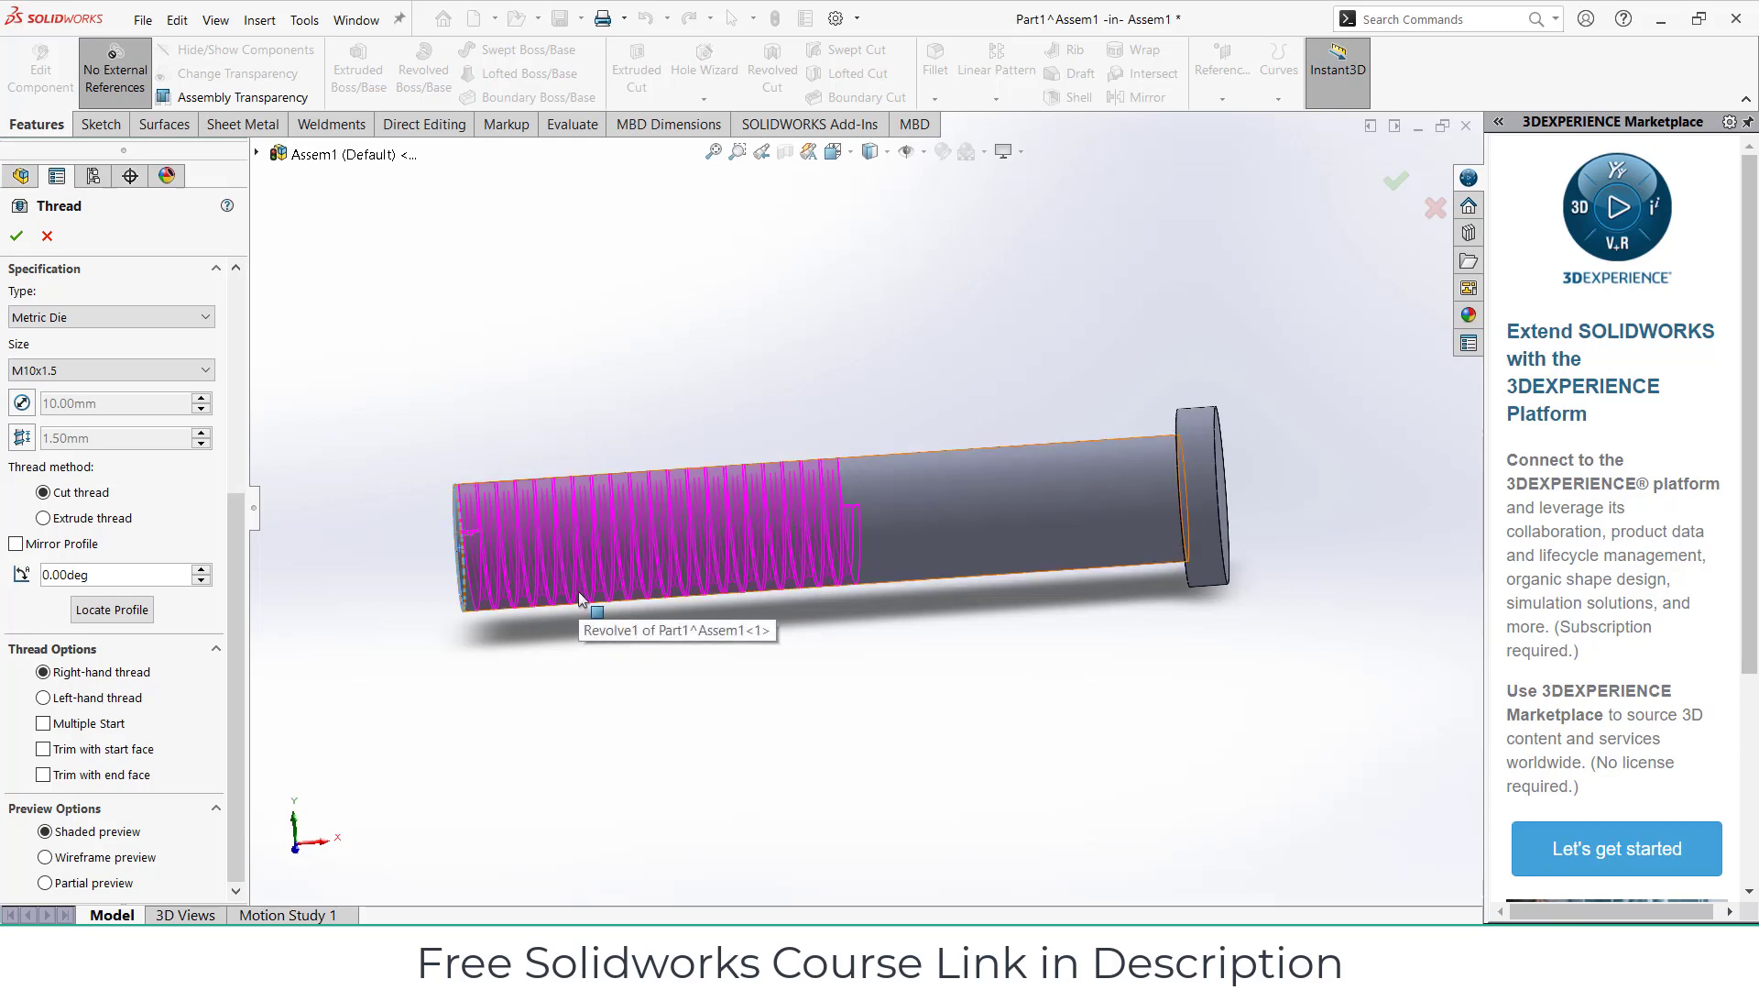
{"action": "mouse_move", "coordinate": [572, 623]}
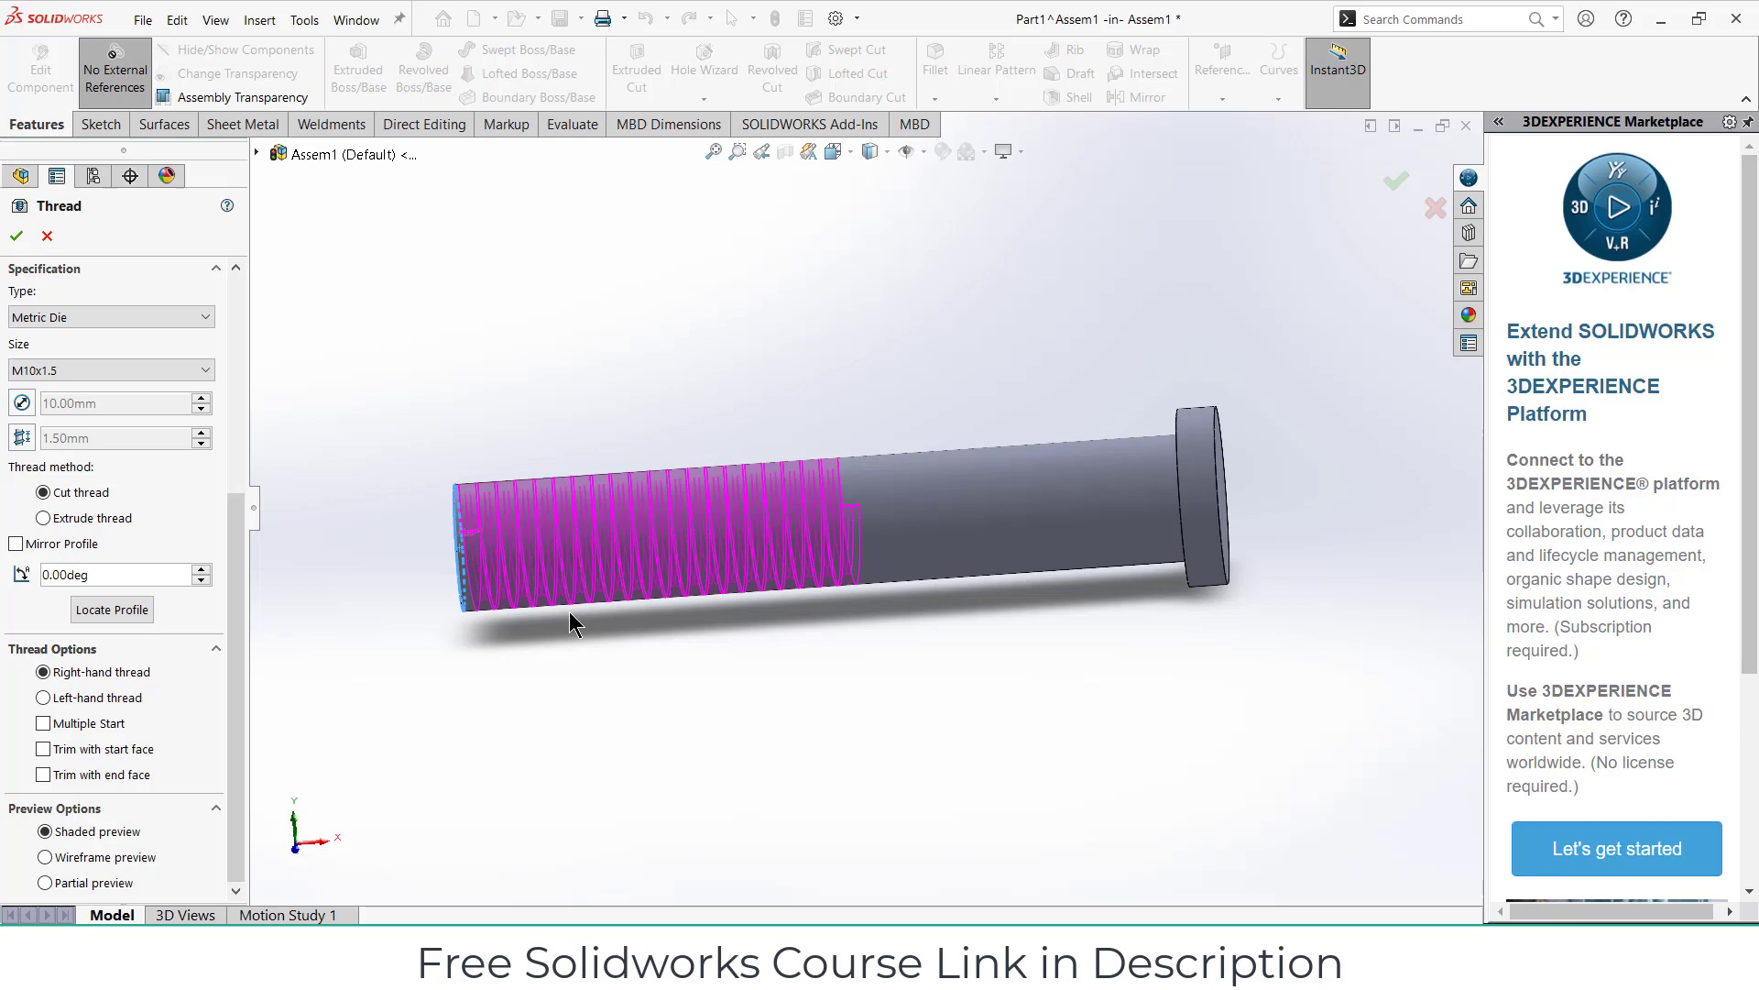
{"action": "mouse_move", "coordinate": [66, 707]}
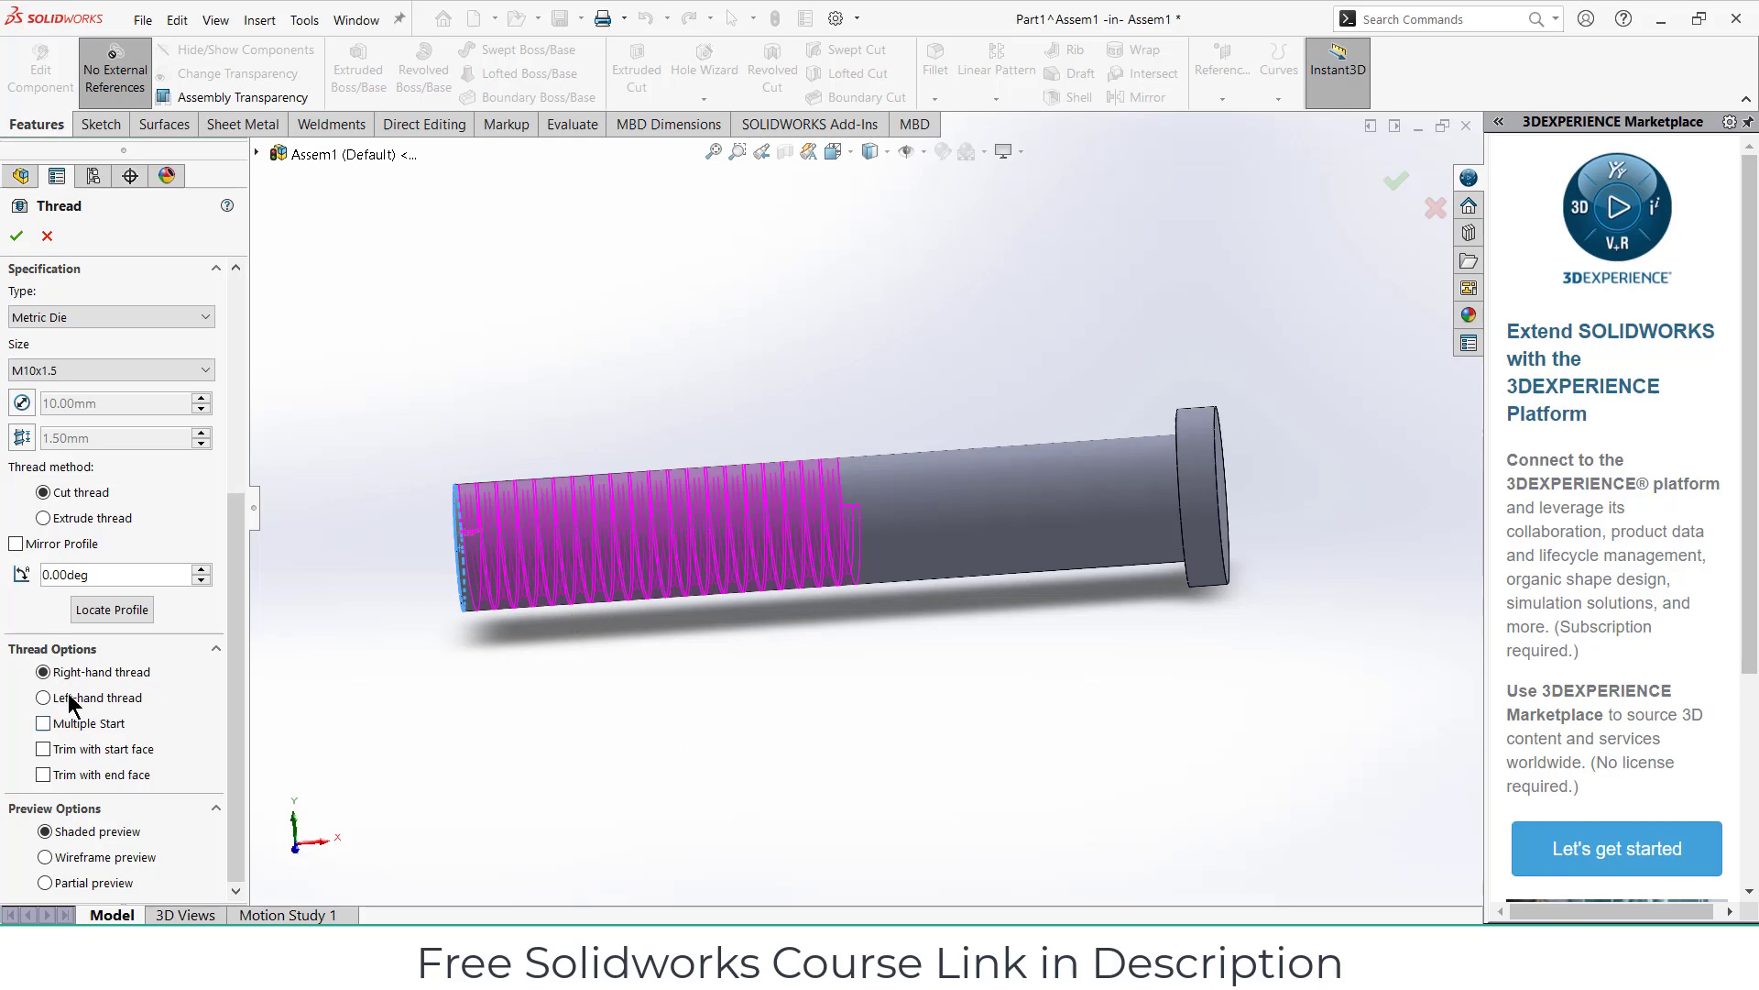
{"action": "mouse_move", "coordinate": [108, 713]}
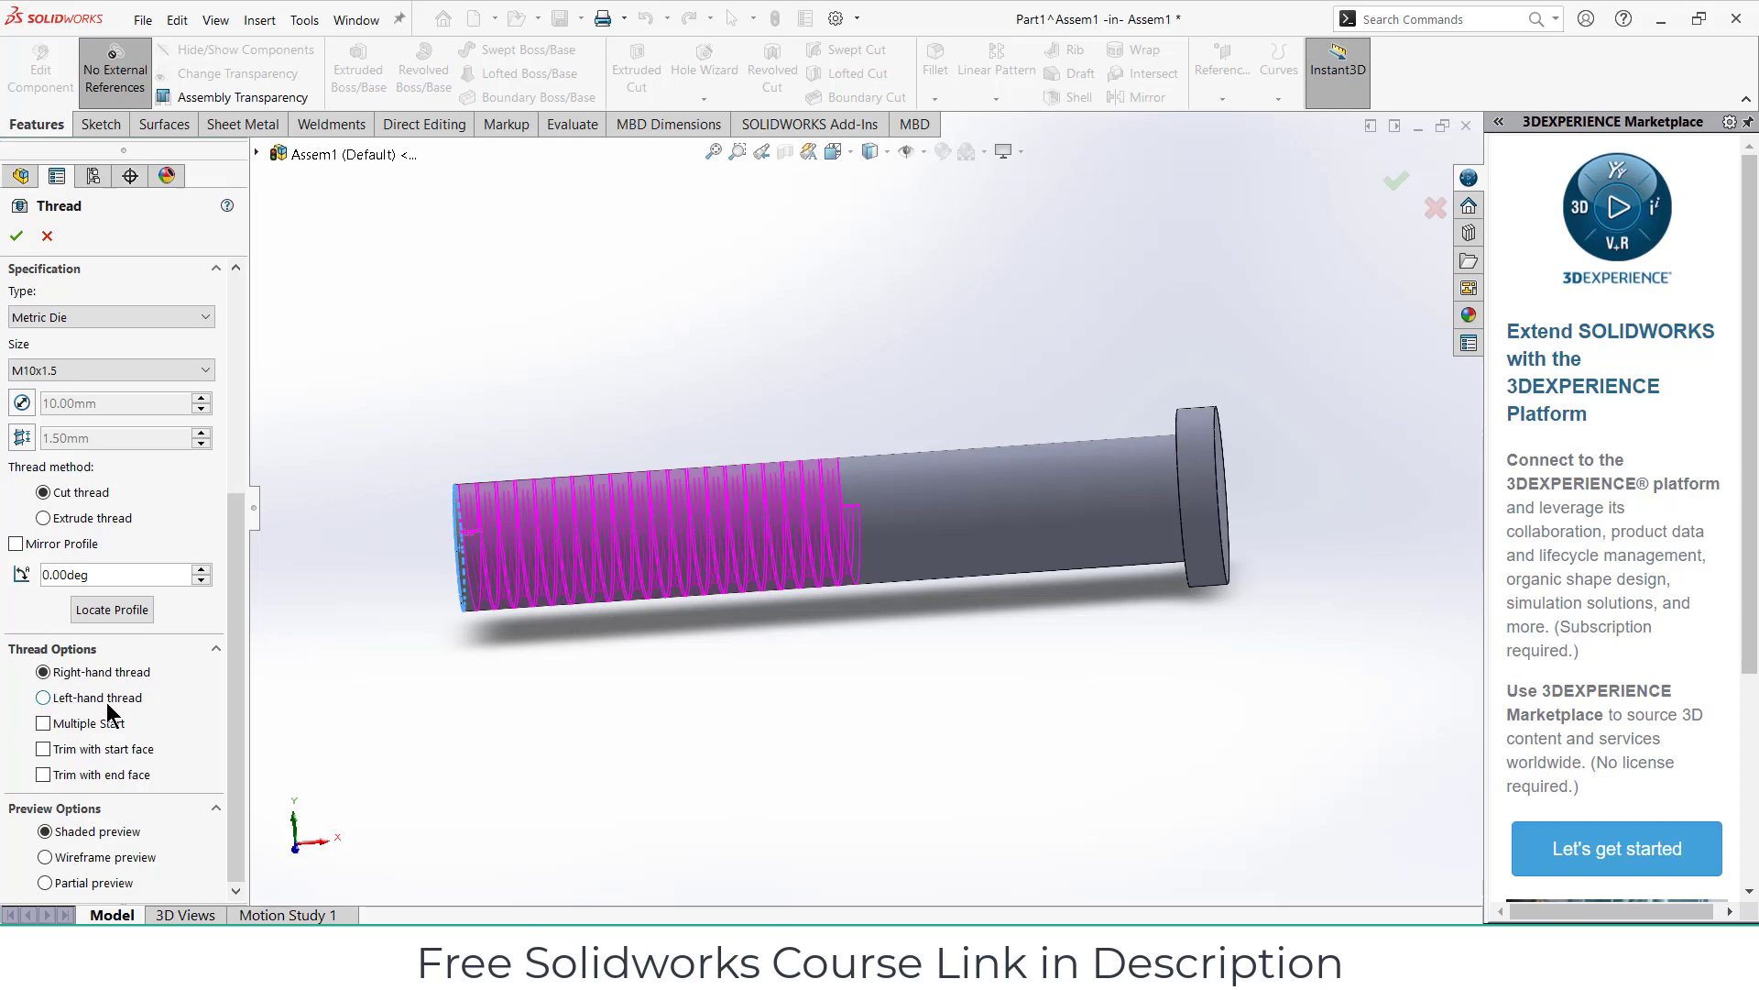
{"action": "mouse_move", "coordinate": [110, 711]}
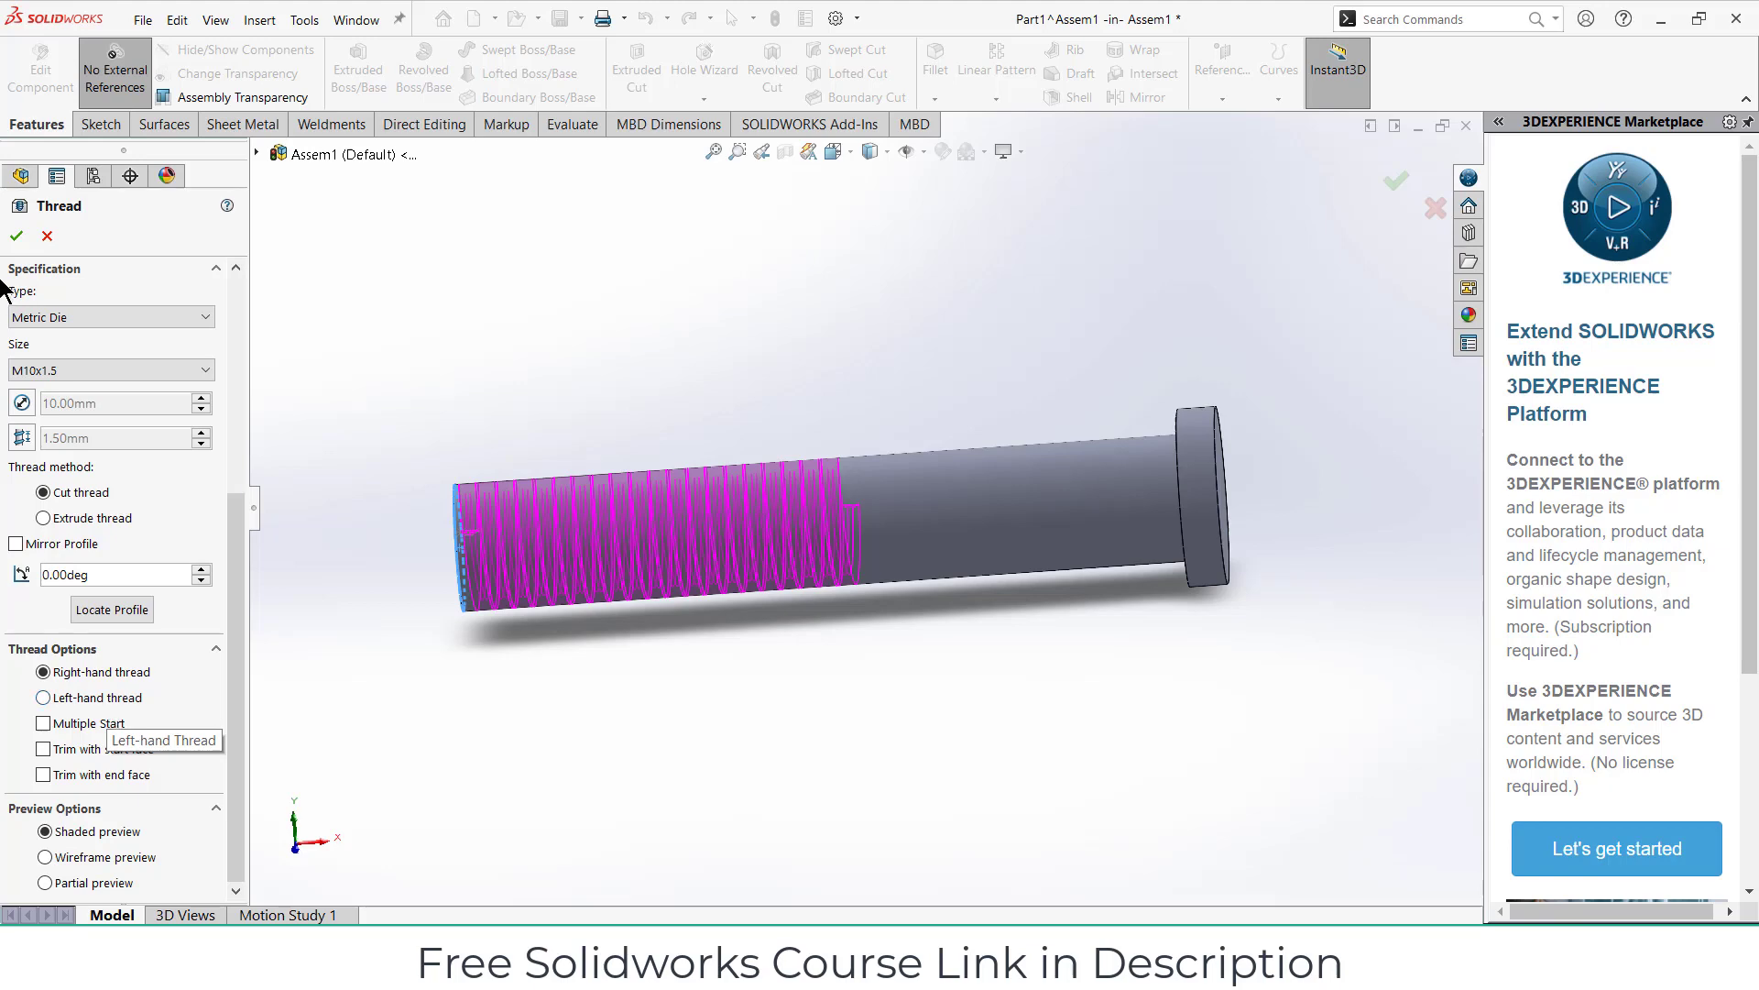
{"action": "left_click", "coordinate": [13, 236]}
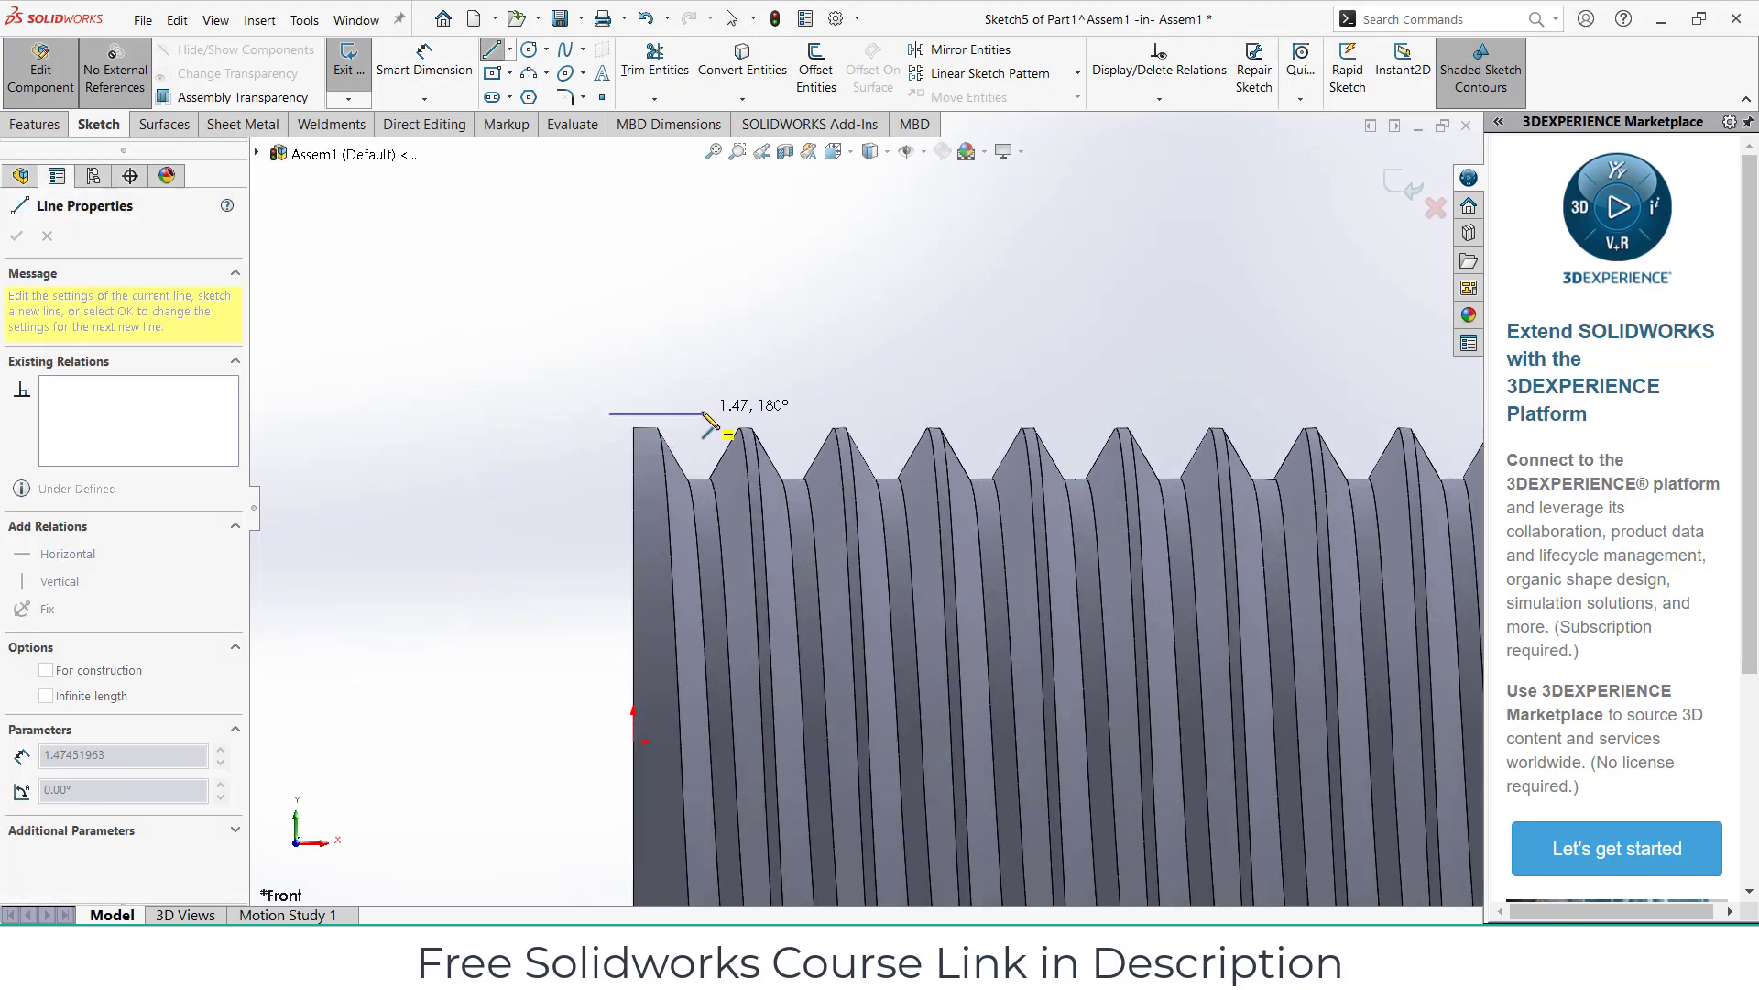
Step: Sketch the slanted tip profile and apply a 360° revolved cut chamfering the threaded end
{"action": "left_click_drag", "start_coordinate": [702, 418], "coordinate": [627, 528]}
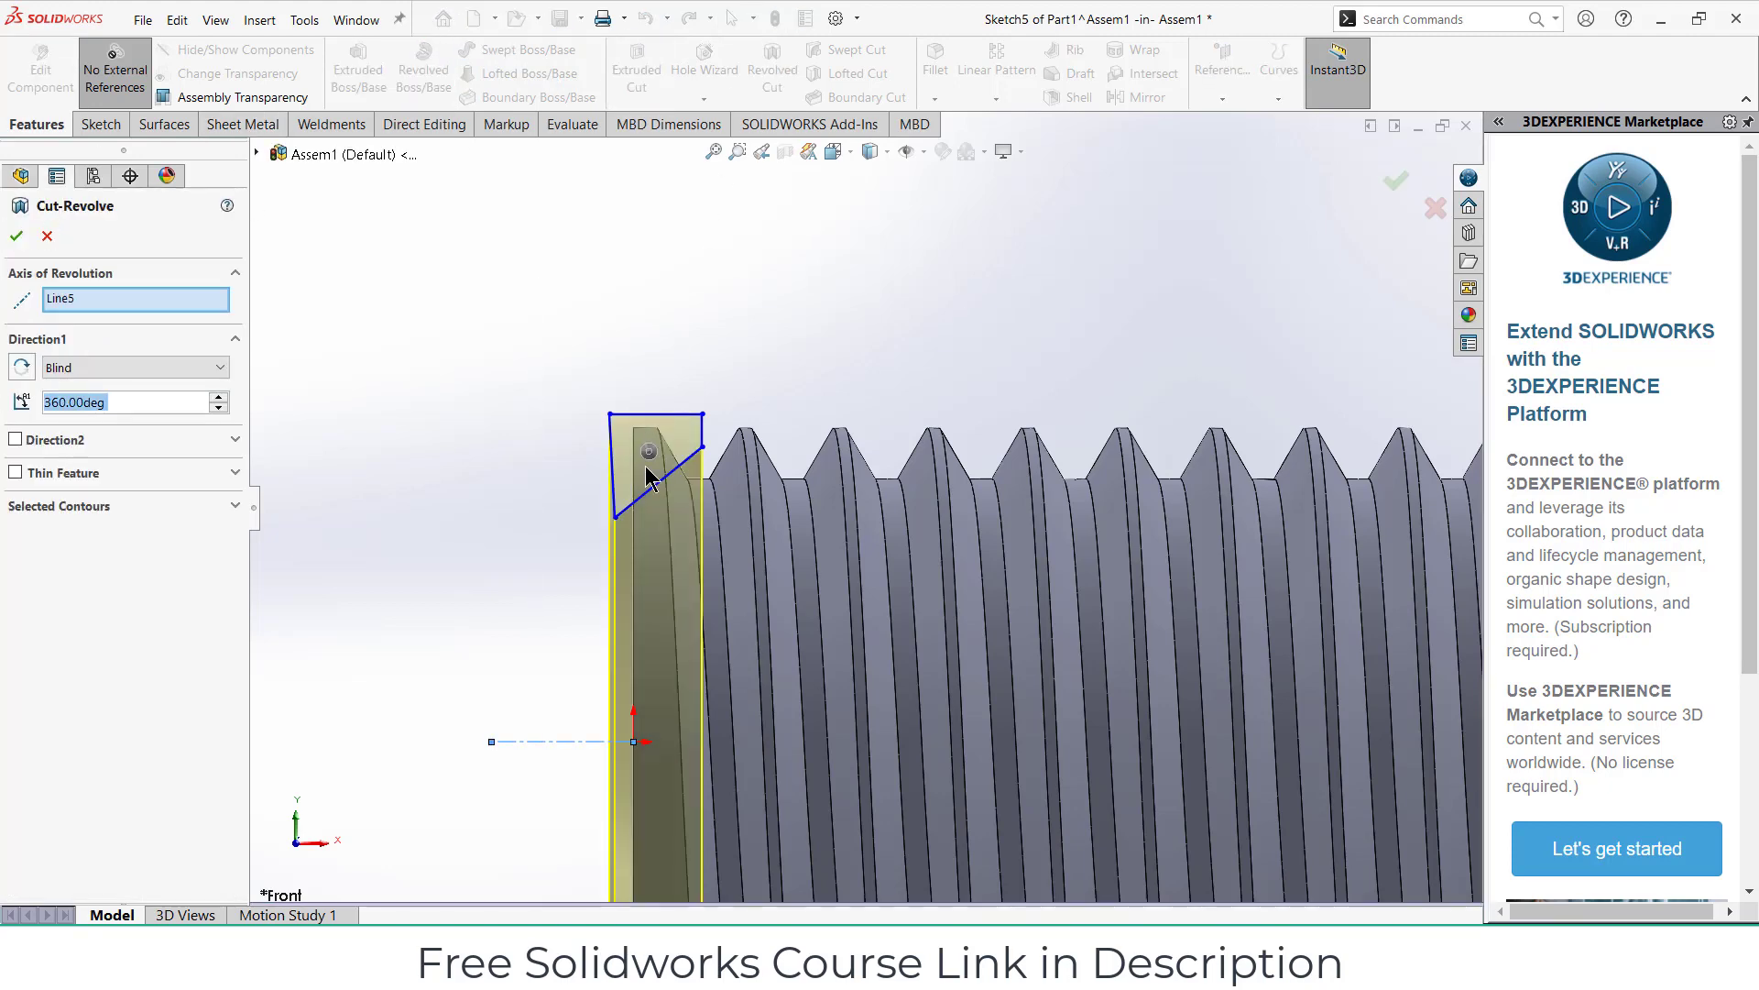
{"action": "left_click", "coordinate": [15, 236]}
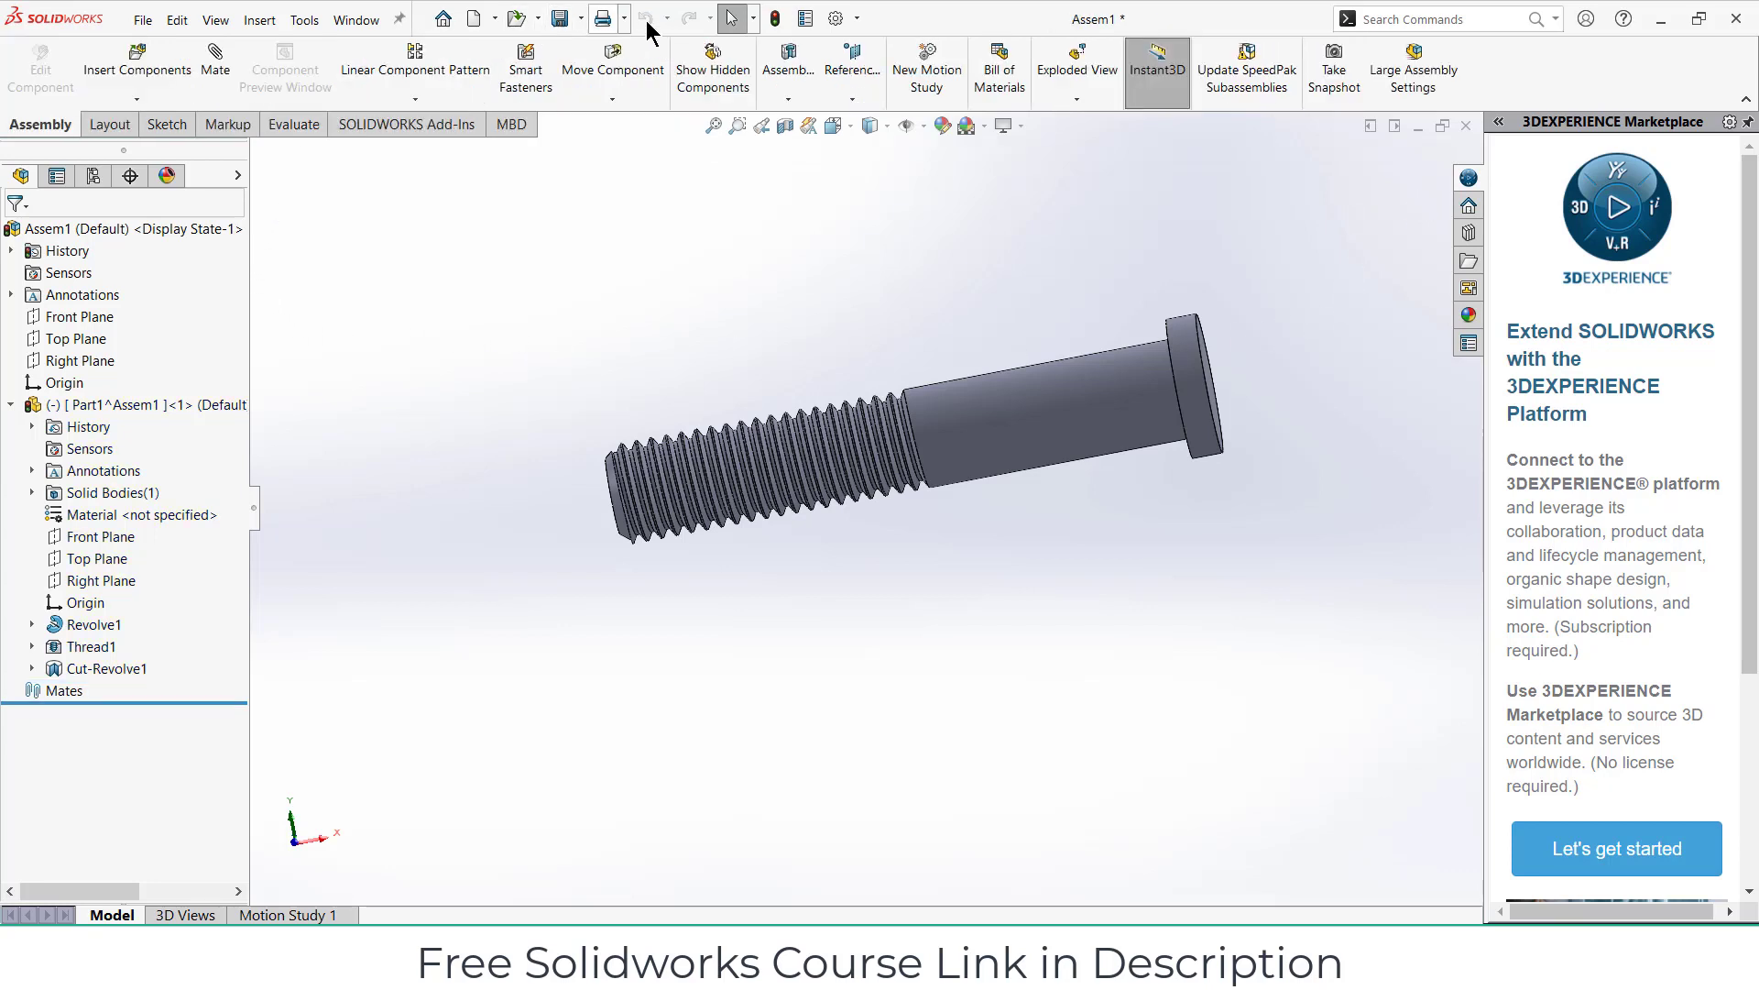
{"action": "mouse_move", "coordinate": [138, 86]}
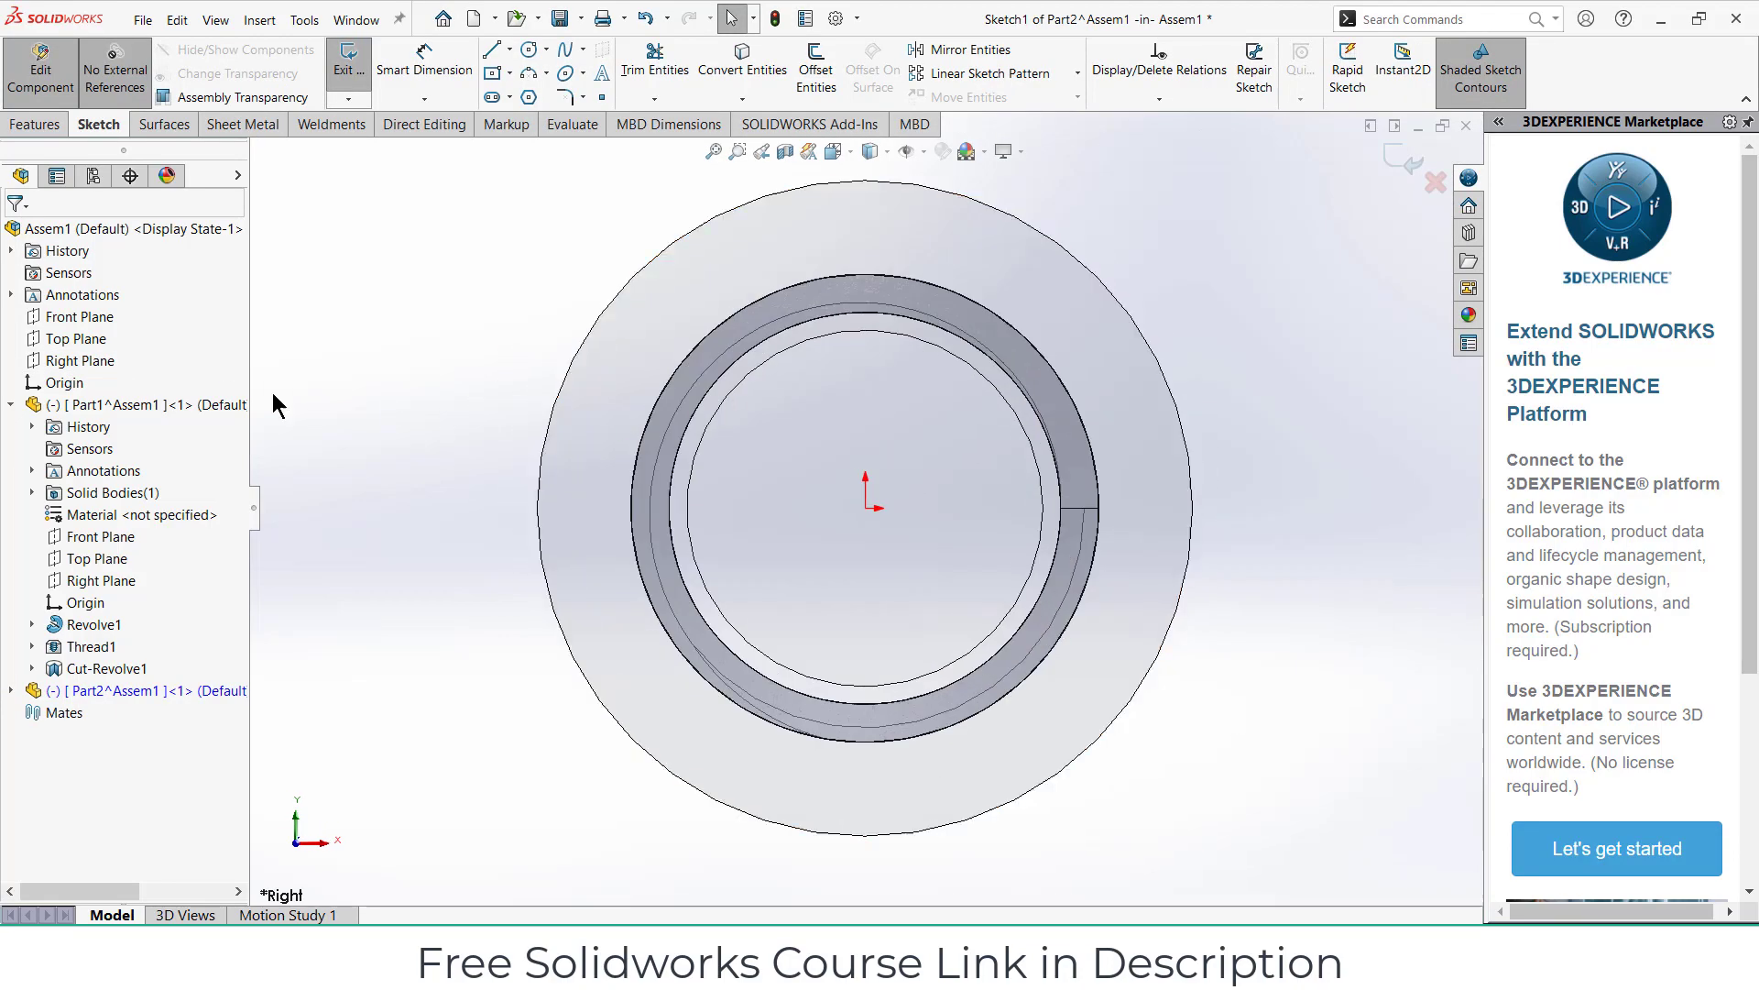
Step: Bring up the context menu on the bolt component Part1 in the FeatureManager tree
{"action": "right_click", "coordinate": [73, 403]}
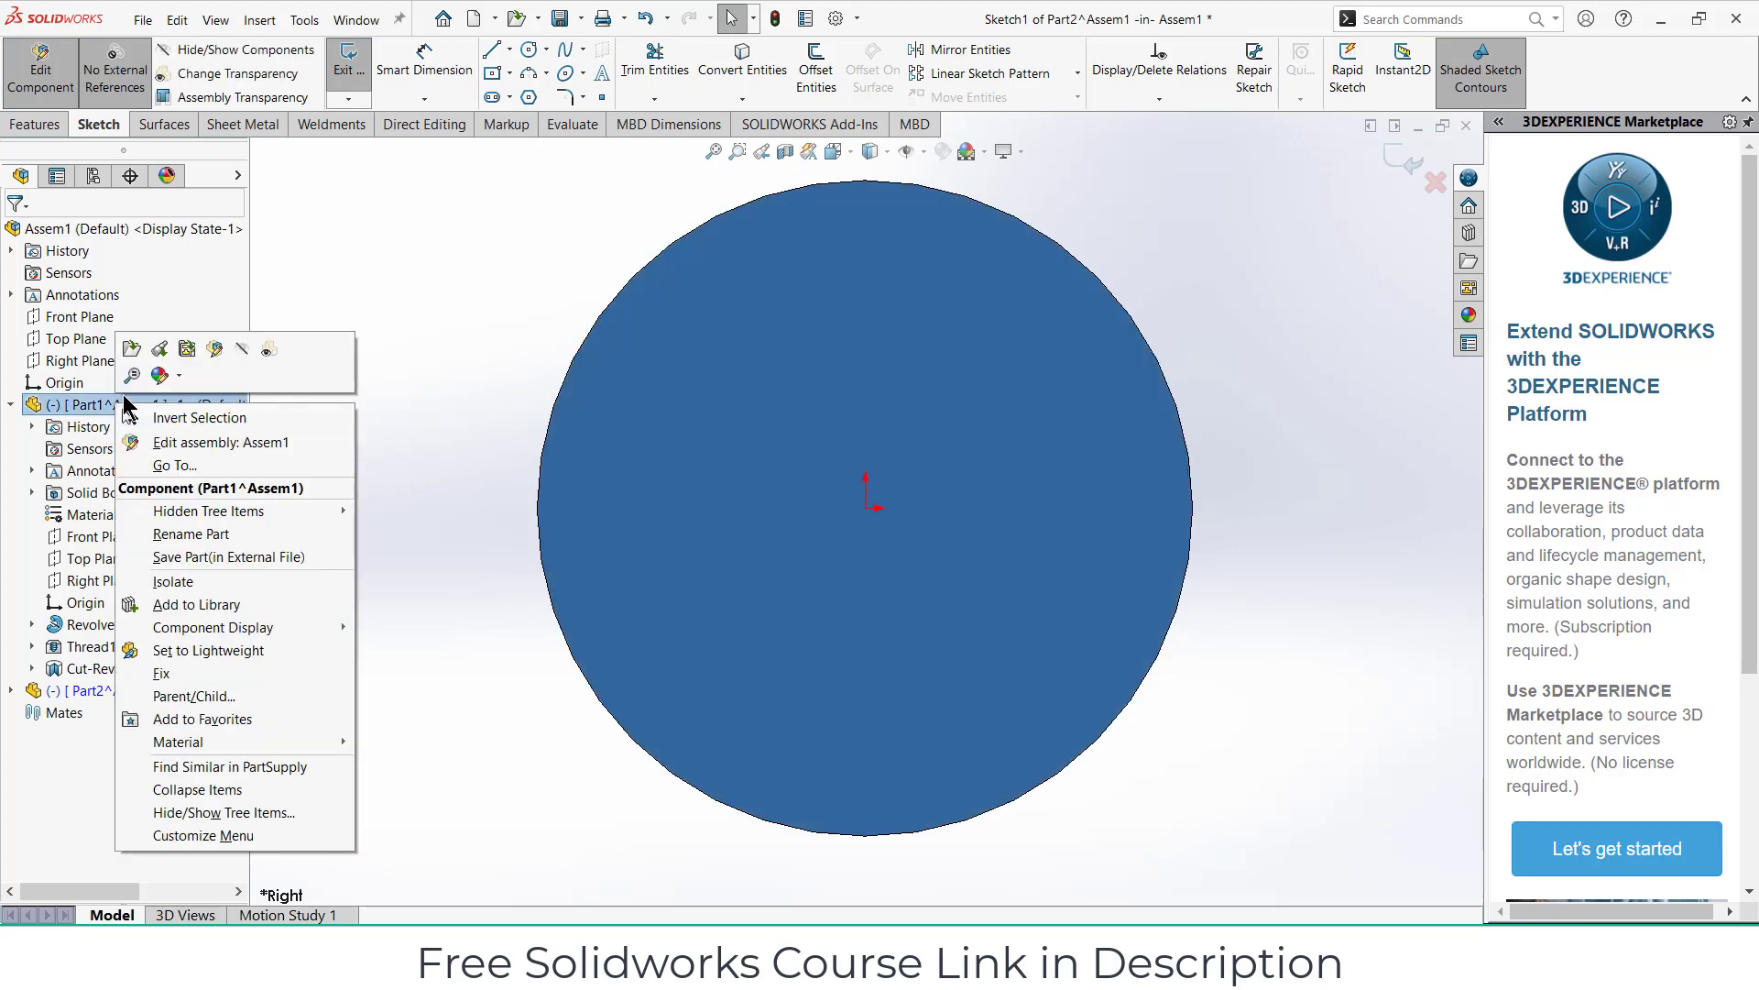
{"action": "mouse_move", "coordinate": [242, 349]}
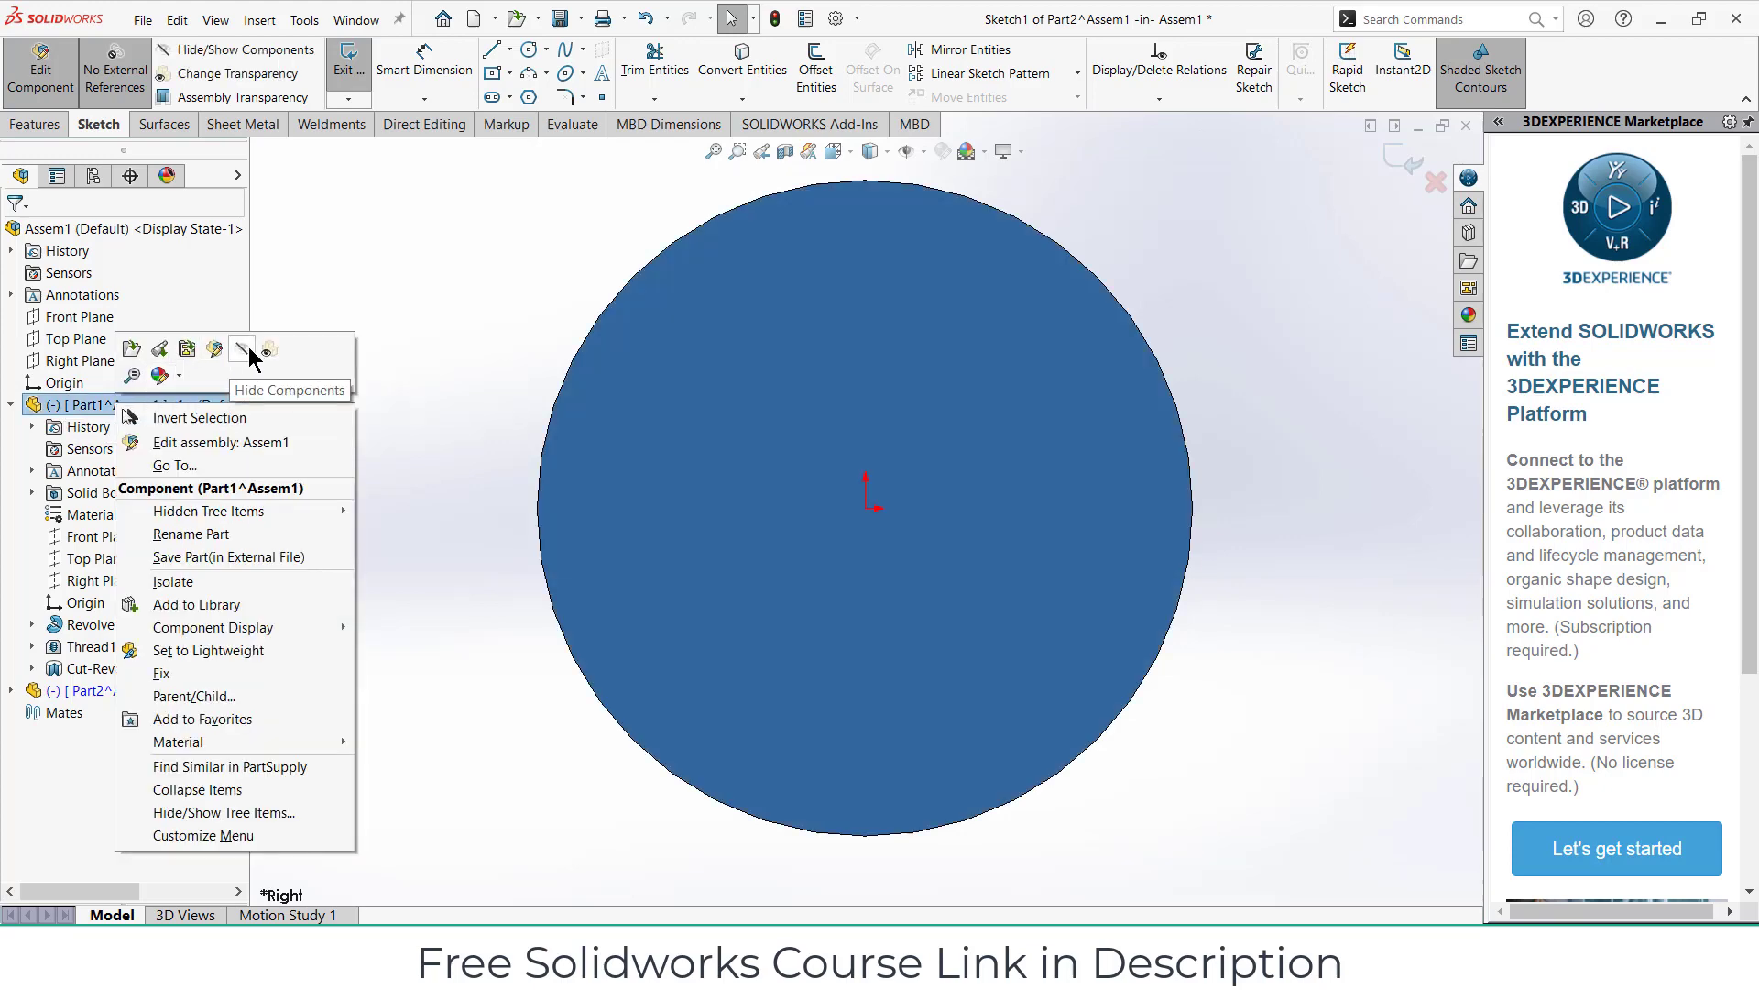
Step: Hide the bolt and sketch a centred construction shape with its width dimensioned
{"action": "left_click", "coordinate": [242, 348]}
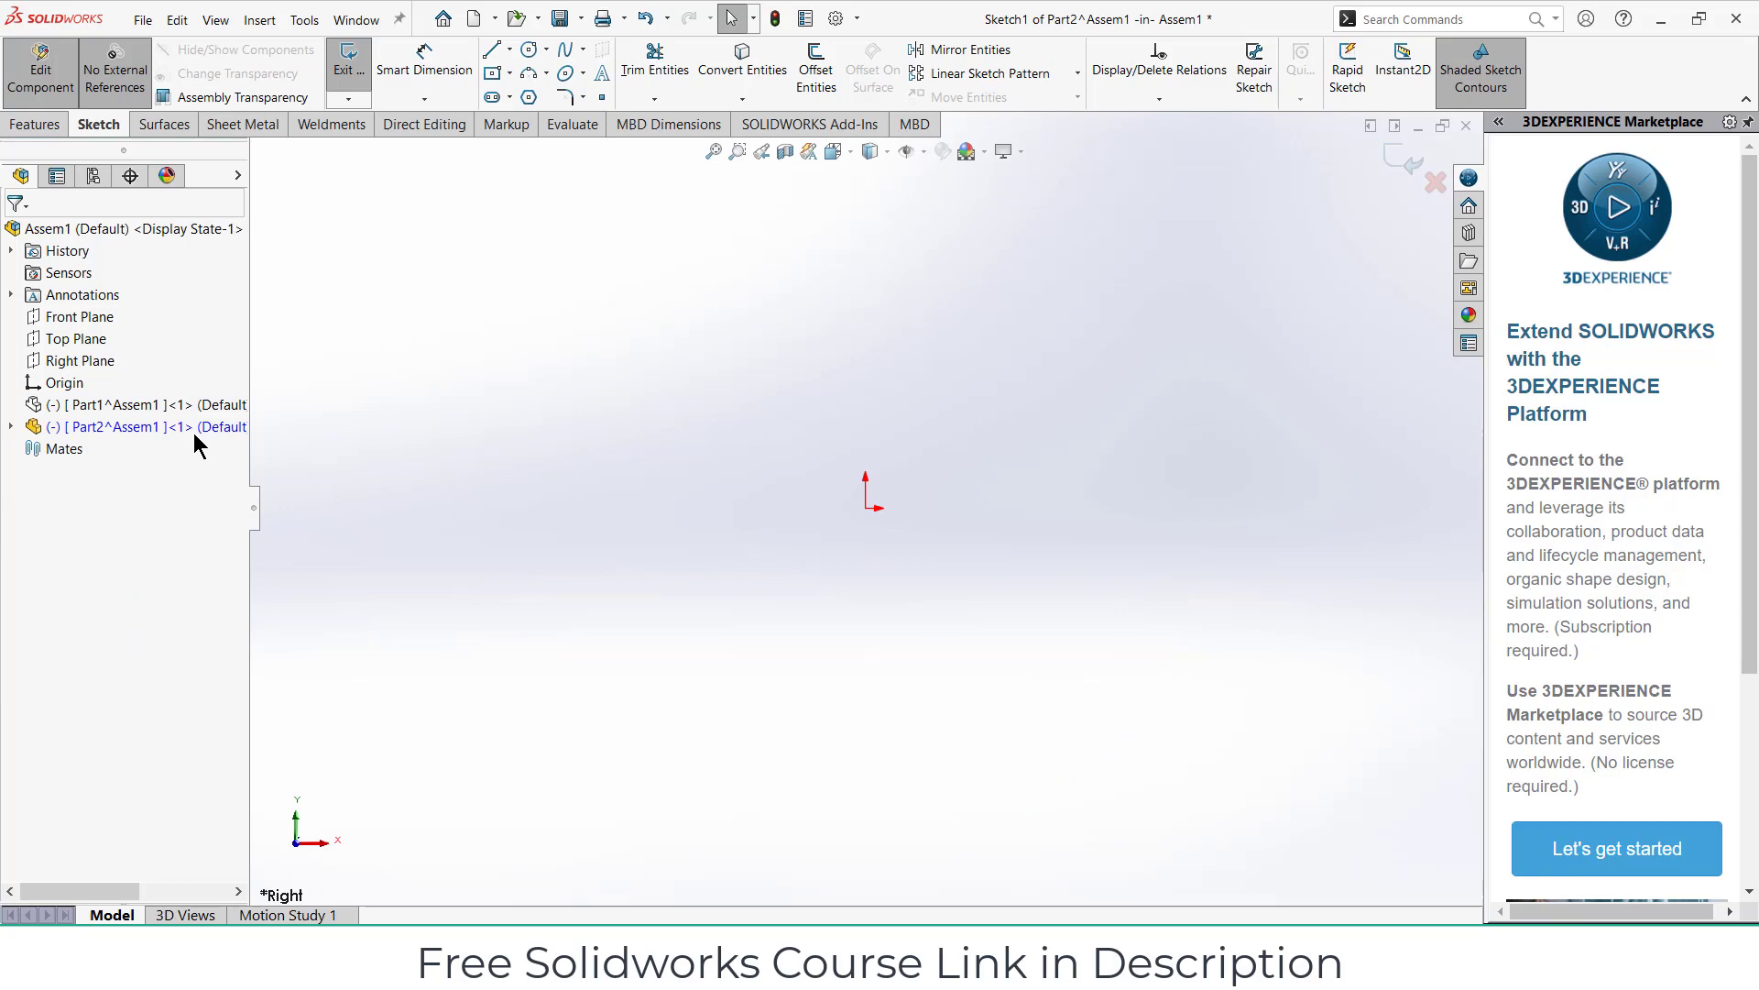
{"action": "mouse_move", "coordinate": [132, 407]}
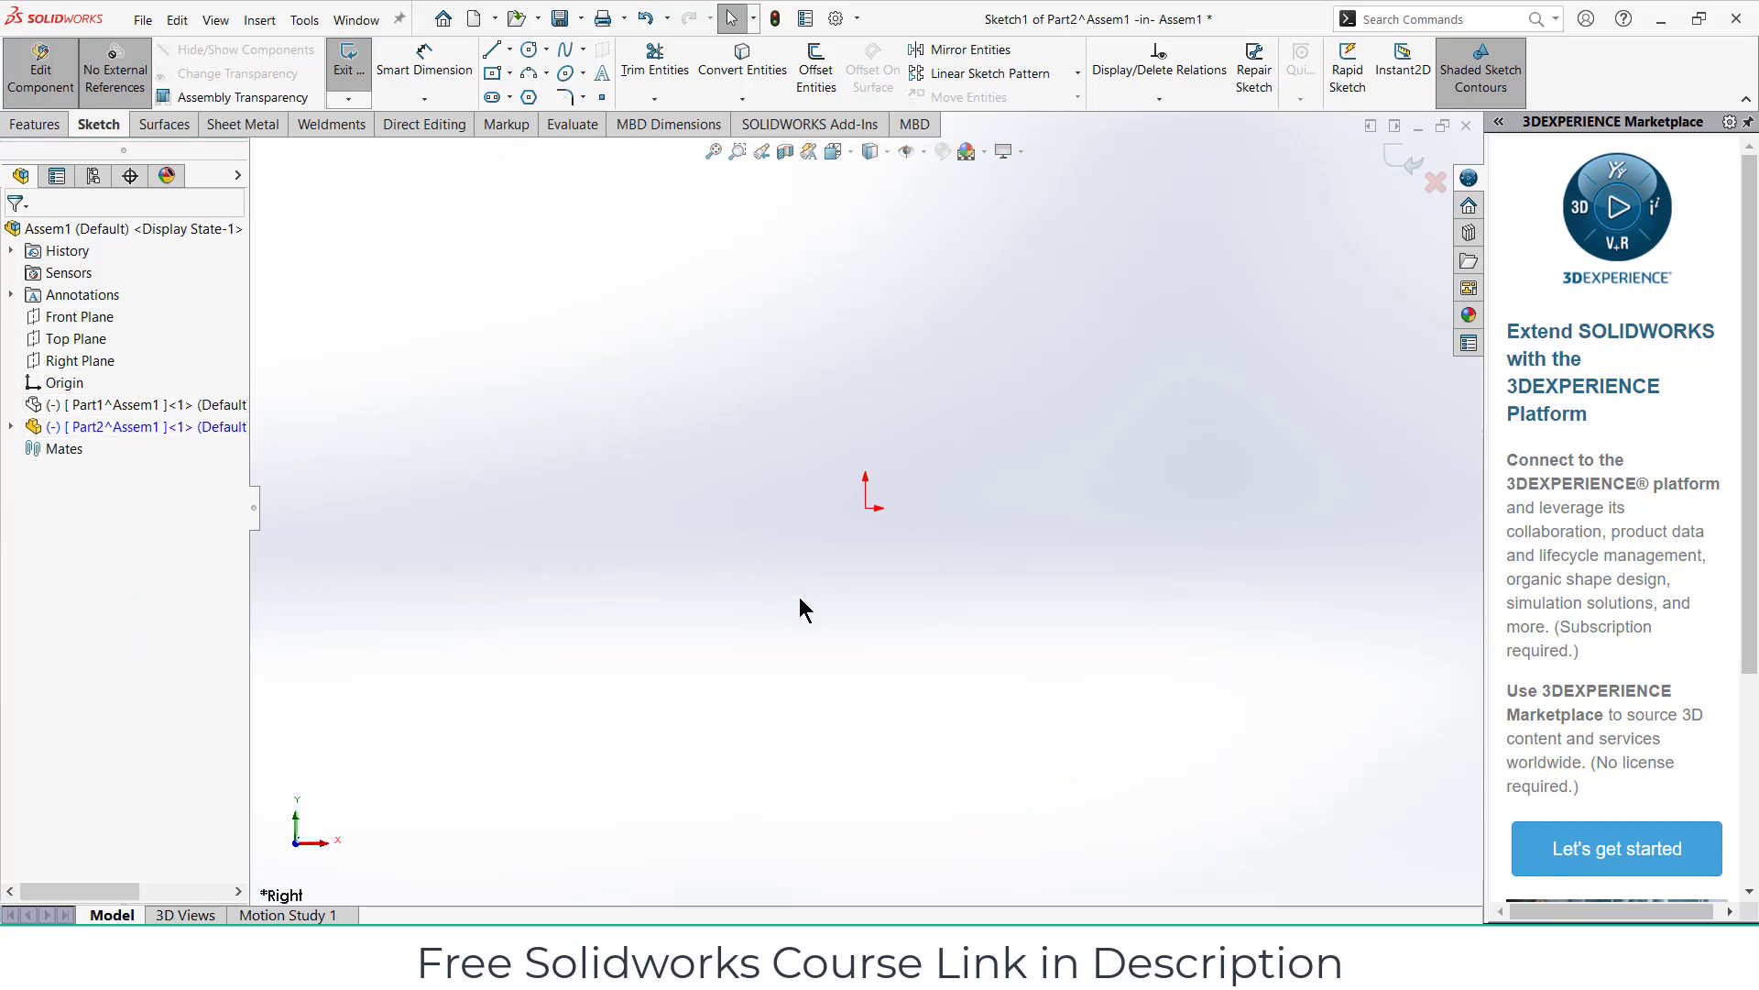
{"action": "mouse_move", "coordinate": [913, 539]}
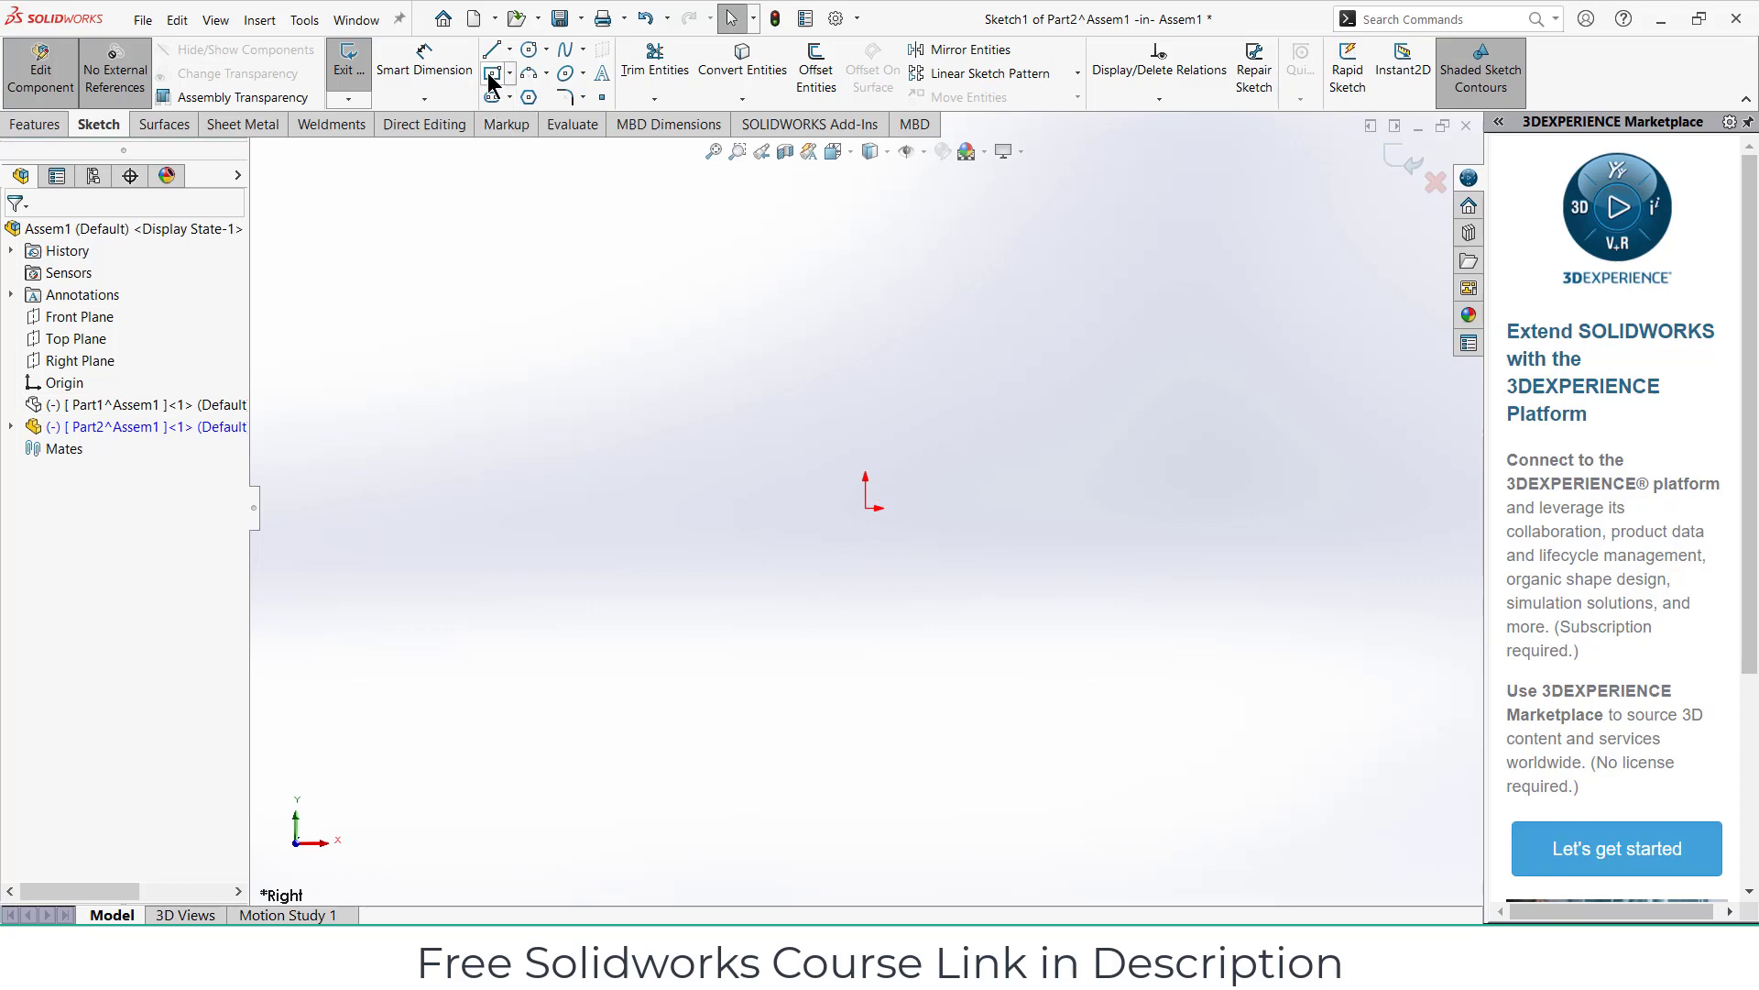
{"action": "left_click", "coordinate": [493, 73]}
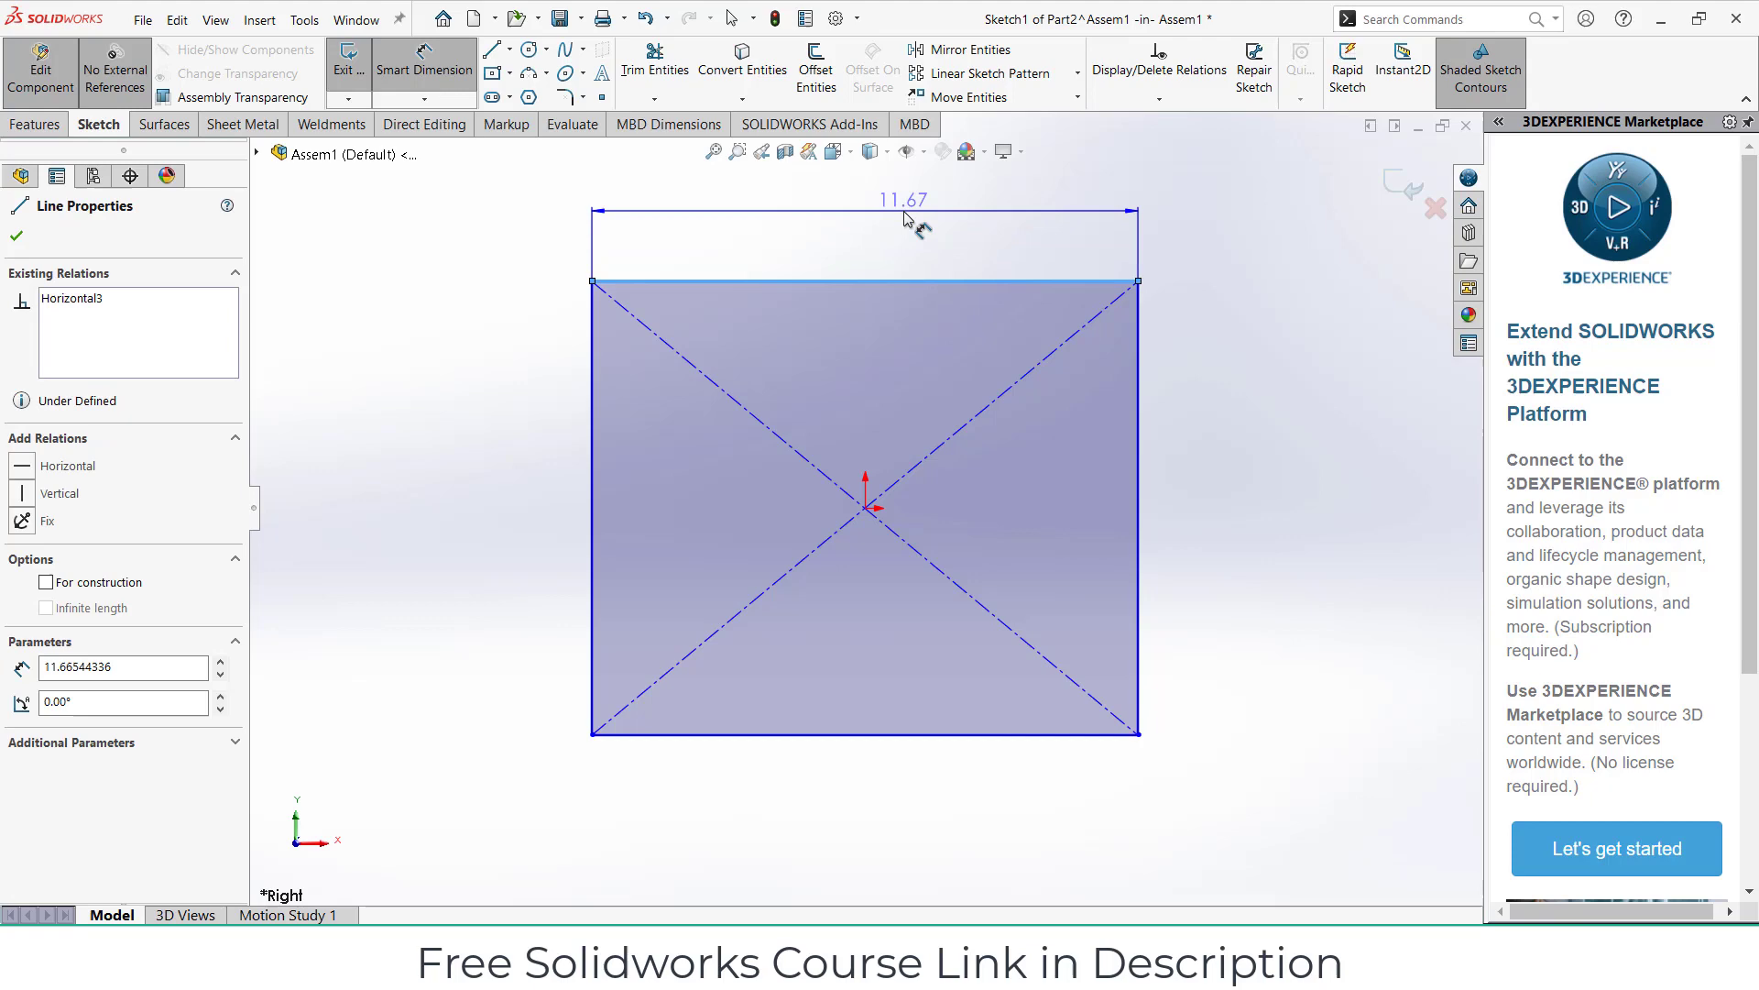
{"action": "left_click", "coordinate": [901, 200]}
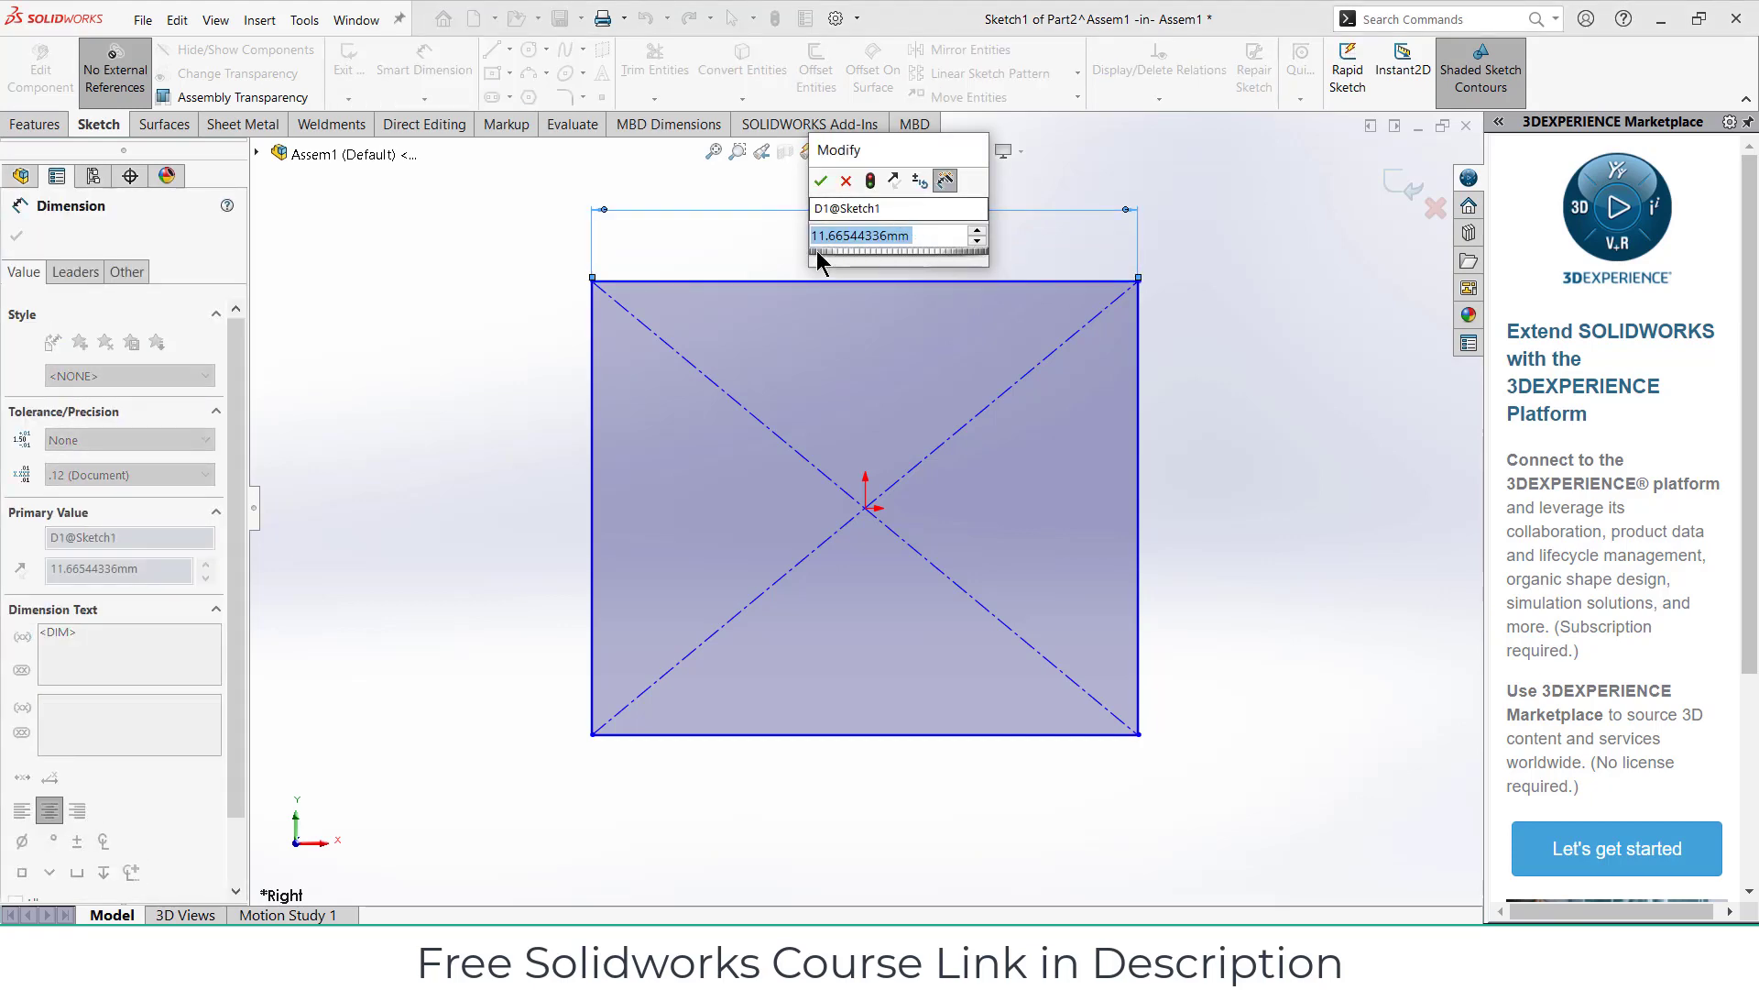
{"action": "left_click", "coordinate": [821, 180]}
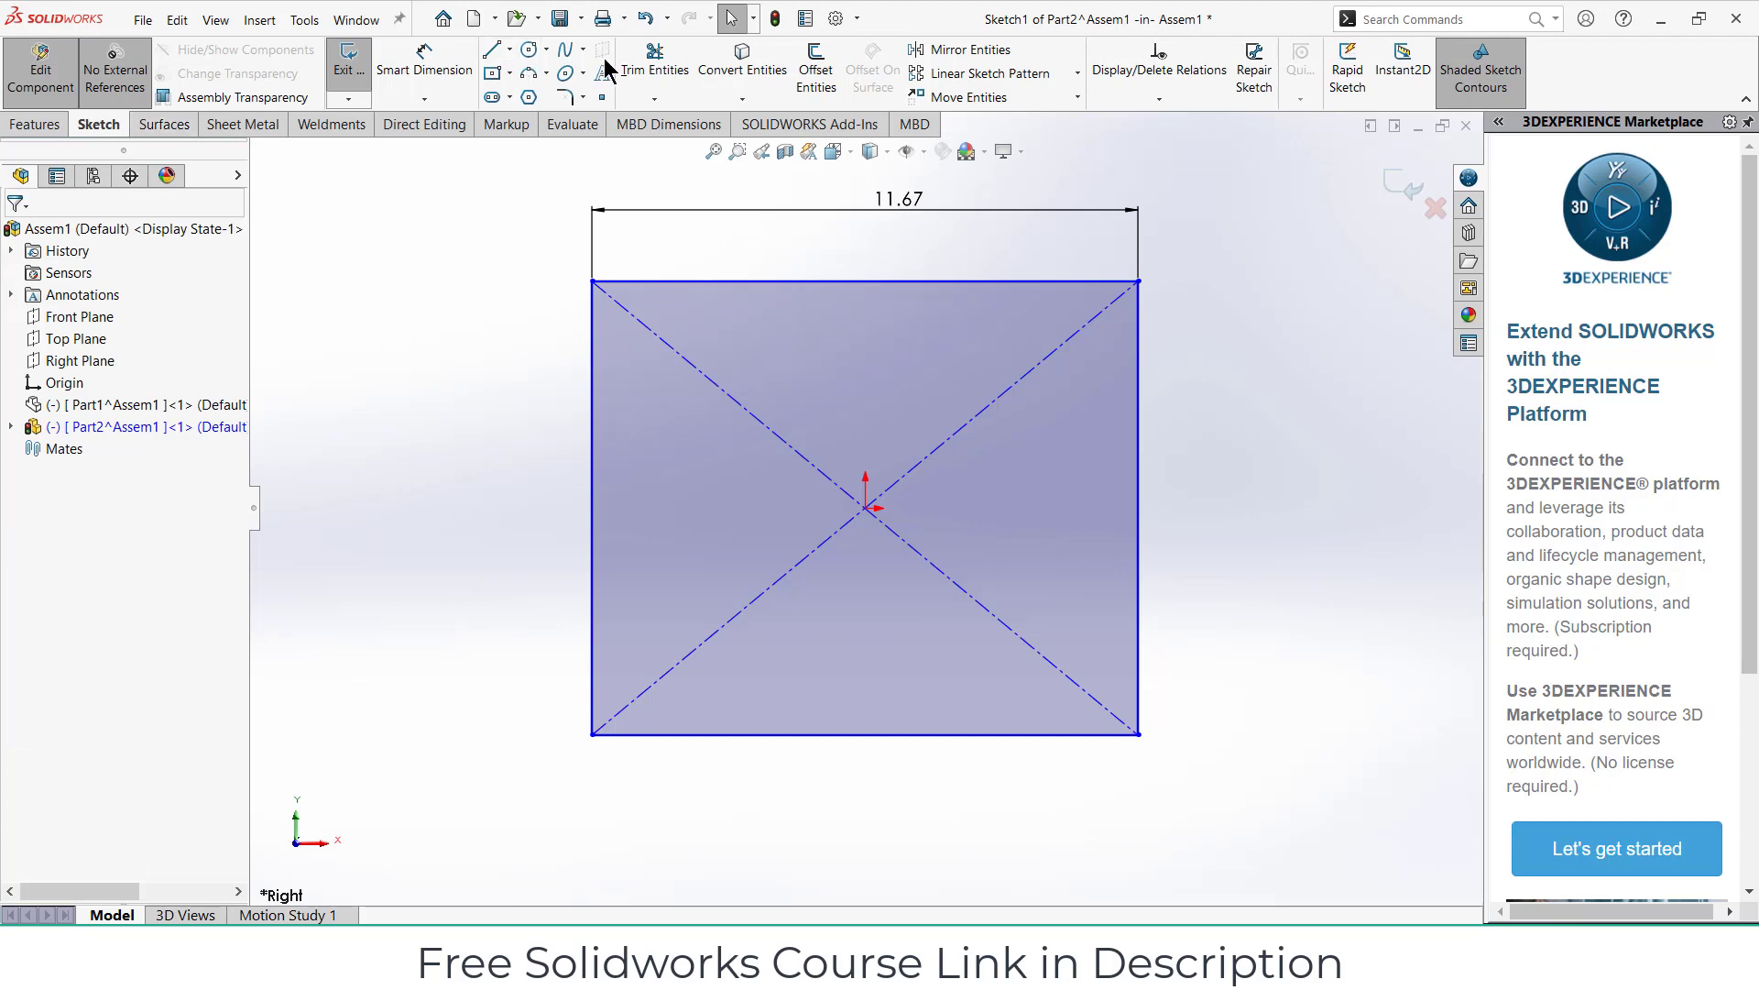
Step: Sketch a hexagon on a Ø20 circle and a Ø10 centre hole circle for the nut
{"action": "left_click", "coordinate": [655, 65]}
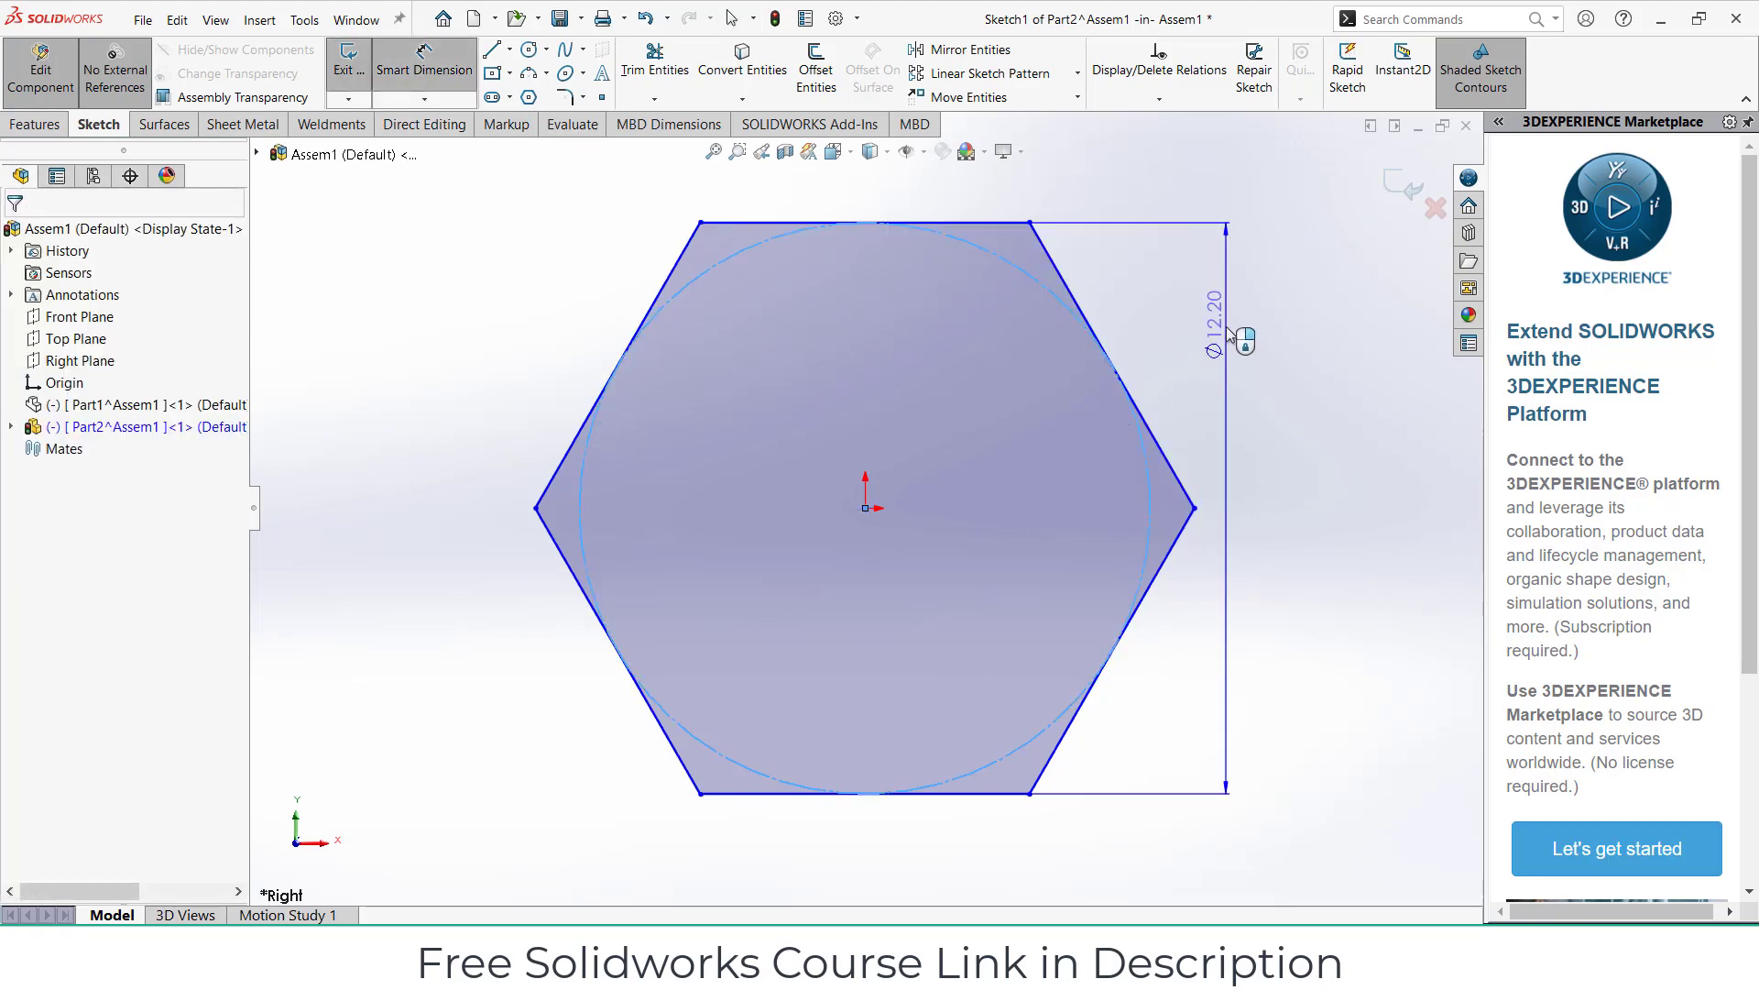
{"action": "left_click", "coordinate": [1212, 312]}
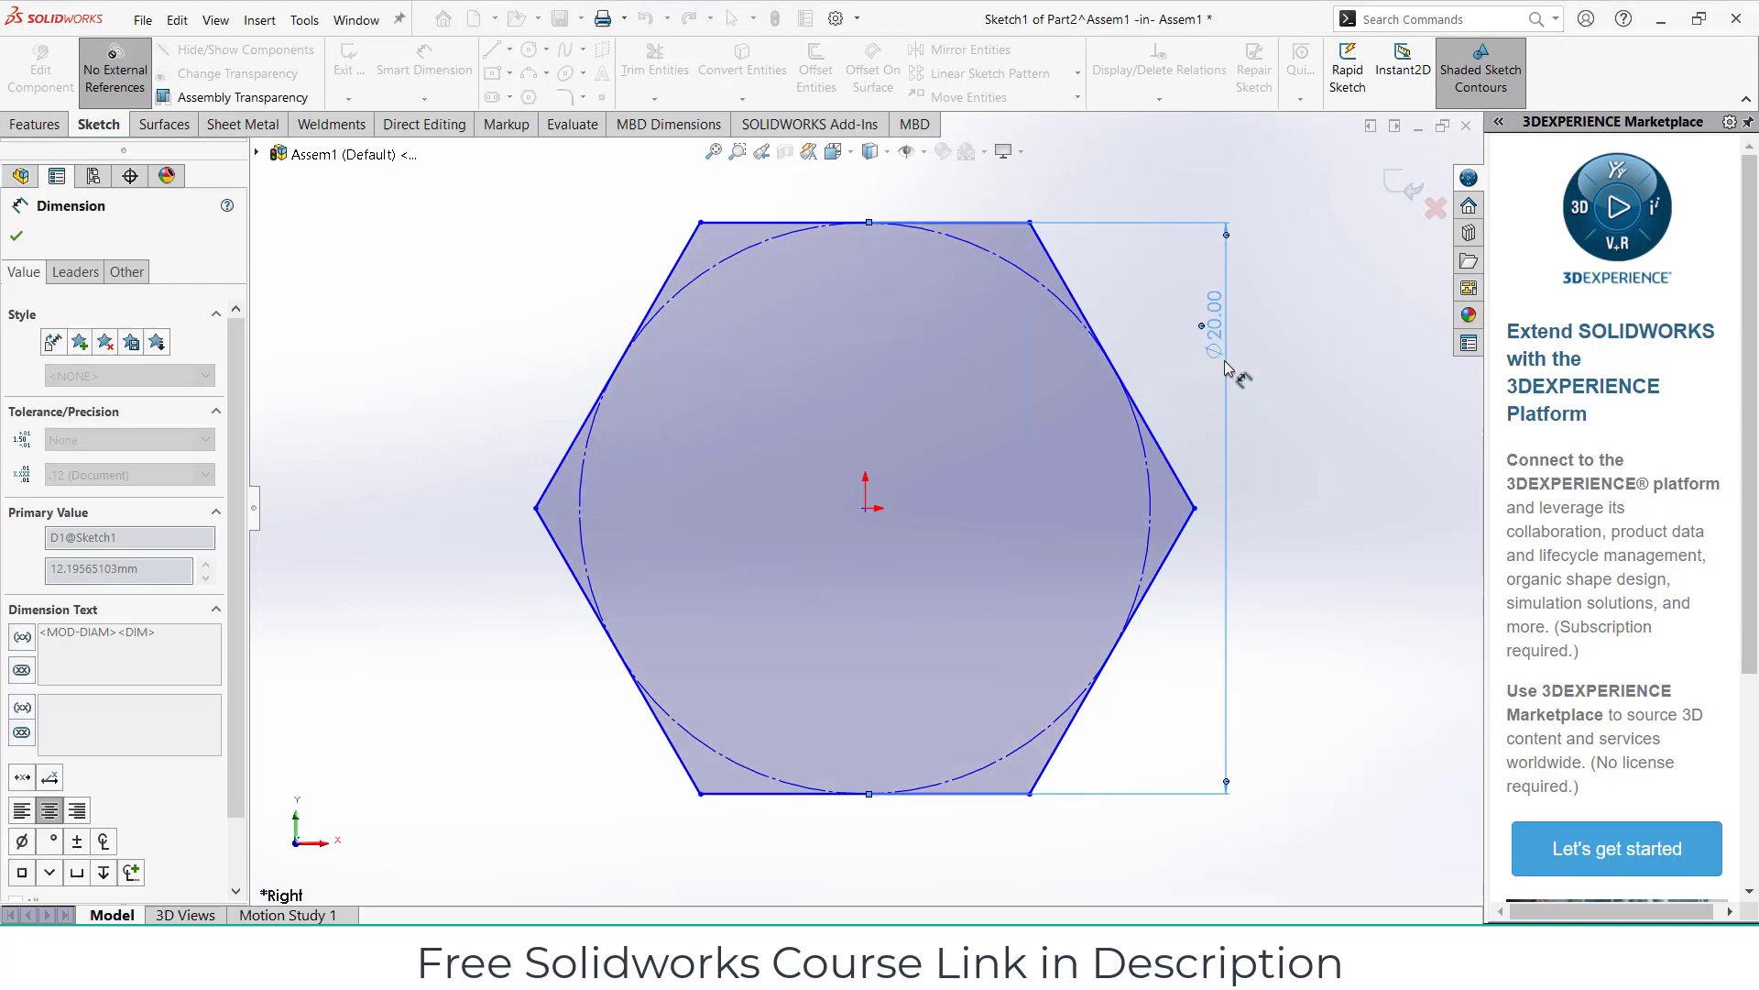
{"action": "left_click", "coordinate": [529, 47]}
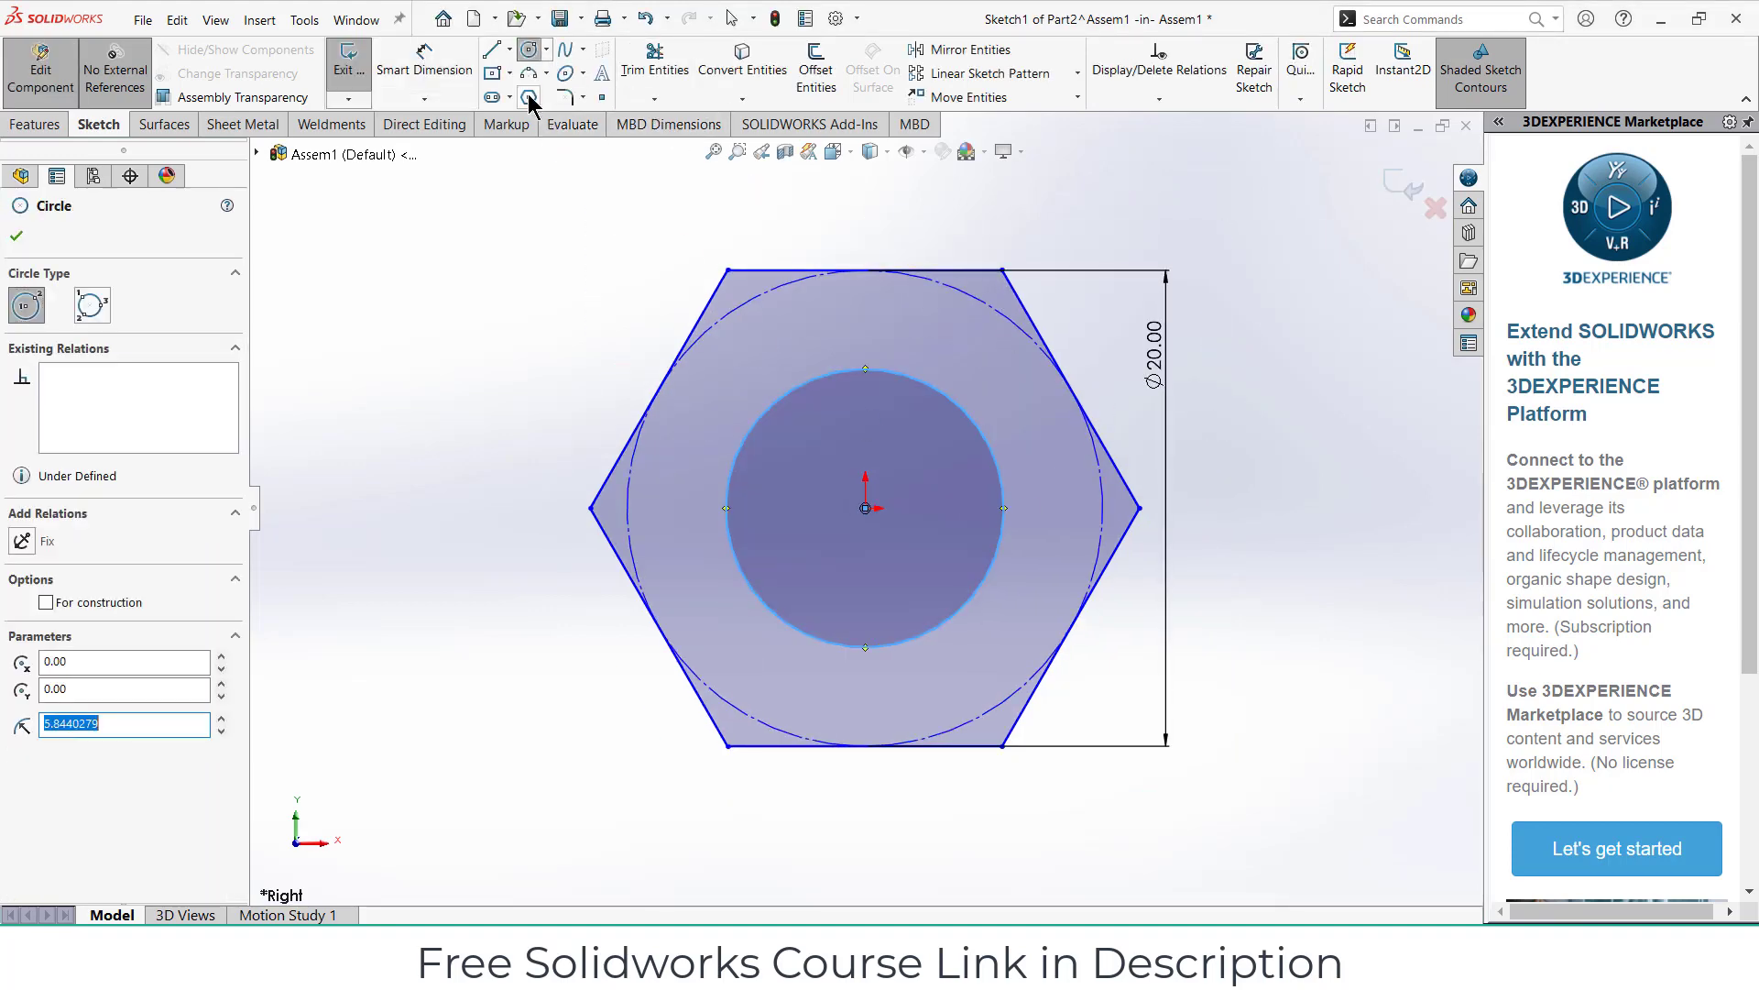
{"action": "left_click", "coordinate": [424, 55]}
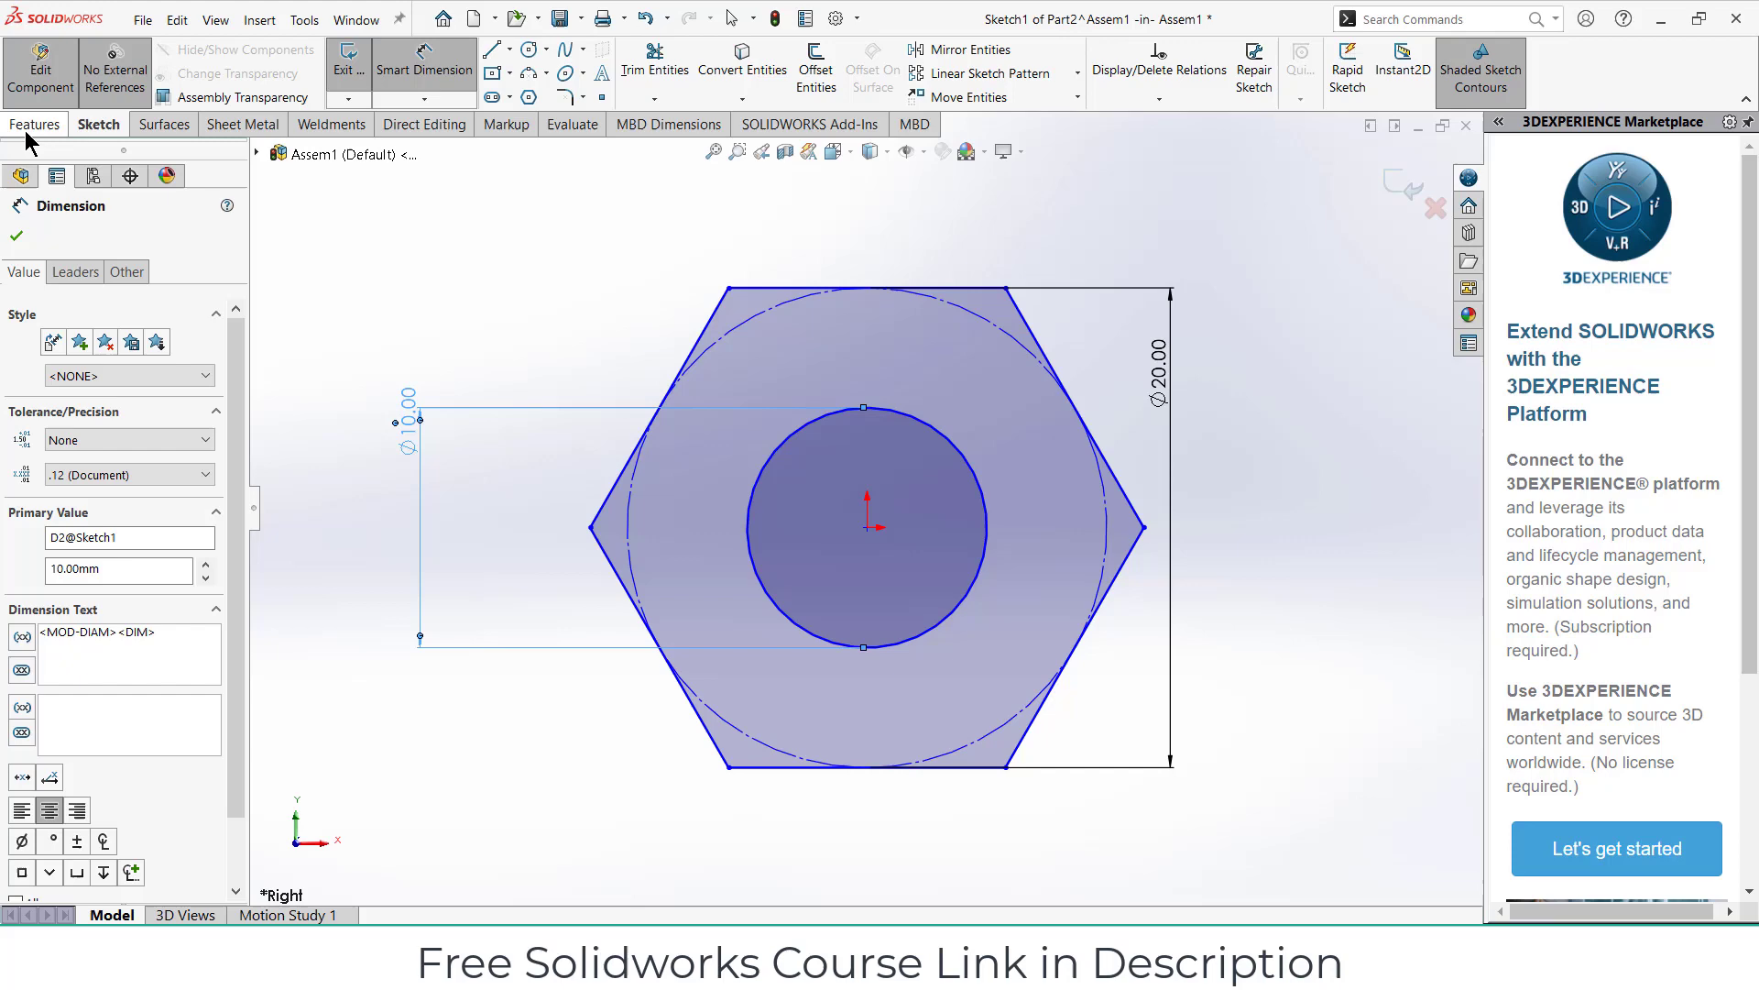
{"action": "left_click", "coordinate": [356, 70]}
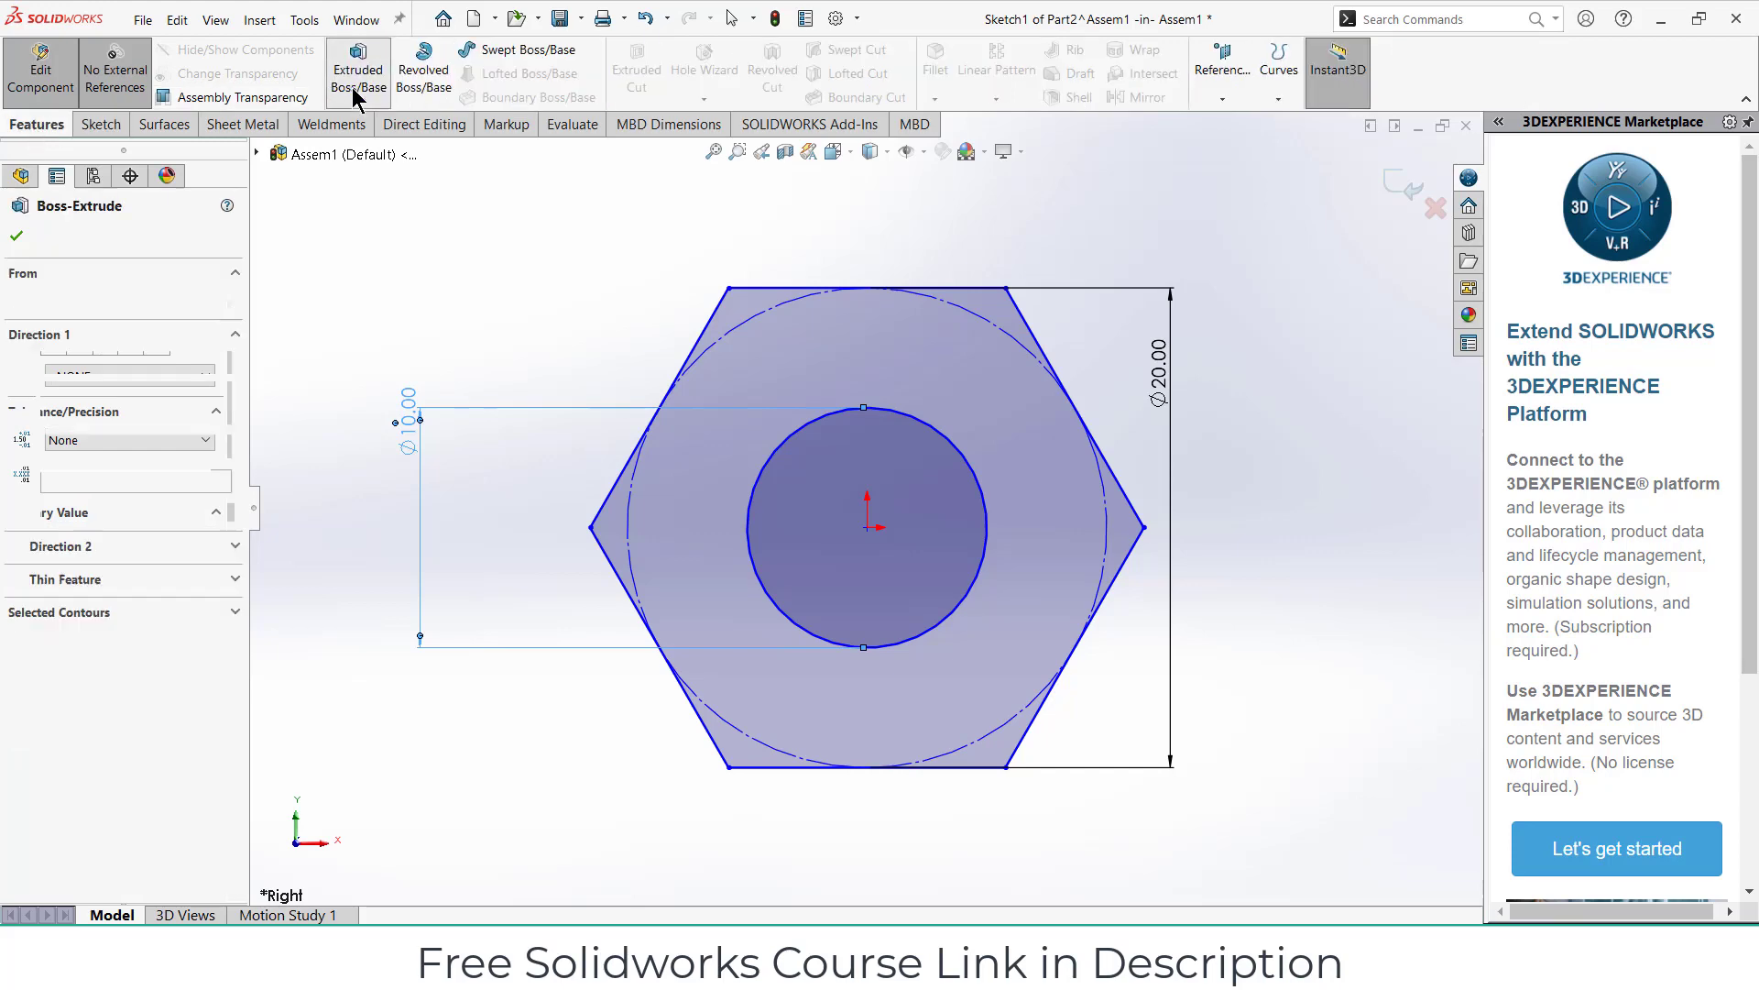
Step: Extrude the nut sketch into a solid and start a thread on its hole edge, dismissing the warning
{"action": "left_click", "coordinate": [357, 71]}
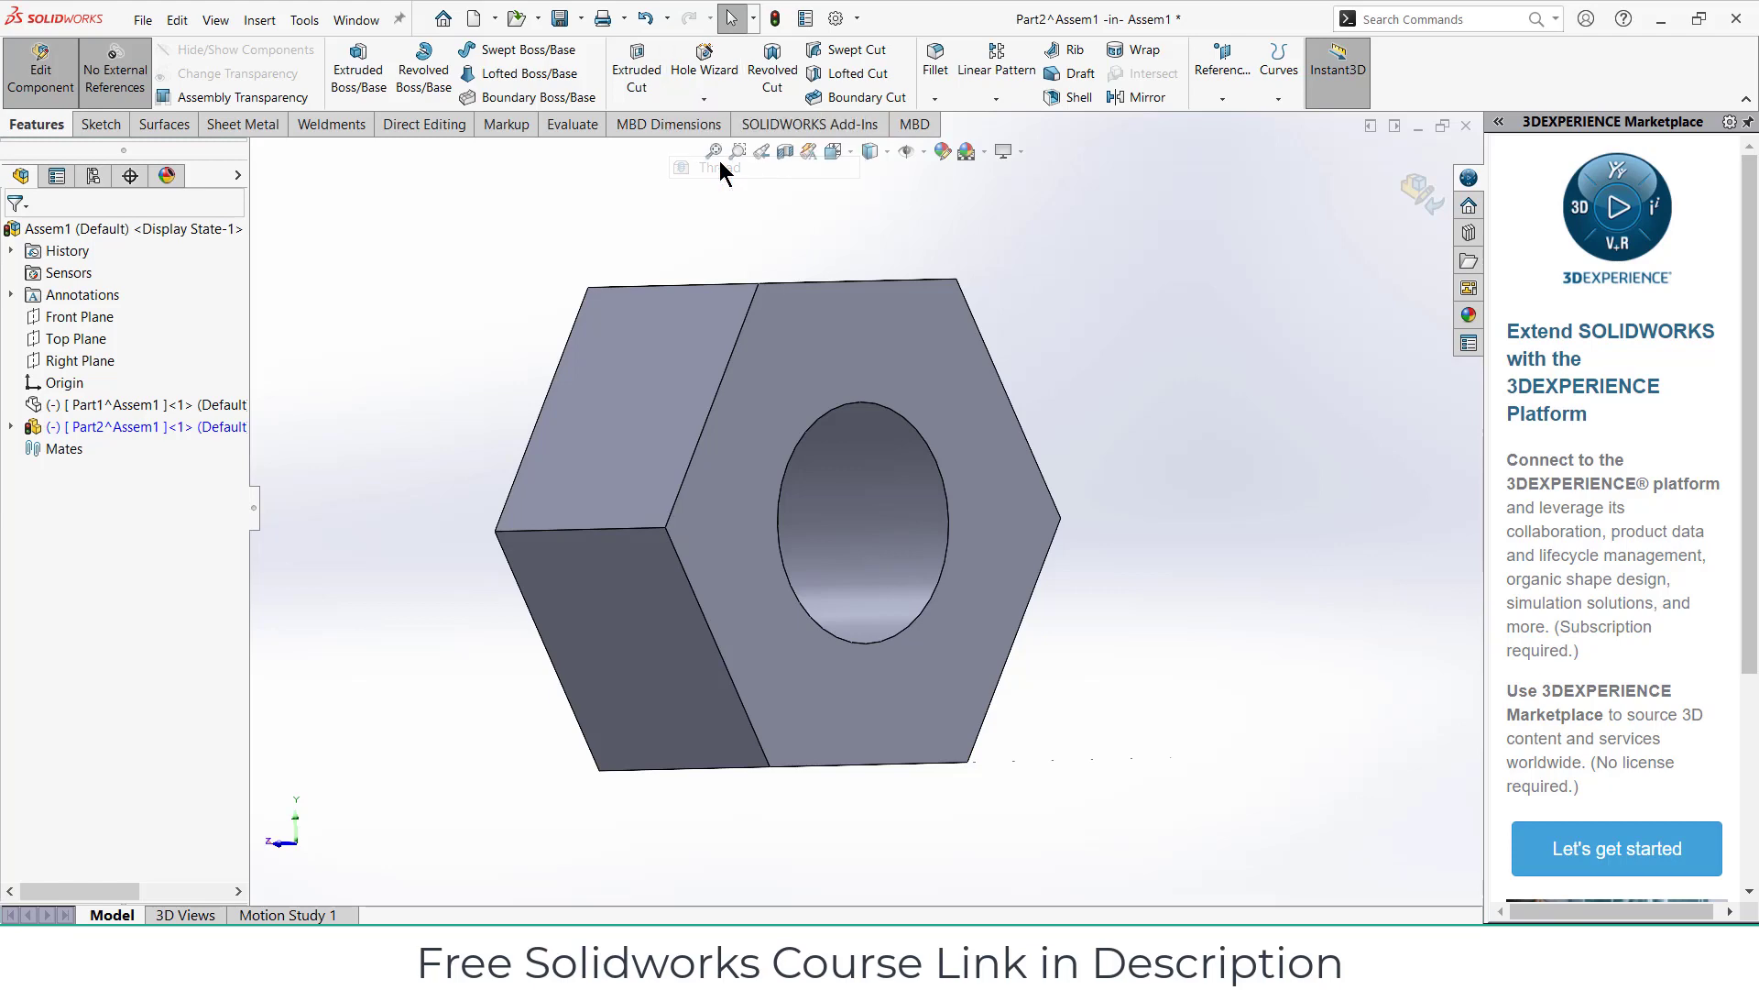
{"action": "left_click", "coordinate": [681, 166]}
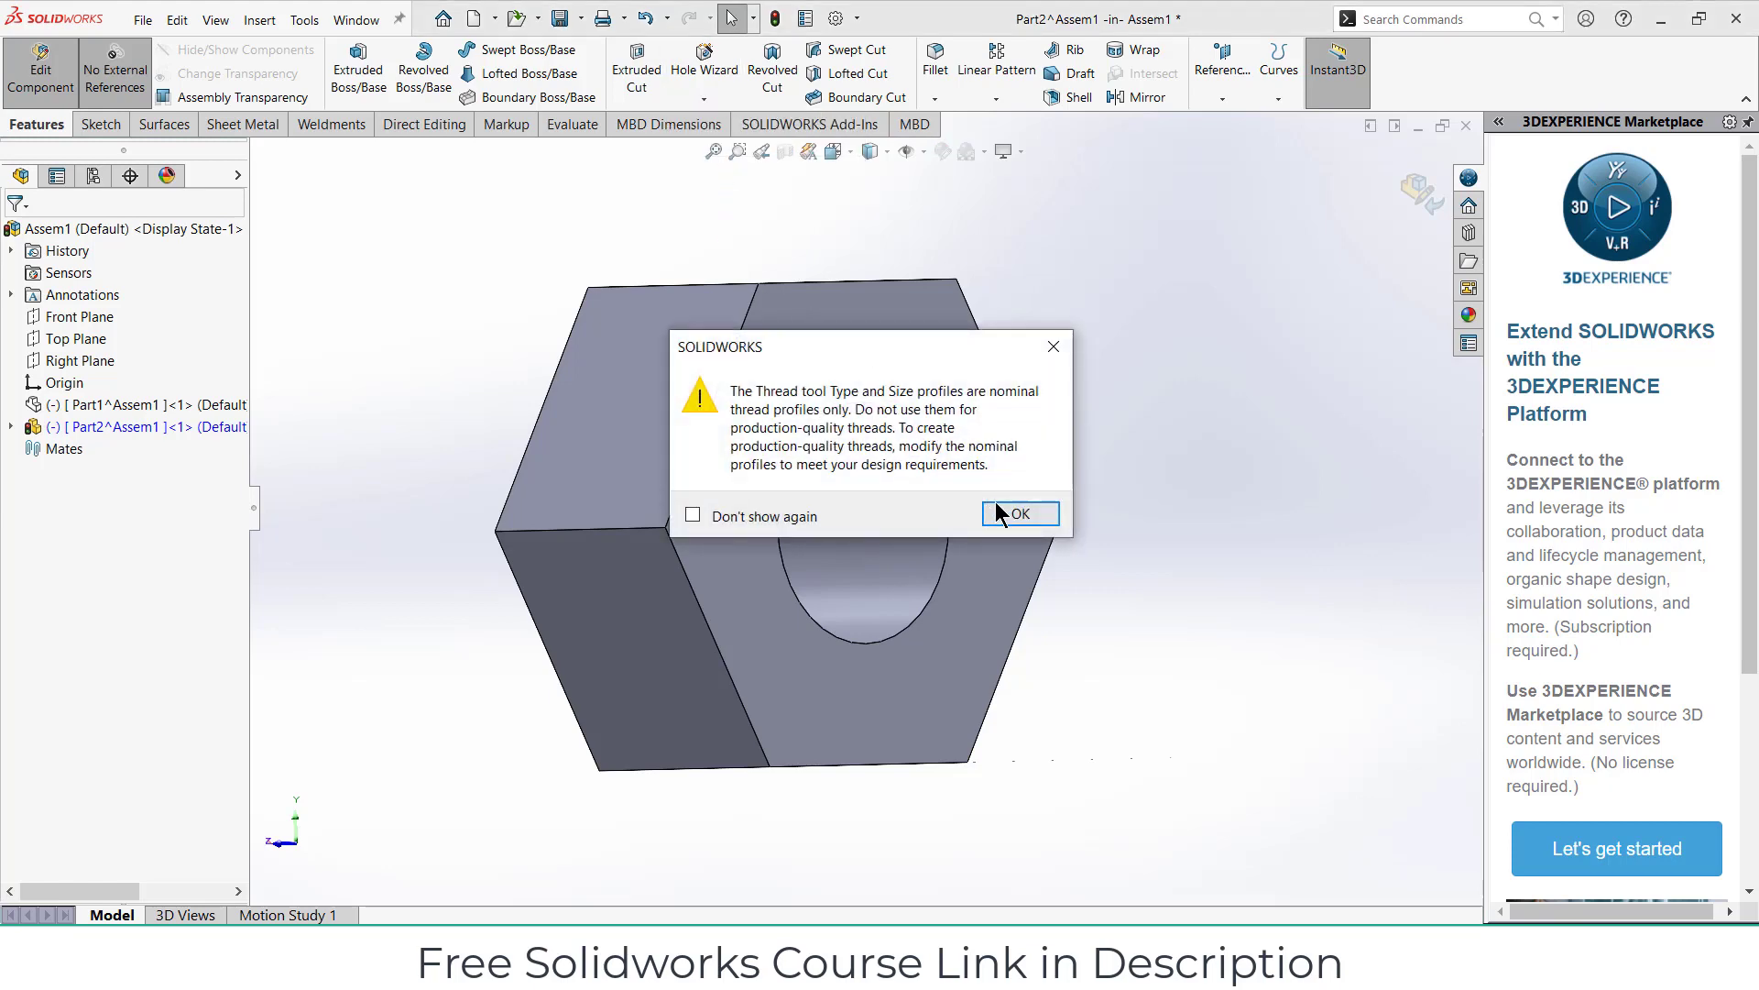
{"action": "left_click", "coordinate": [1019, 513]}
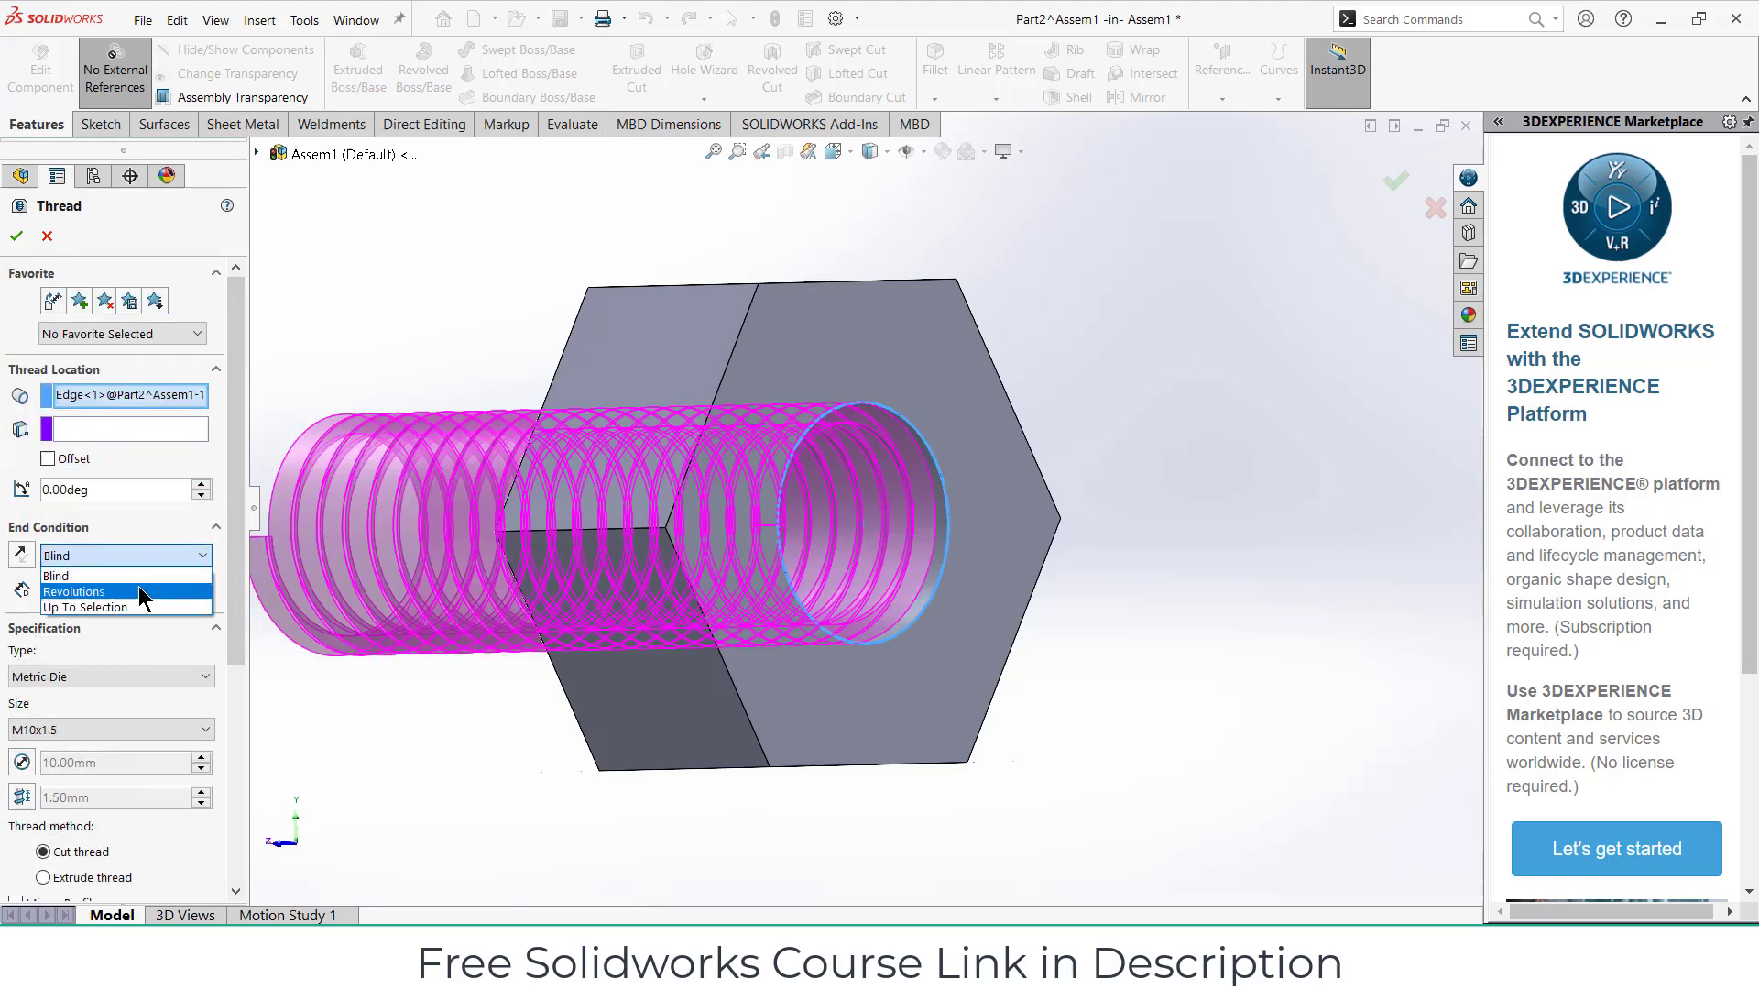
Step: Set the nut thread Up To Selection, left-hand M10x1.5, extruded rather than cut, and apply it
{"action": "left_click", "coordinate": [84, 607]}
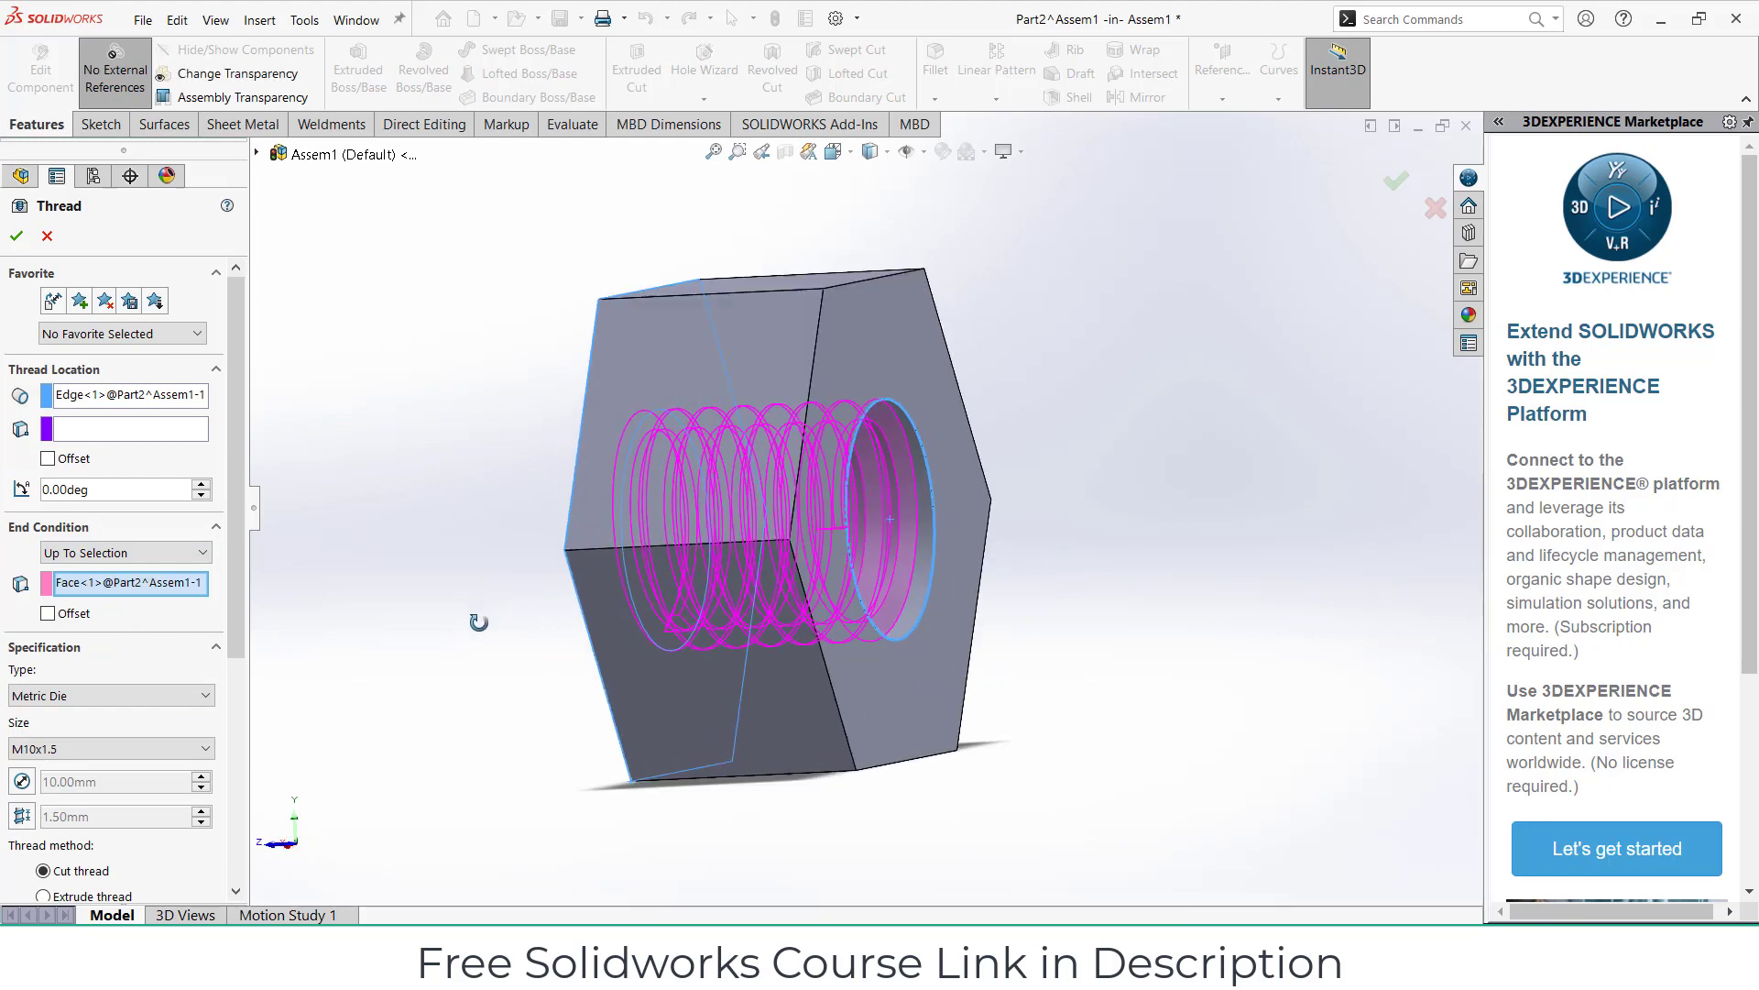
{"action": "scroll", "scroll_direction": "down", "scroll_amount": 3}
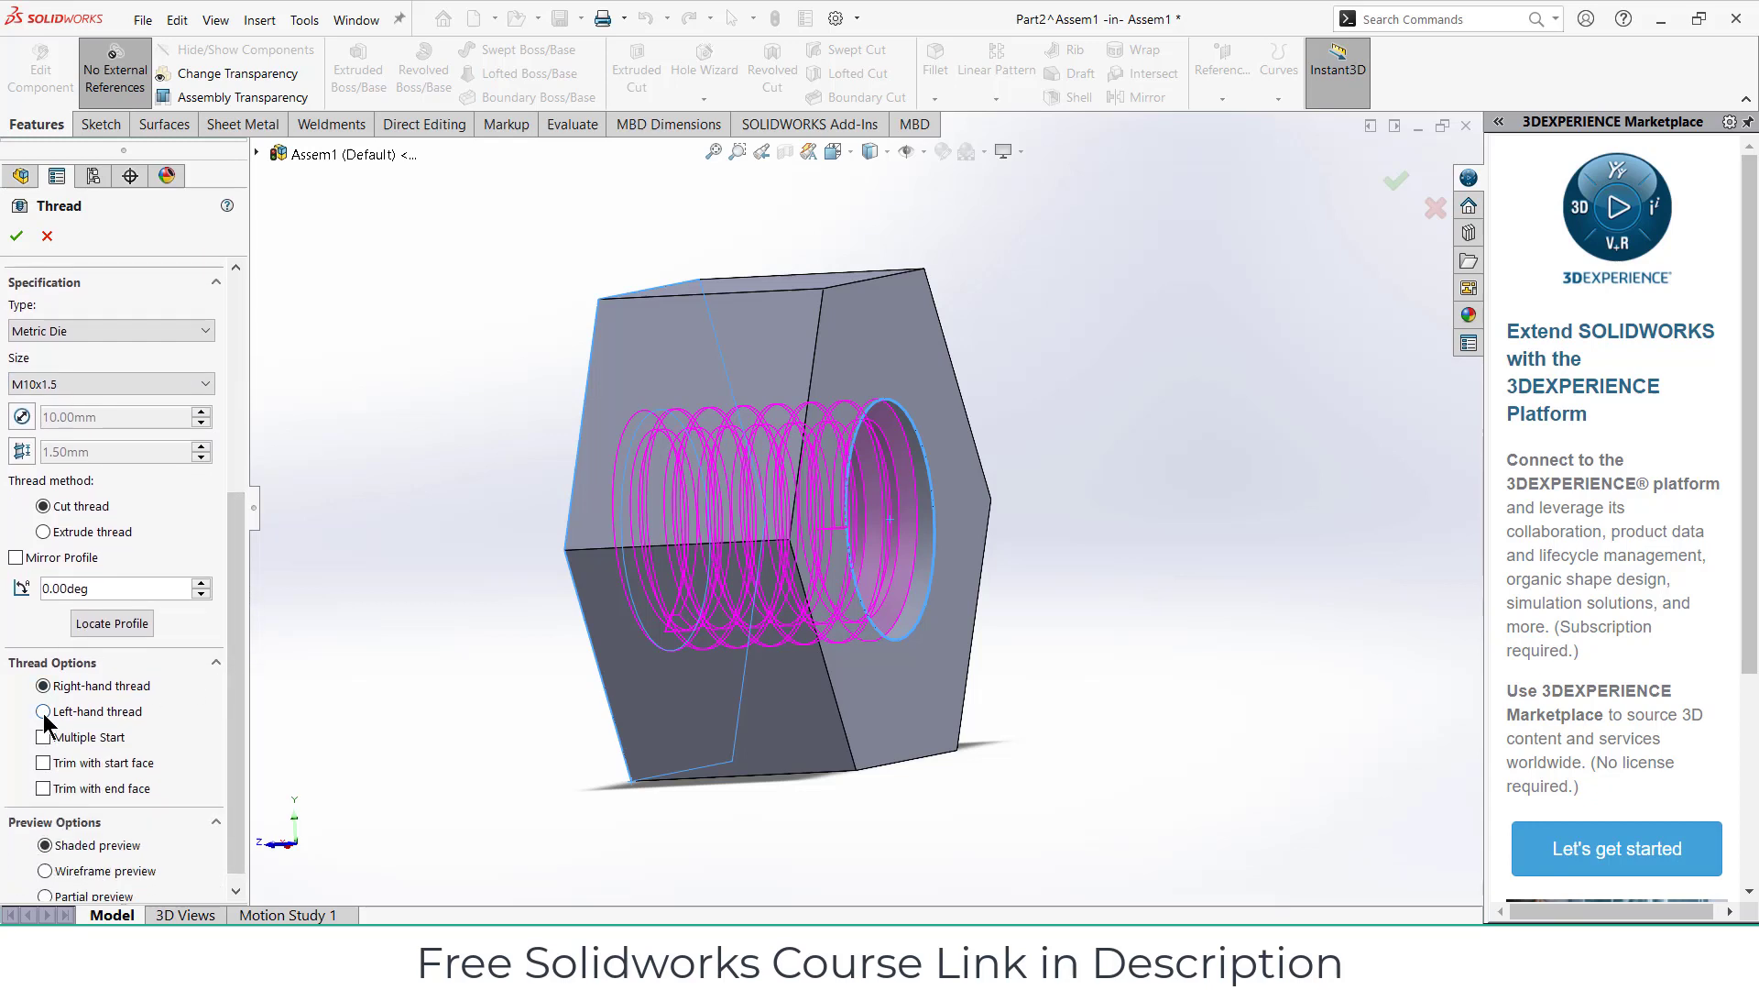
{"action": "left_click", "coordinate": [40, 711]}
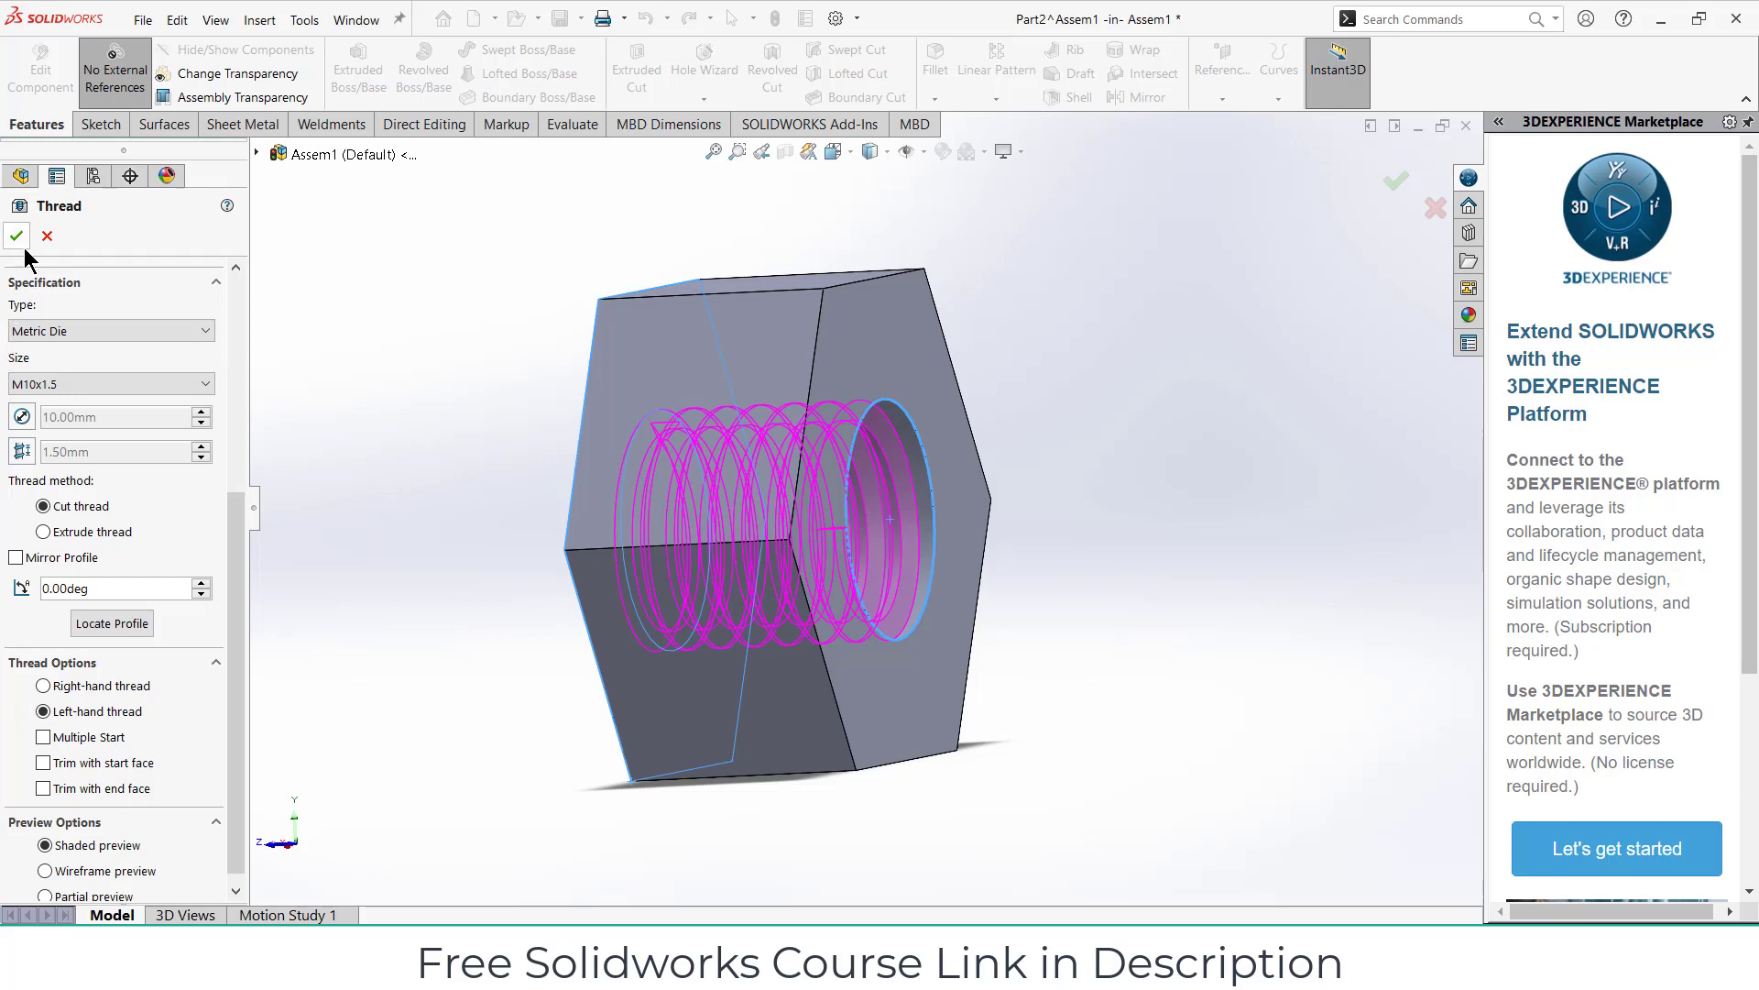
{"action": "left_click", "coordinate": [16, 237]}
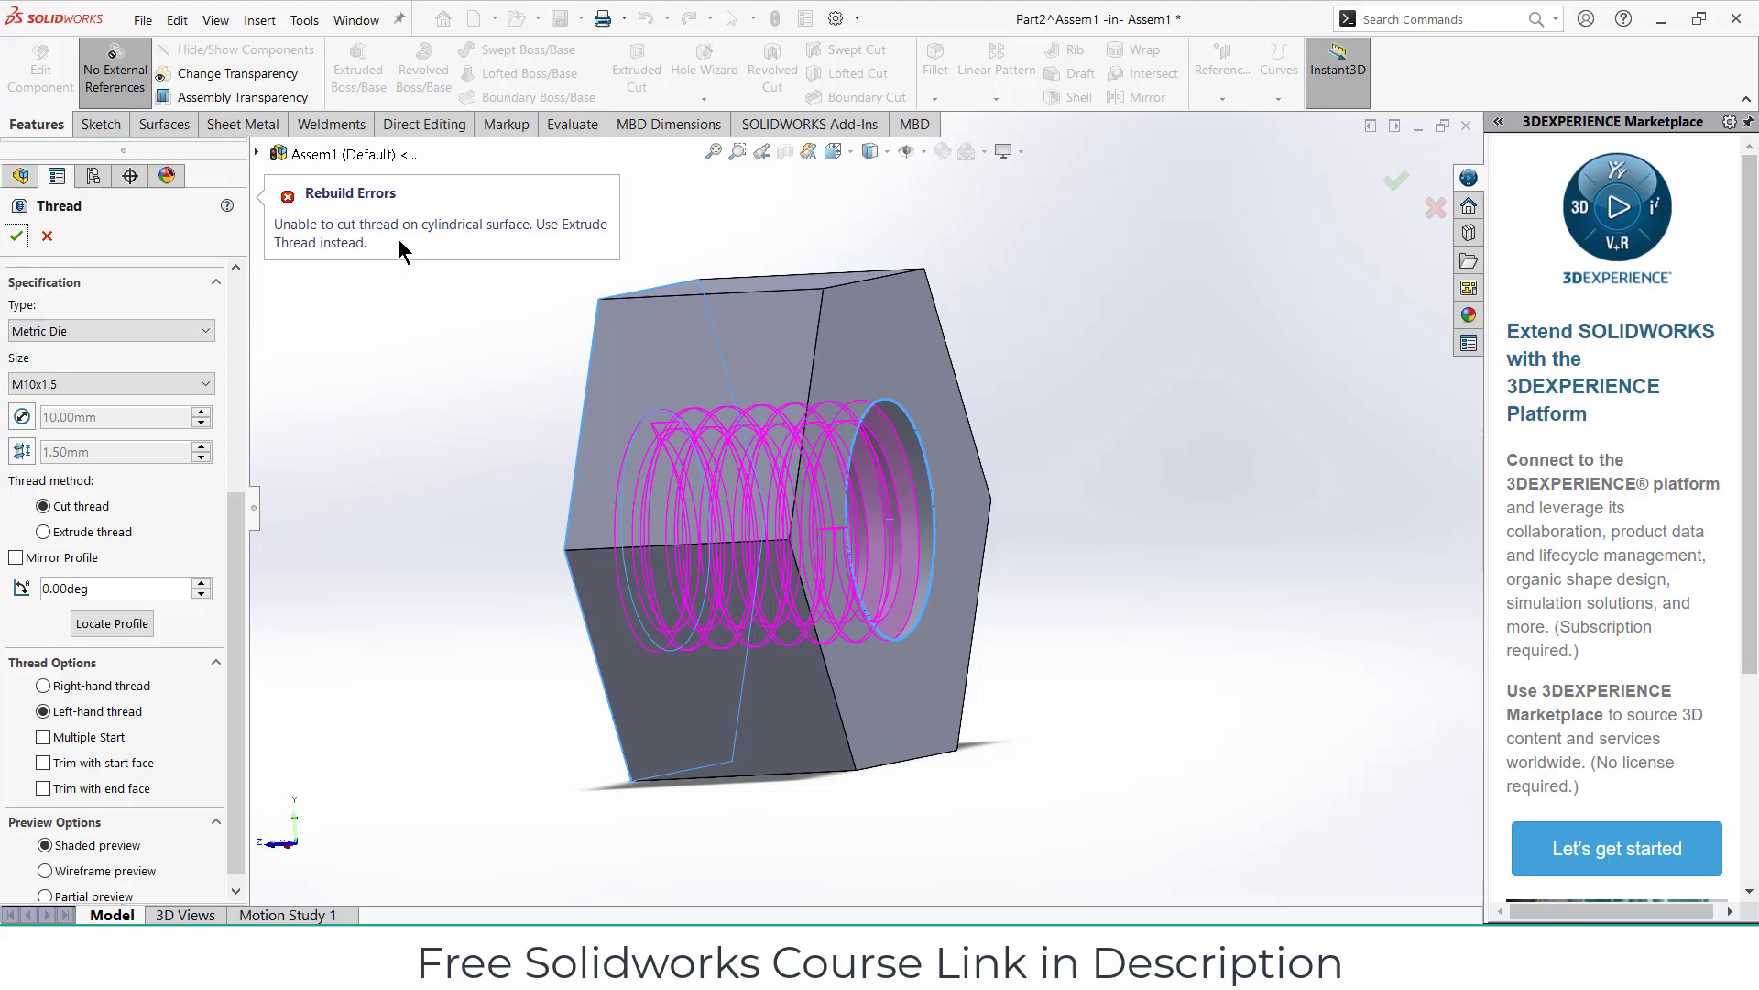
{"action": "mouse_move", "coordinate": [46, 533]}
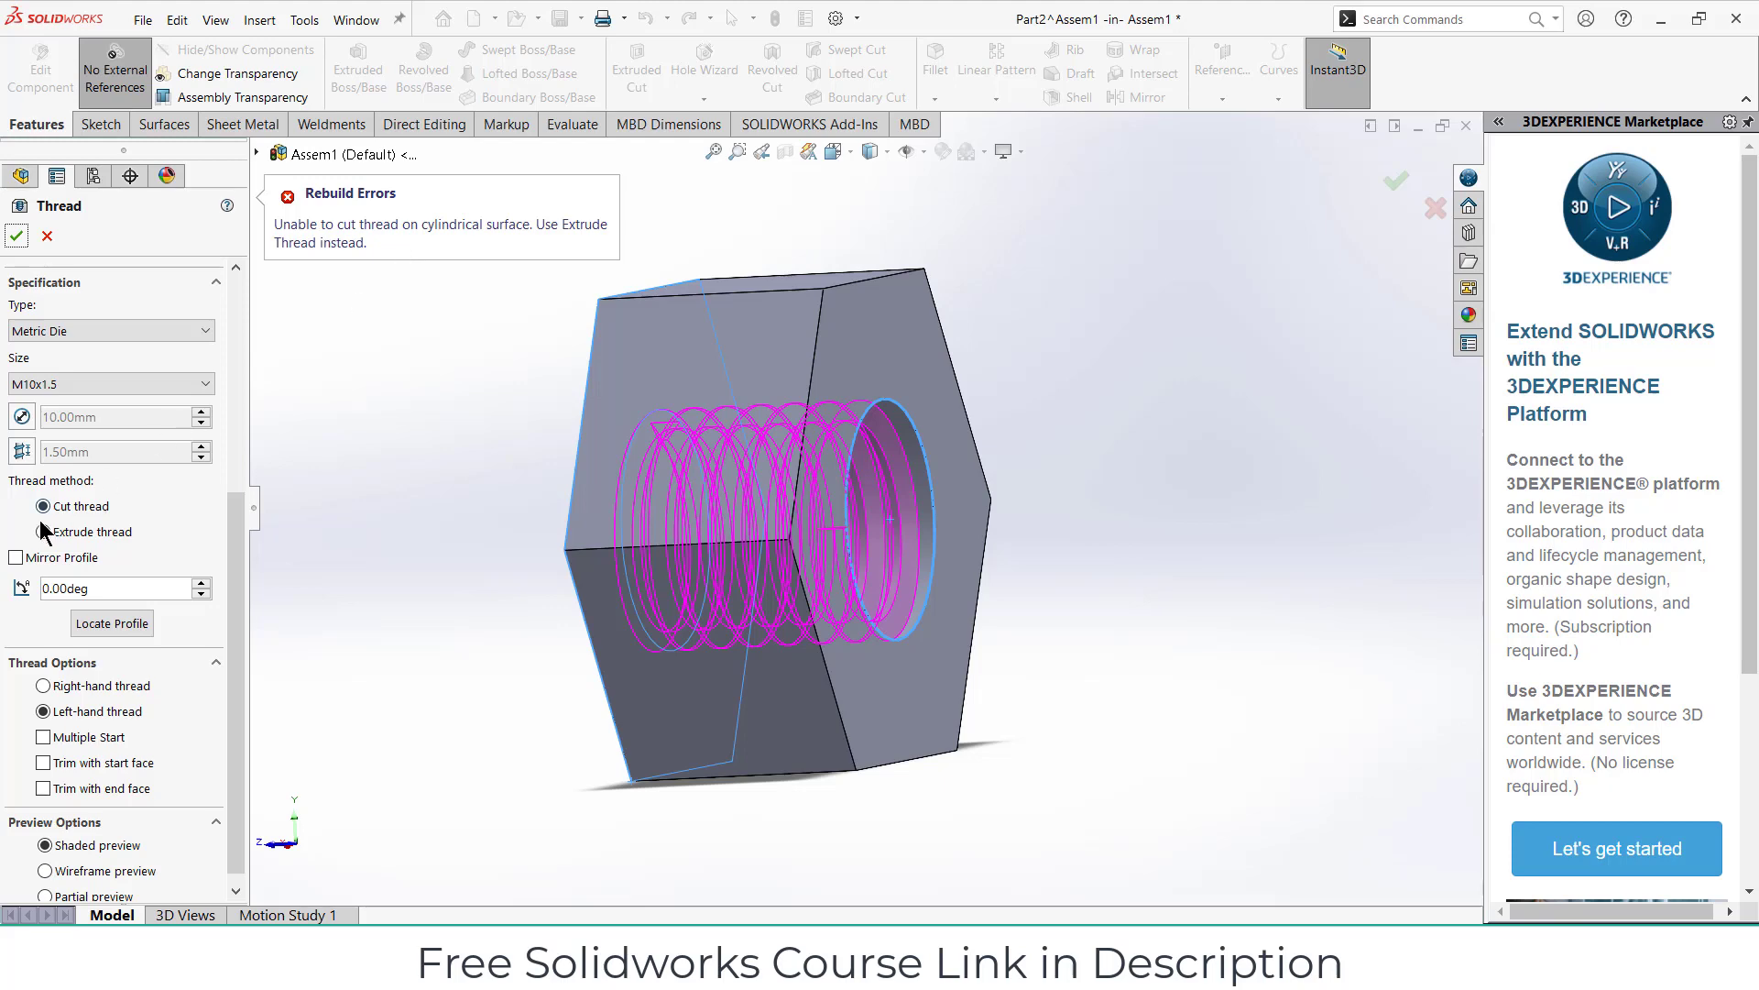
{"action": "left_click", "coordinate": [42, 531]}
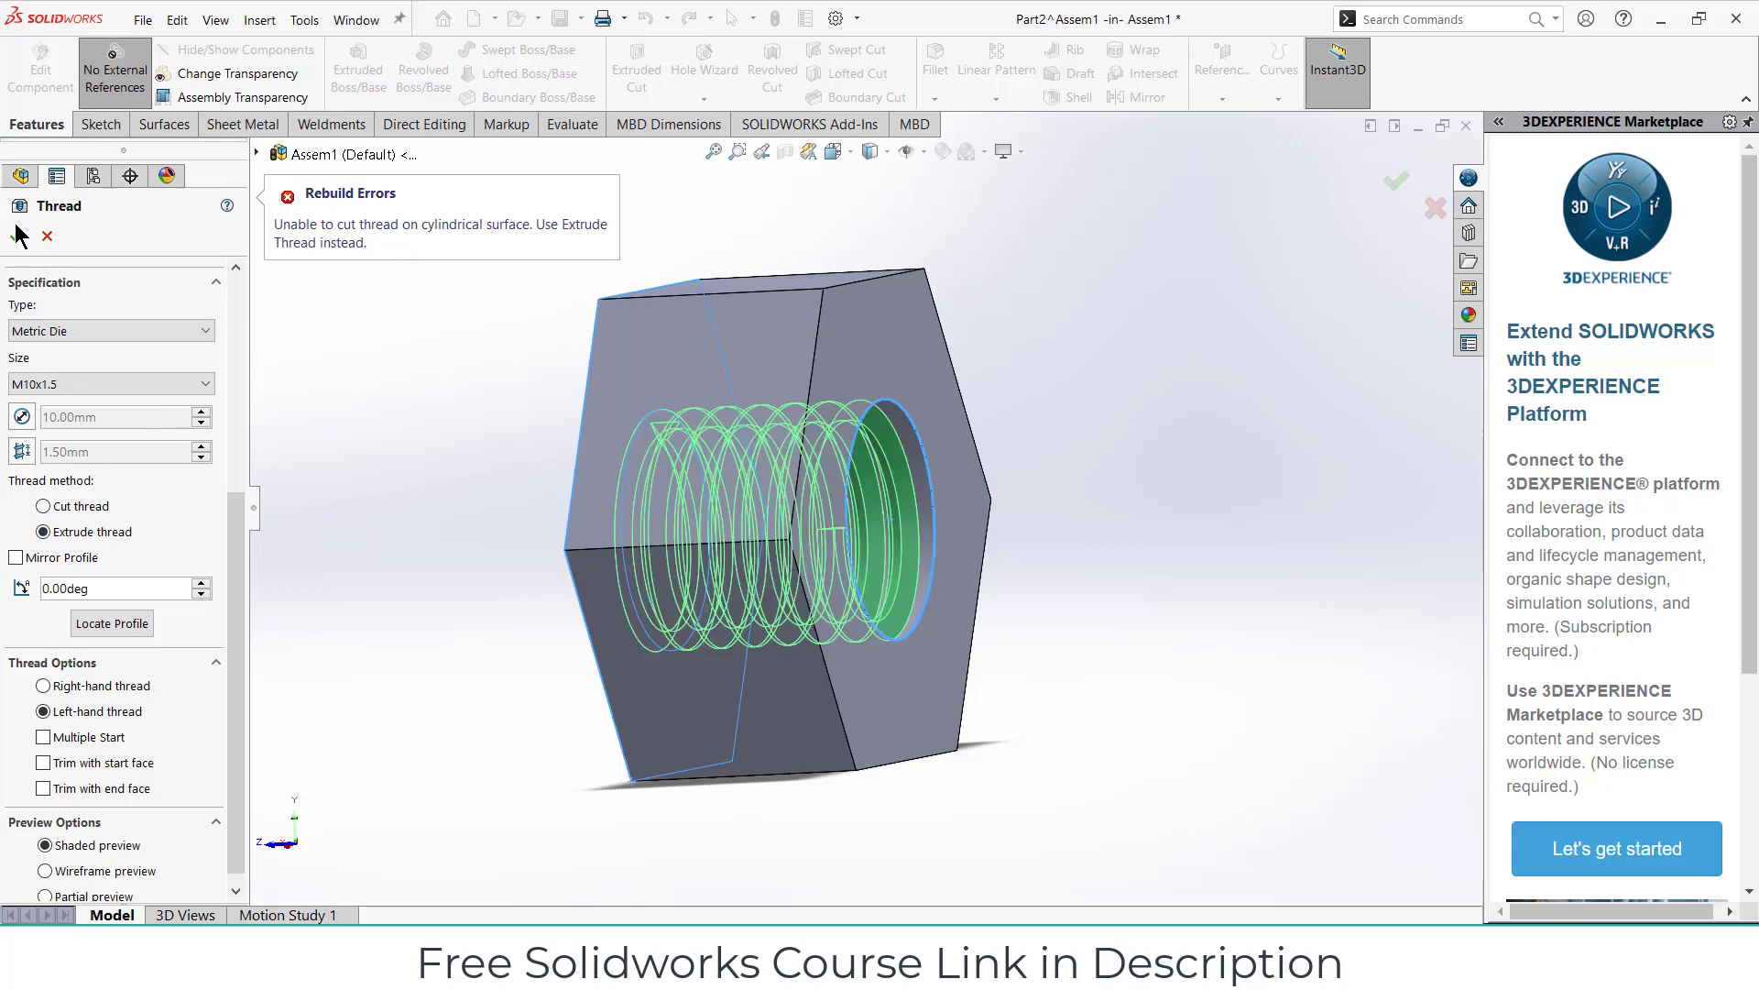
{"action": "left_click", "coordinate": [52, 211]}
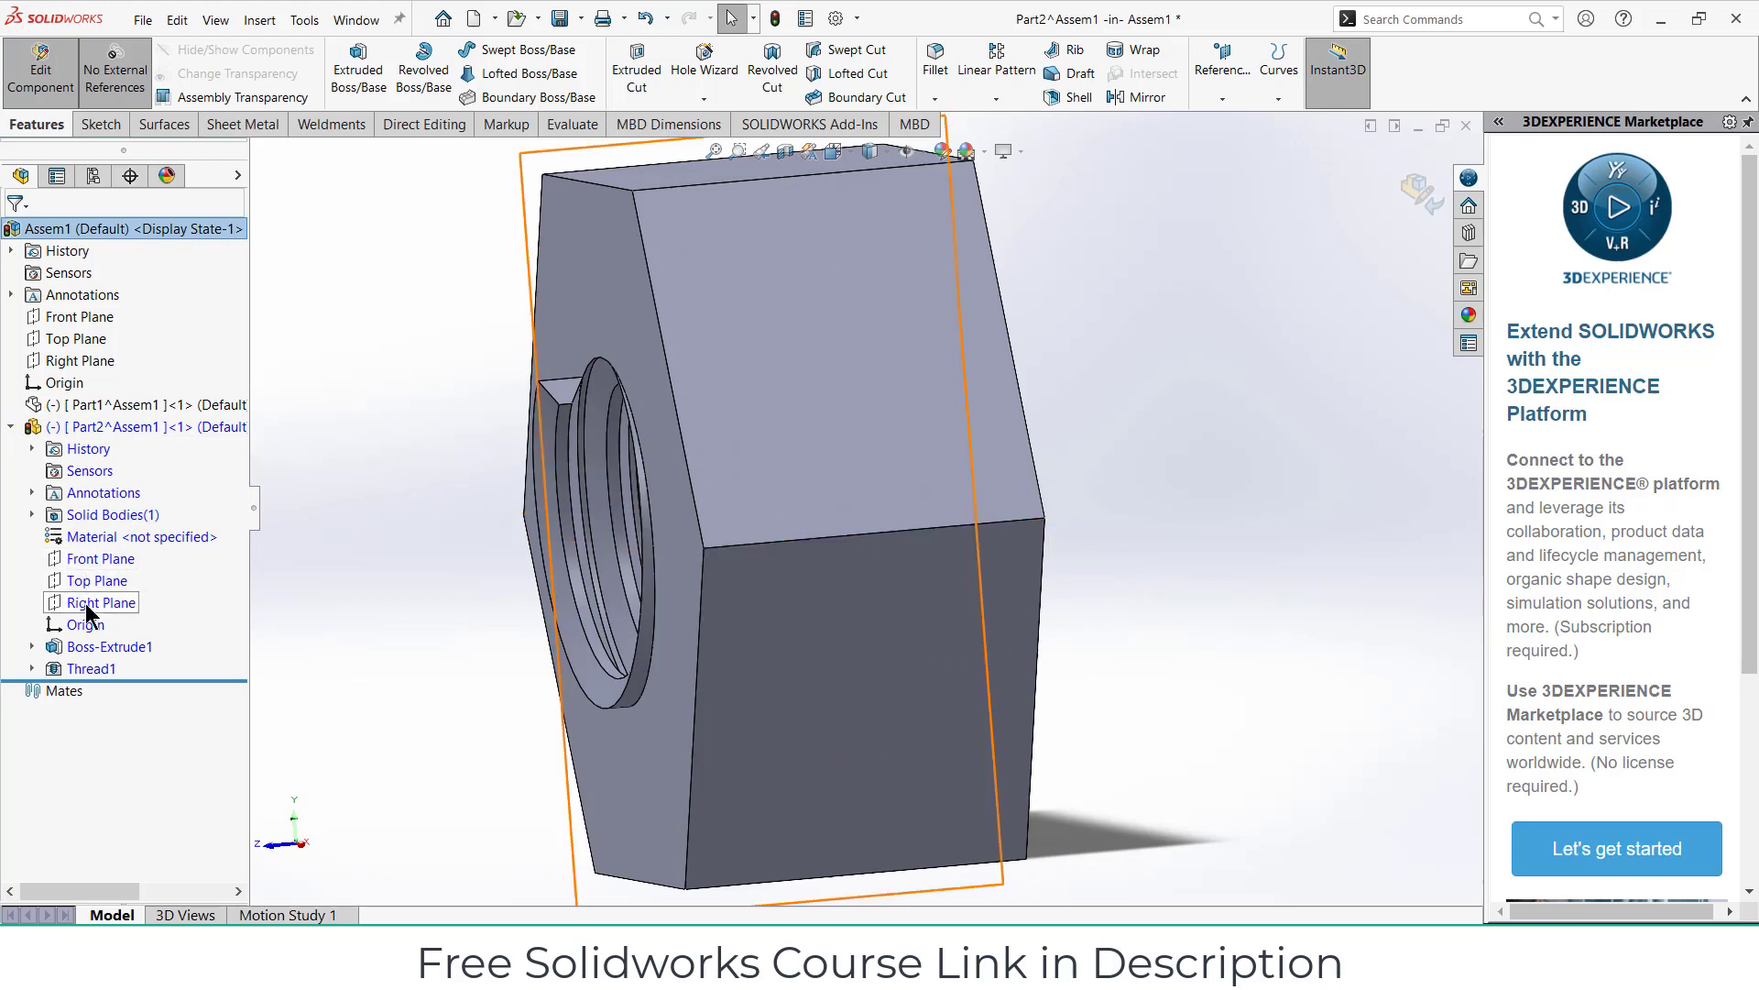
Step: Sketch the end cut profile on the nut's Right Plane
{"action": "left_click", "coordinate": [101, 601]}
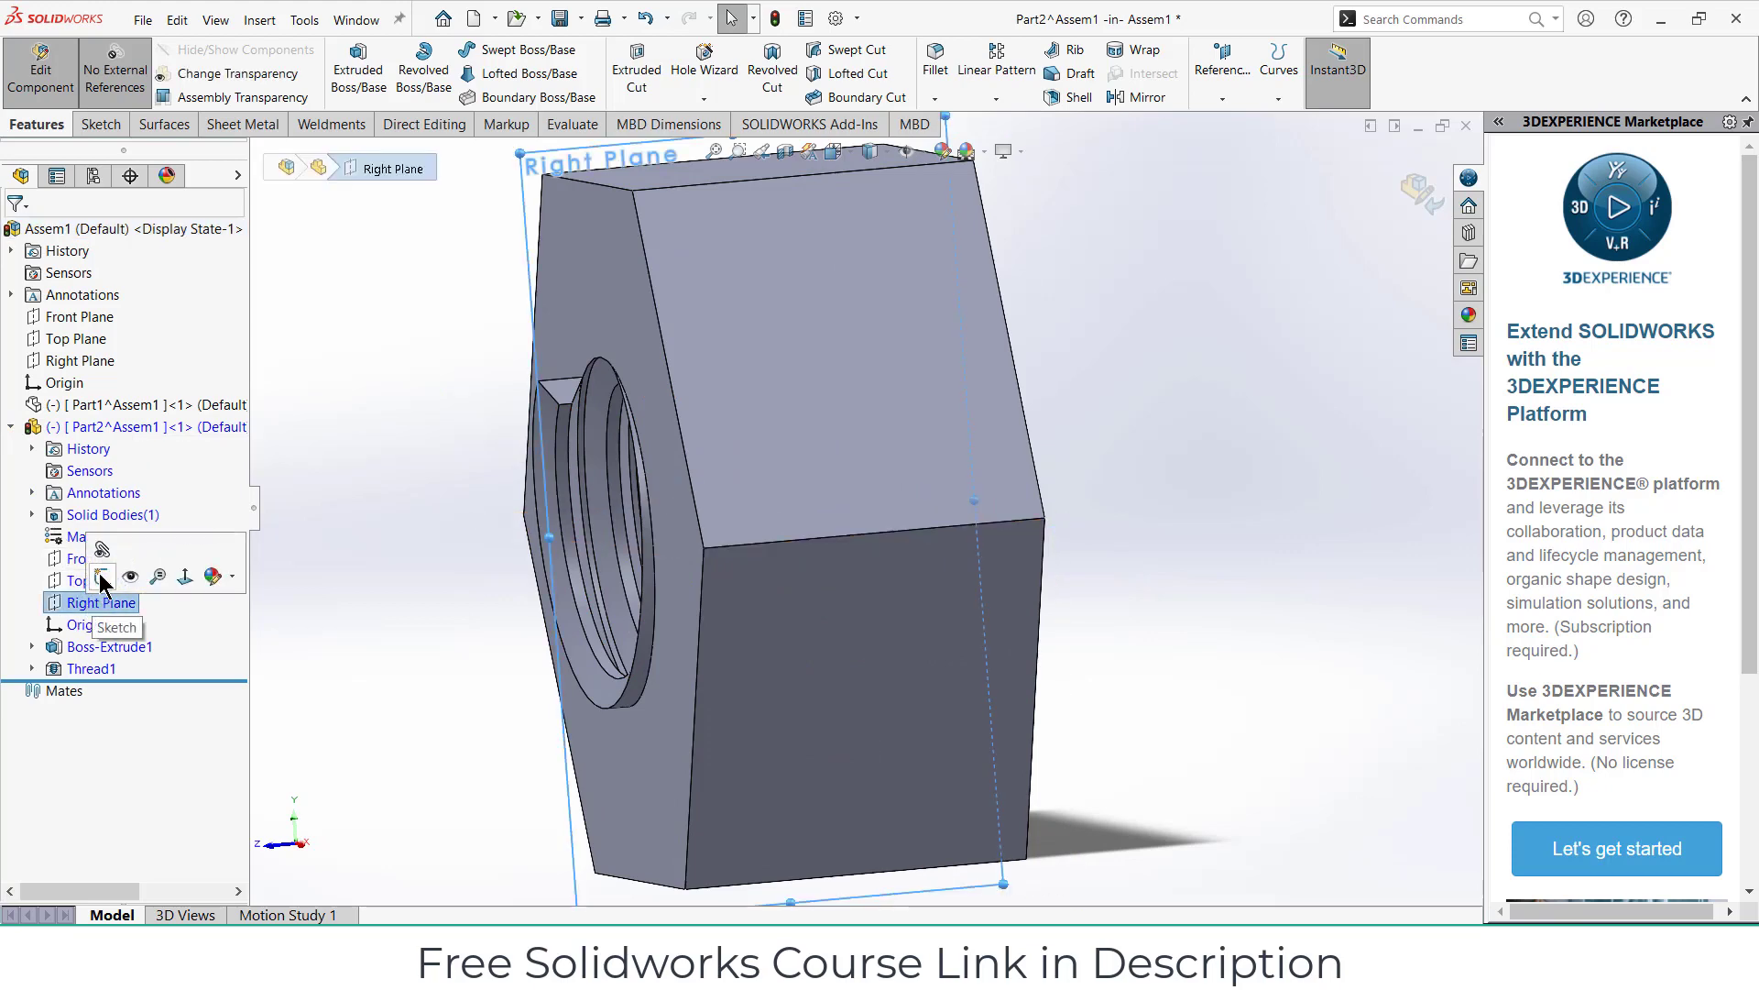
{"action": "left_click", "coordinate": [95, 575]}
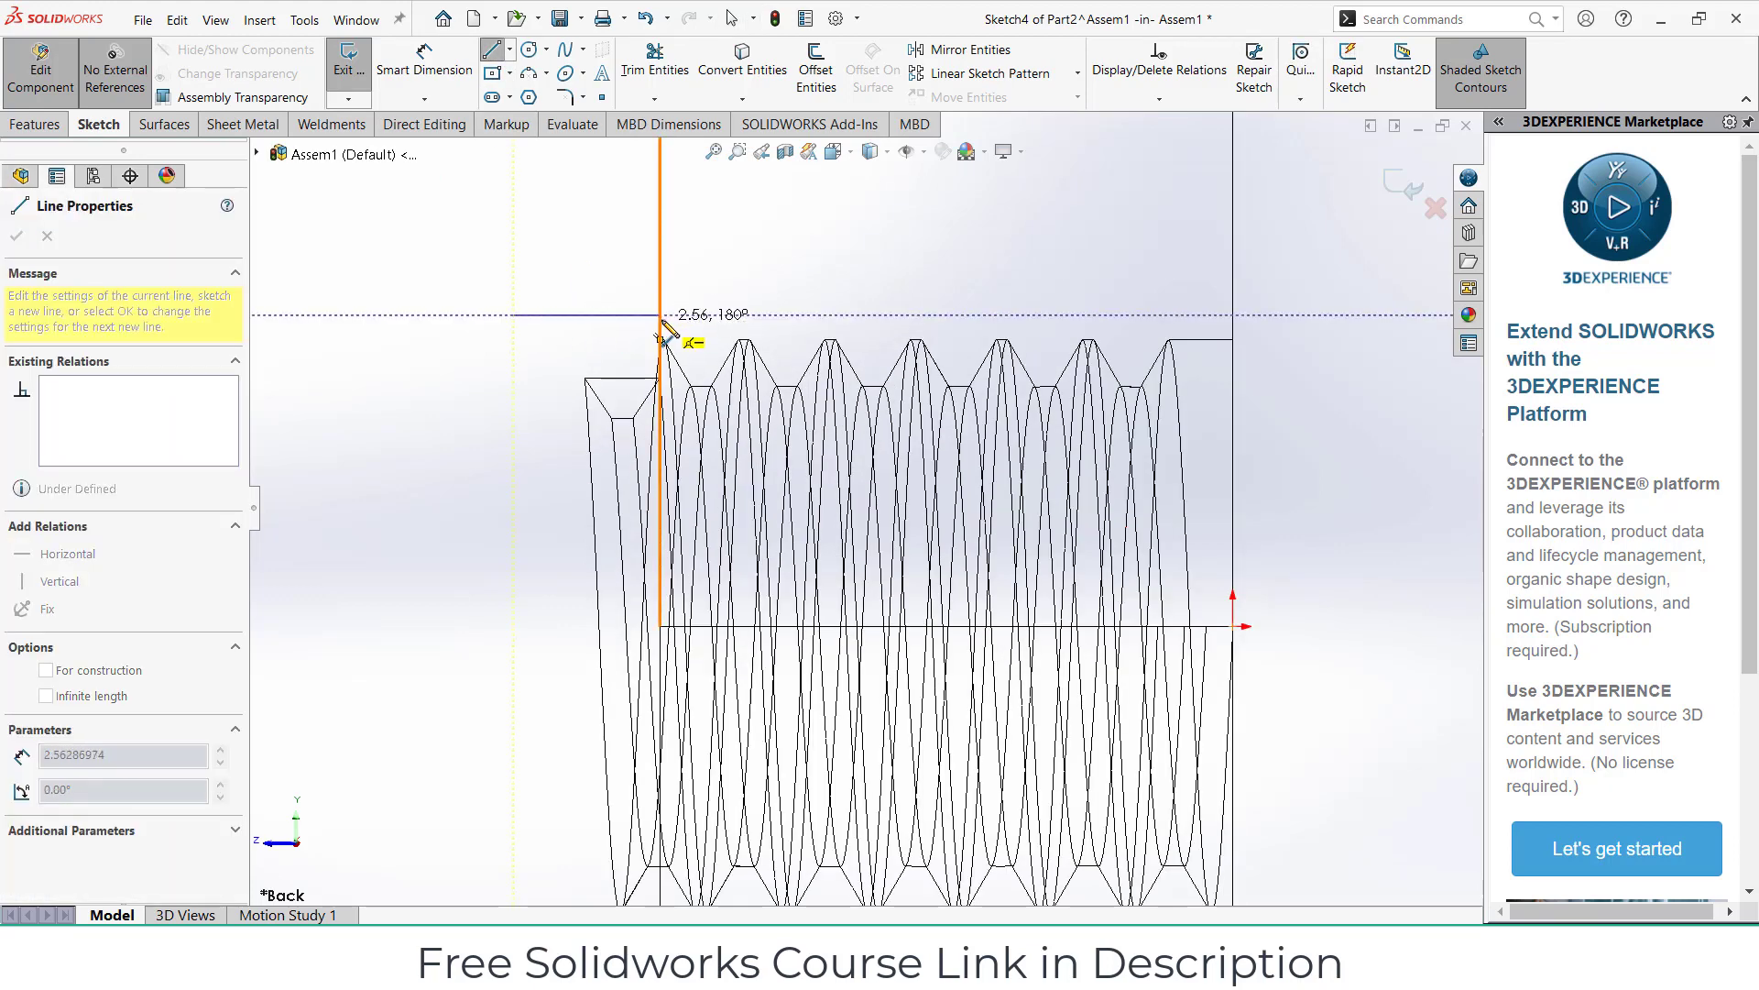
{"action": "left_click_drag", "start_coordinate": [660, 315], "coordinate": [660, 458]}
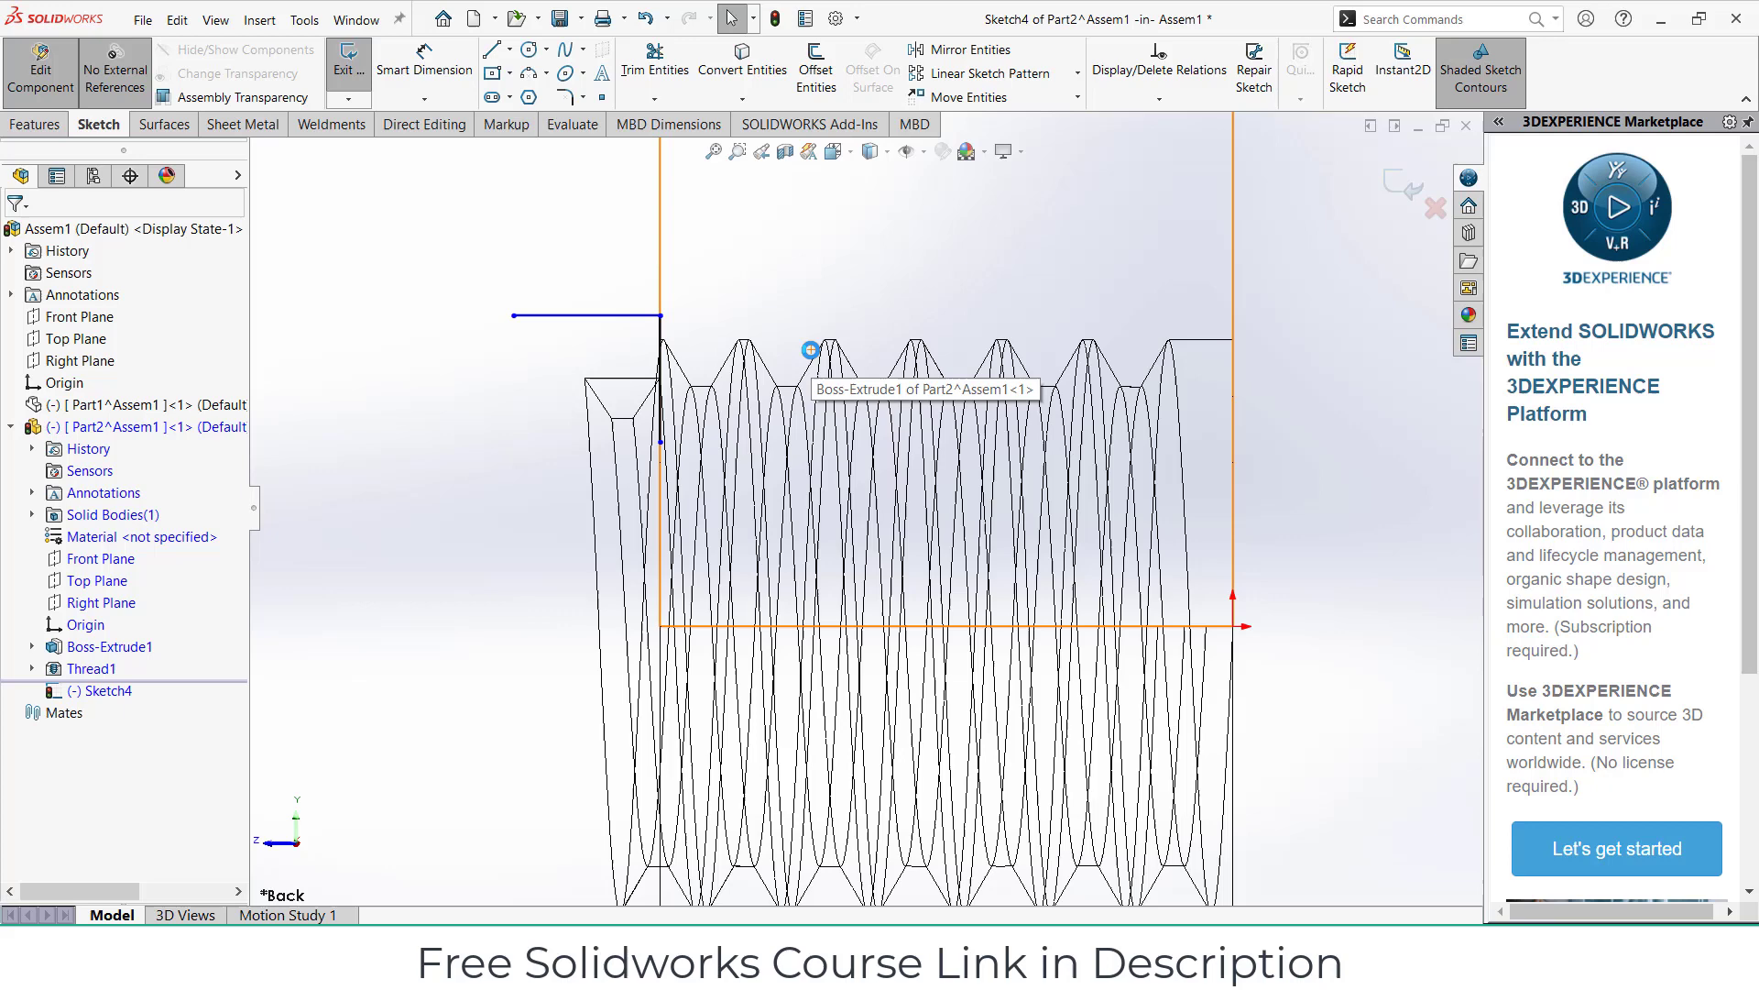
{"action": "left_click", "coordinate": [493, 47]}
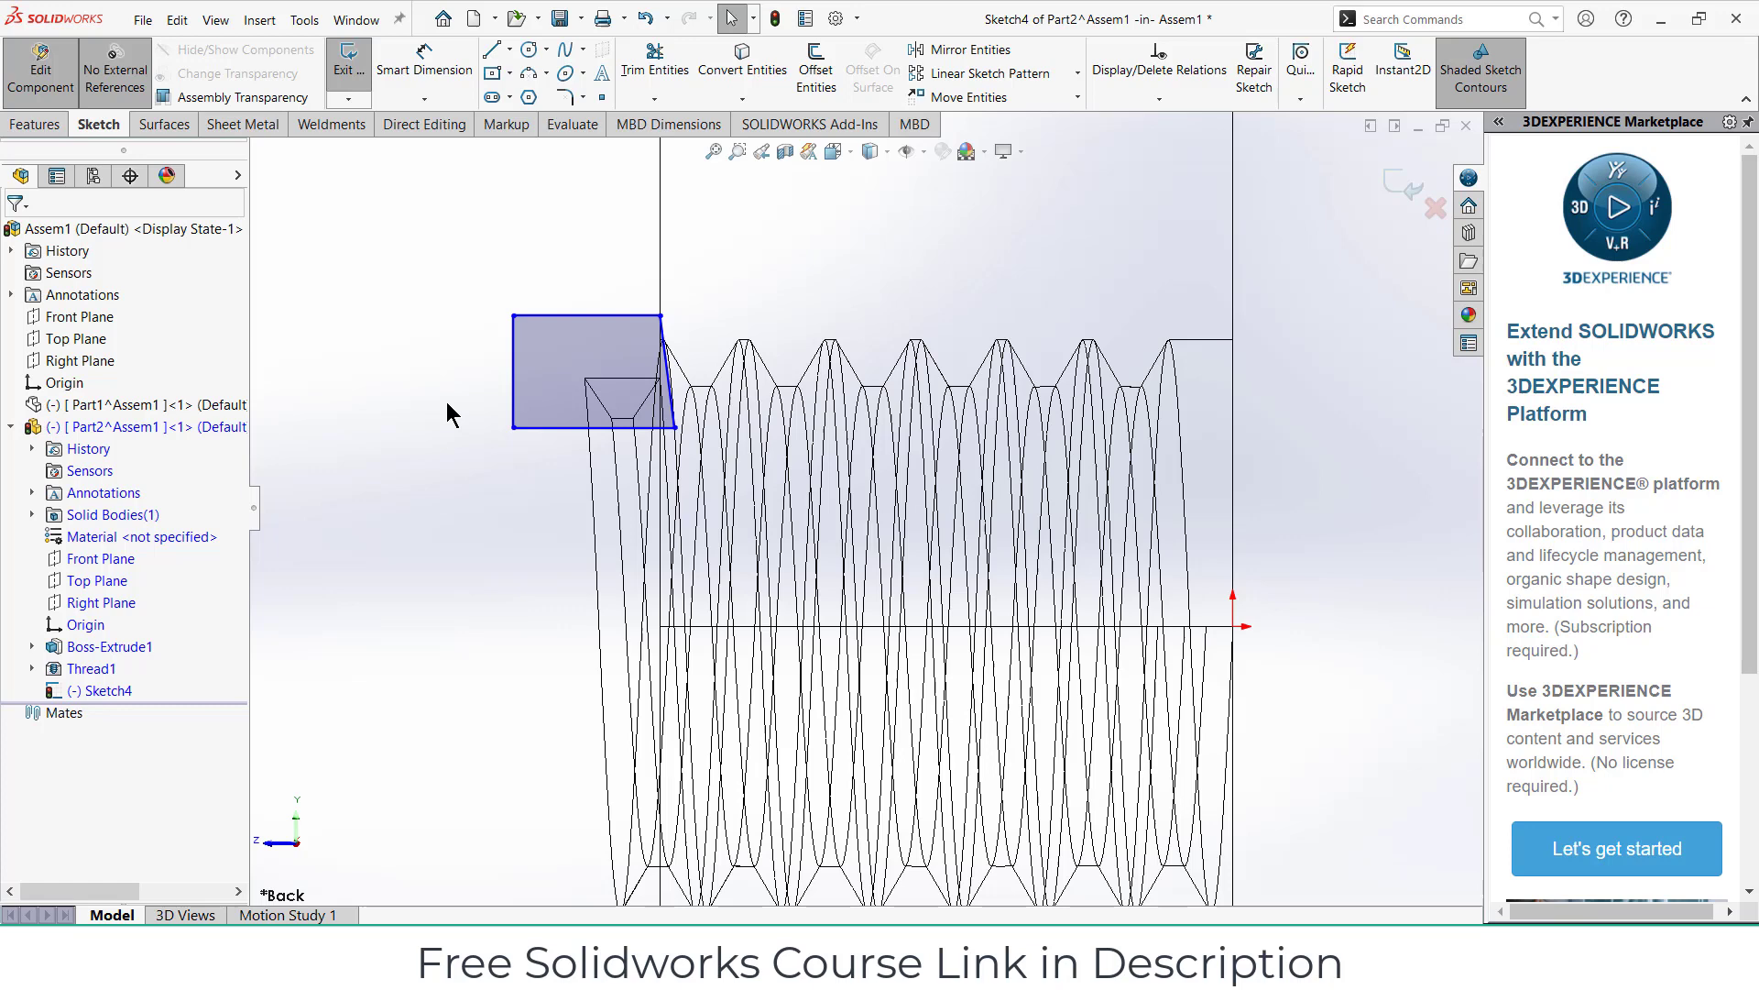
{"action": "mouse_move", "coordinate": [491, 72]}
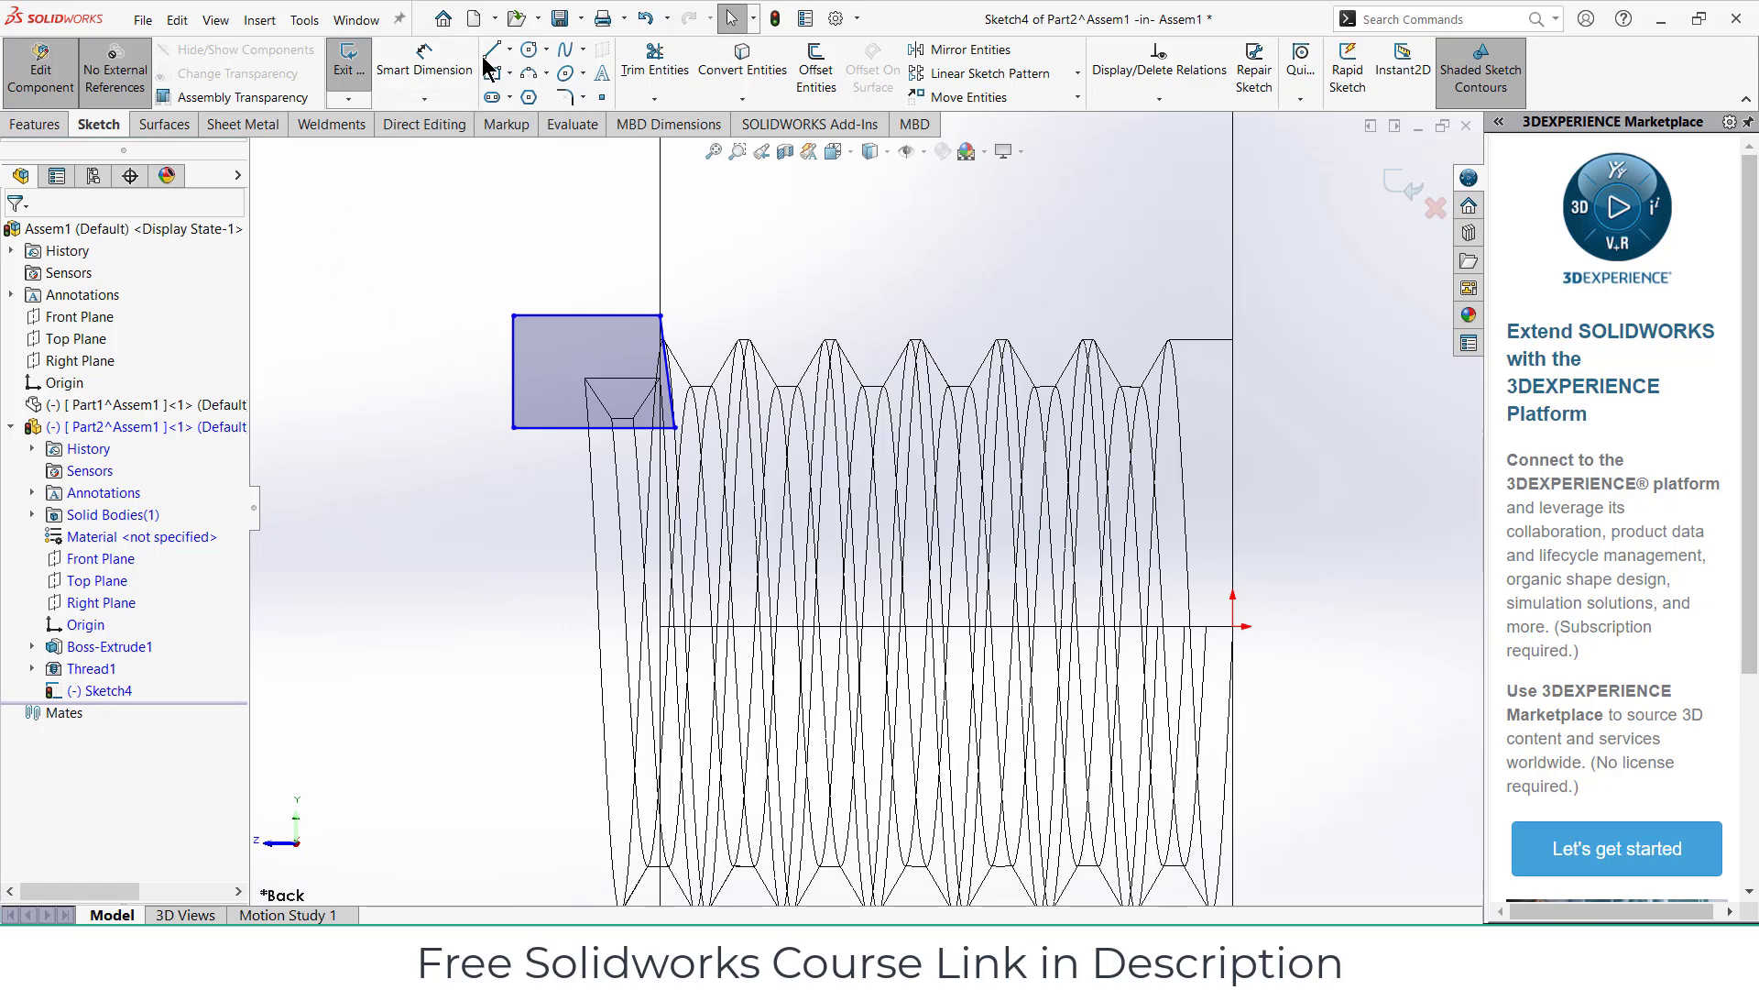
Step: Add a centerline along the nut axis, mirror the profile to the other end, and revolve-cut both chamfers
{"action": "left_click", "coordinate": [489, 50]}
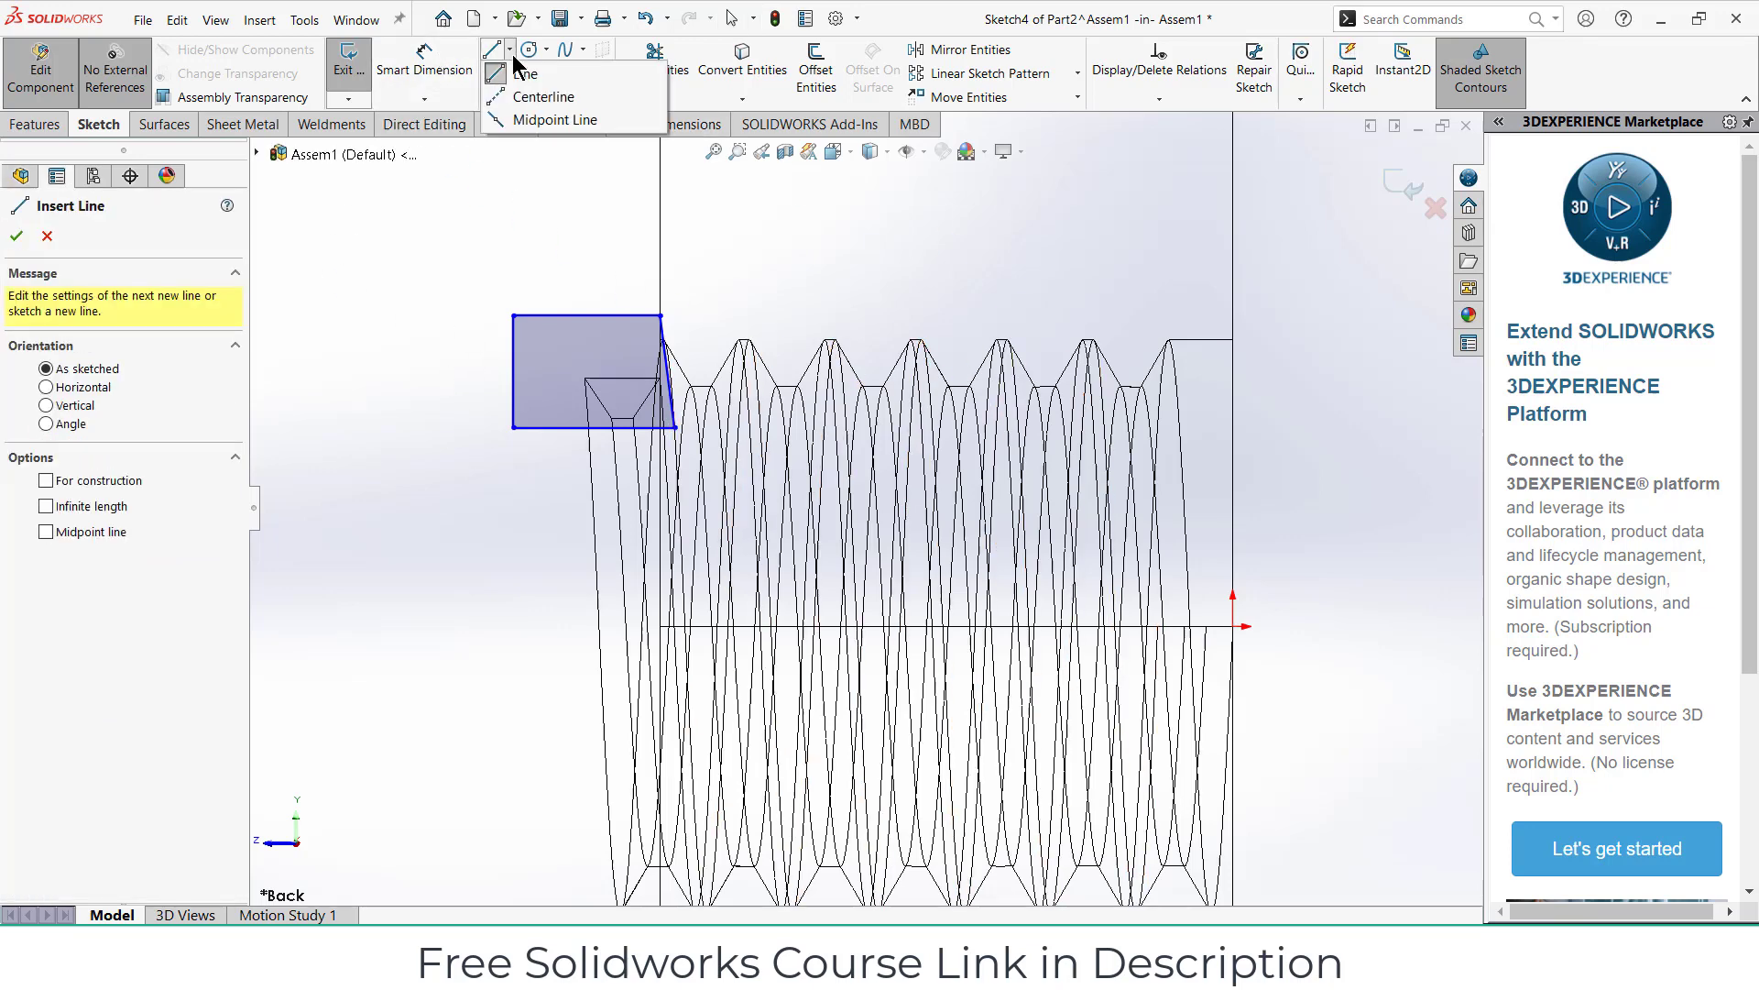
{"action": "left_click", "coordinate": [46, 480]}
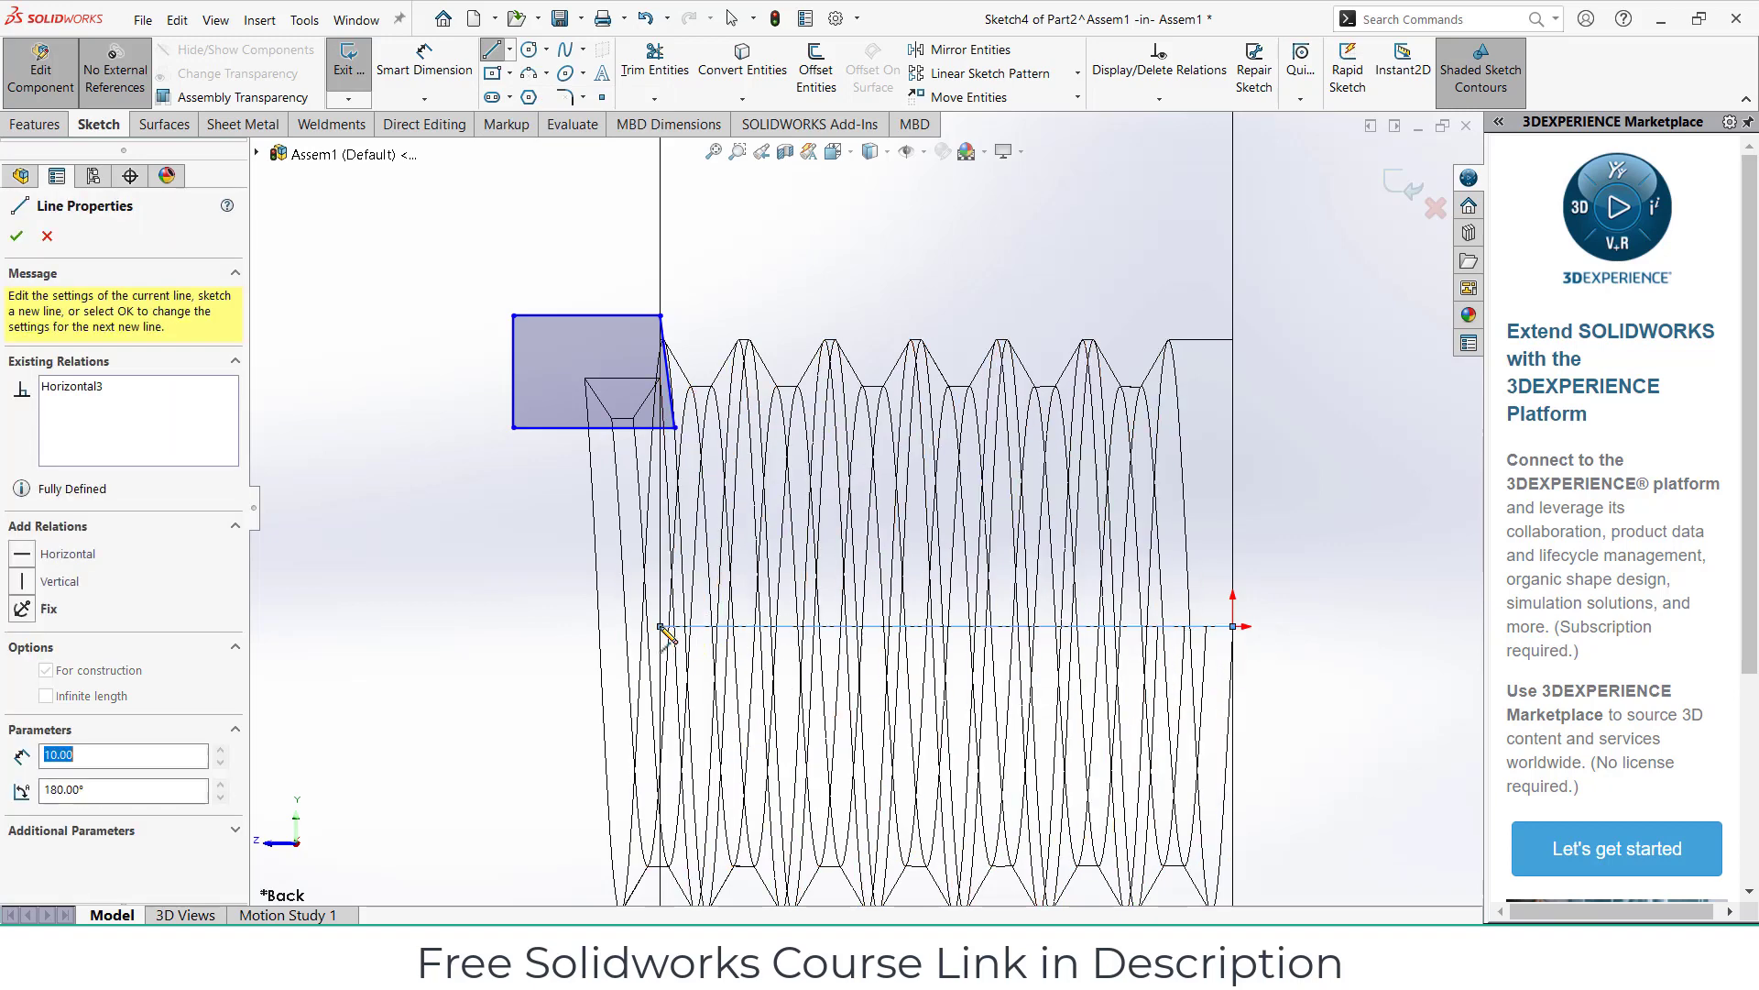
{"action": "left_click", "coordinate": [509, 49]}
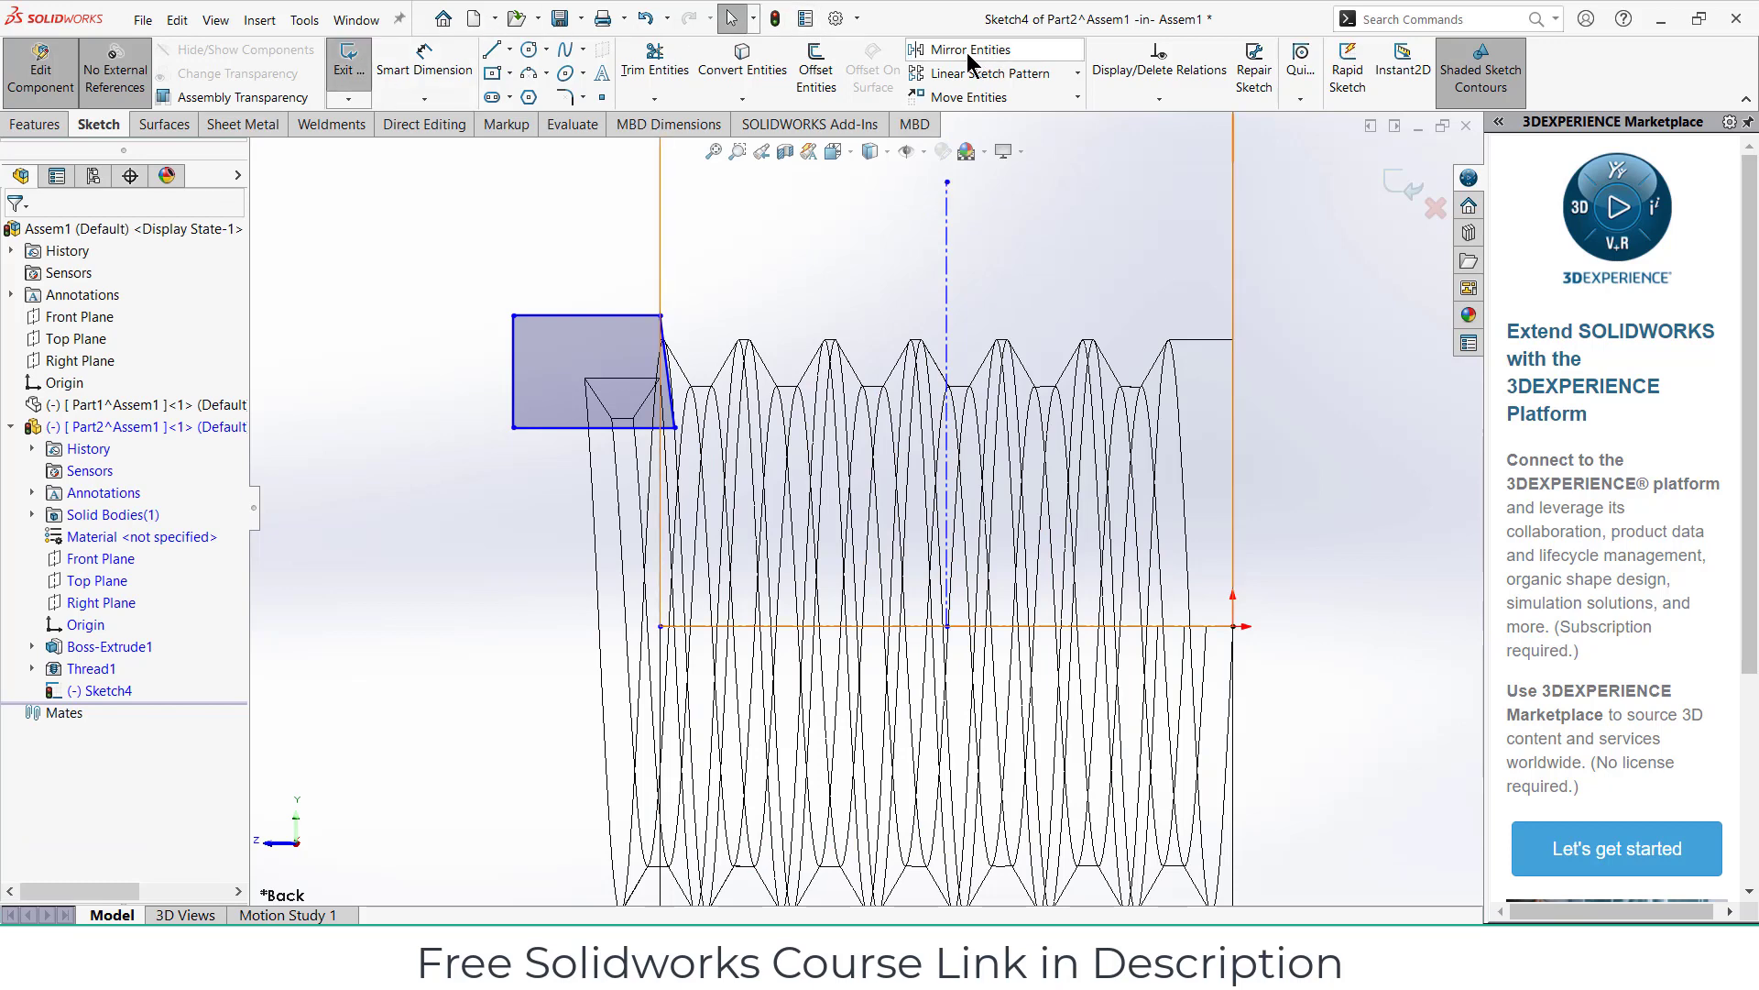
{"action": "left_click", "coordinate": [968, 49]}
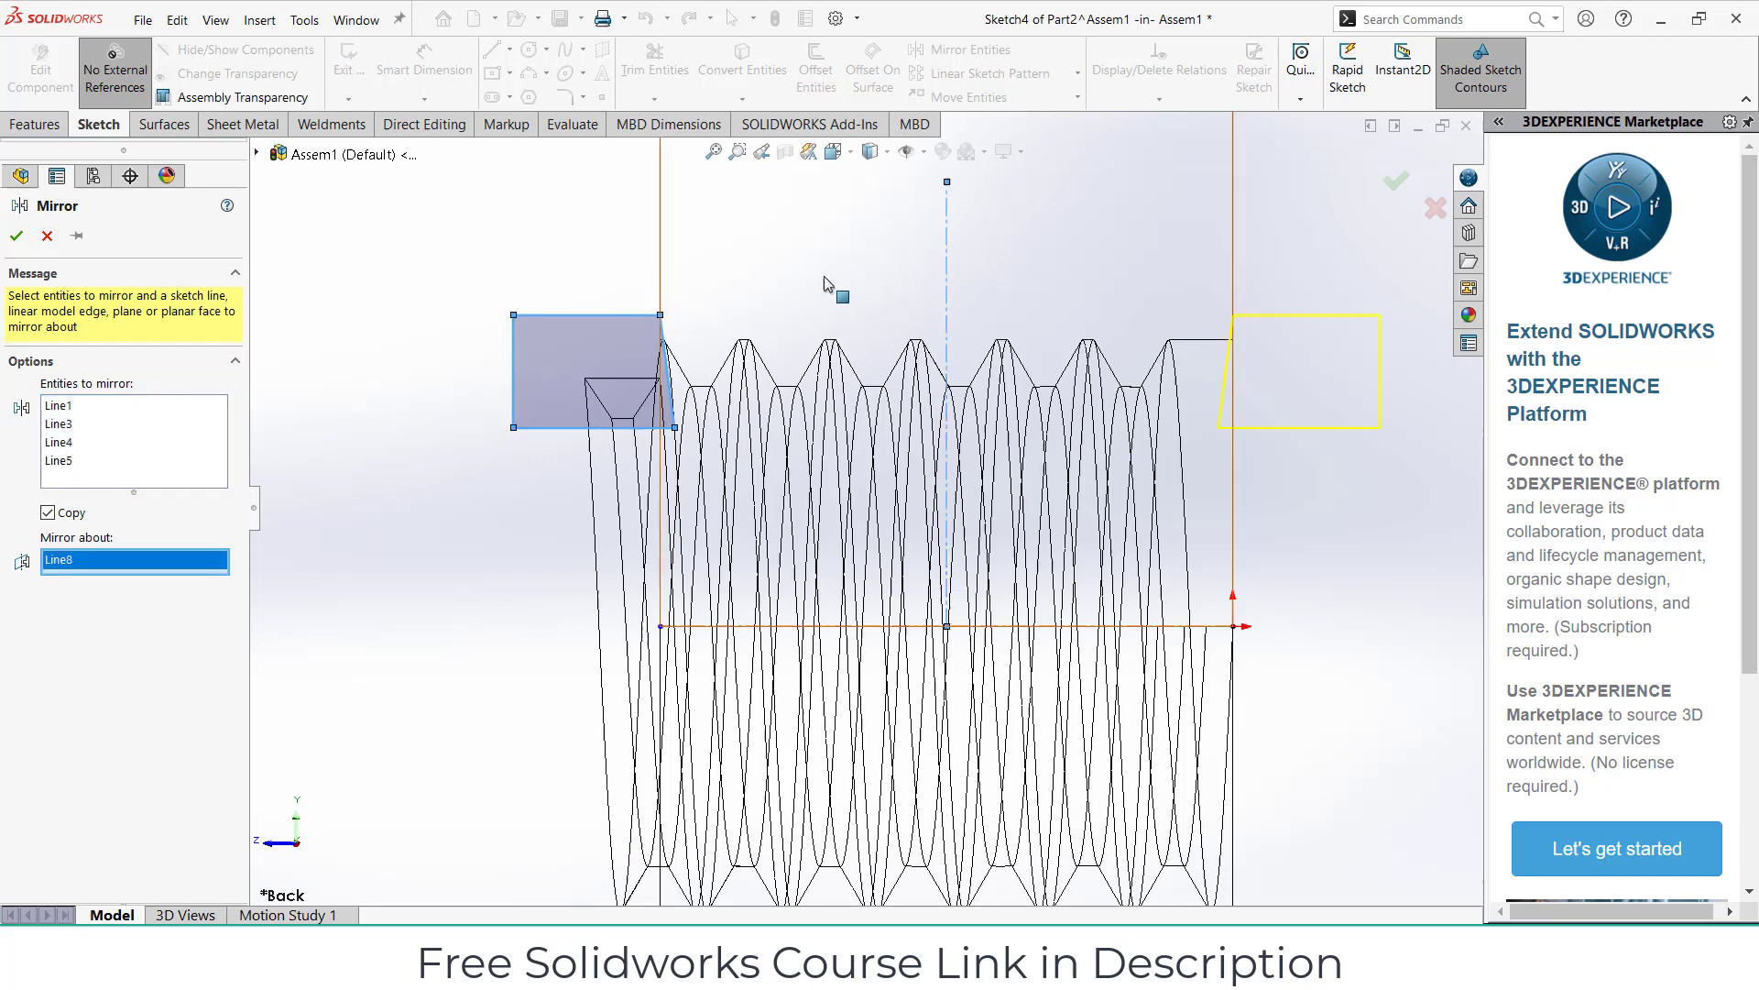
{"action": "left_click", "coordinate": [16, 236]}
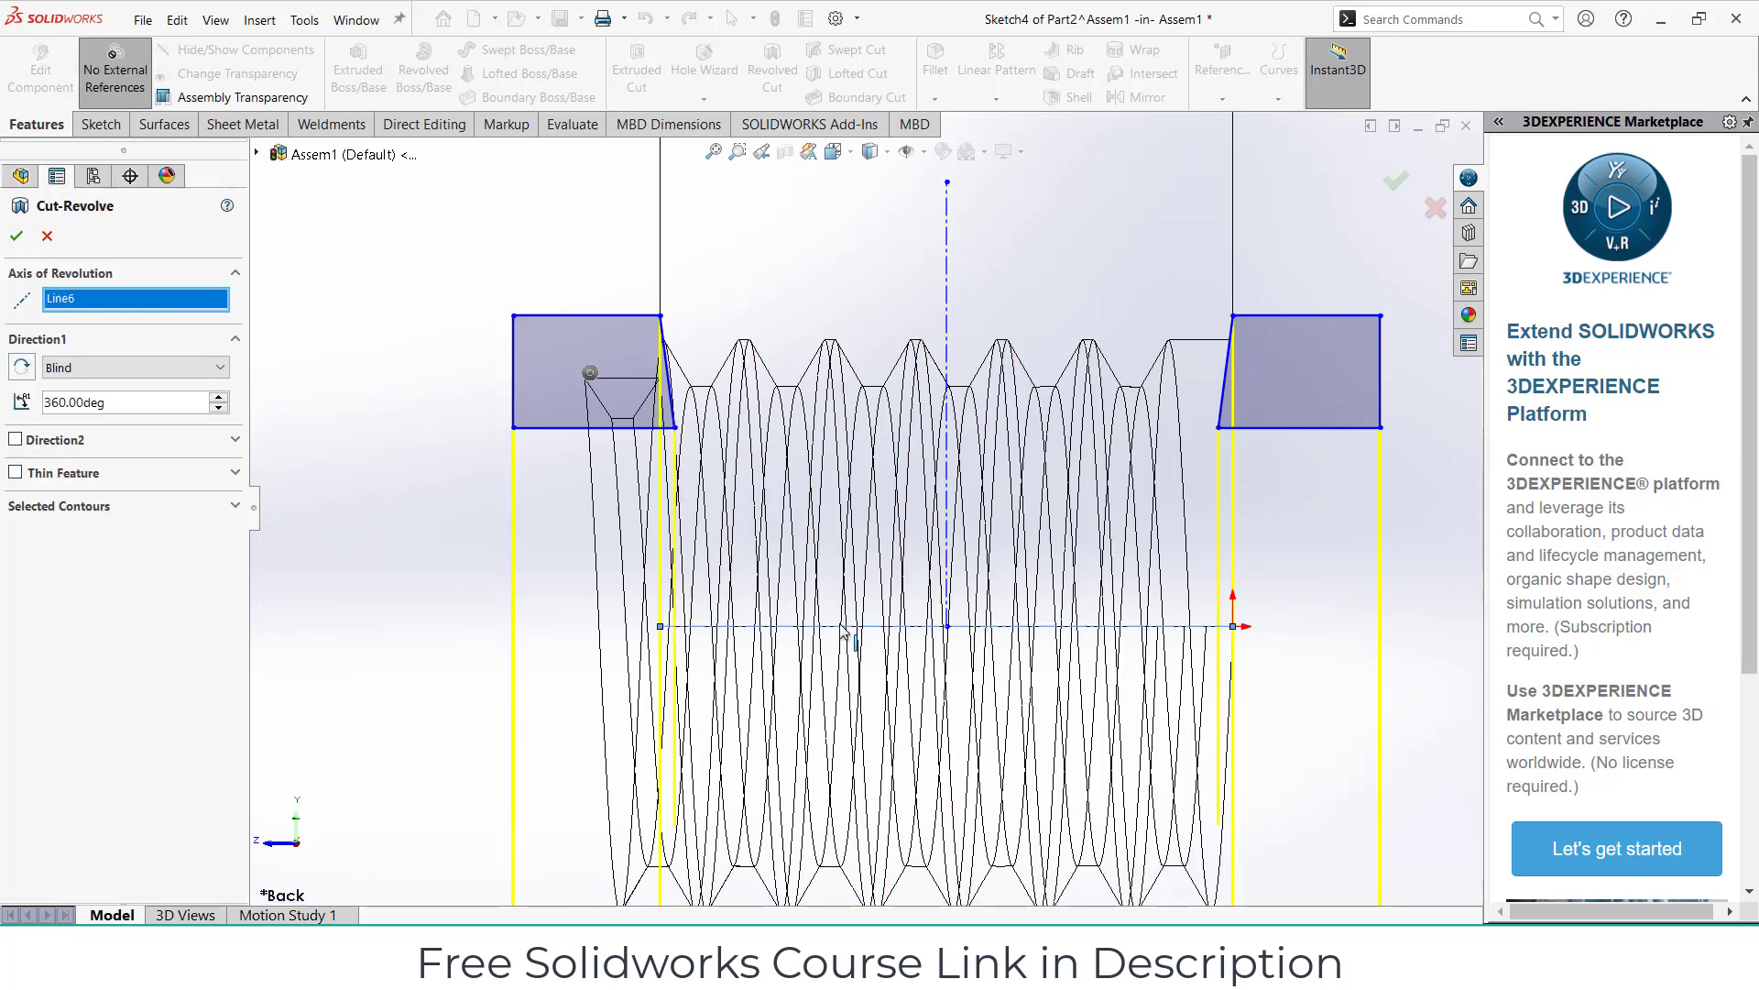
{"action": "left_click", "coordinate": [15, 236]}
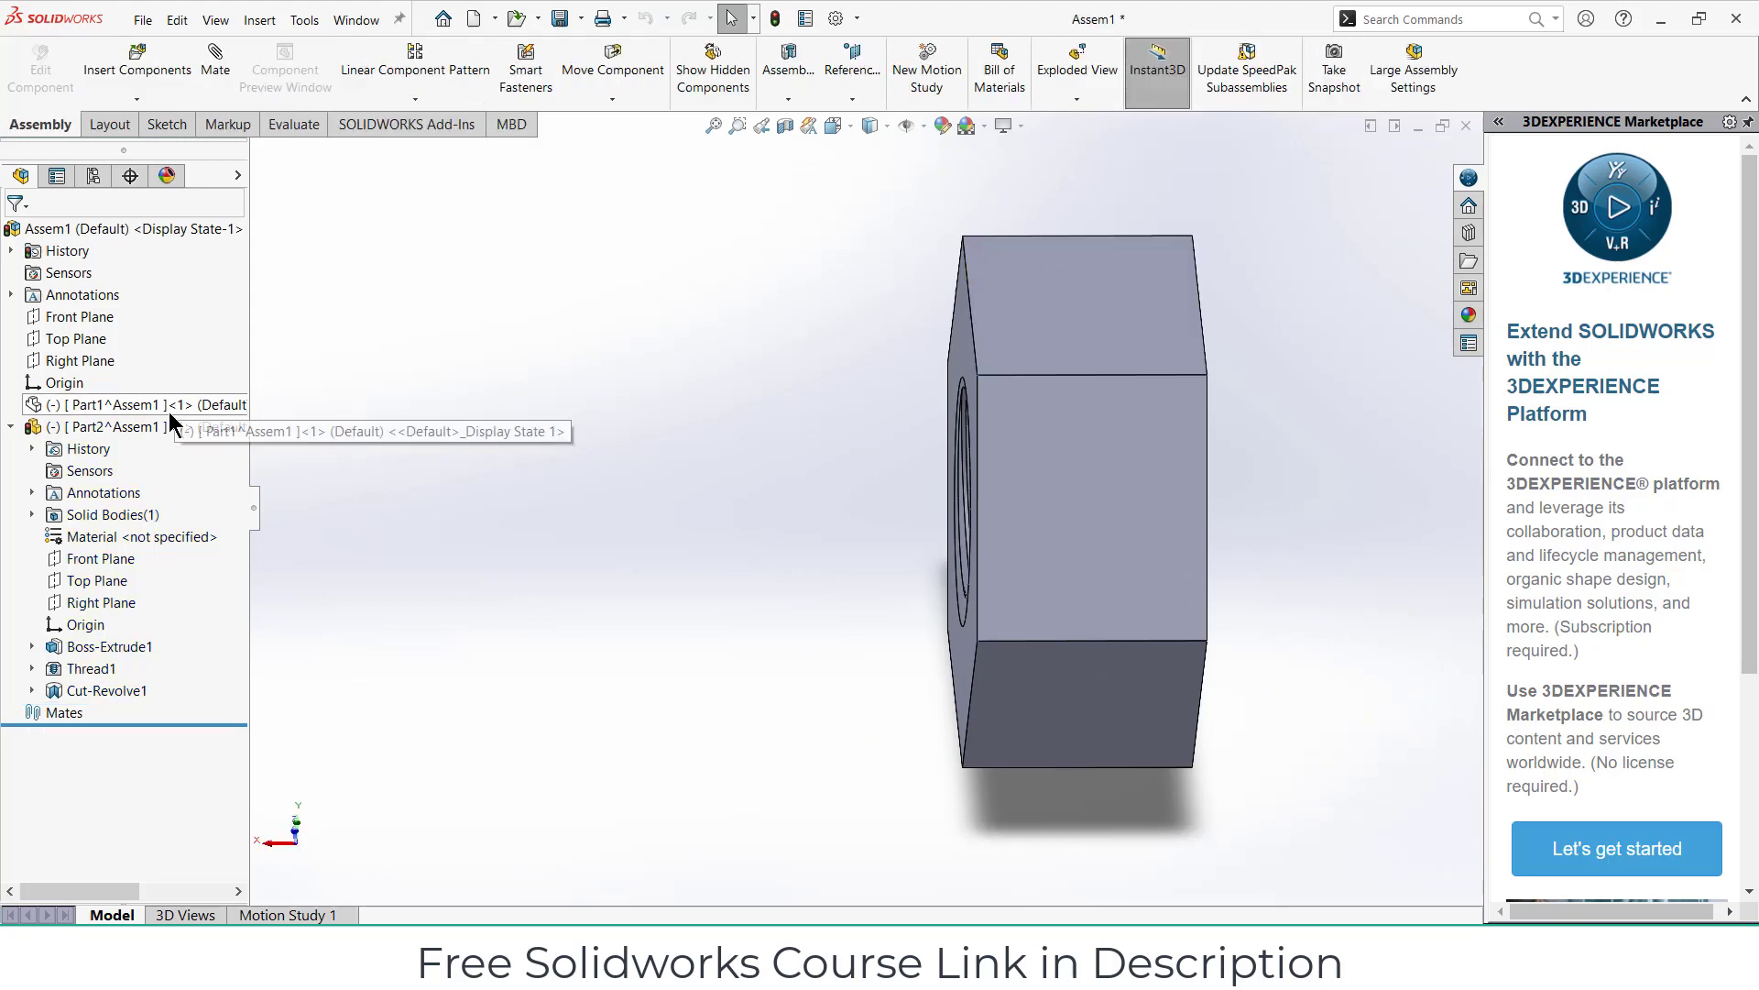
Step: Show the hidden bolt (Part1) again beside the nut
{"action": "right_click", "coordinate": [110, 403]}
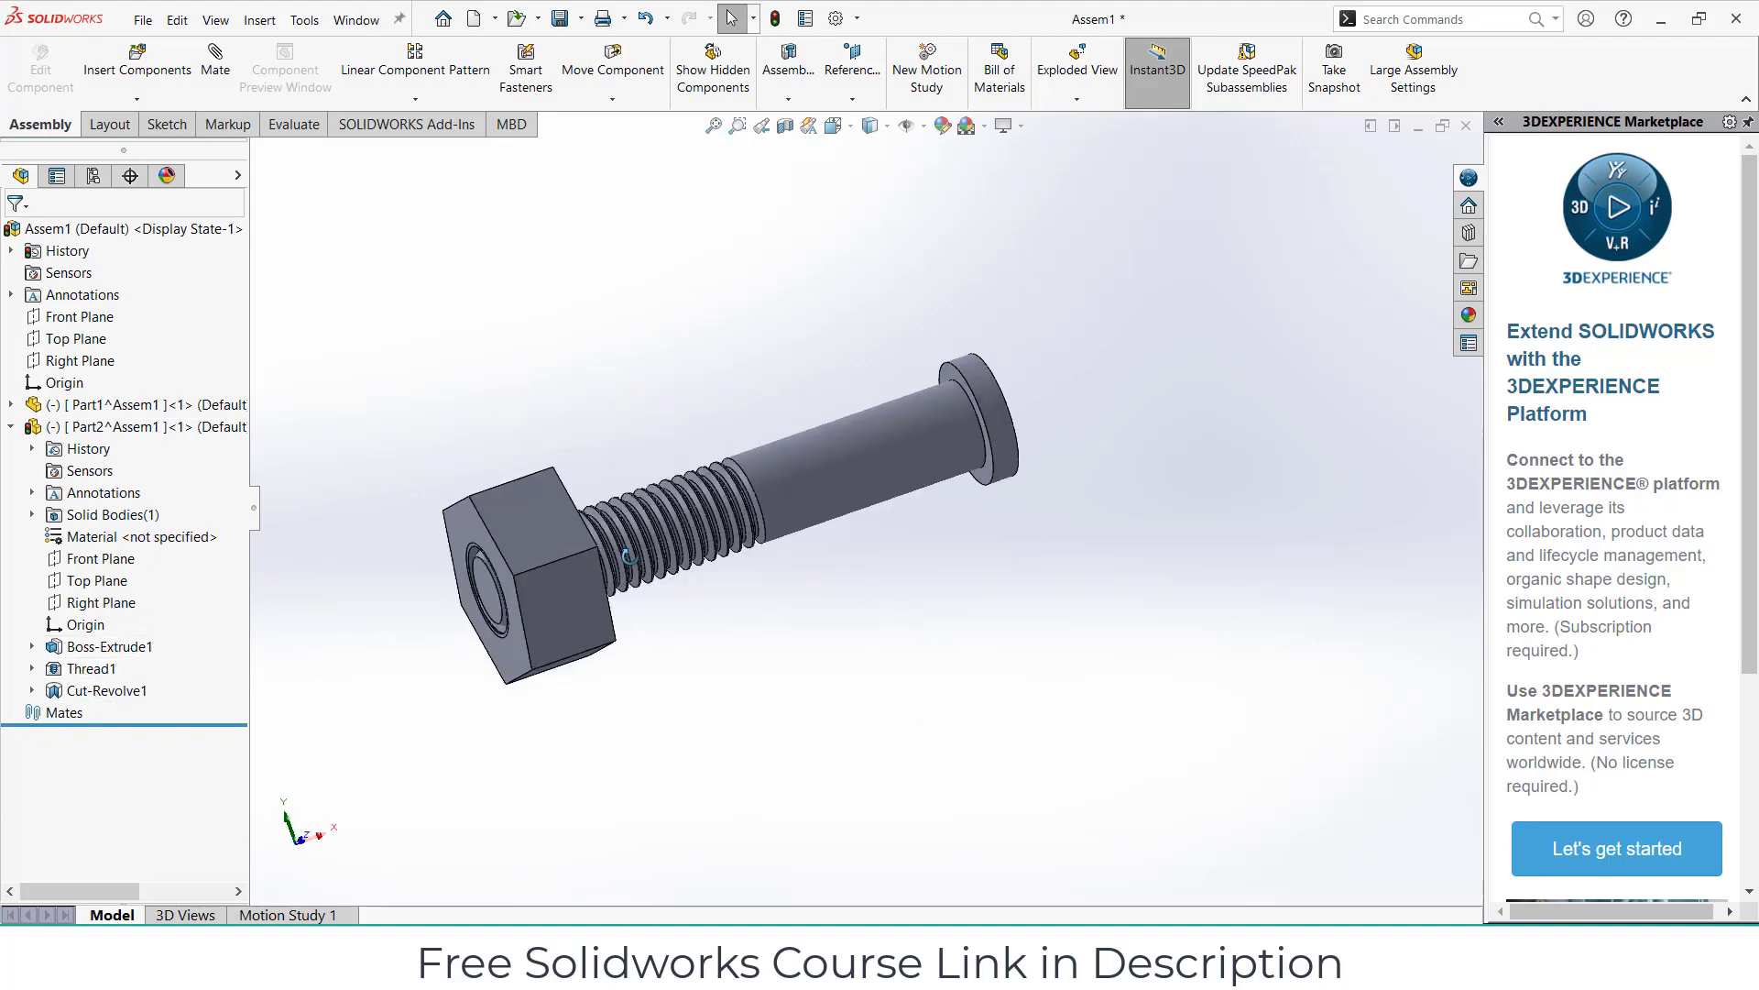
{"action": "left_click", "coordinate": [821, 497]}
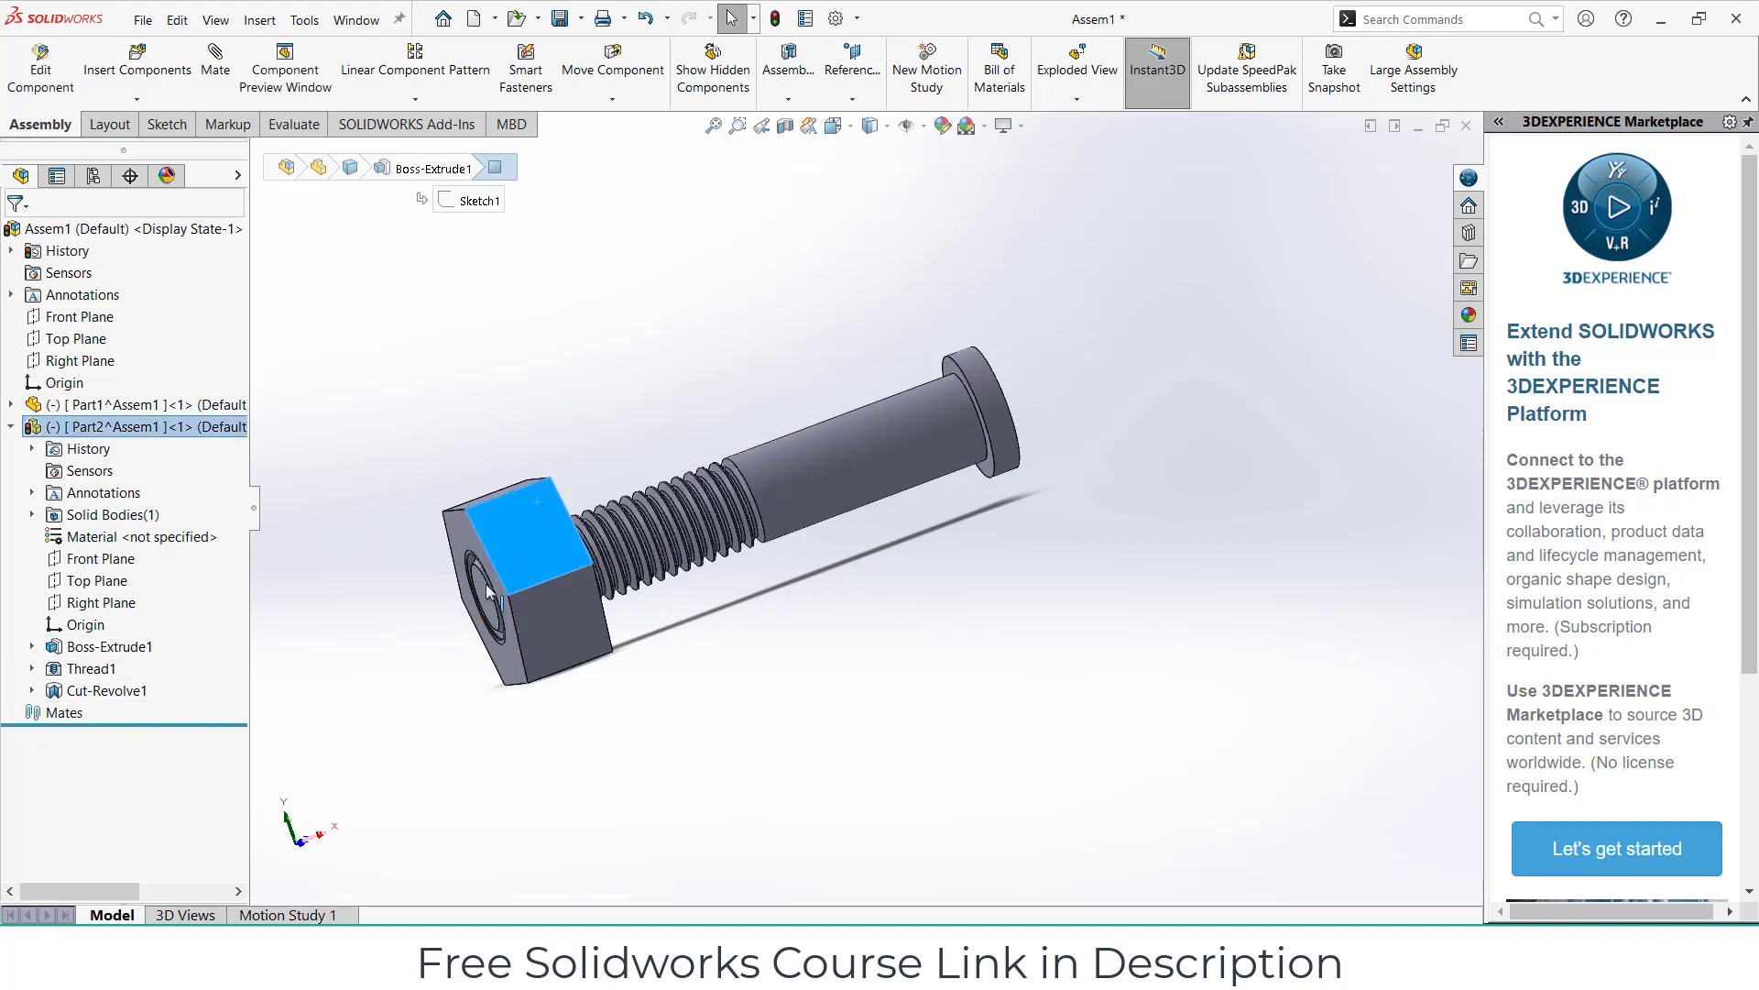
Step: Save the assembly and start editing the nut (Part2) in context
{"action": "right_click", "coordinate": [88, 667]}
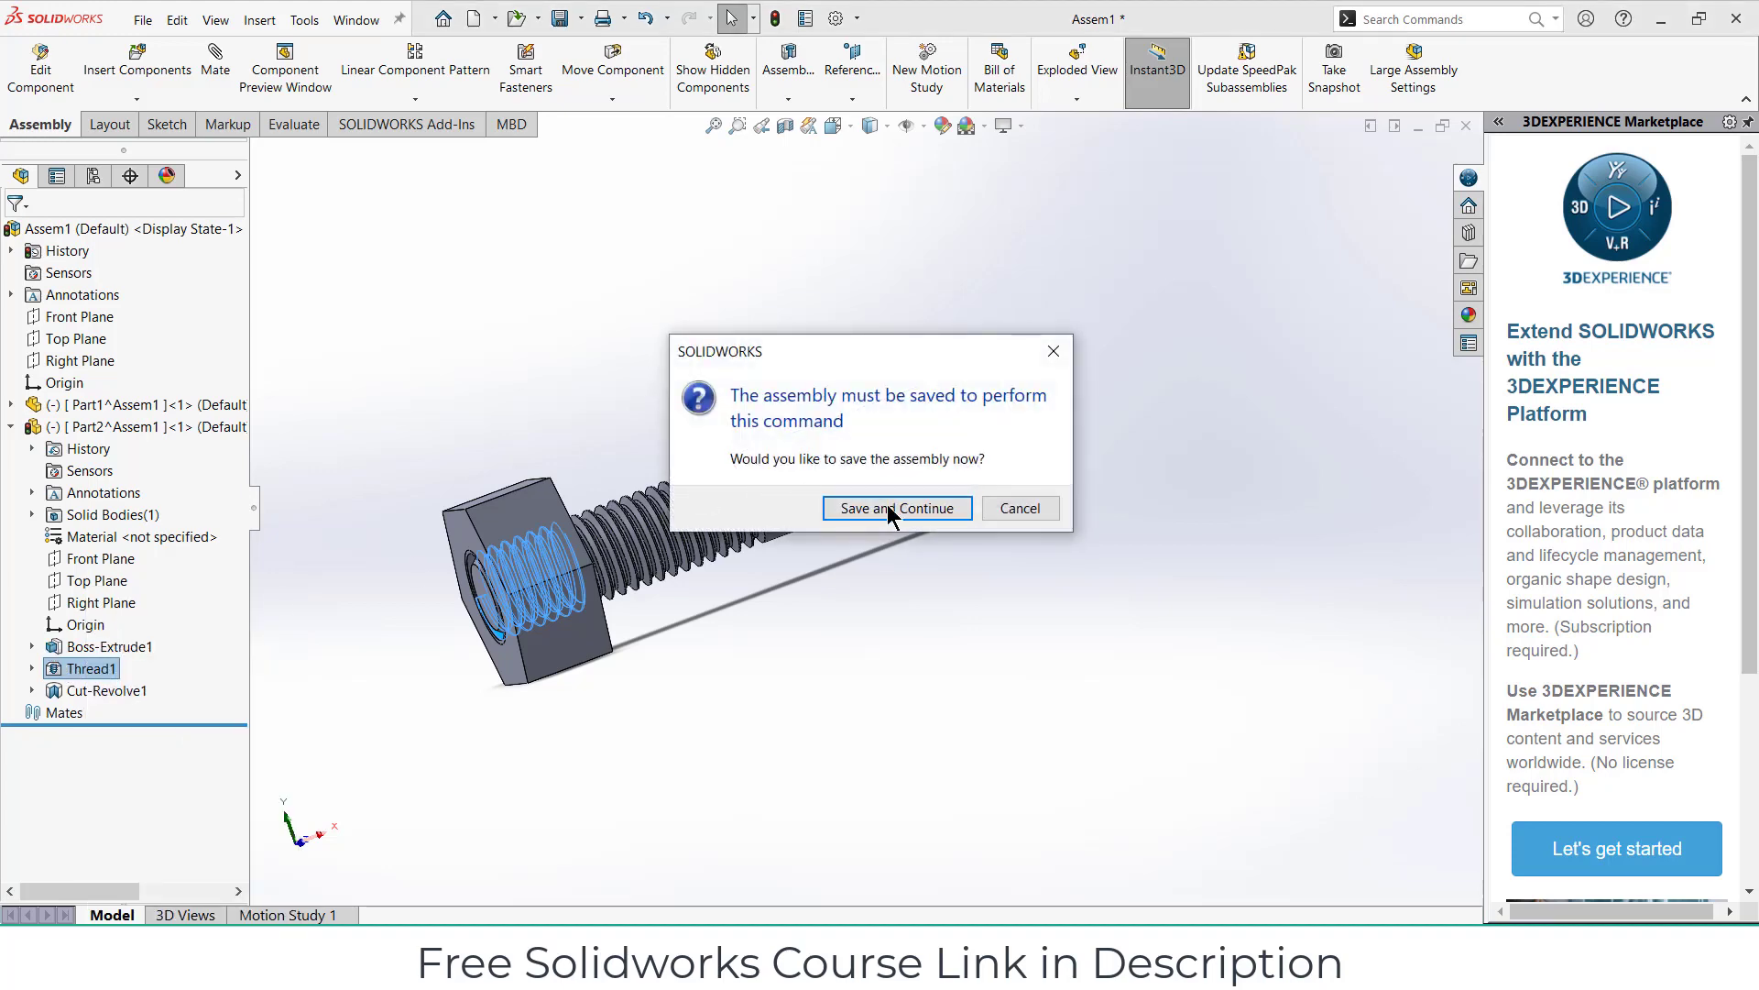
{"action": "left_click", "coordinate": [898, 508]}
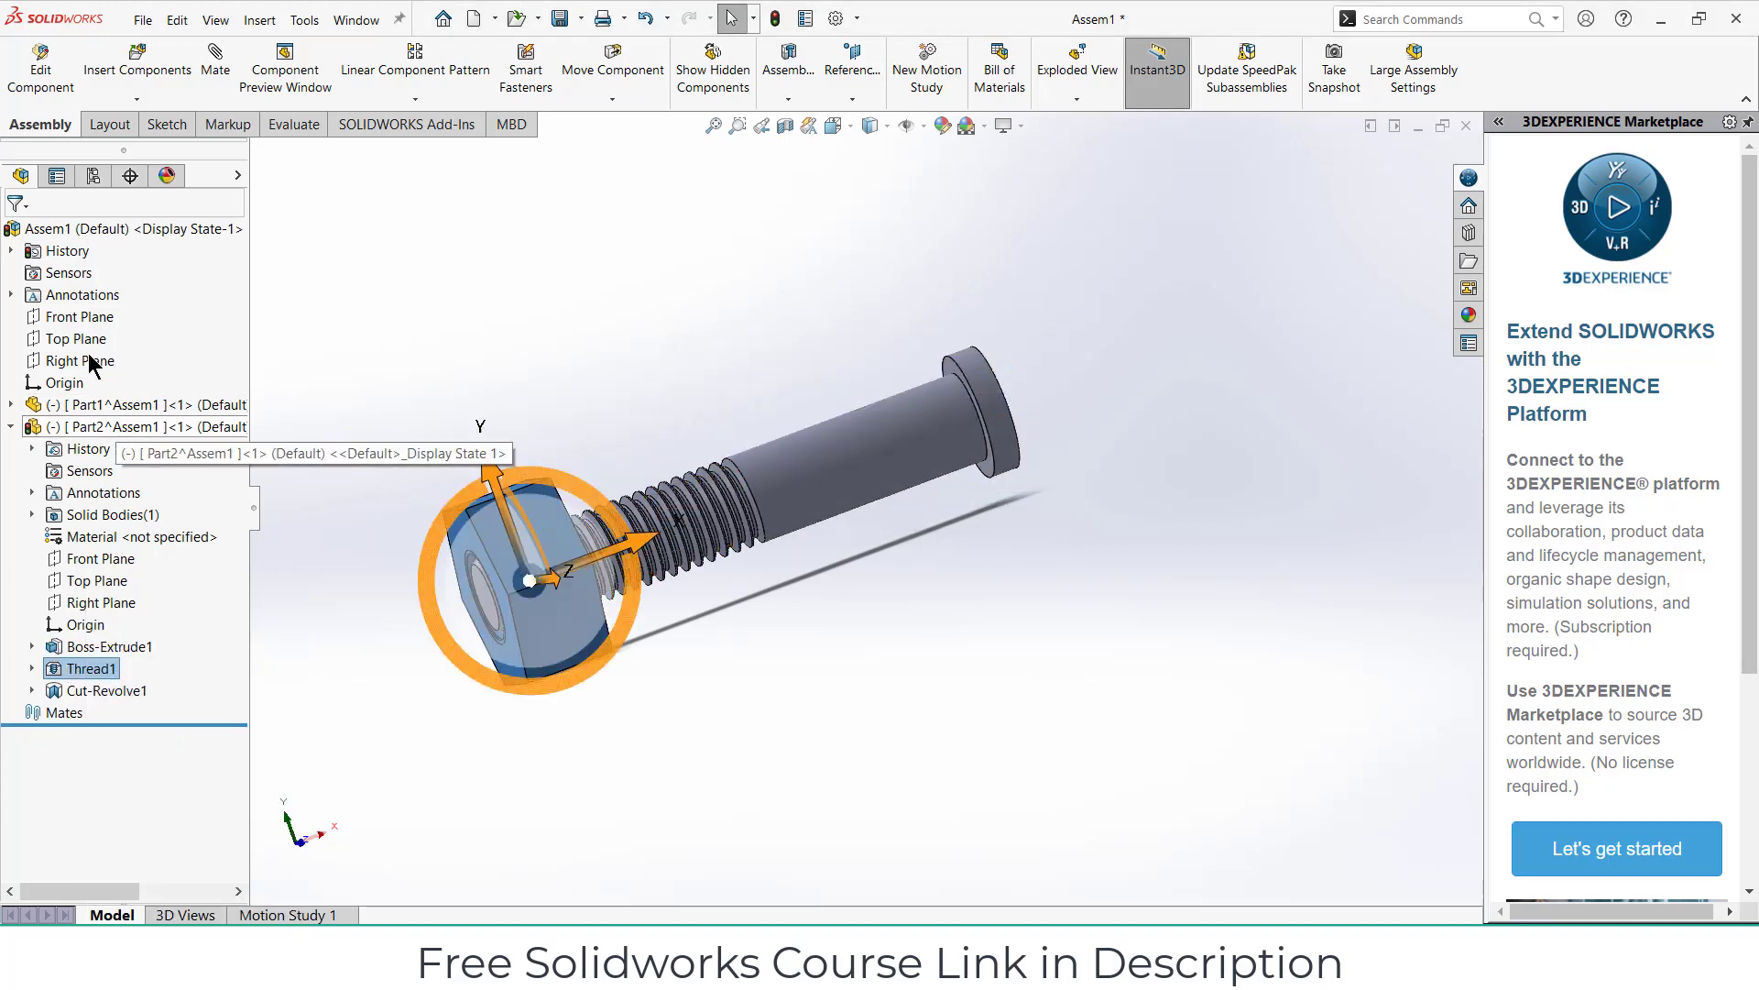
{"action": "right_click", "coordinate": [90, 667]}
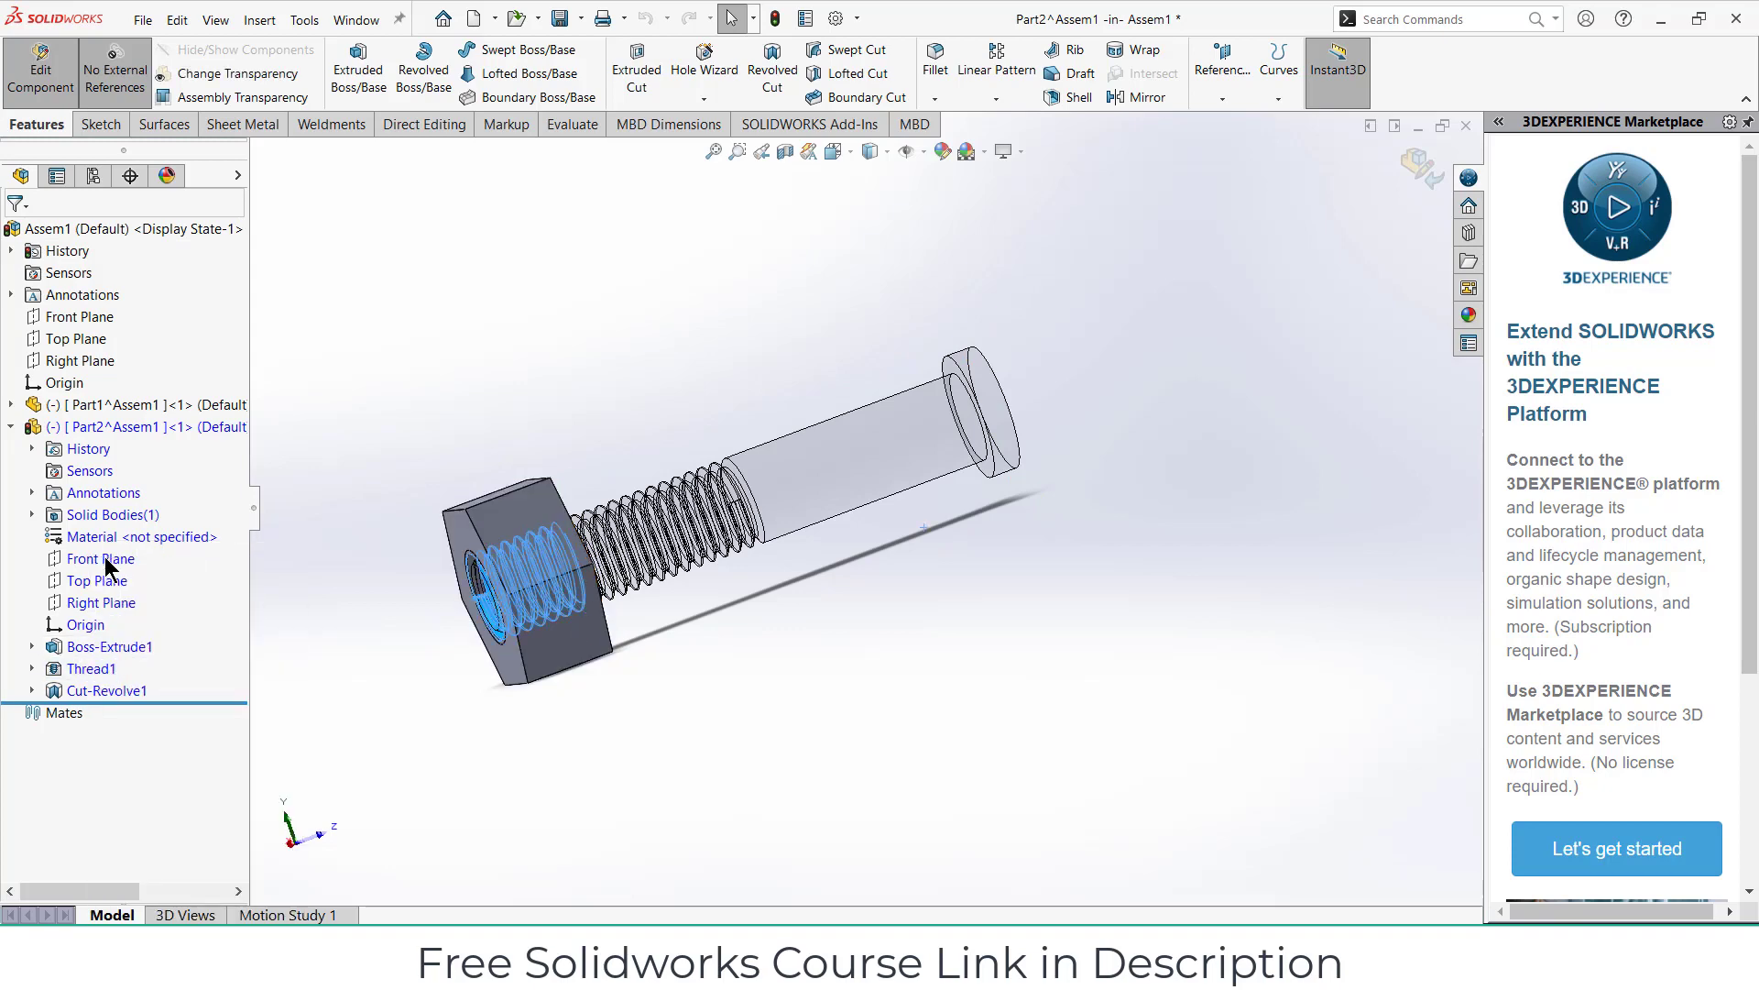
Step: Confirm Thread1 as an extruded M10x1.5 Metric Die left-hand thread
{"action": "double_click", "coordinate": [91, 667]}
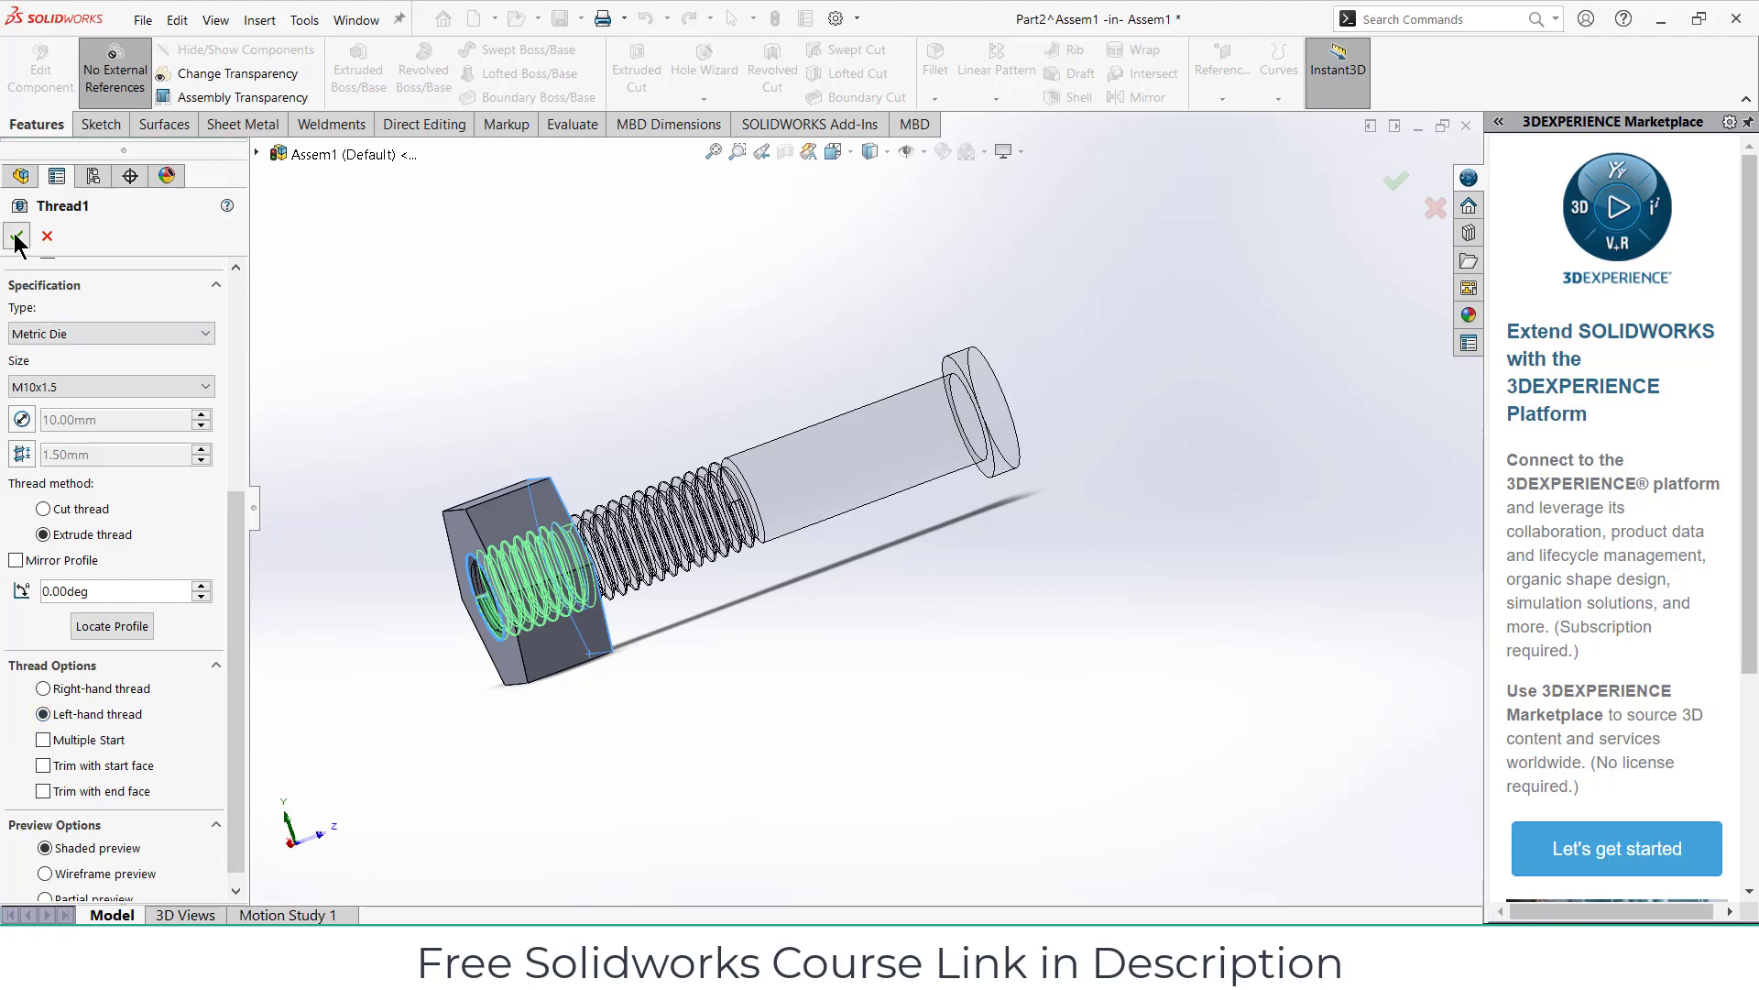
{"action": "left_click", "coordinate": [17, 239]}
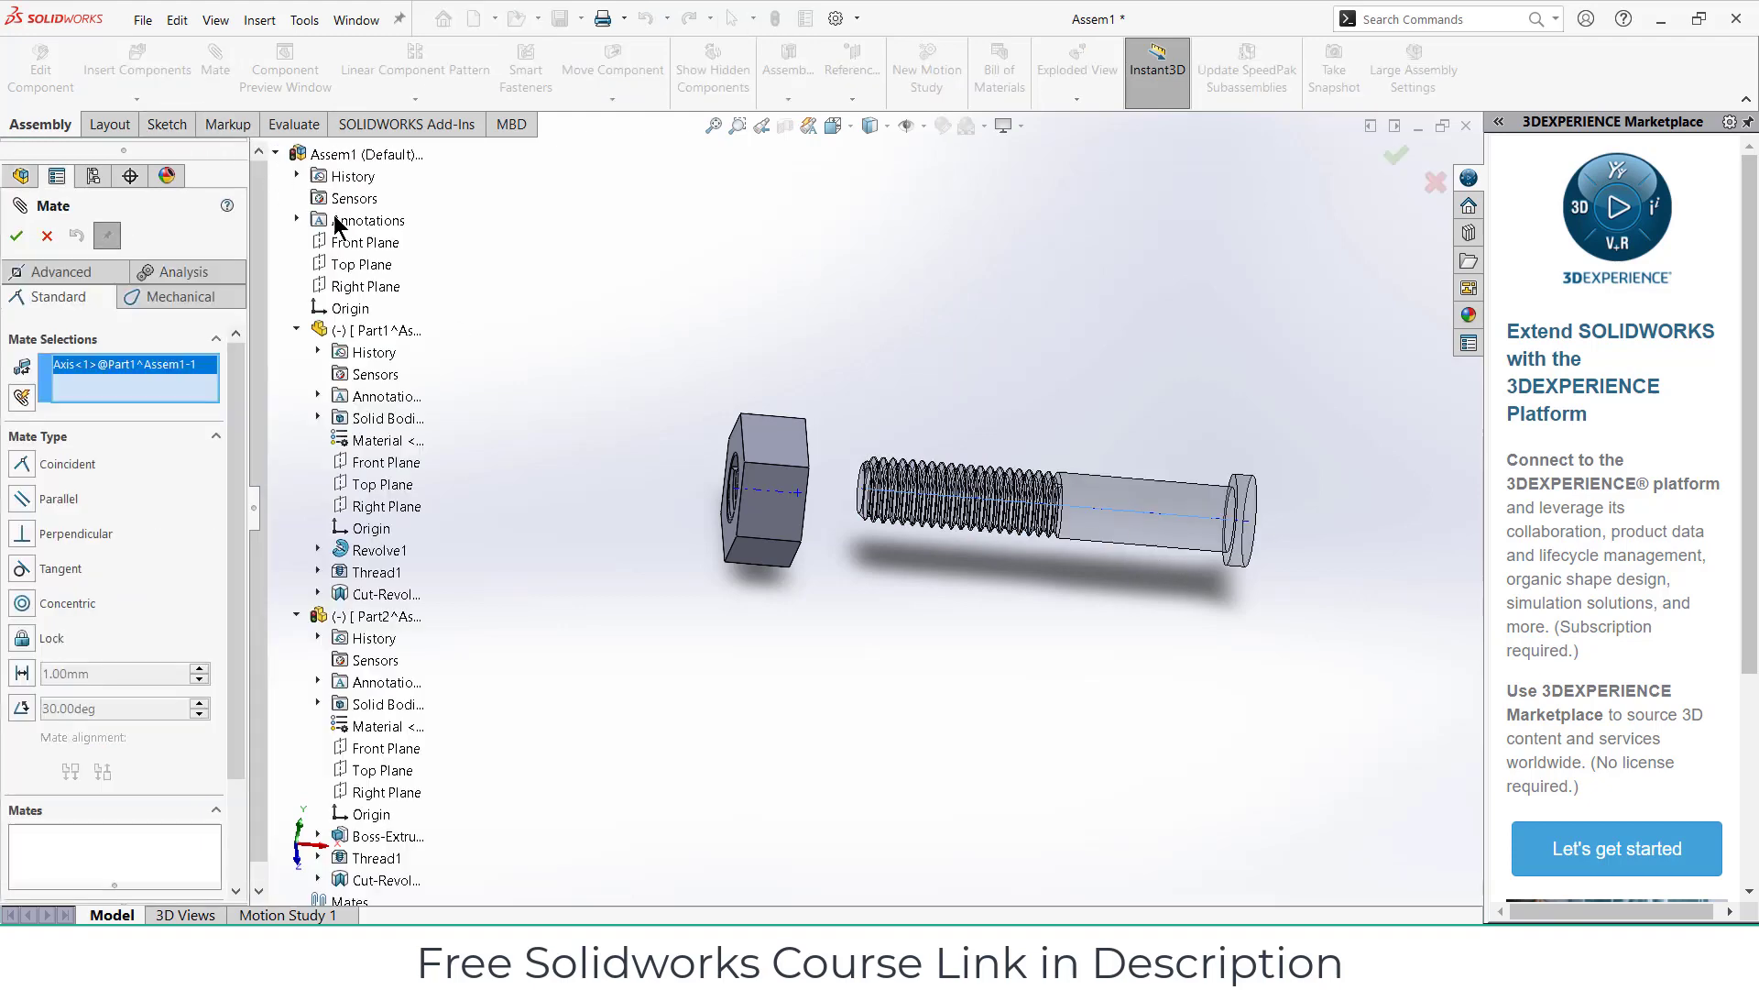
Step: Mate the bolt axis coincident to the assembly Top Plane and Front Plane
{"action": "left_click", "coordinate": [363, 263]}
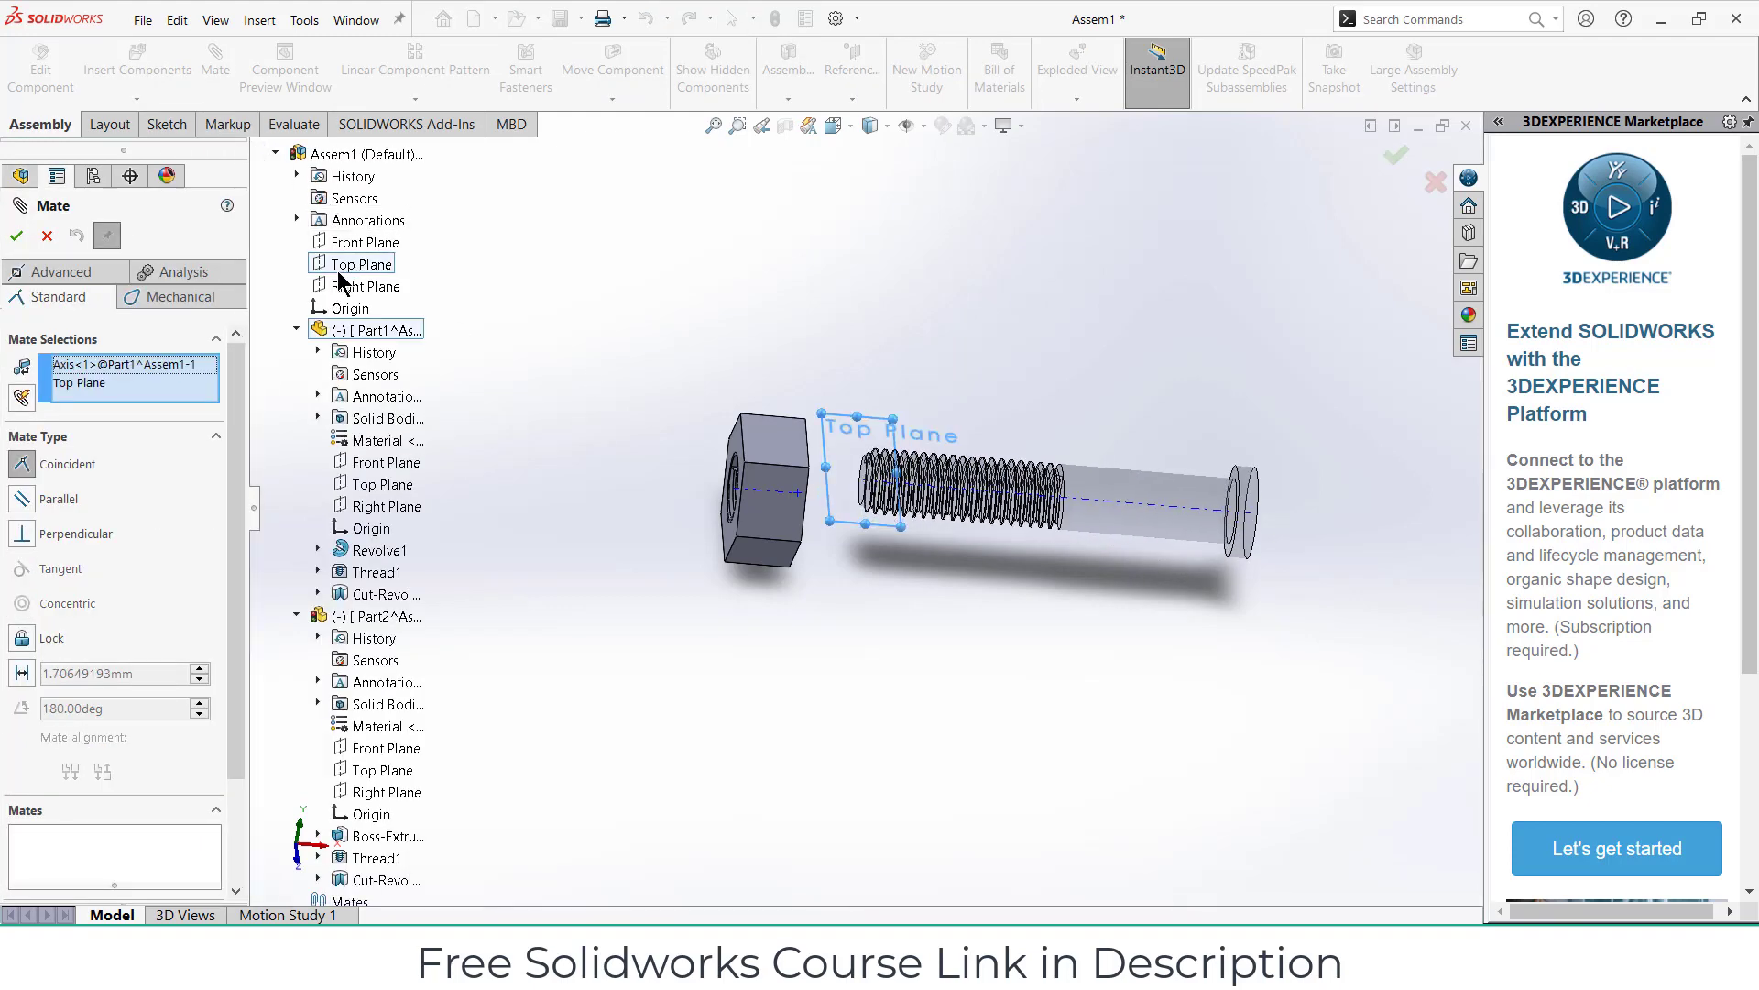
{"action": "left_click", "coordinate": [16, 236]}
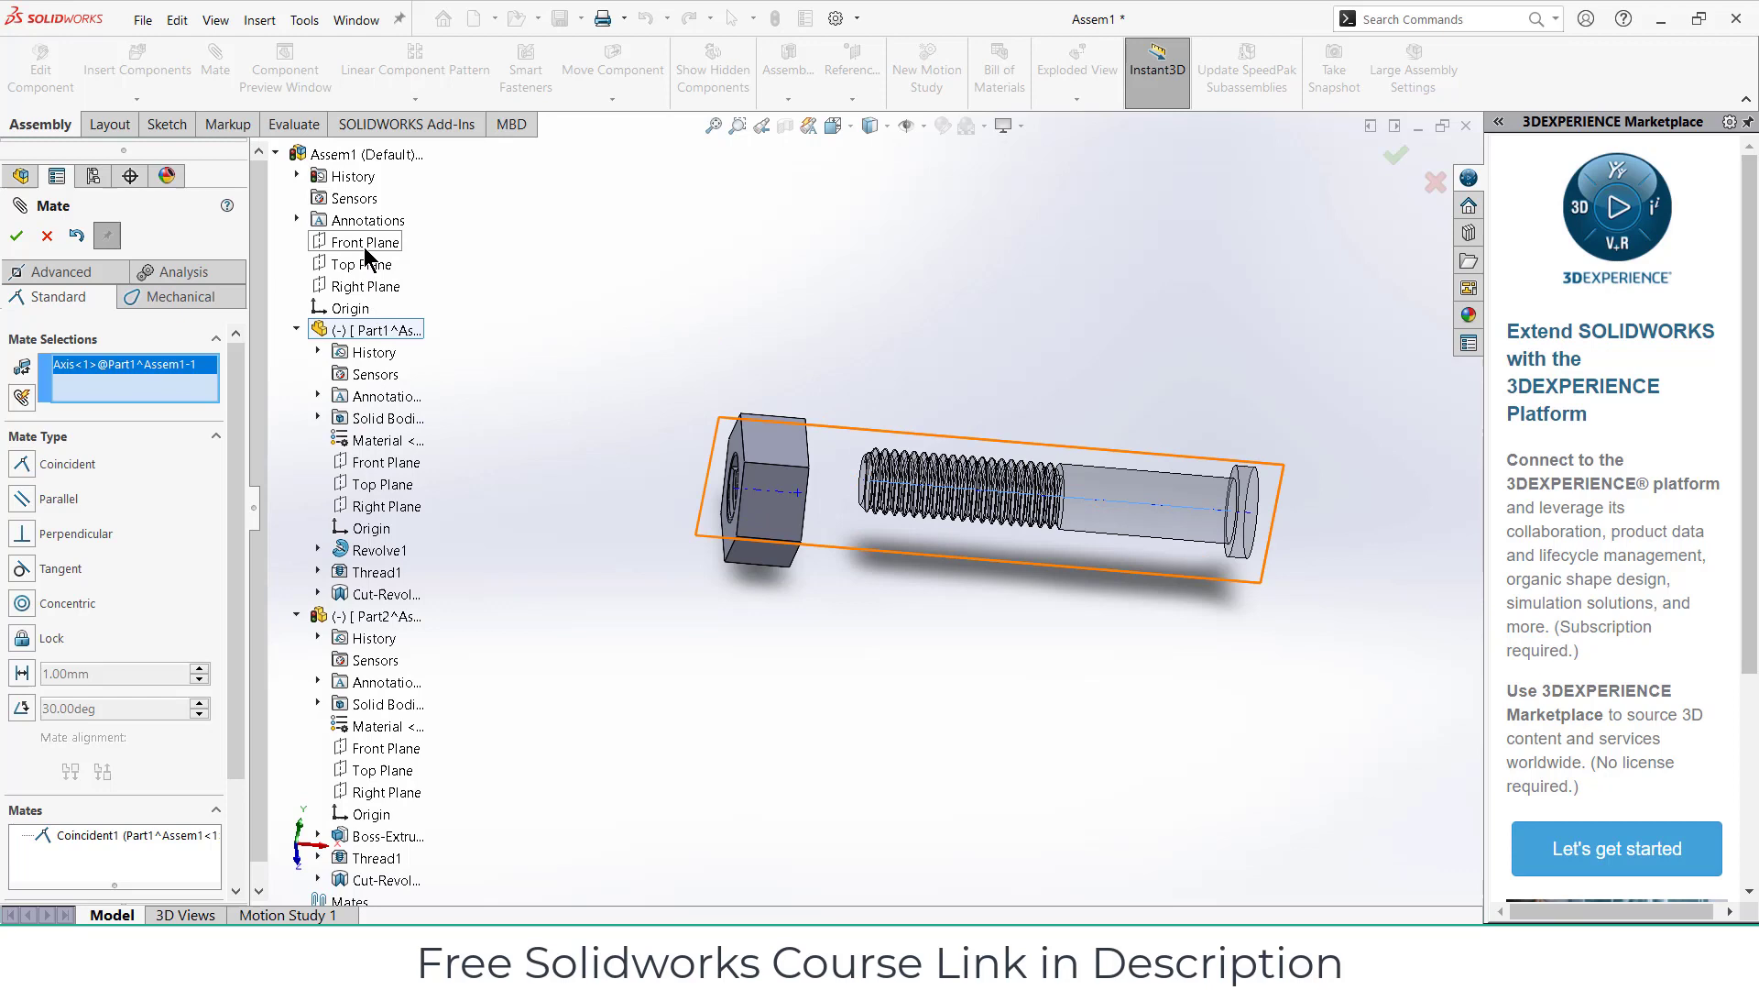
{"action": "left_click", "coordinate": [362, 241]}
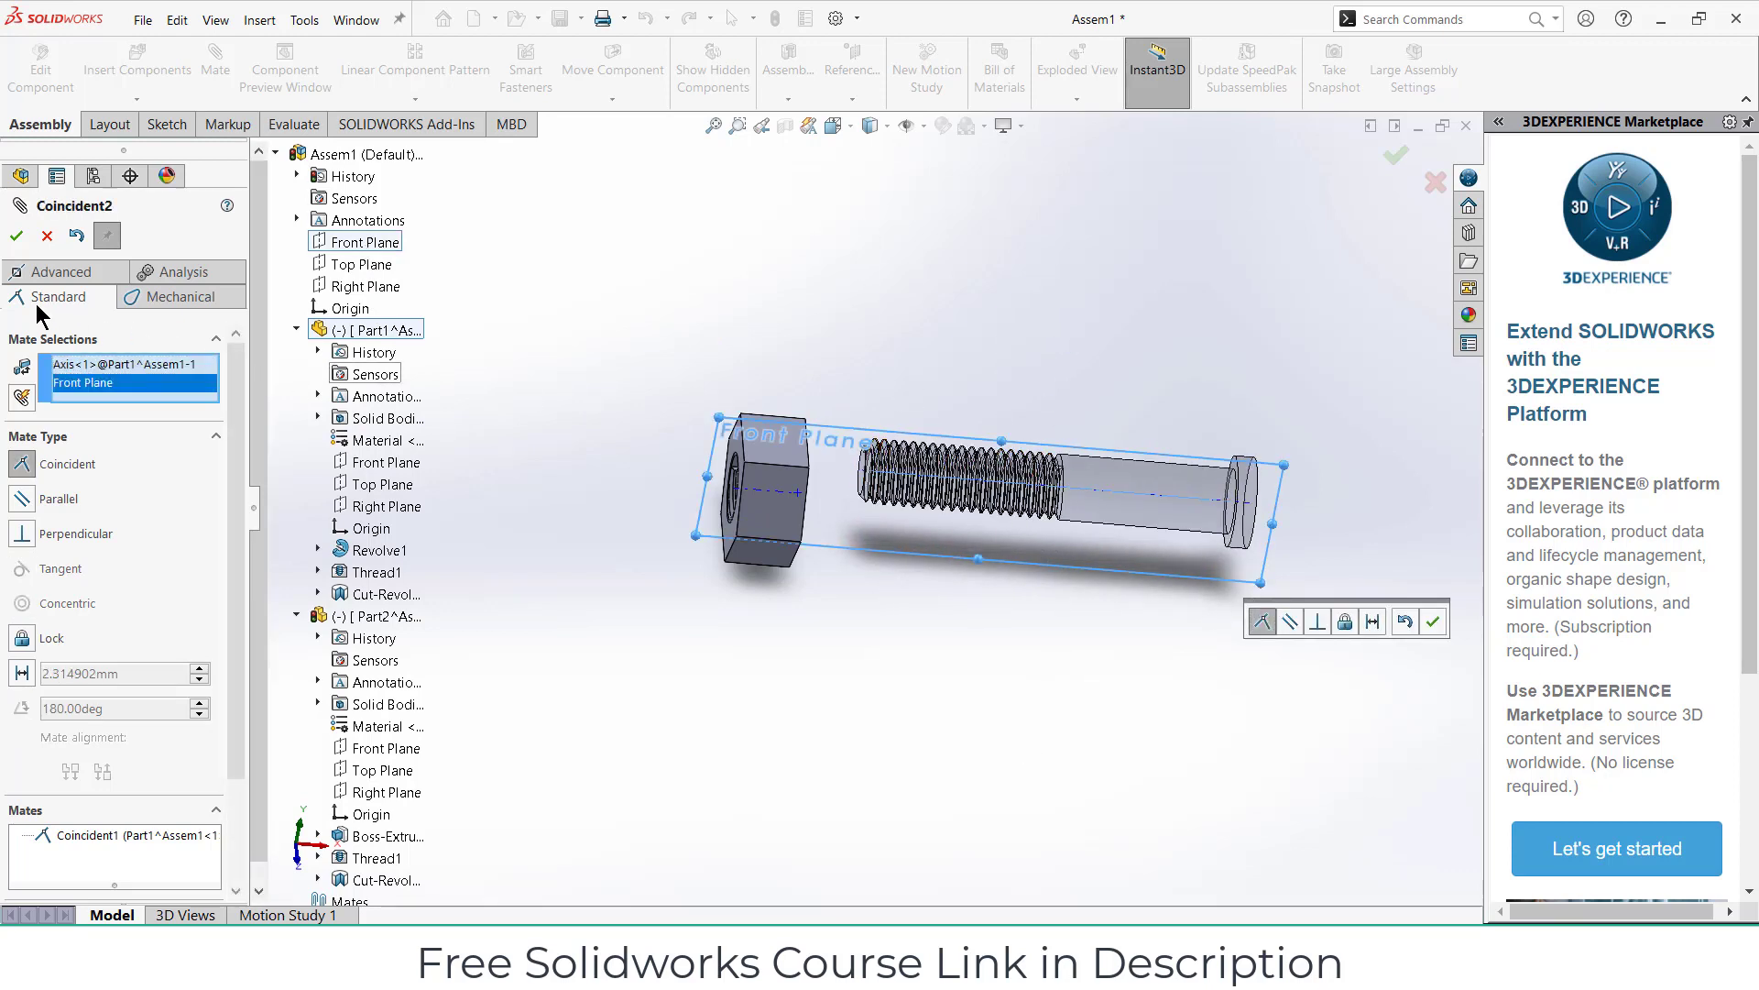
{"action": "left_click", "coordinate": [15, 236]}
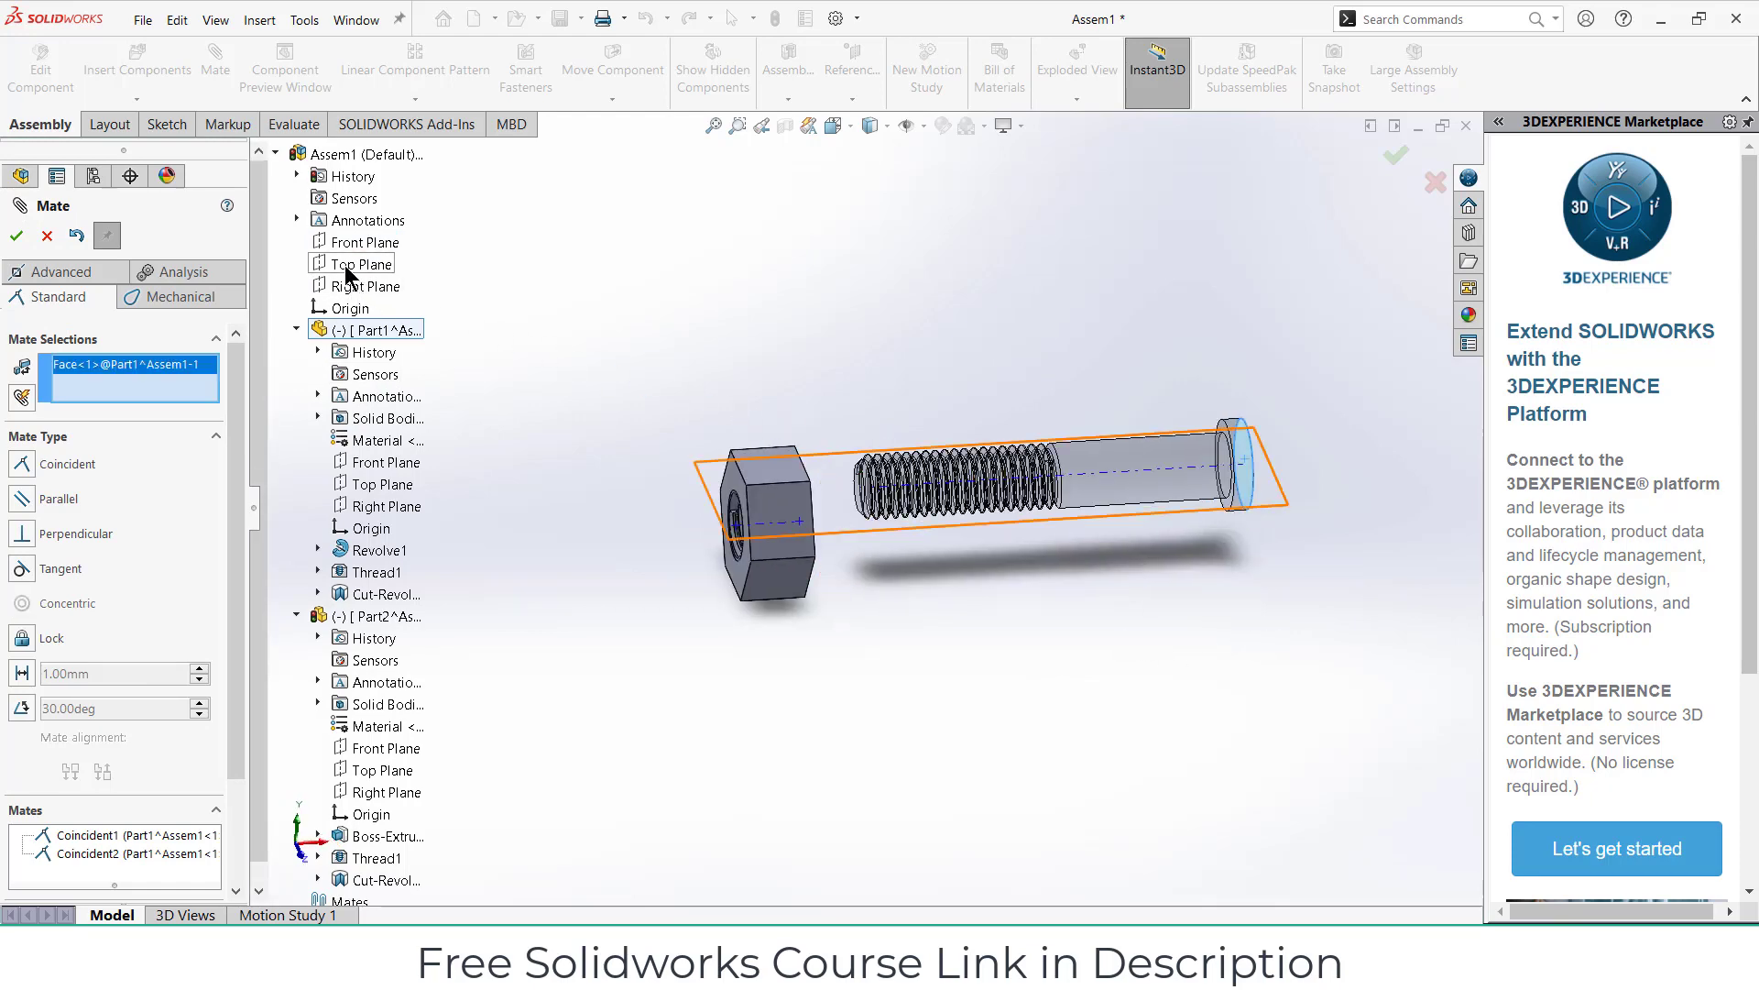
Step: Mate the bolt head face to the Right Plane and slide the bolt through the nut
{"action": "left_click", "coordinate": [363, 284]}
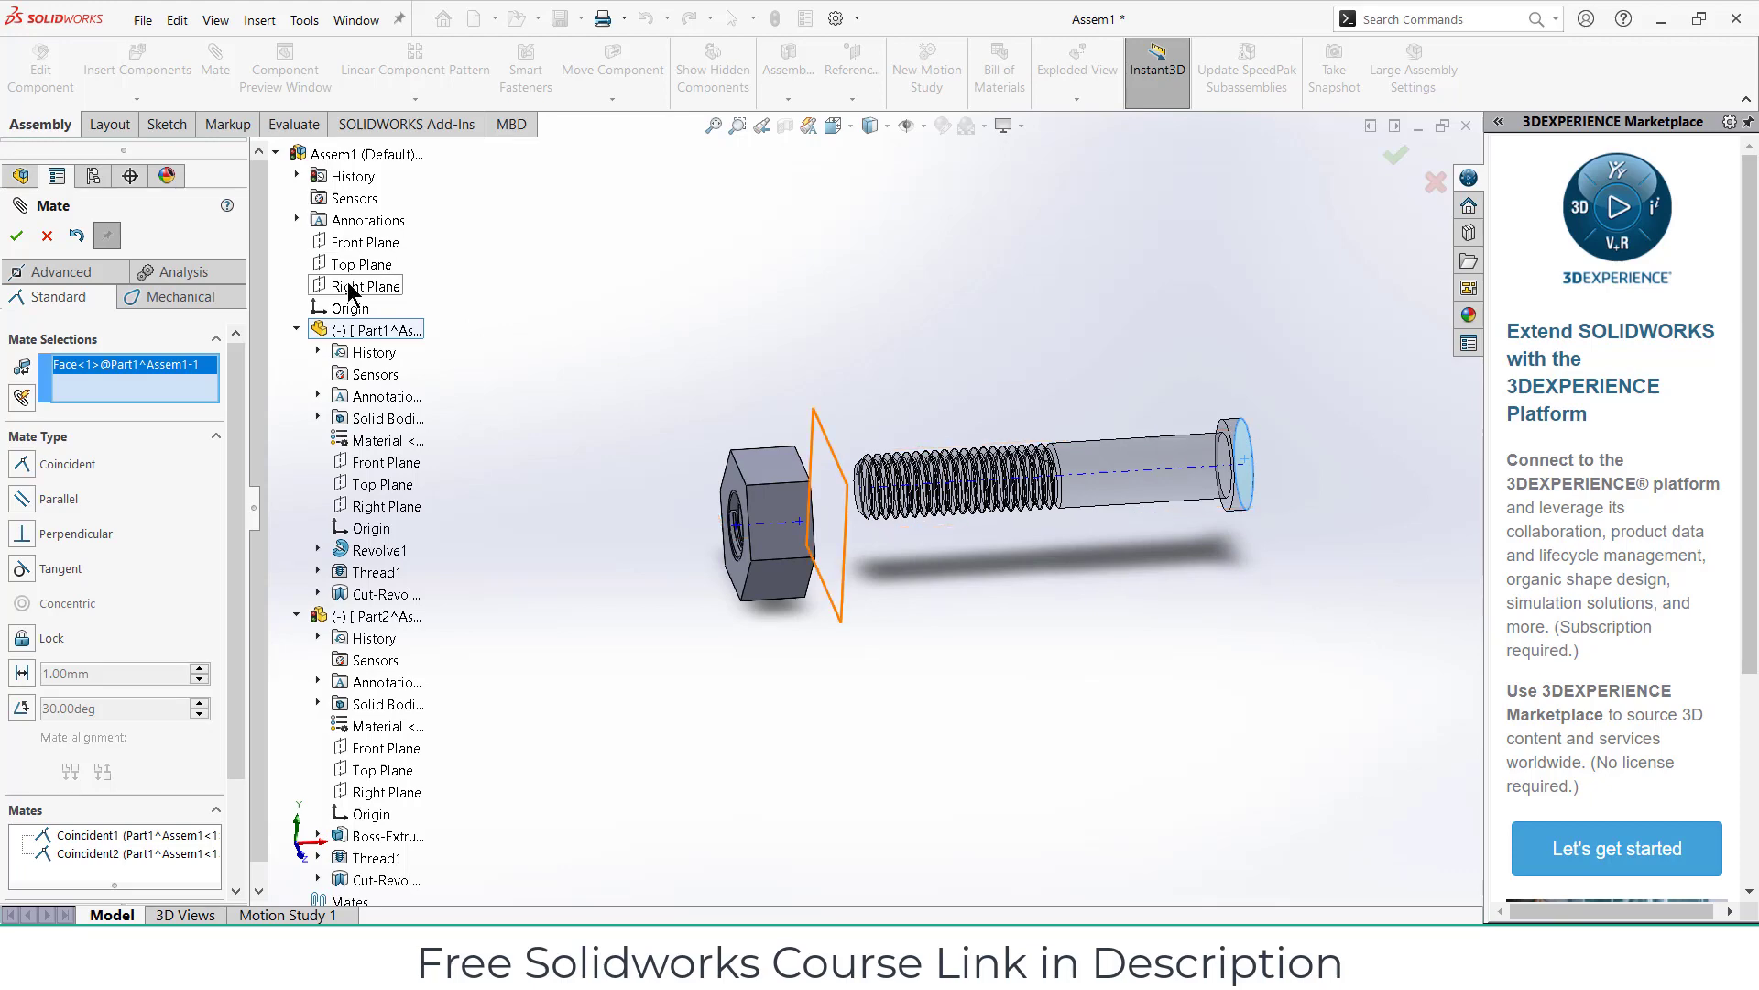
{"action": "left_click", "coordinate": [356, 284]}
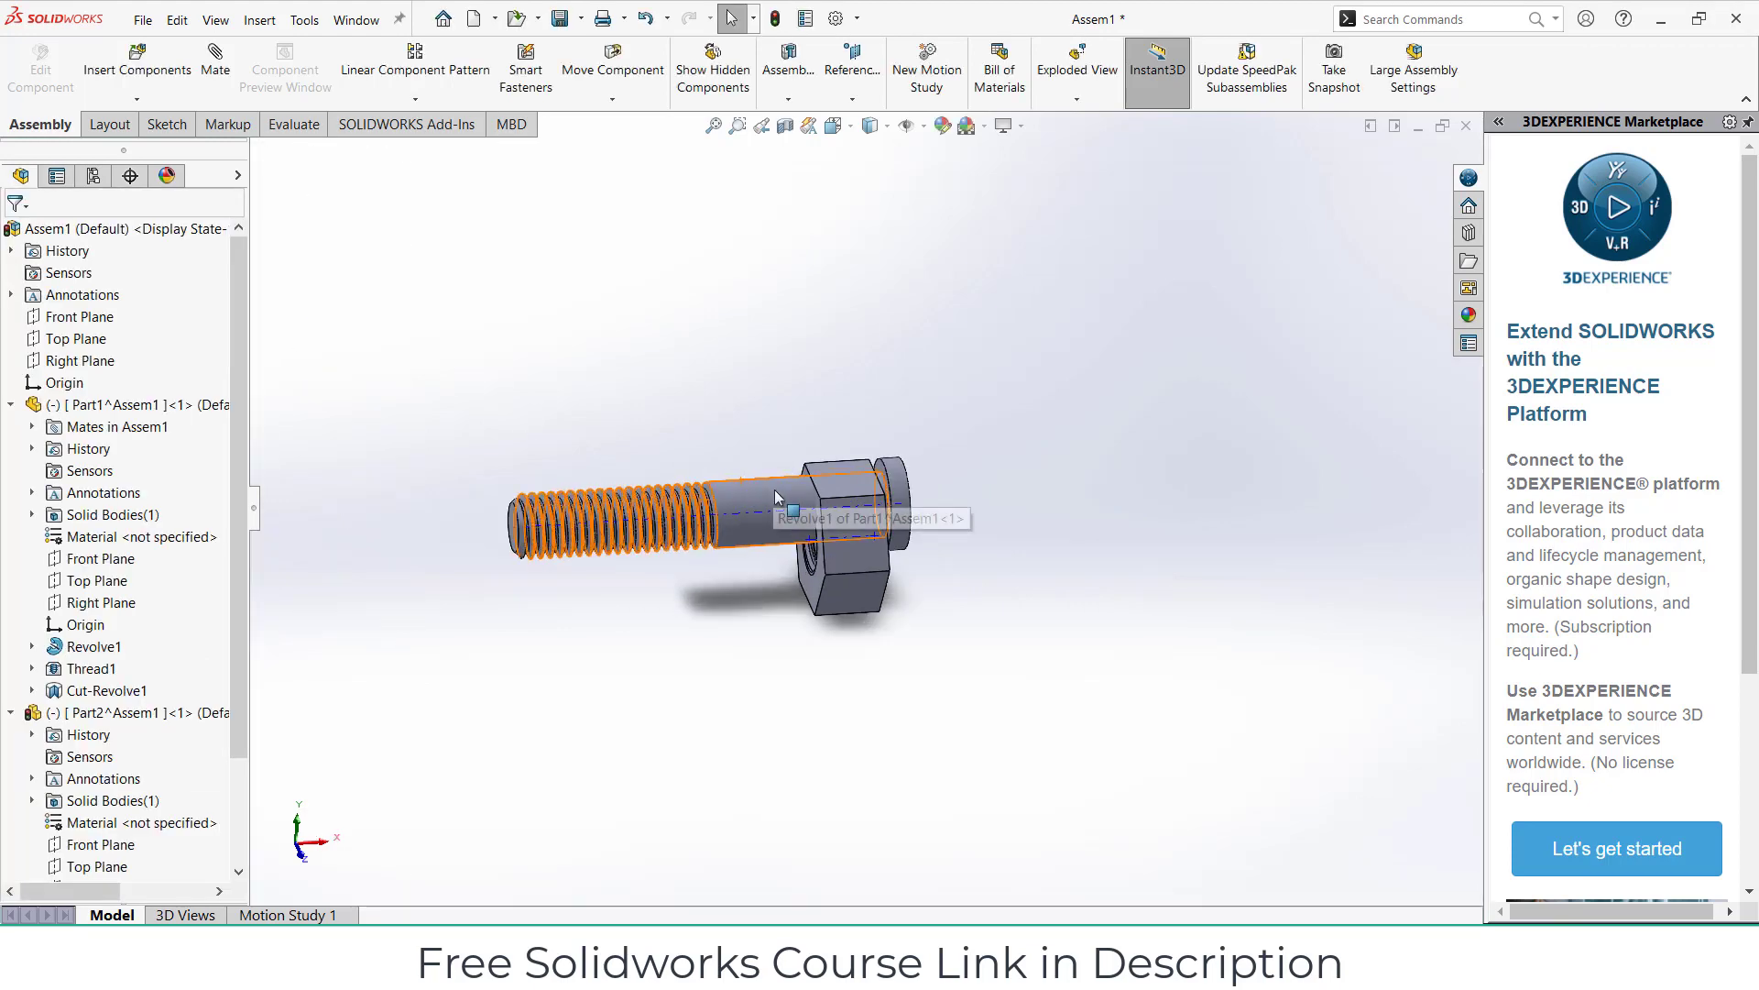
{"action": "left_click", "coordinate": [770, 502]}
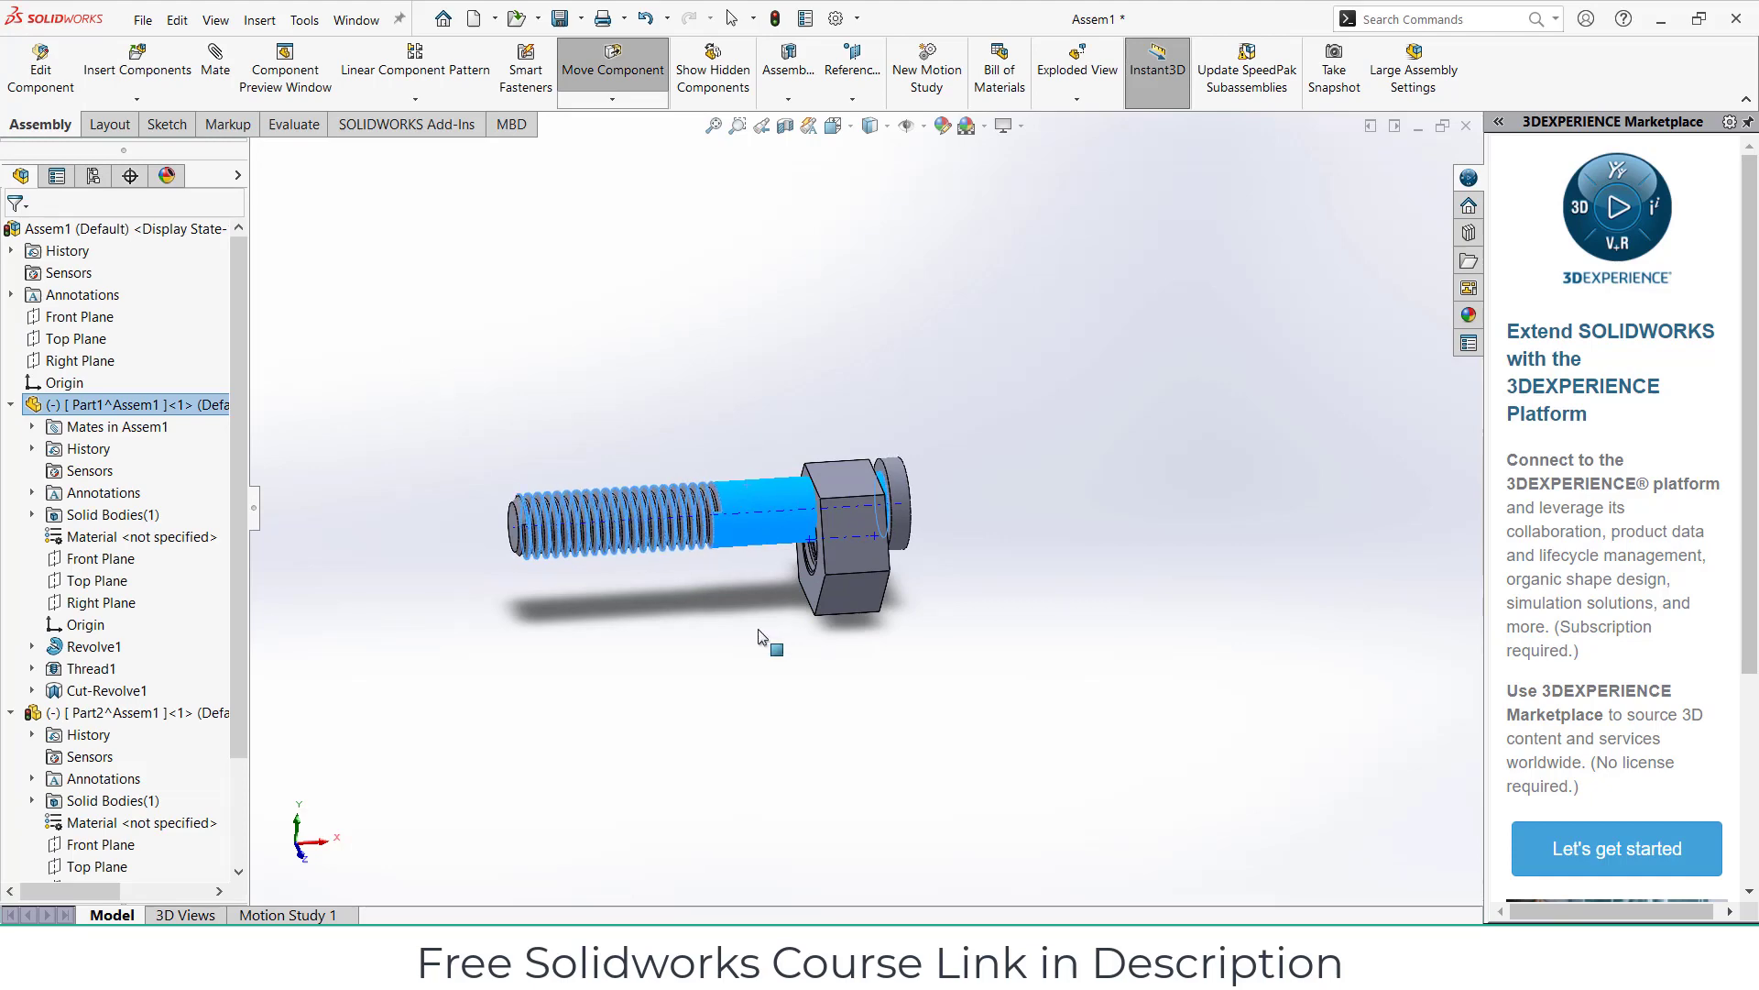
{"action": "left_click_drag", "start_coordinate": [771, 649], "coordinate": [779, 470]}
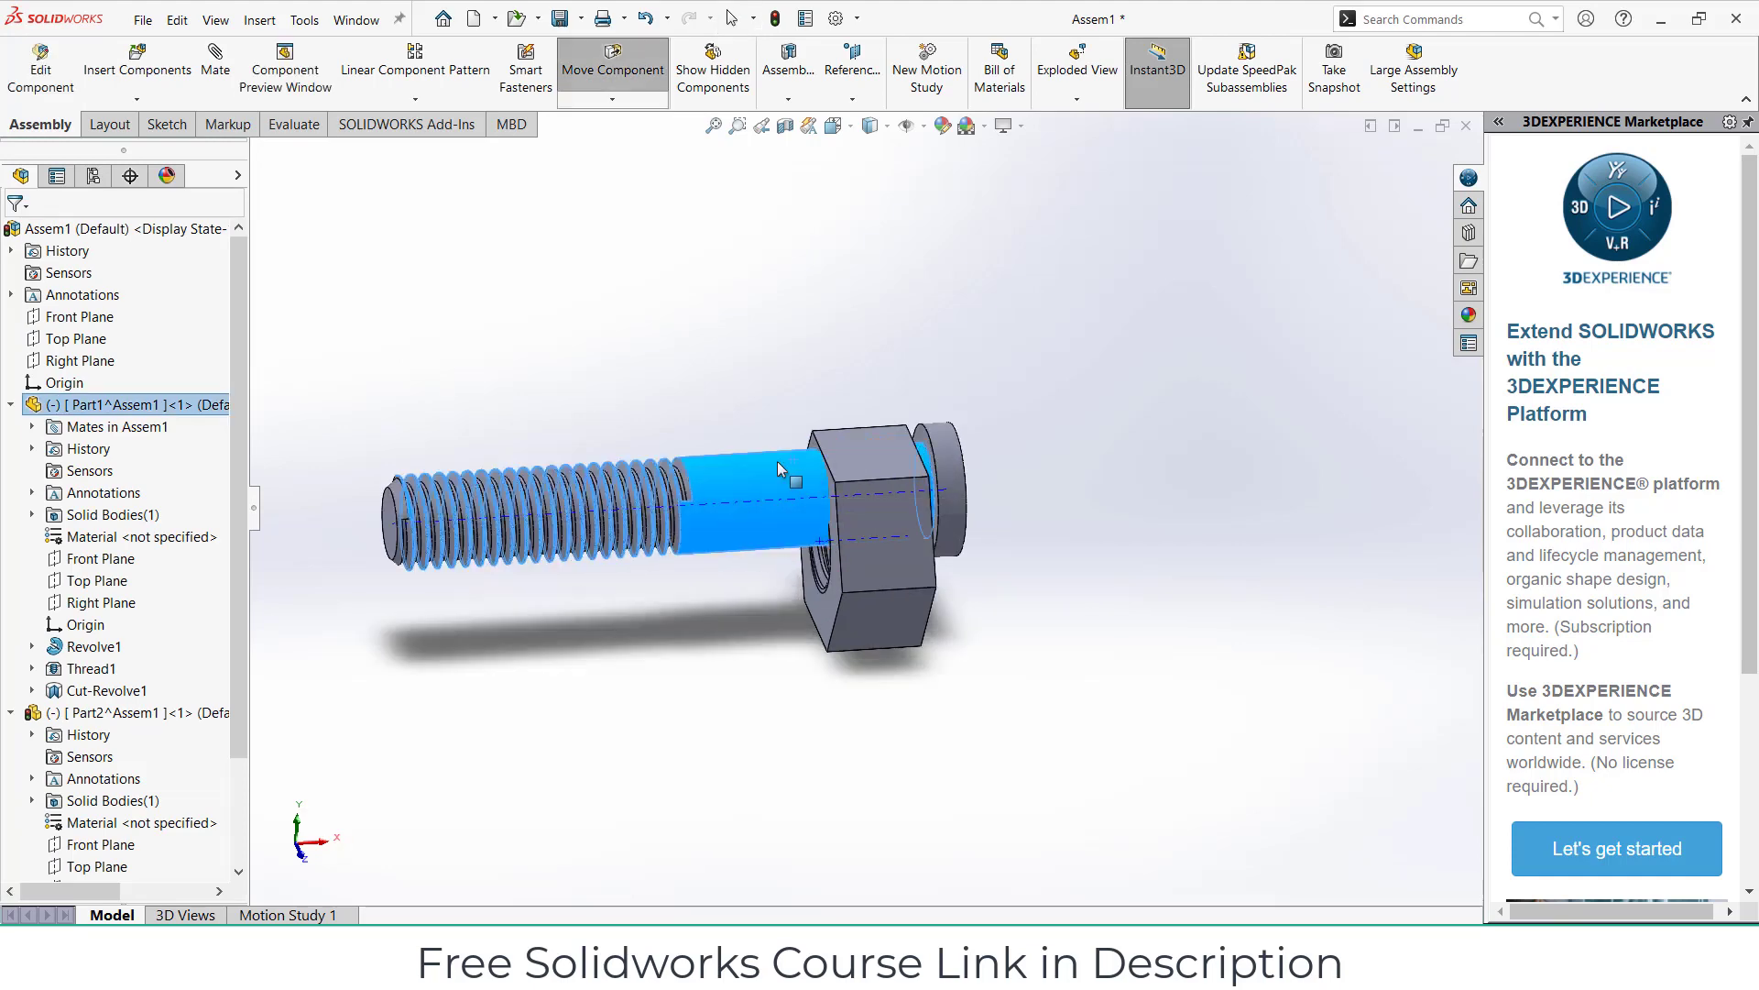
{"action": "right_click", "coordinate": [777, 469]}
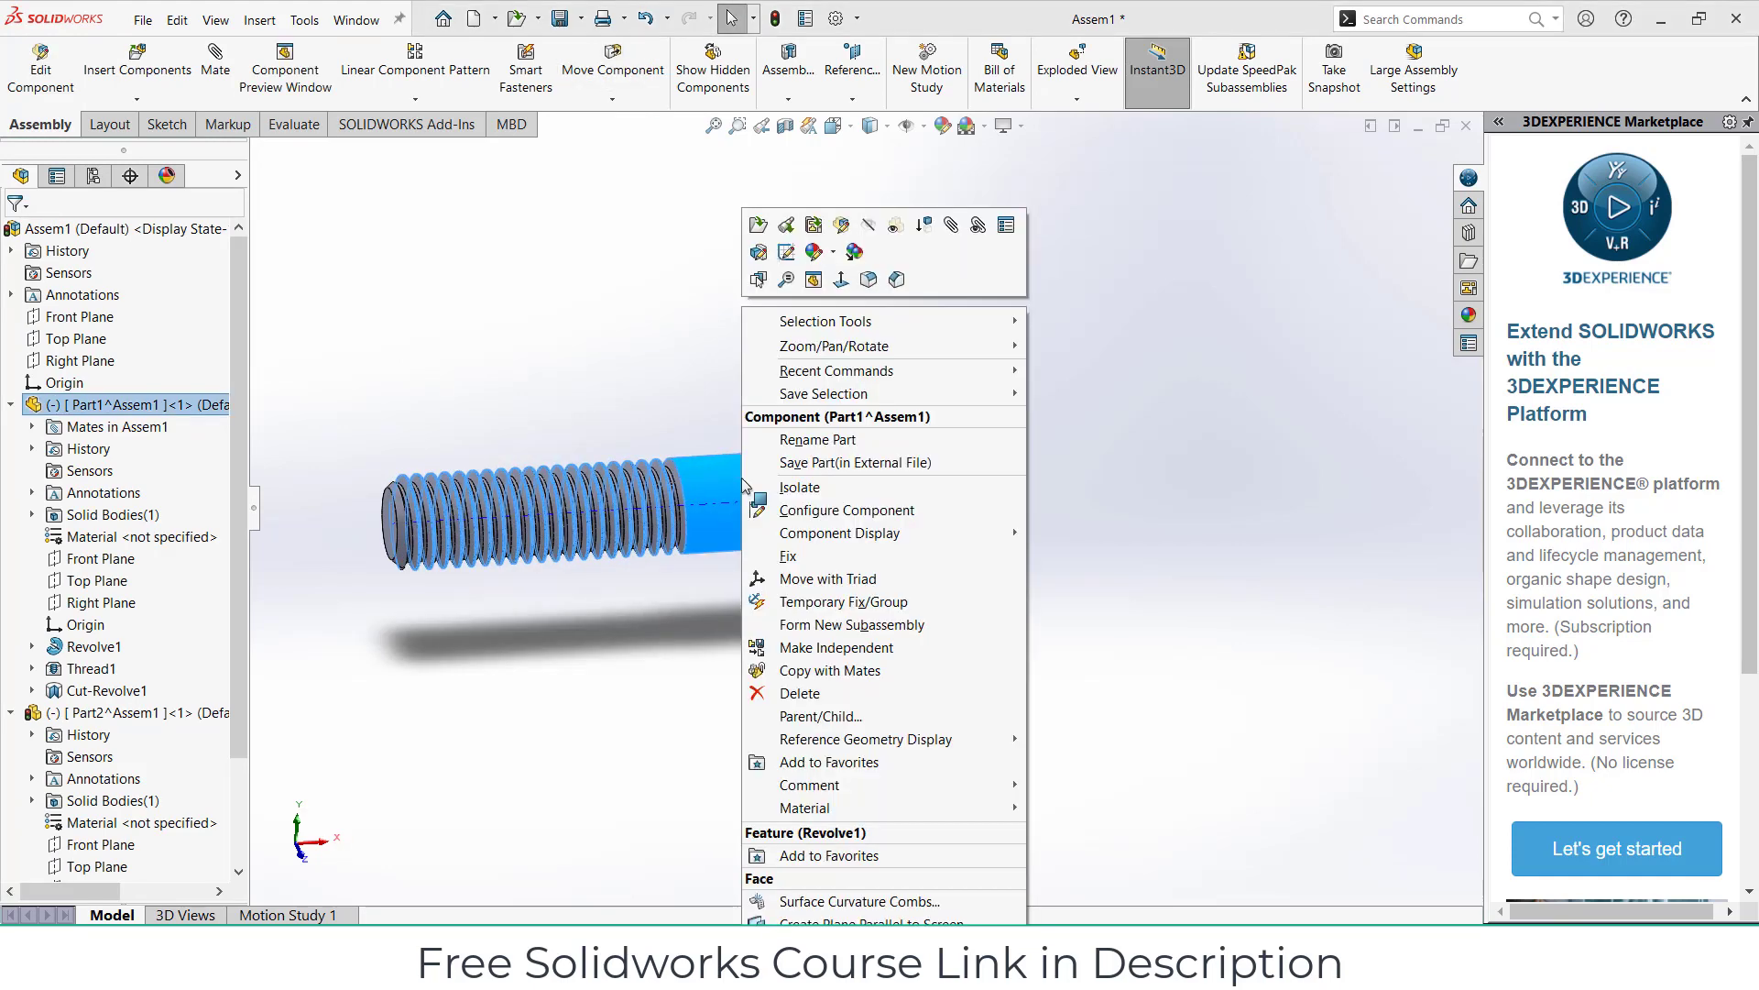
Step: Fix the bolt so it cannot move in the assembly
{"action": "left_click", "coordinate": [799, 558]}
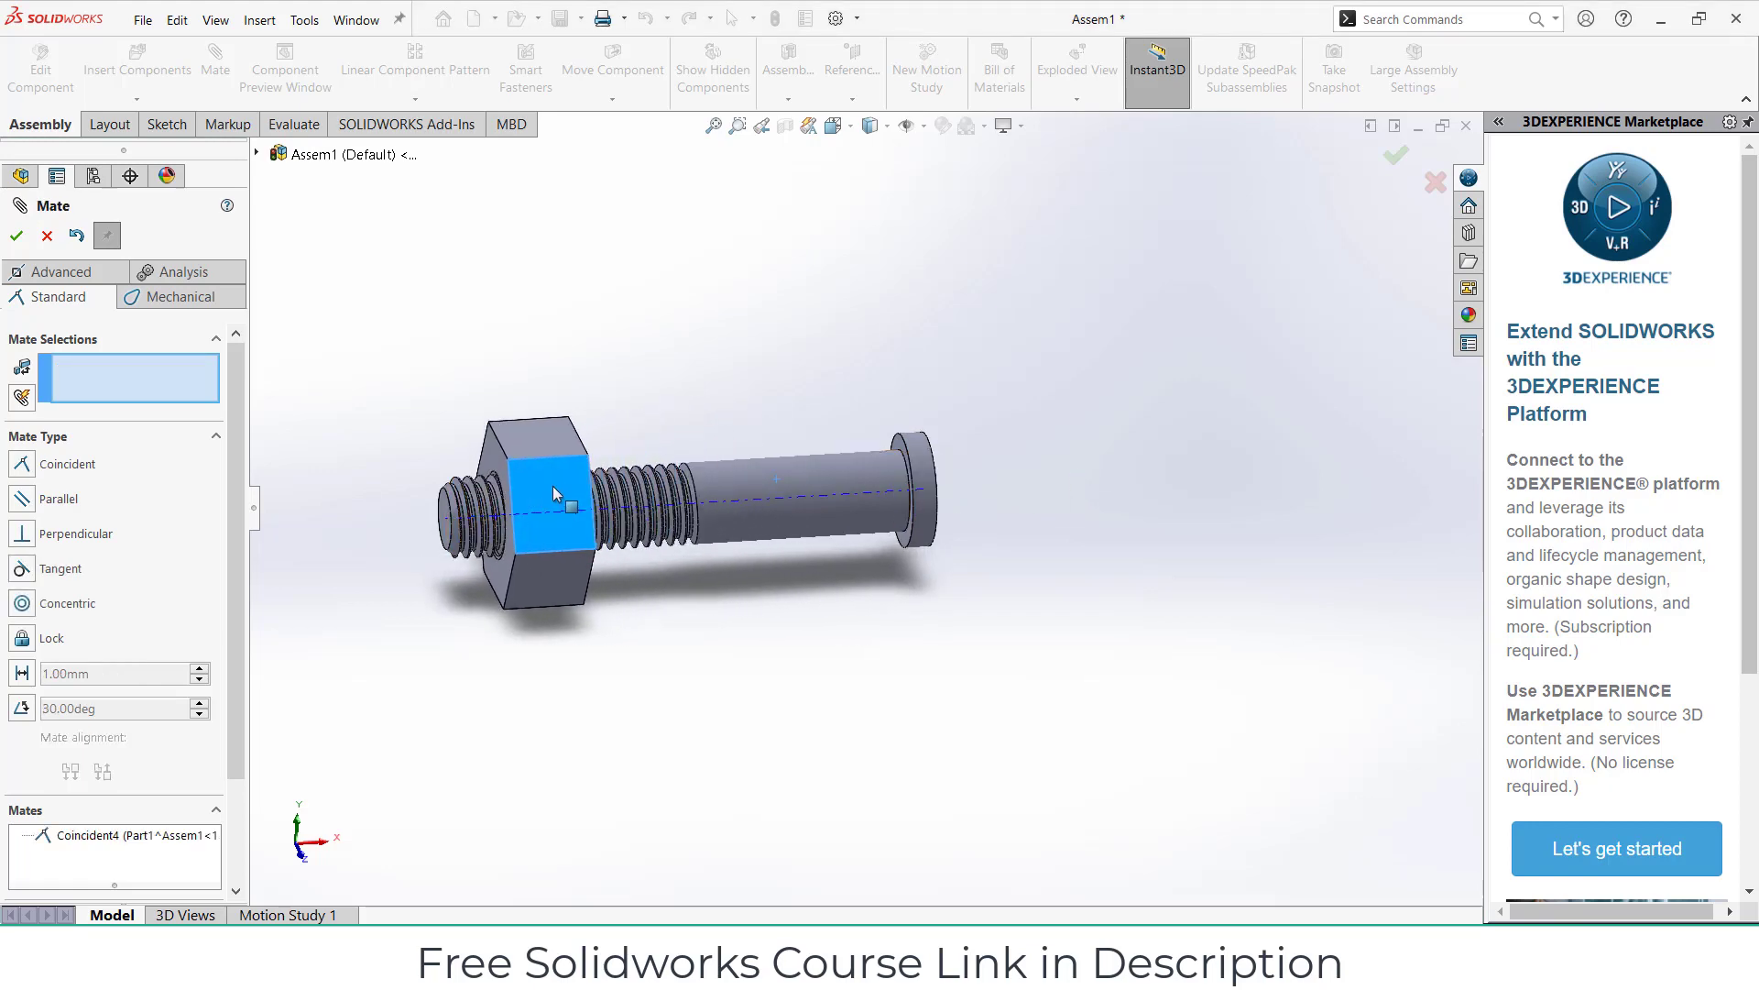
Step: Cut a section view along the Front Plane exposing the threads inside the nut
{"action": "left_click", "coordinate": [11, 235]}
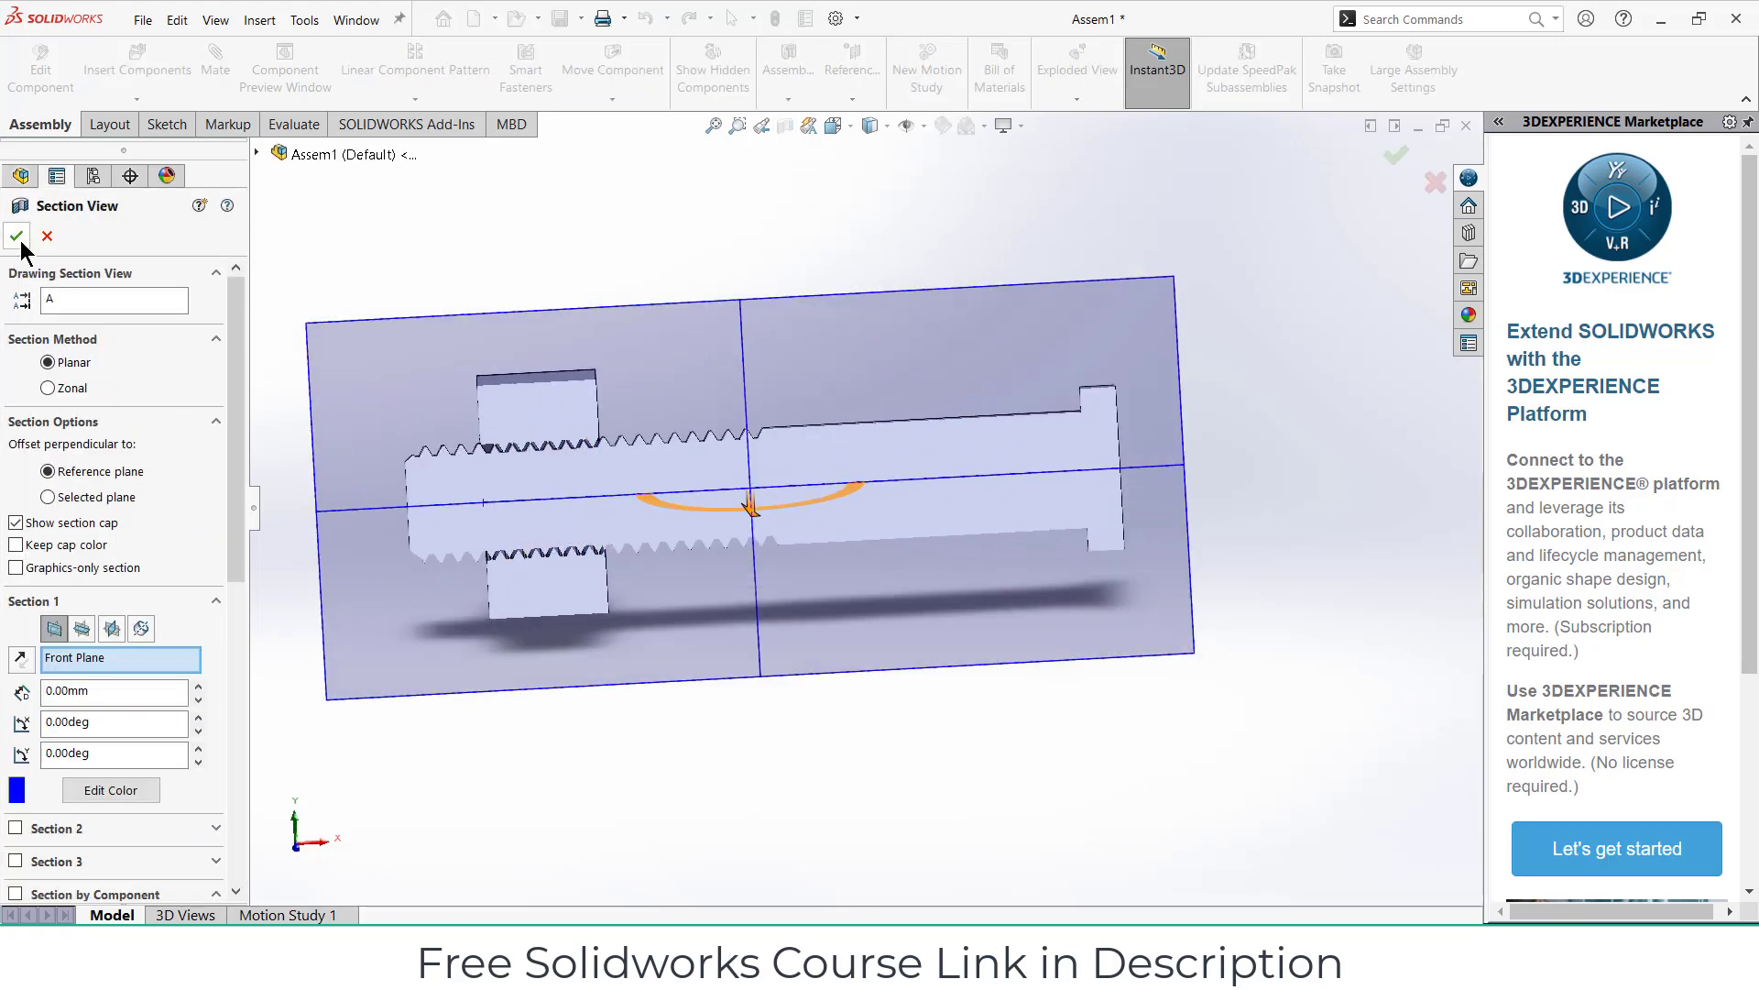
{"action": "left_click", "coordinate": [14, 237]}
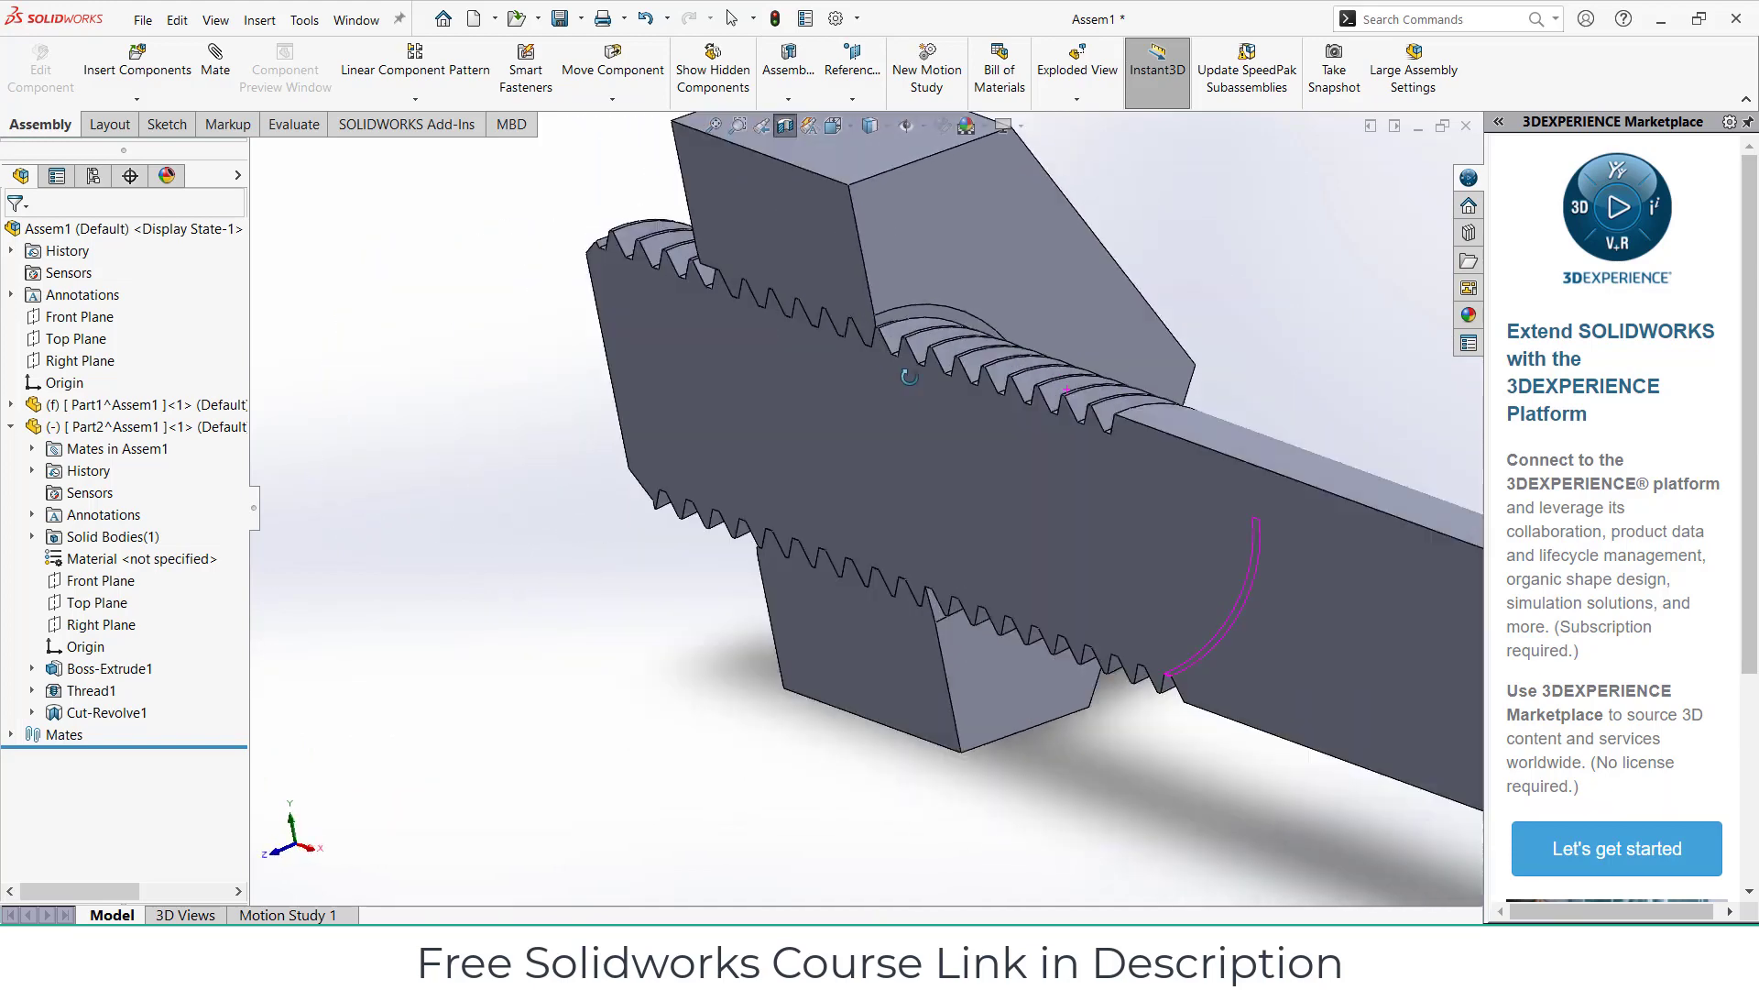
Step: Add a reversed Screw mechanical mate between the thread faces, expressed as distance per revolution
{"action": "left_click", "coordinate": [213, 57]}
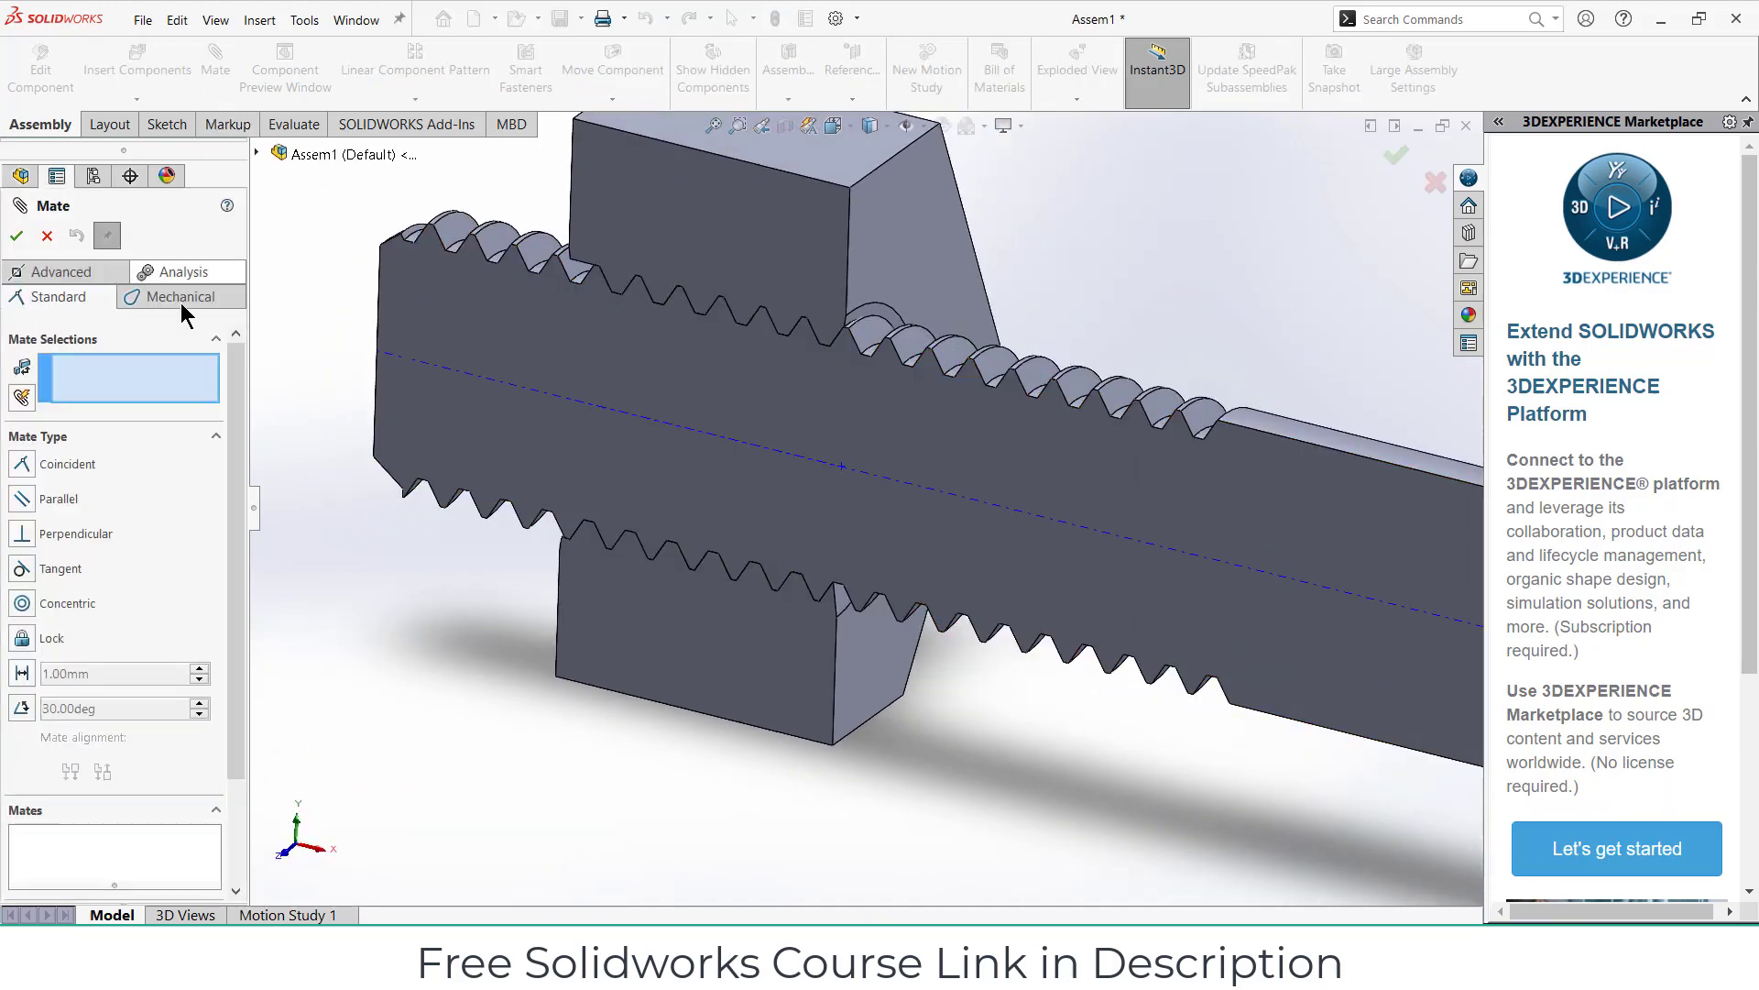
{"action": "left_click", "coordinate": [179, 297]}
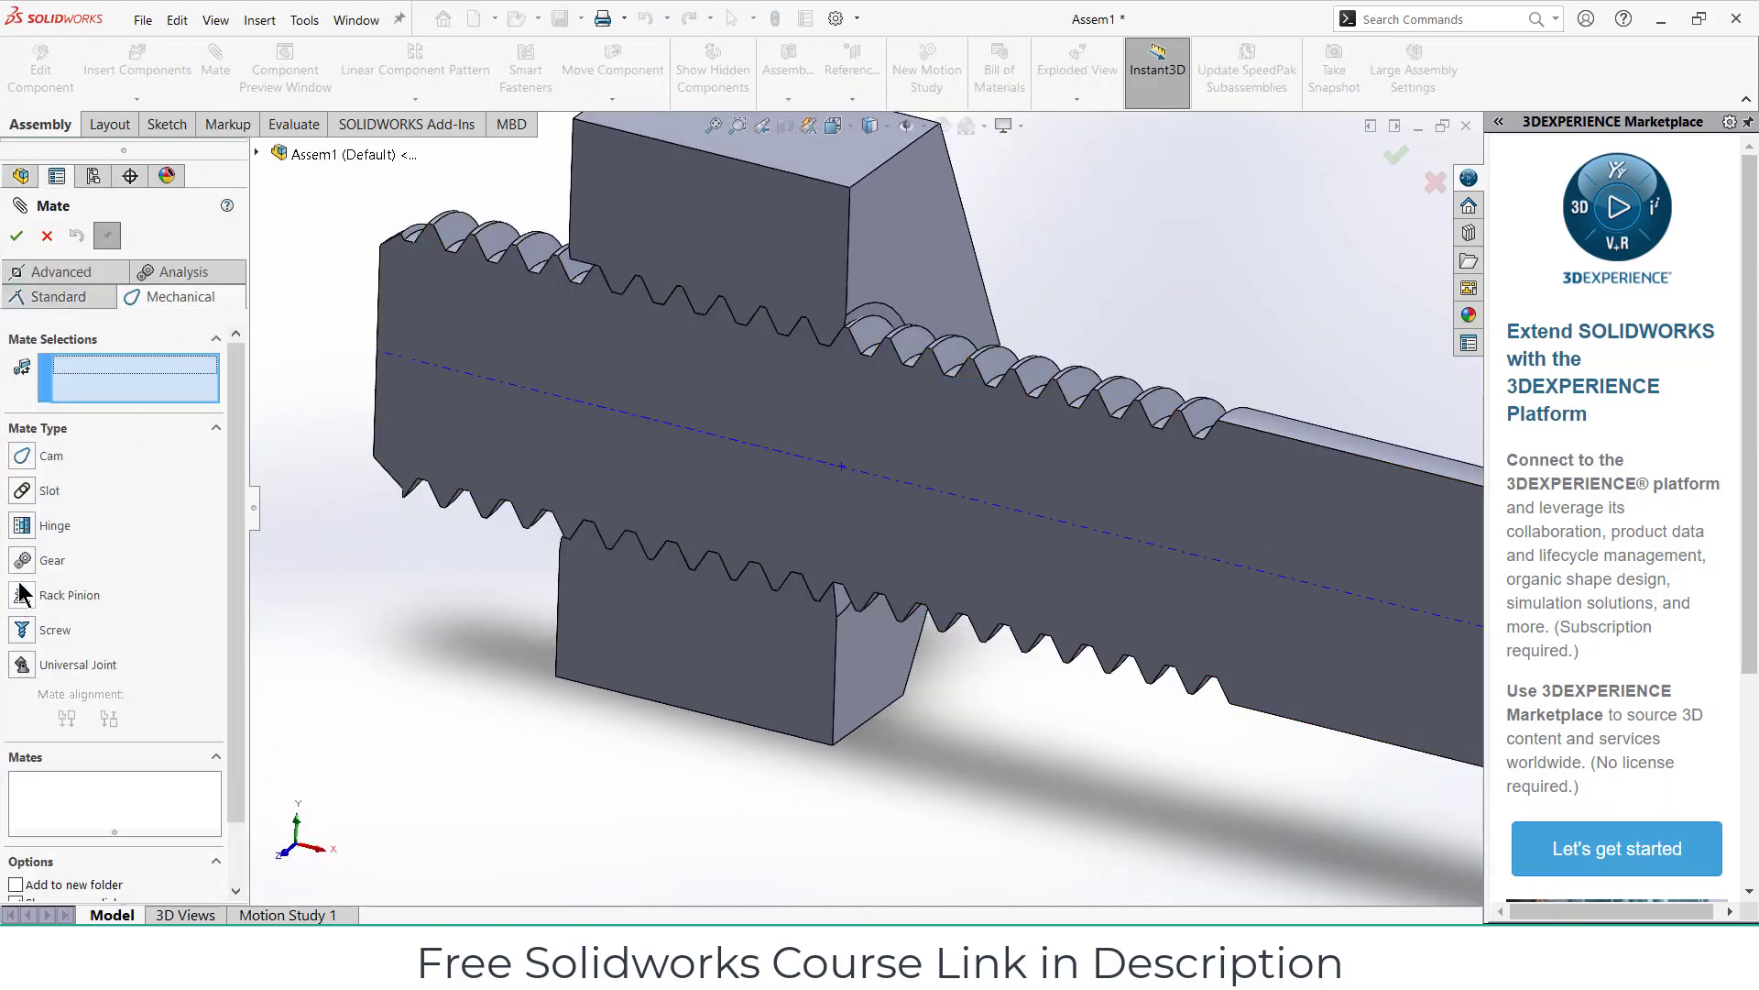
{"action": "left_click", "coordinate": [55, 630]}
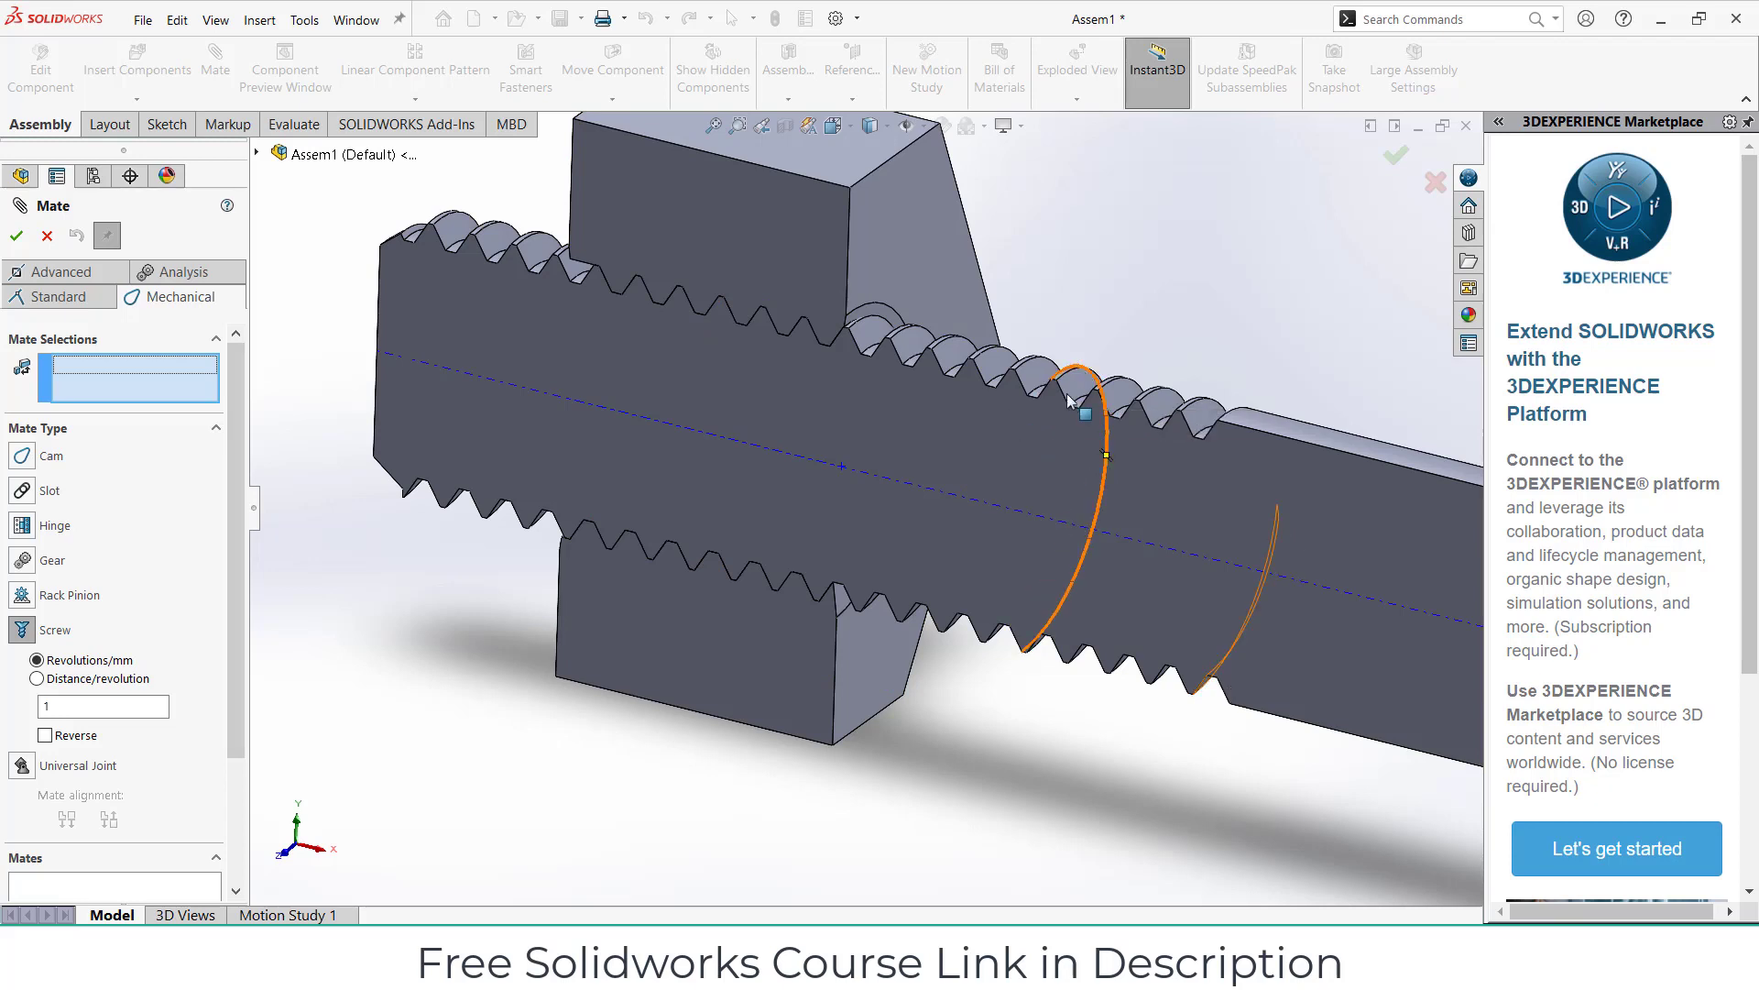
{"action": "mouse_move", "coordinate": [1070, 405]}
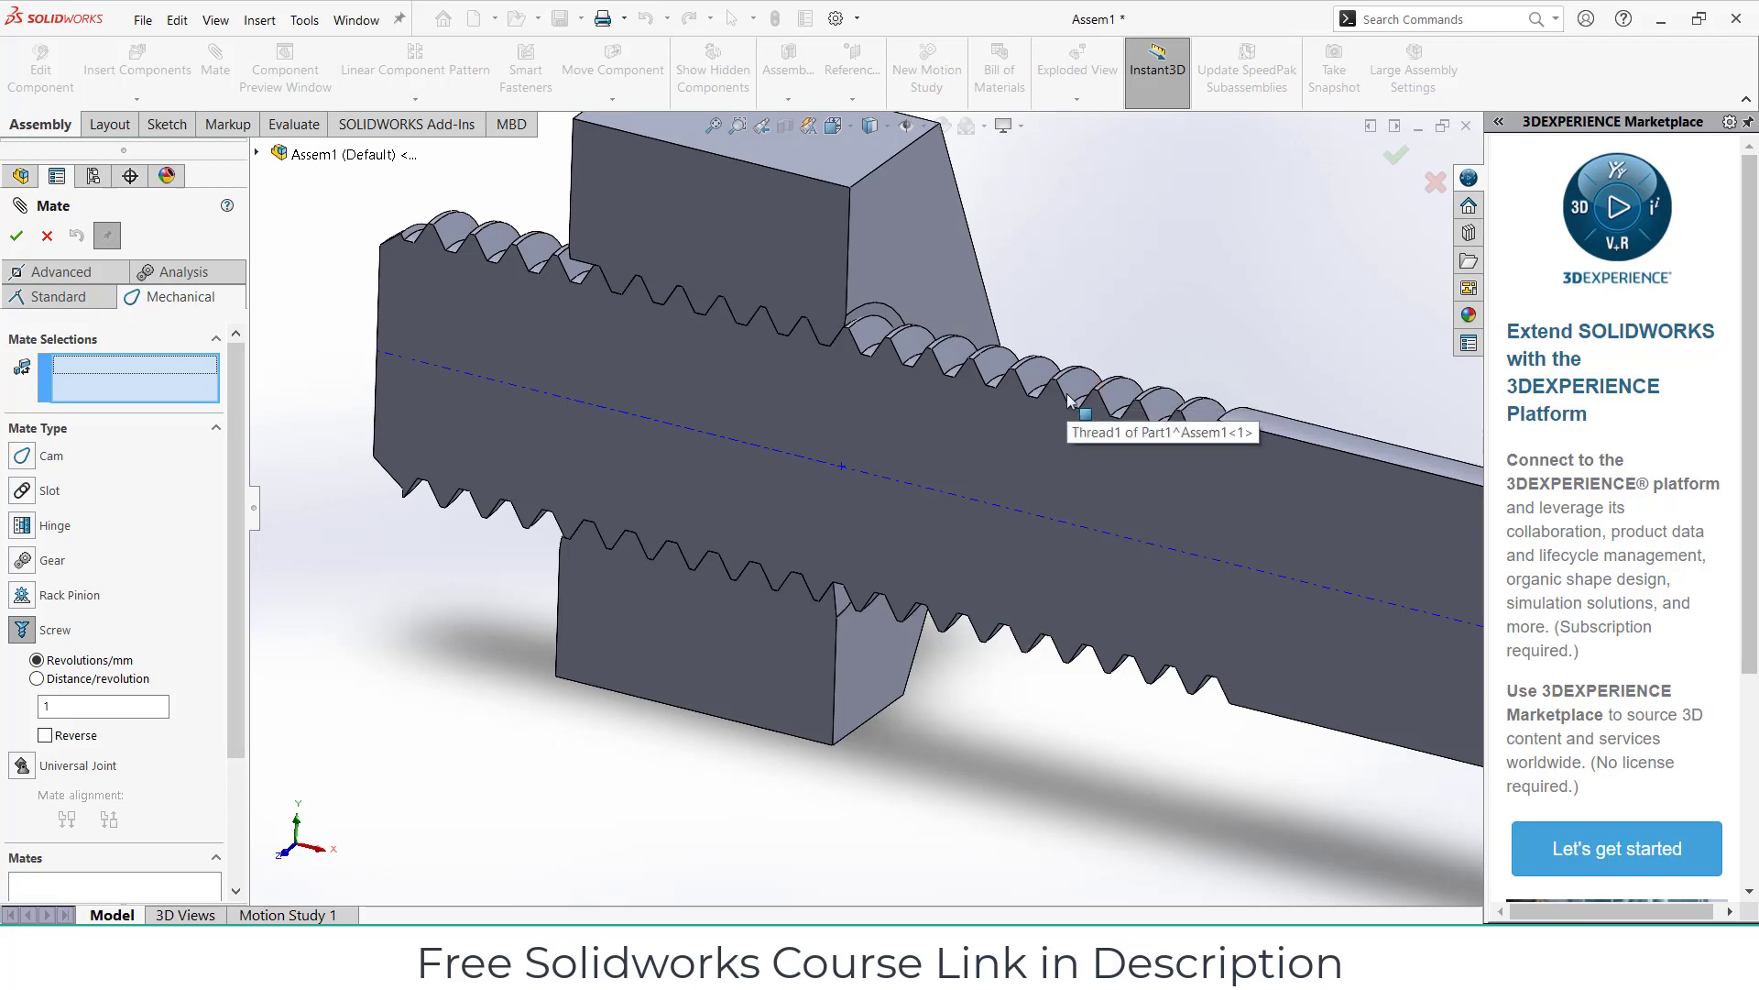
{"action": "left_click", "coordinate": [36, 678]}
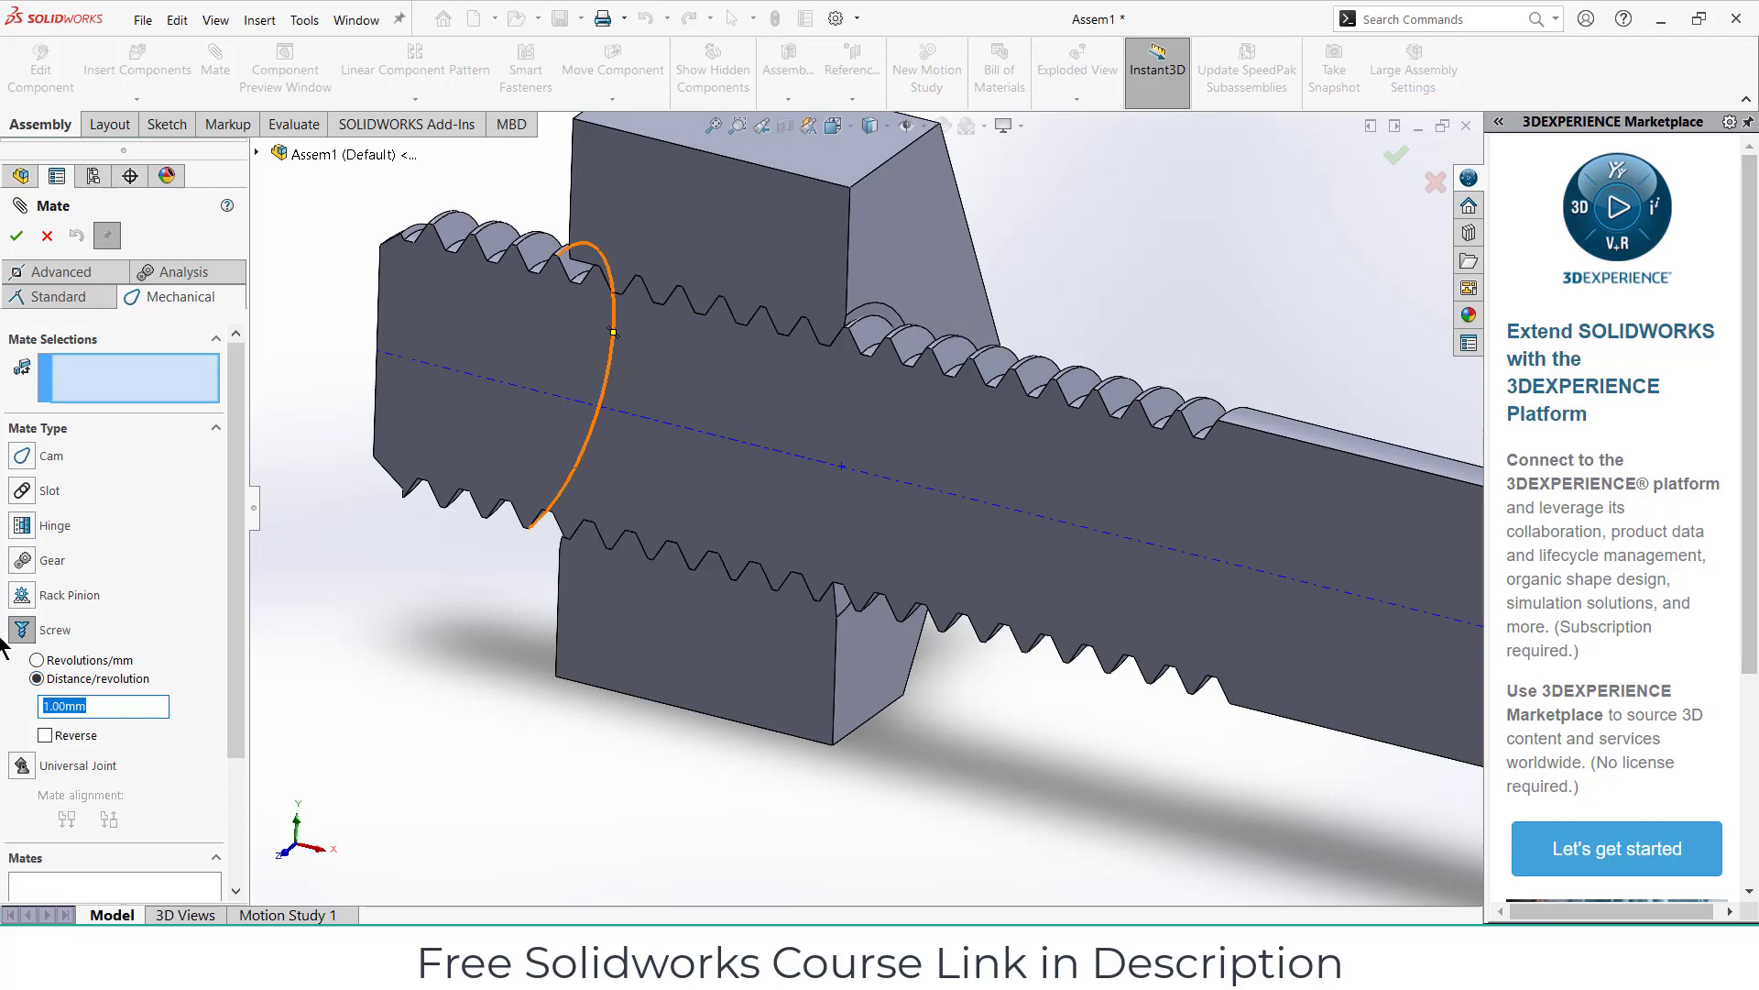
{"action": "type", "text": "1.5"}
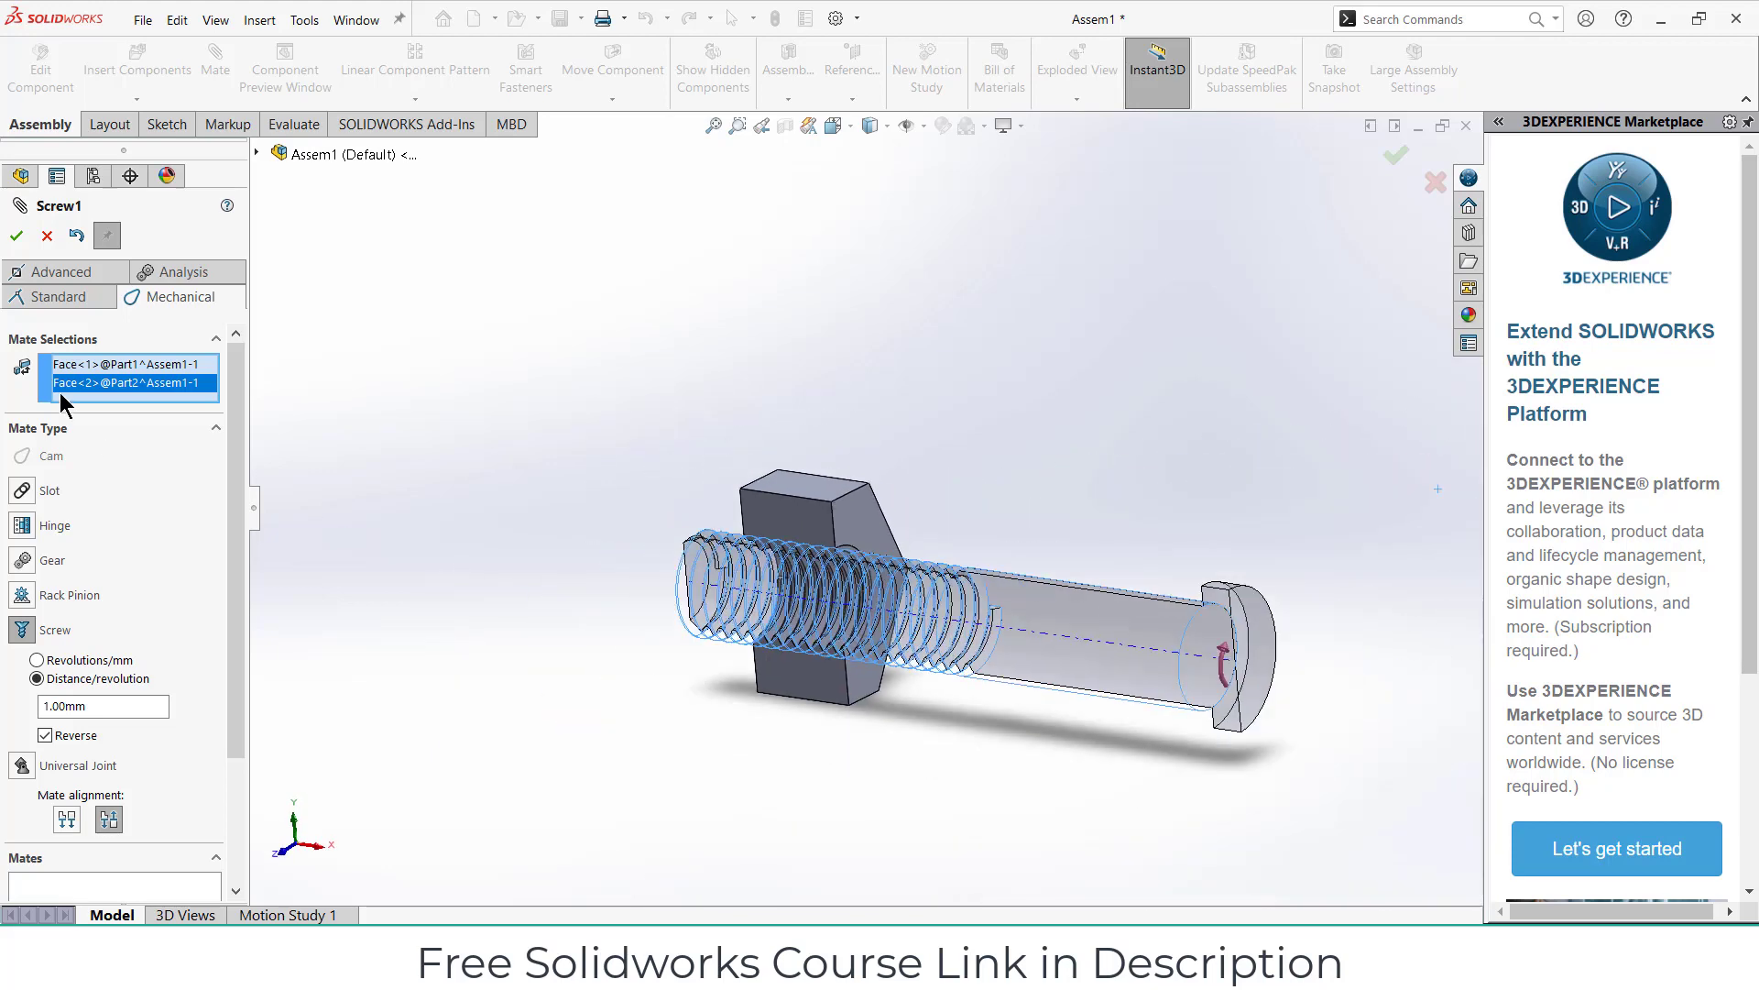
{"action": "left_click", "coordinate": [14, 236]}
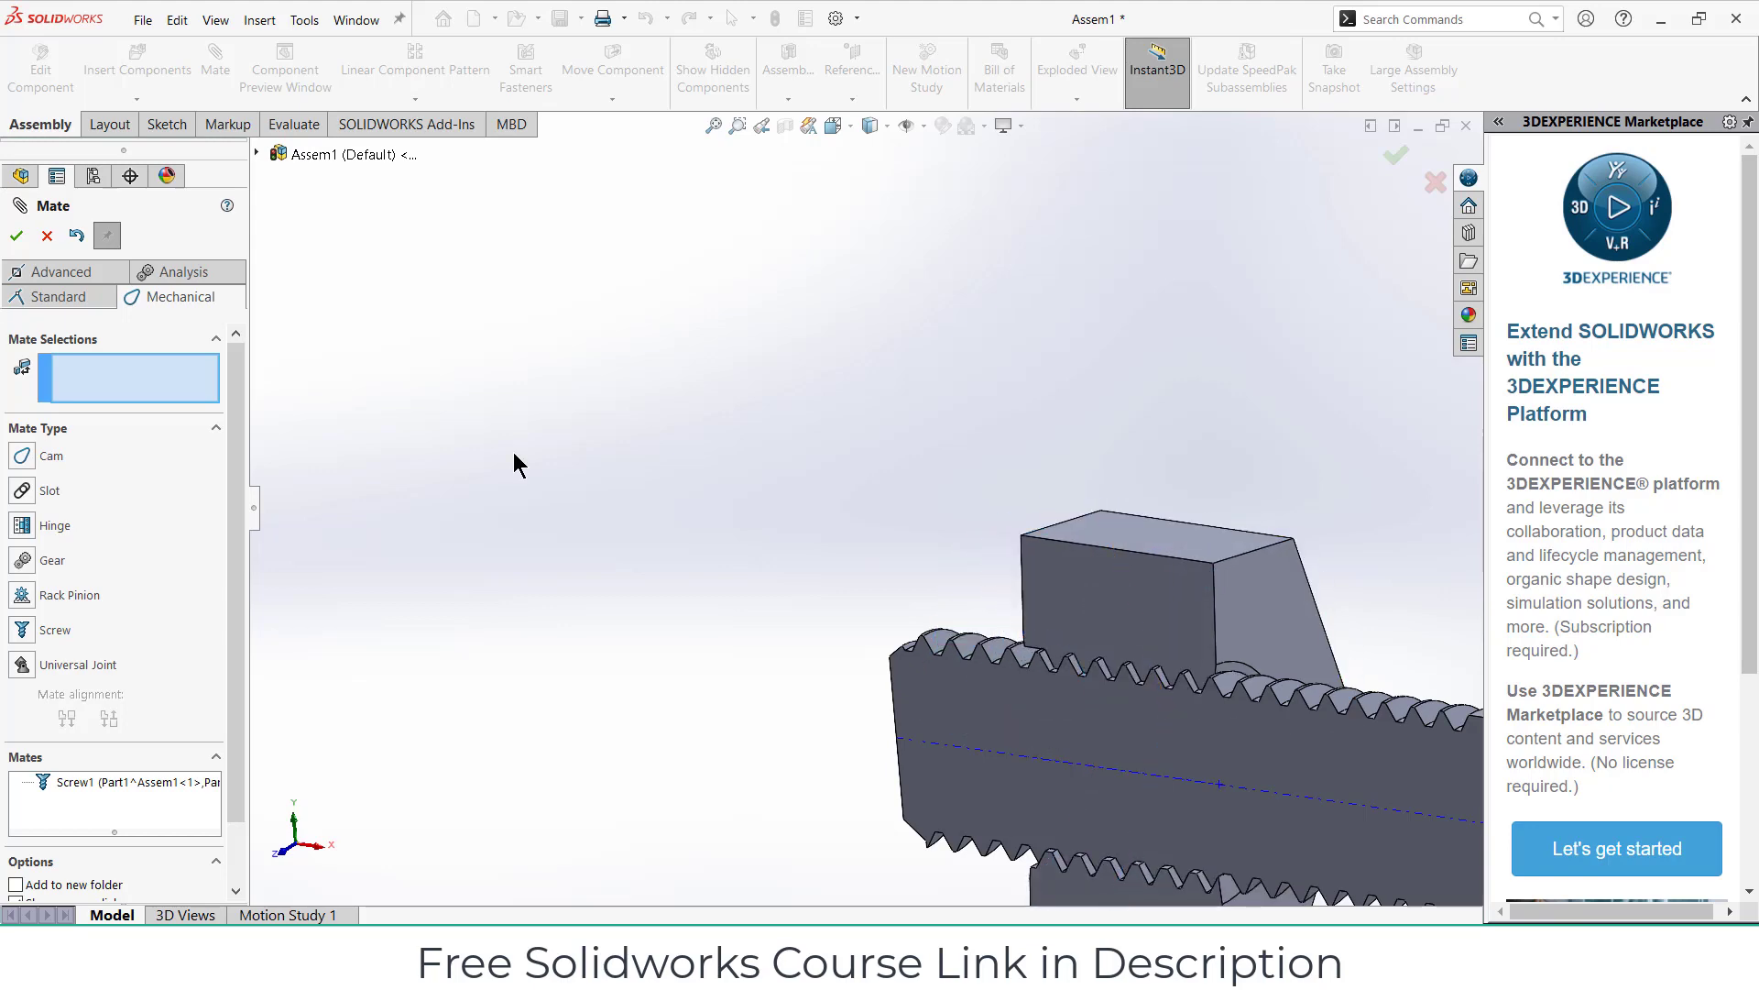
{"action": "left_click", "coordinate": [14, 234]}
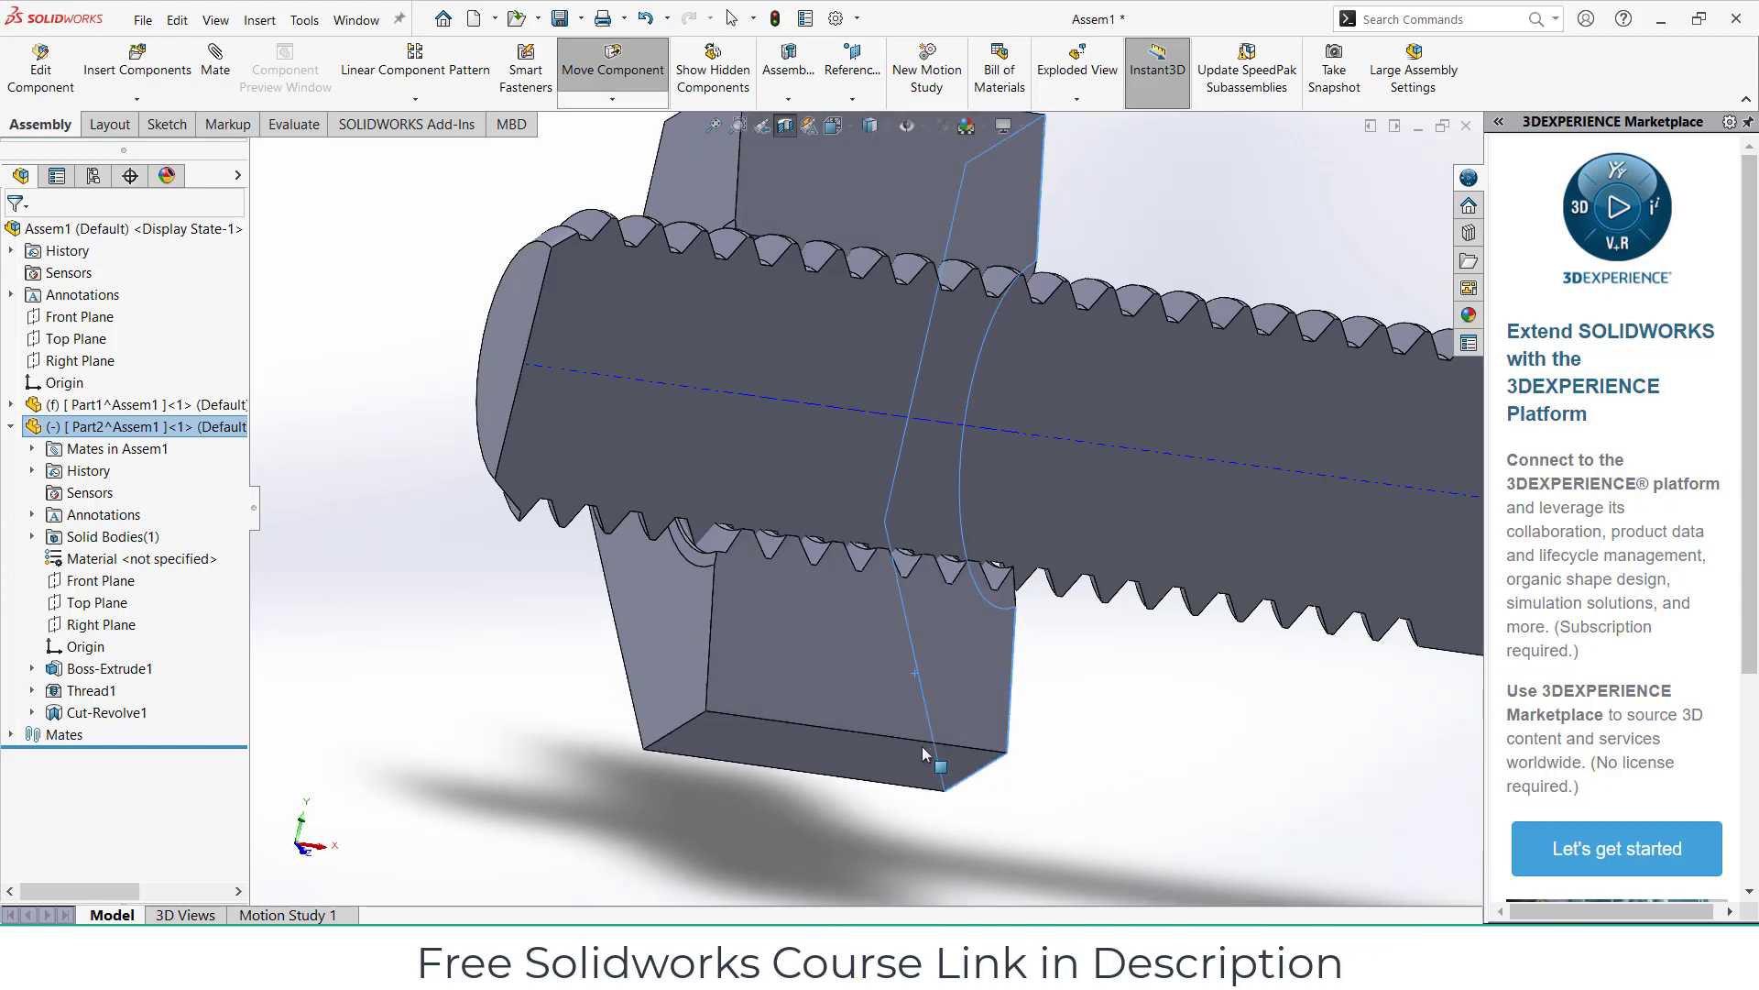
Step: Edit Screw1 to turn off Reverse and re-enter its distance per revolution
{"action": "left_click_drag", "start_coordinate": [924, 753], "coordinate": [920, 786]}
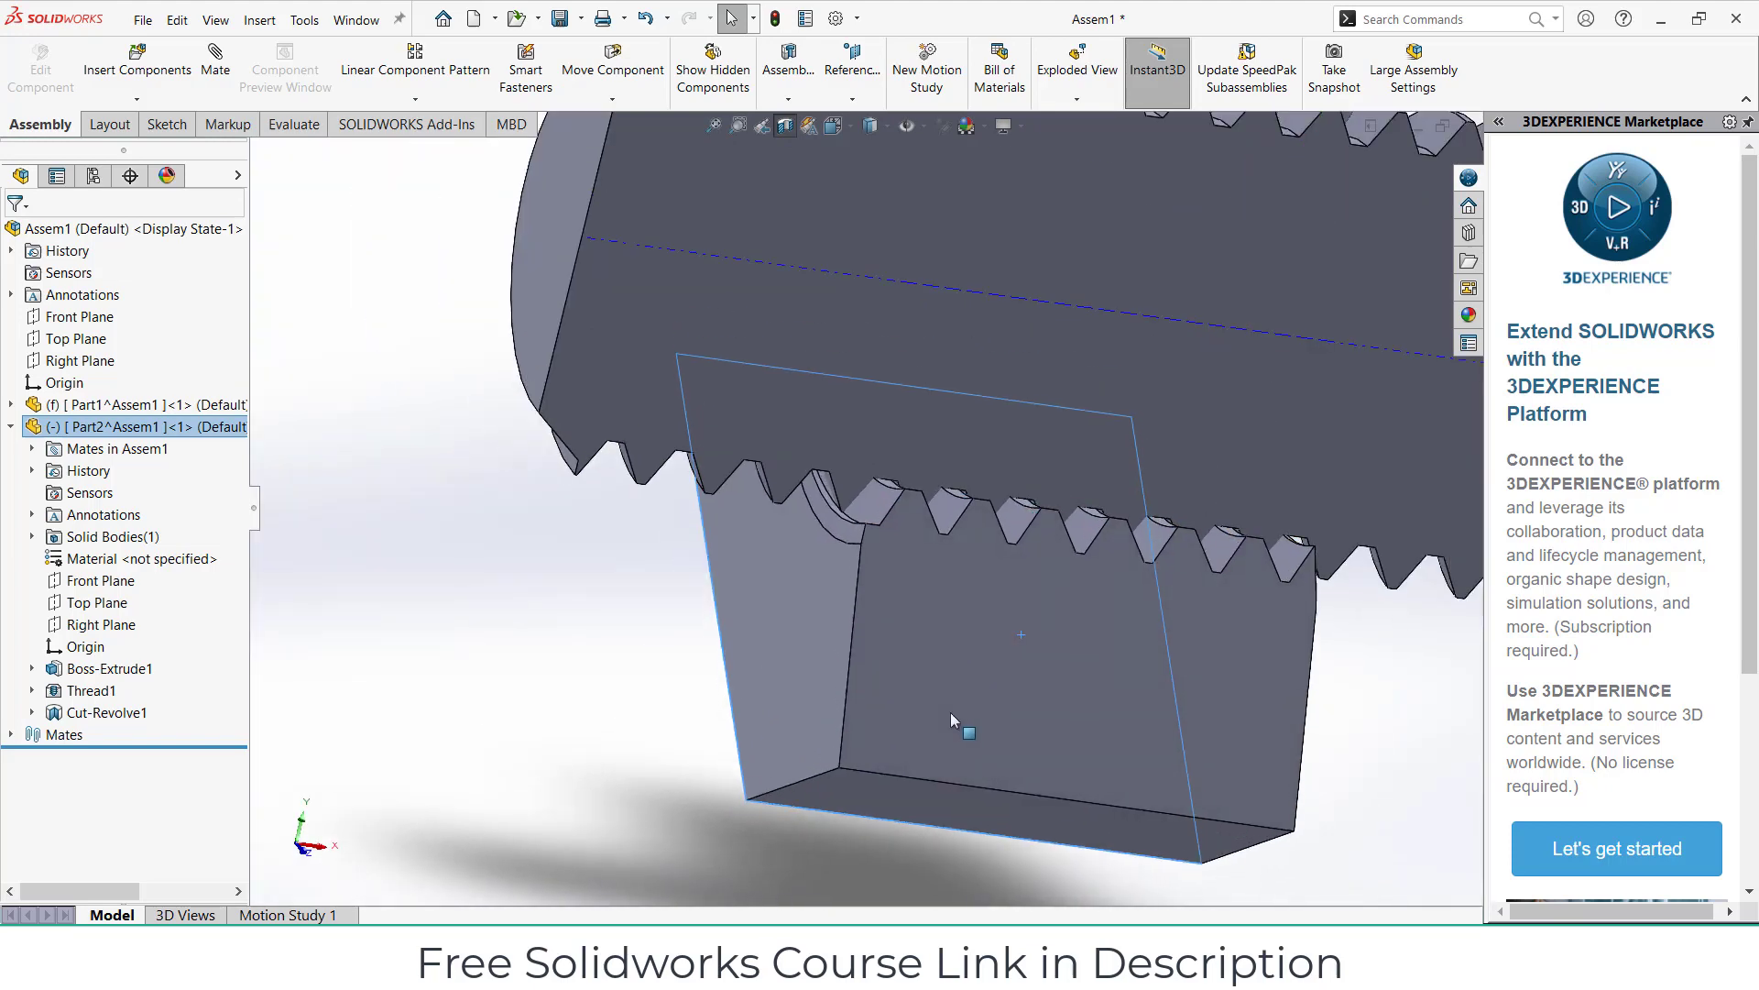
{"action": "left_click", "coordinate": [949, 729]}
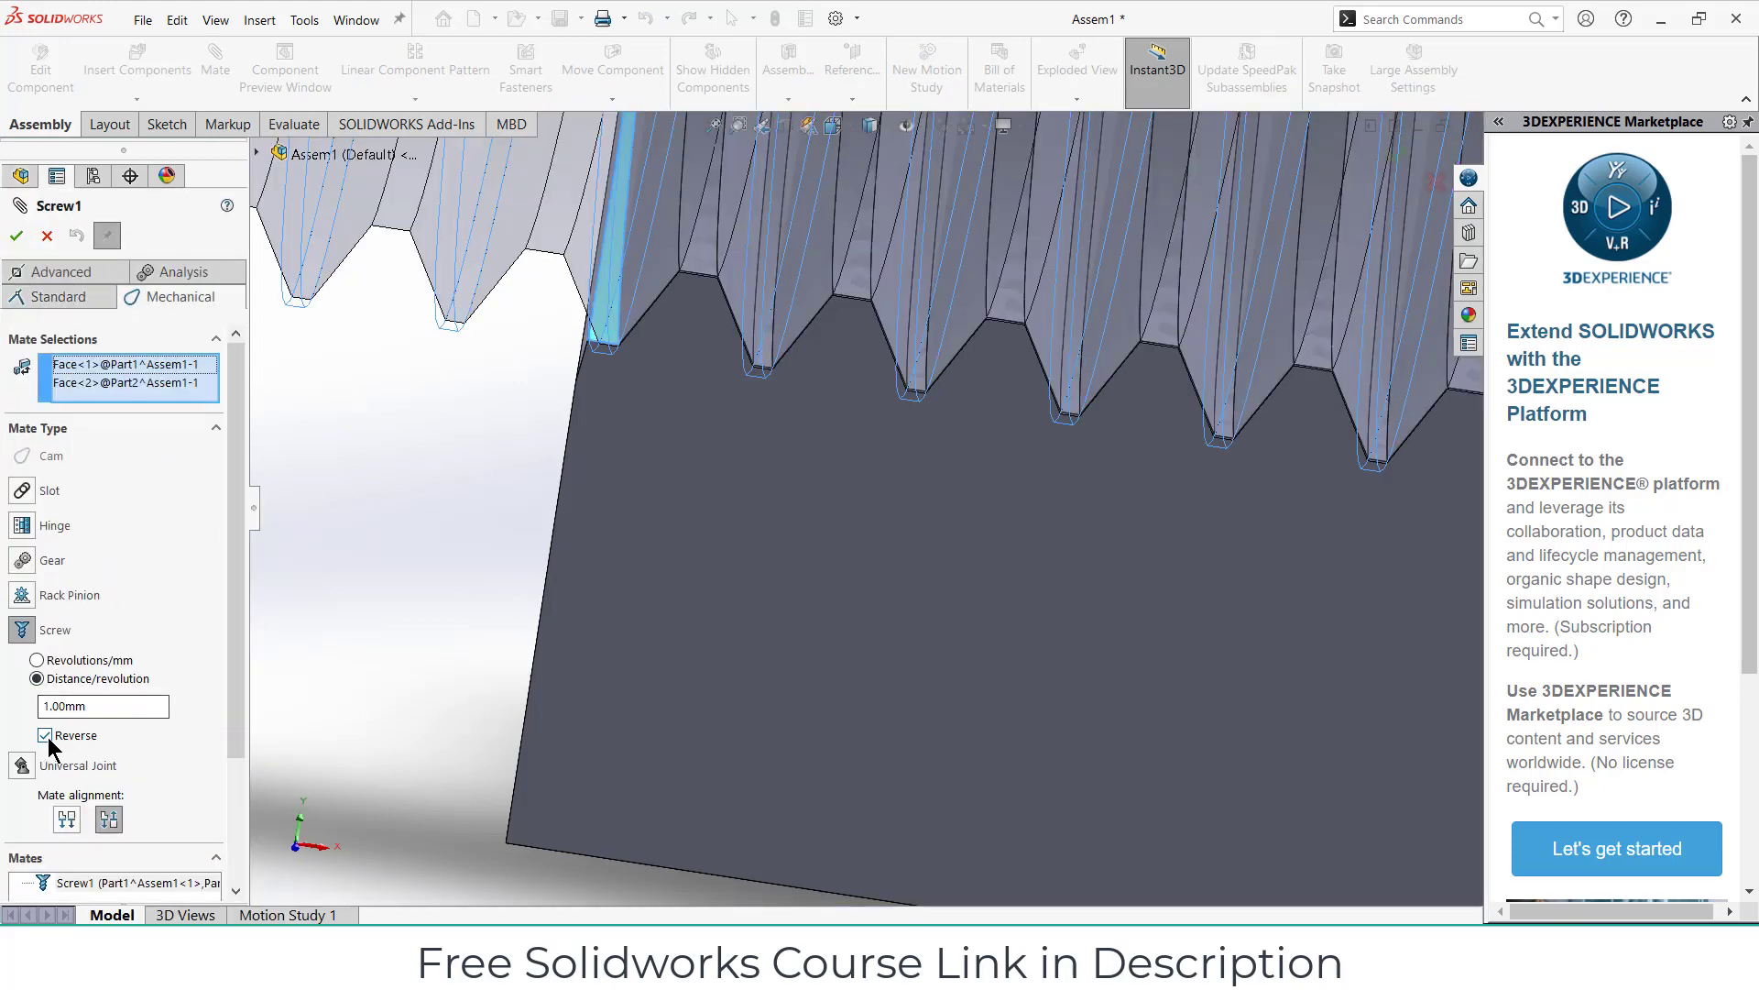
{"action": "left_click", "coordinate": [44, 734]}
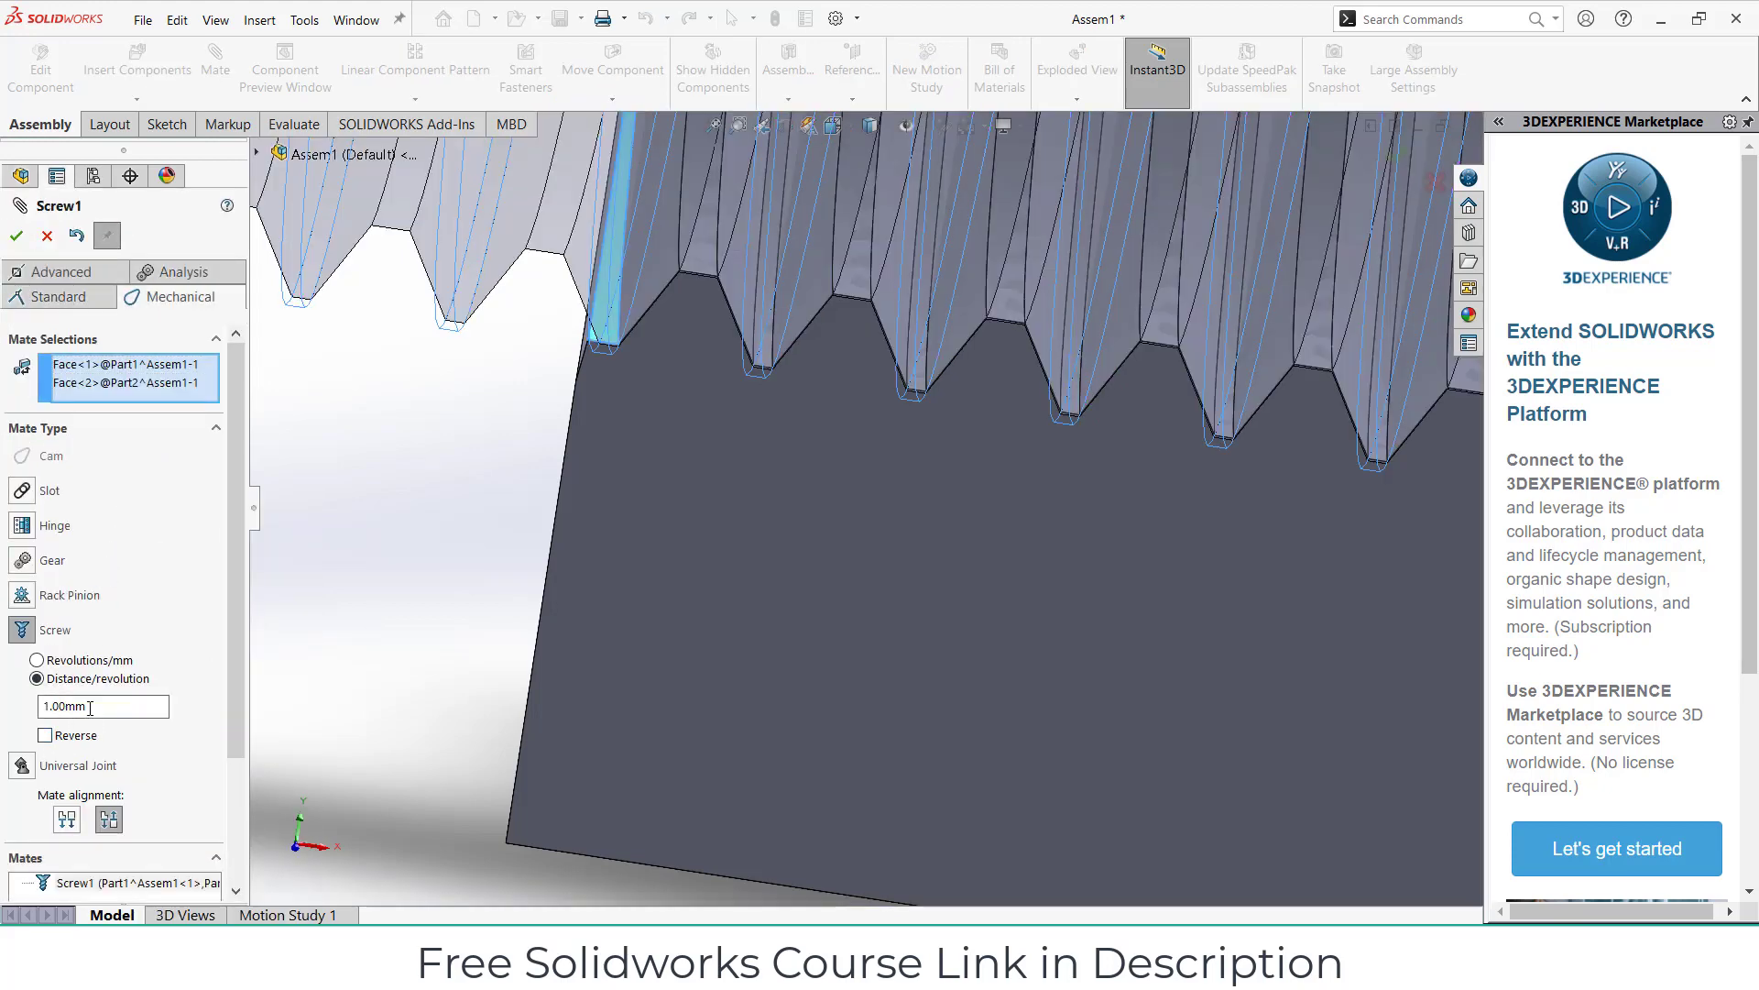
{"action": "left_click", "coordinate": [103, 707]}
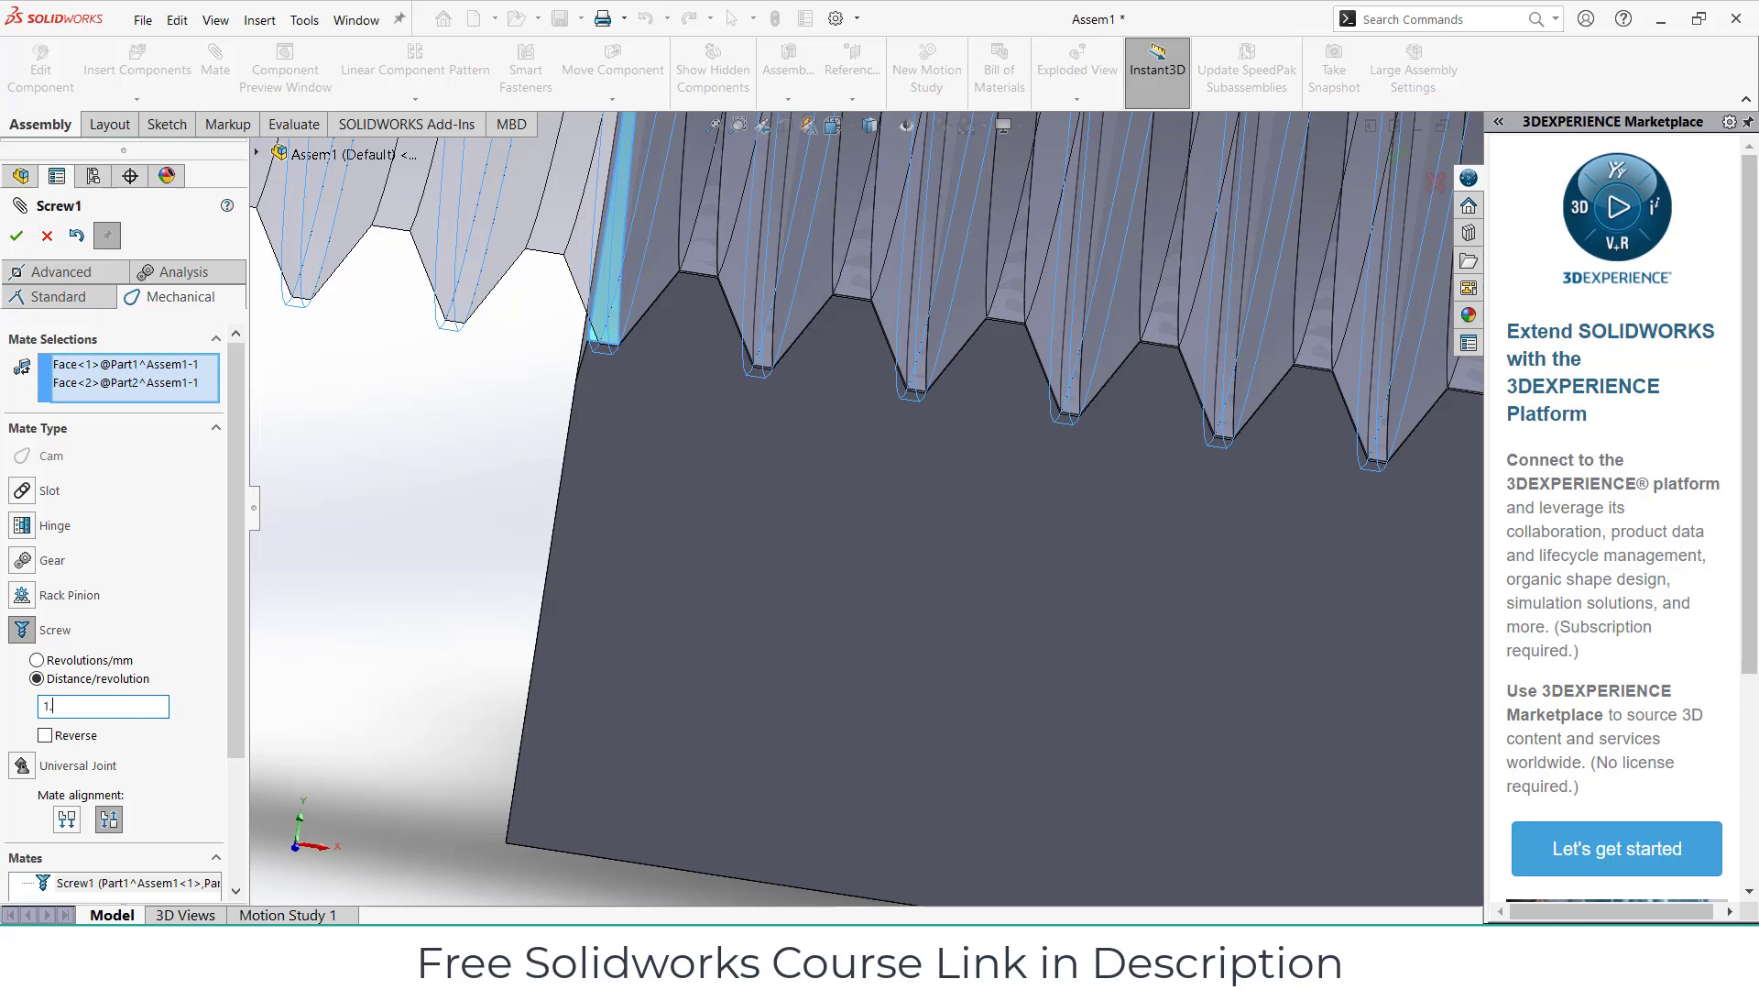
{"action": "left_click", "coordinate": [48, 735]}
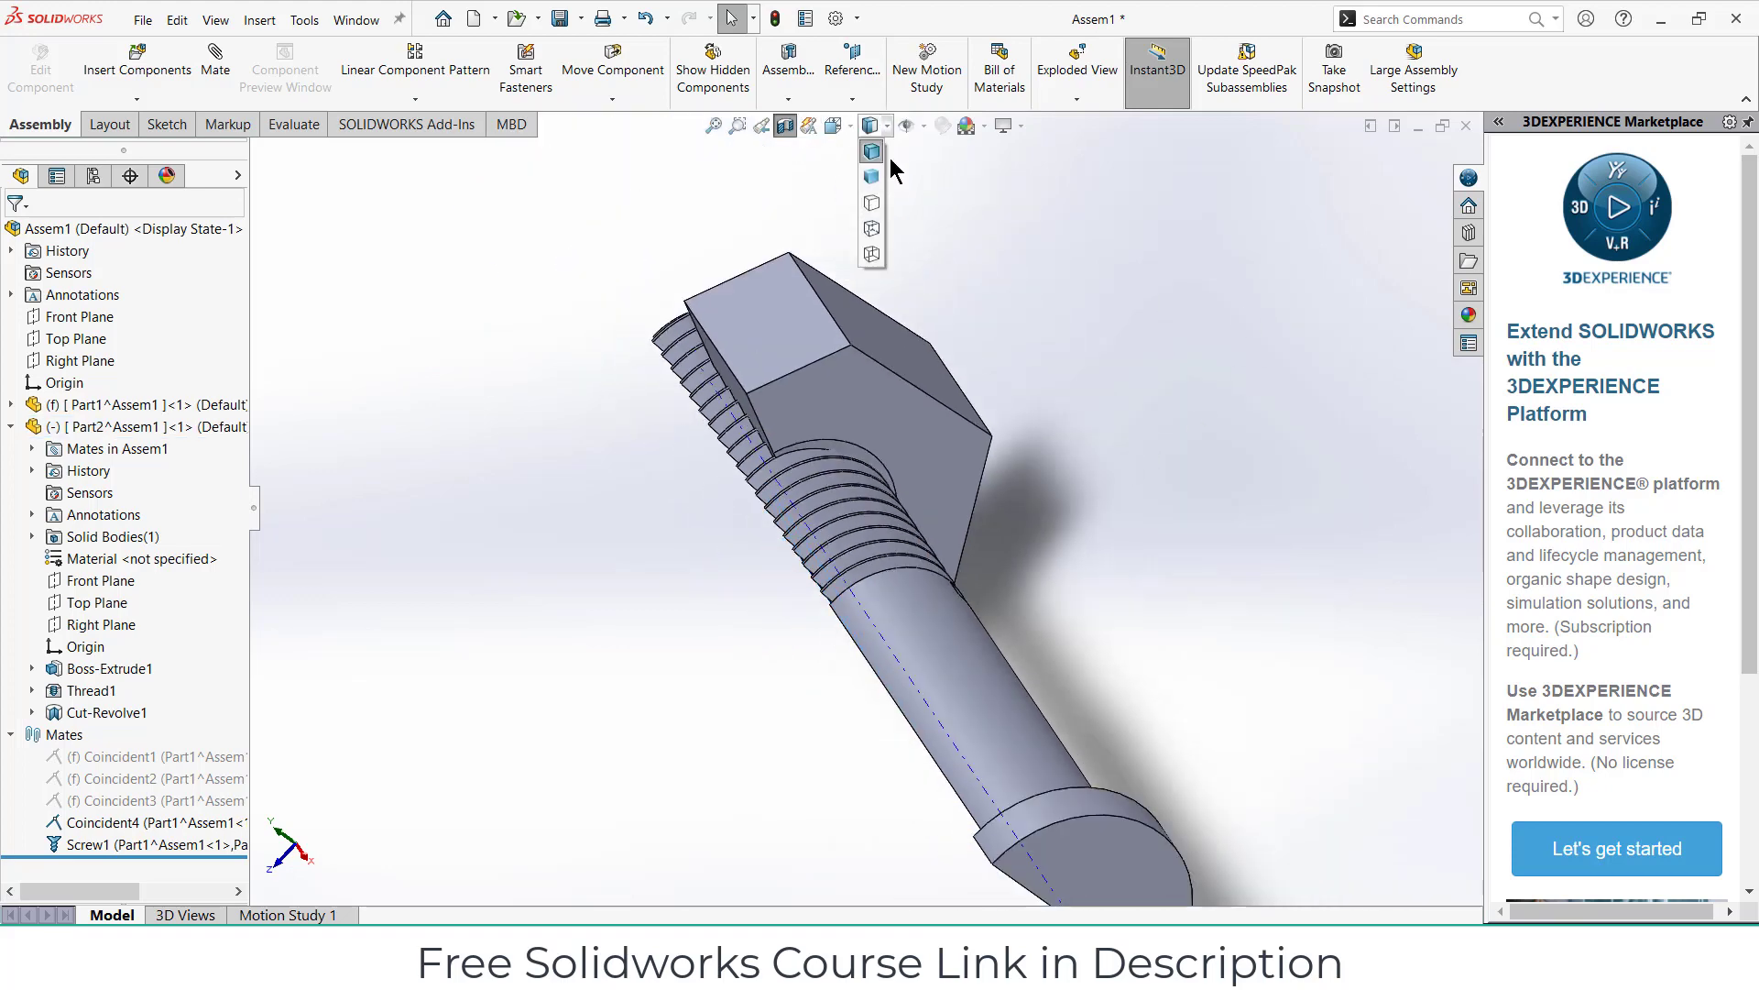
Step: Show the assembly in wireframe and cut a section view through nut and bolt
{"action": "left_click", "coordinate": [868, 202]}
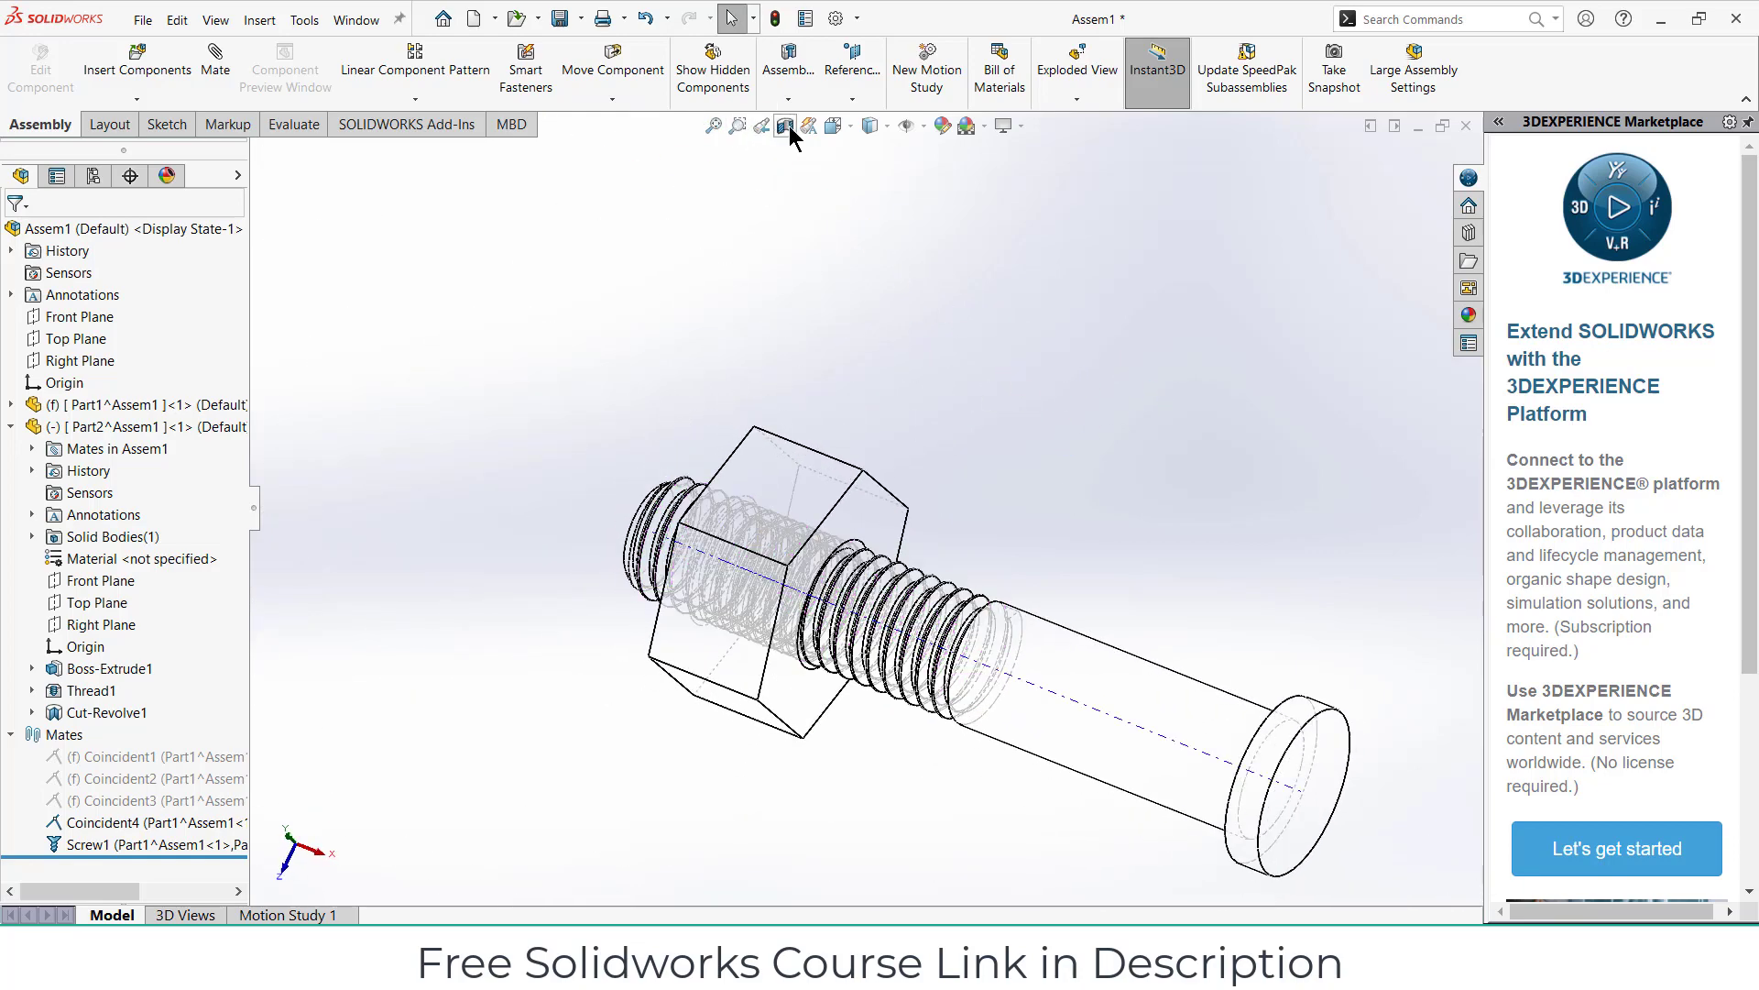
{"action": "left_click", "coordinate": [784, 127]}
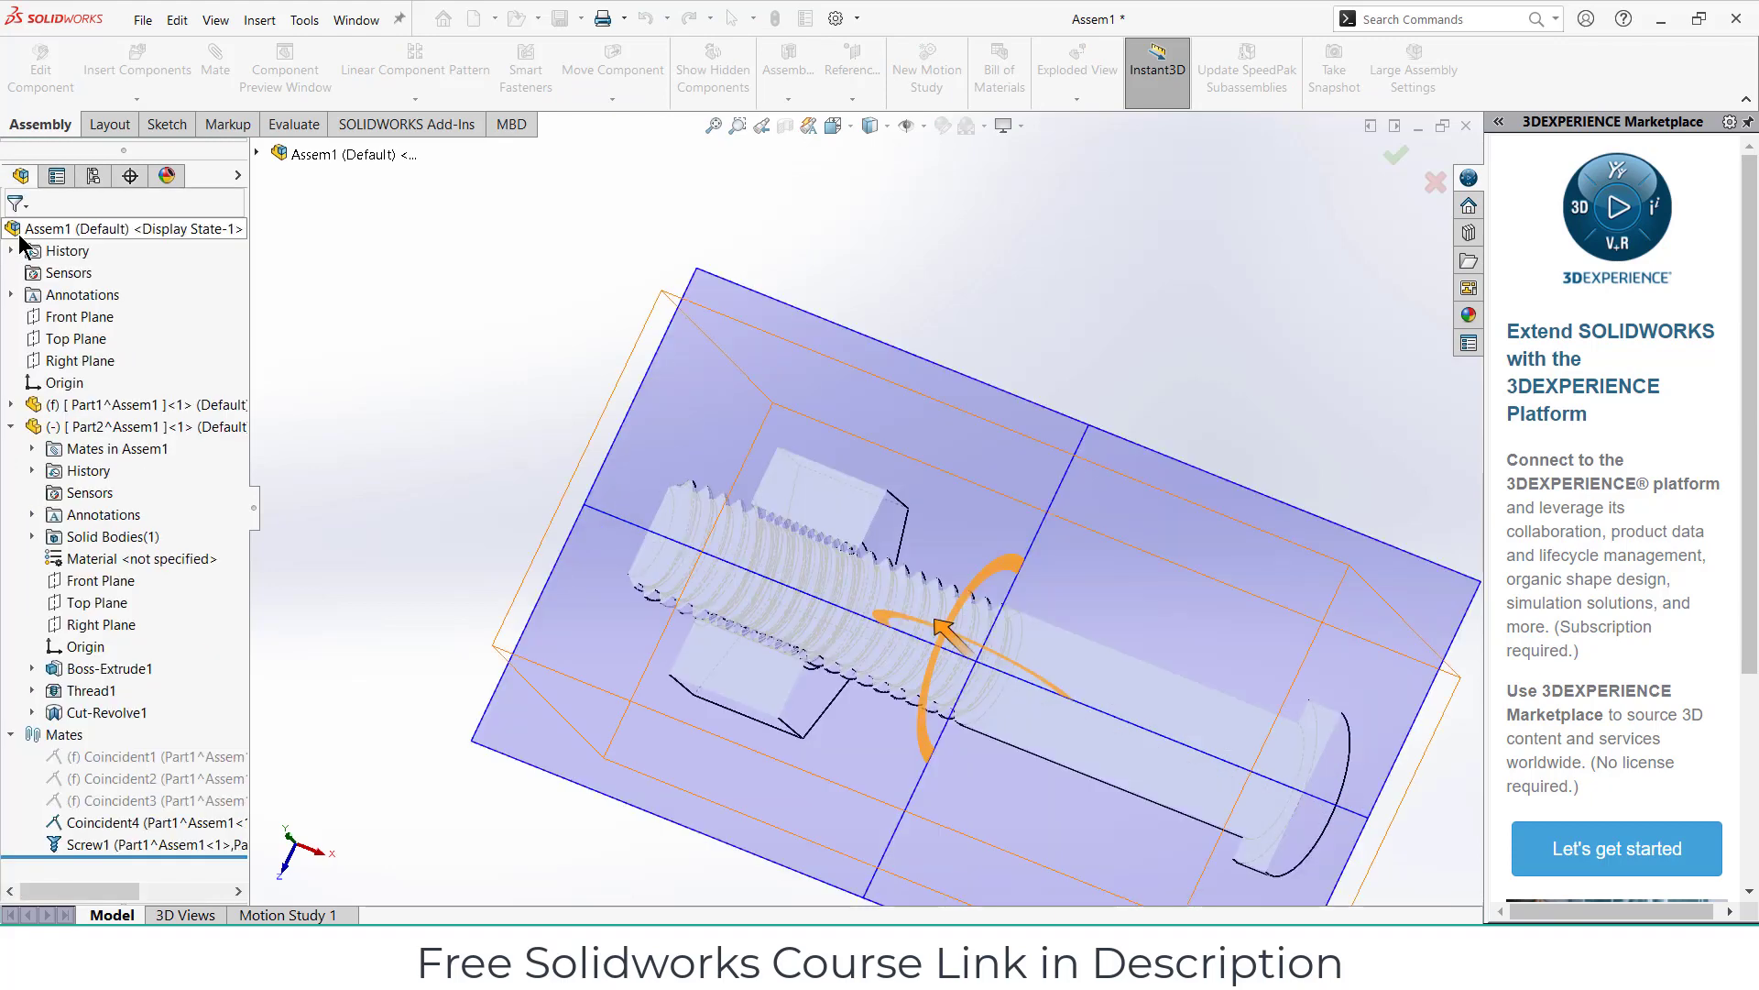
{"action": "left_click", "coordinate": [885, 125]}
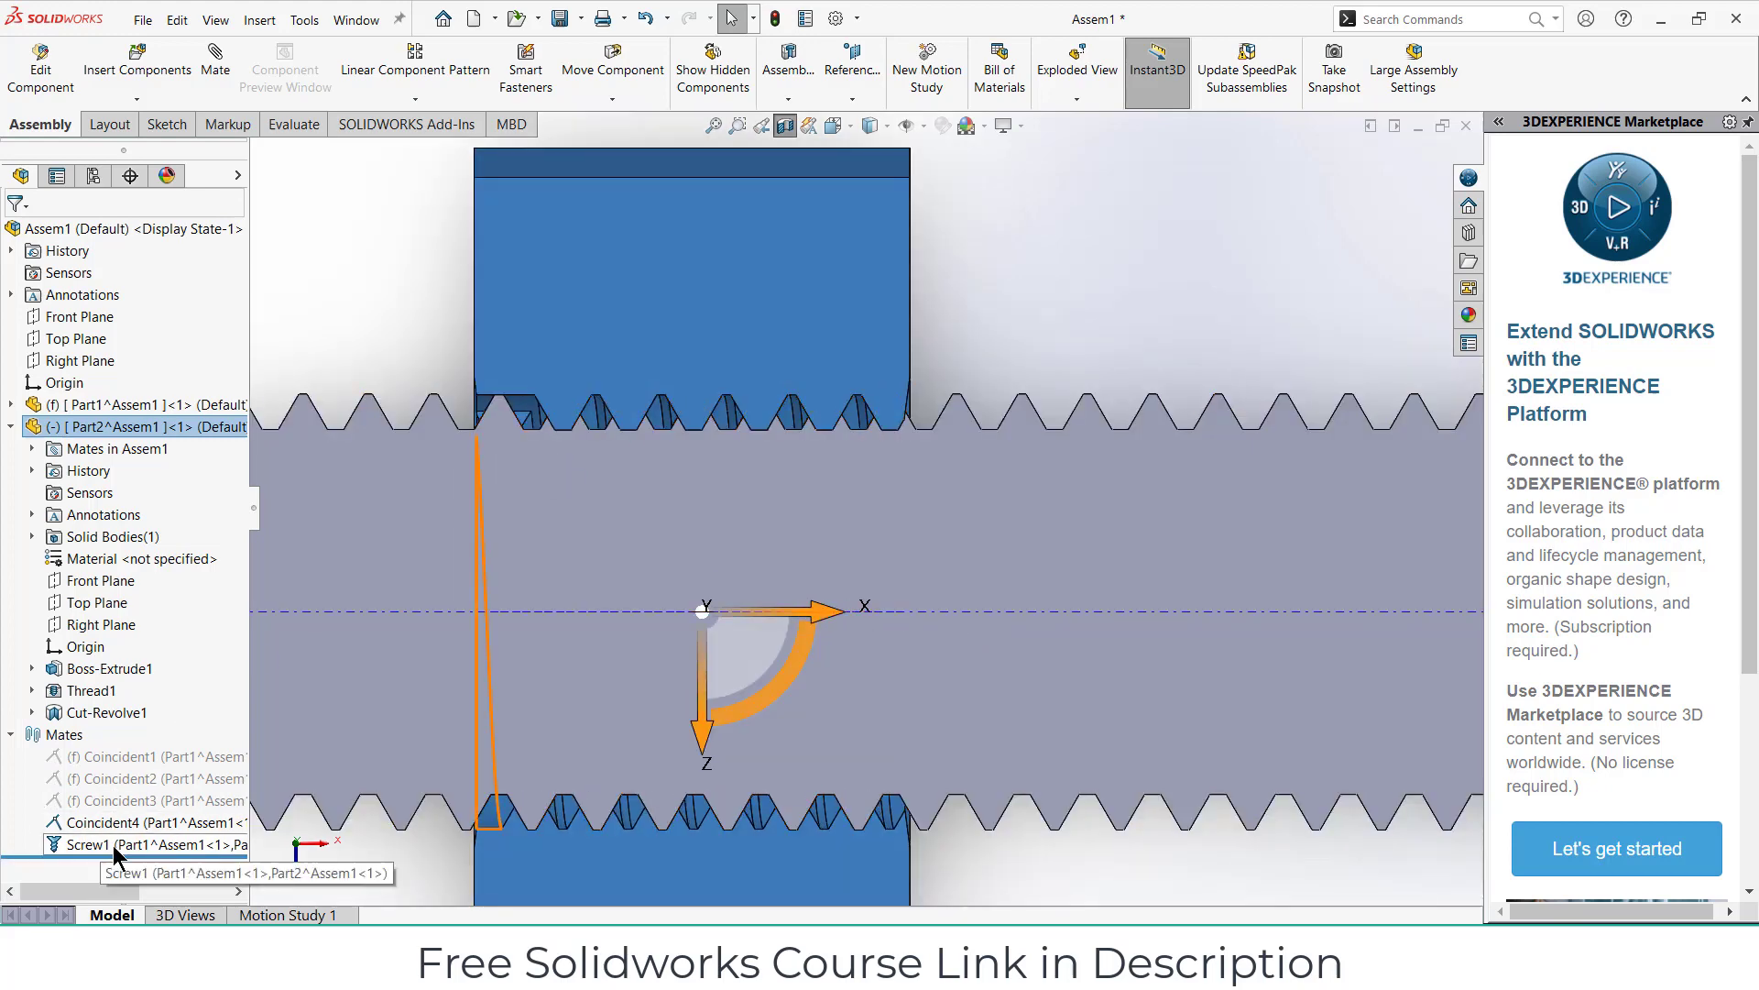
Step: Suppress Screw1, realign the nut on the threads, unsuppress it and drag the nut to test
{"action": "right_click", "coordinate": [70, 841]}
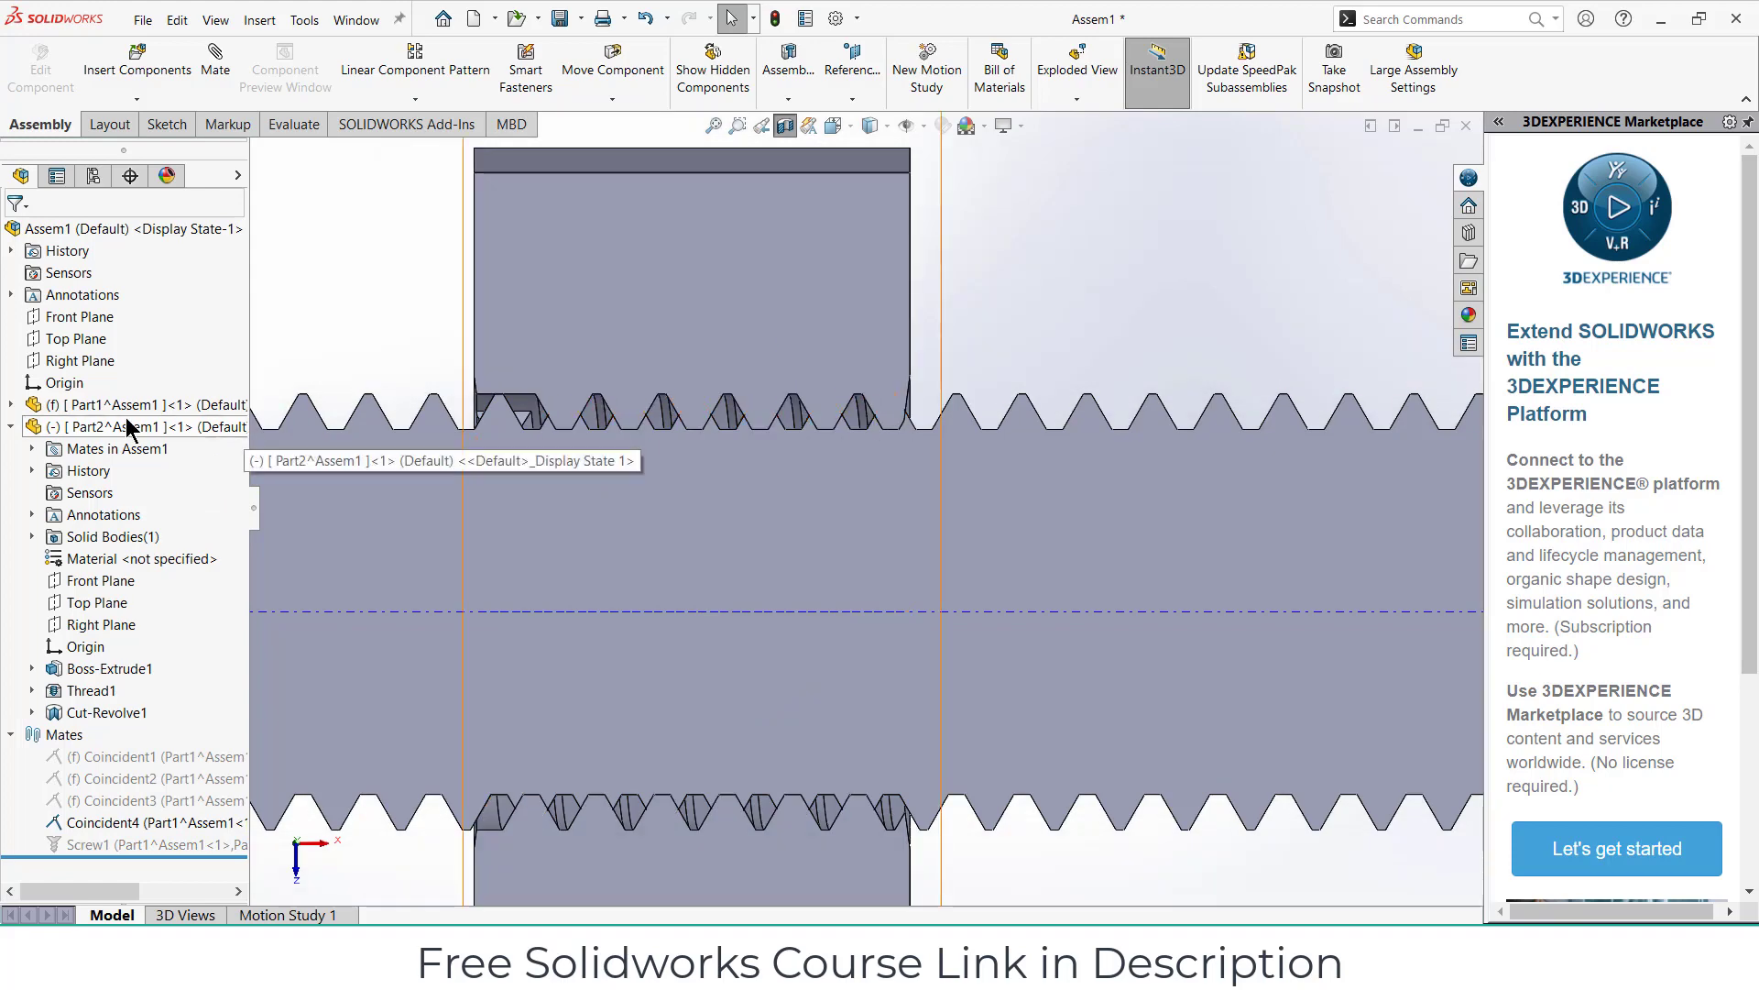
{"action": "left_click", "coordinate": [119, 425]}
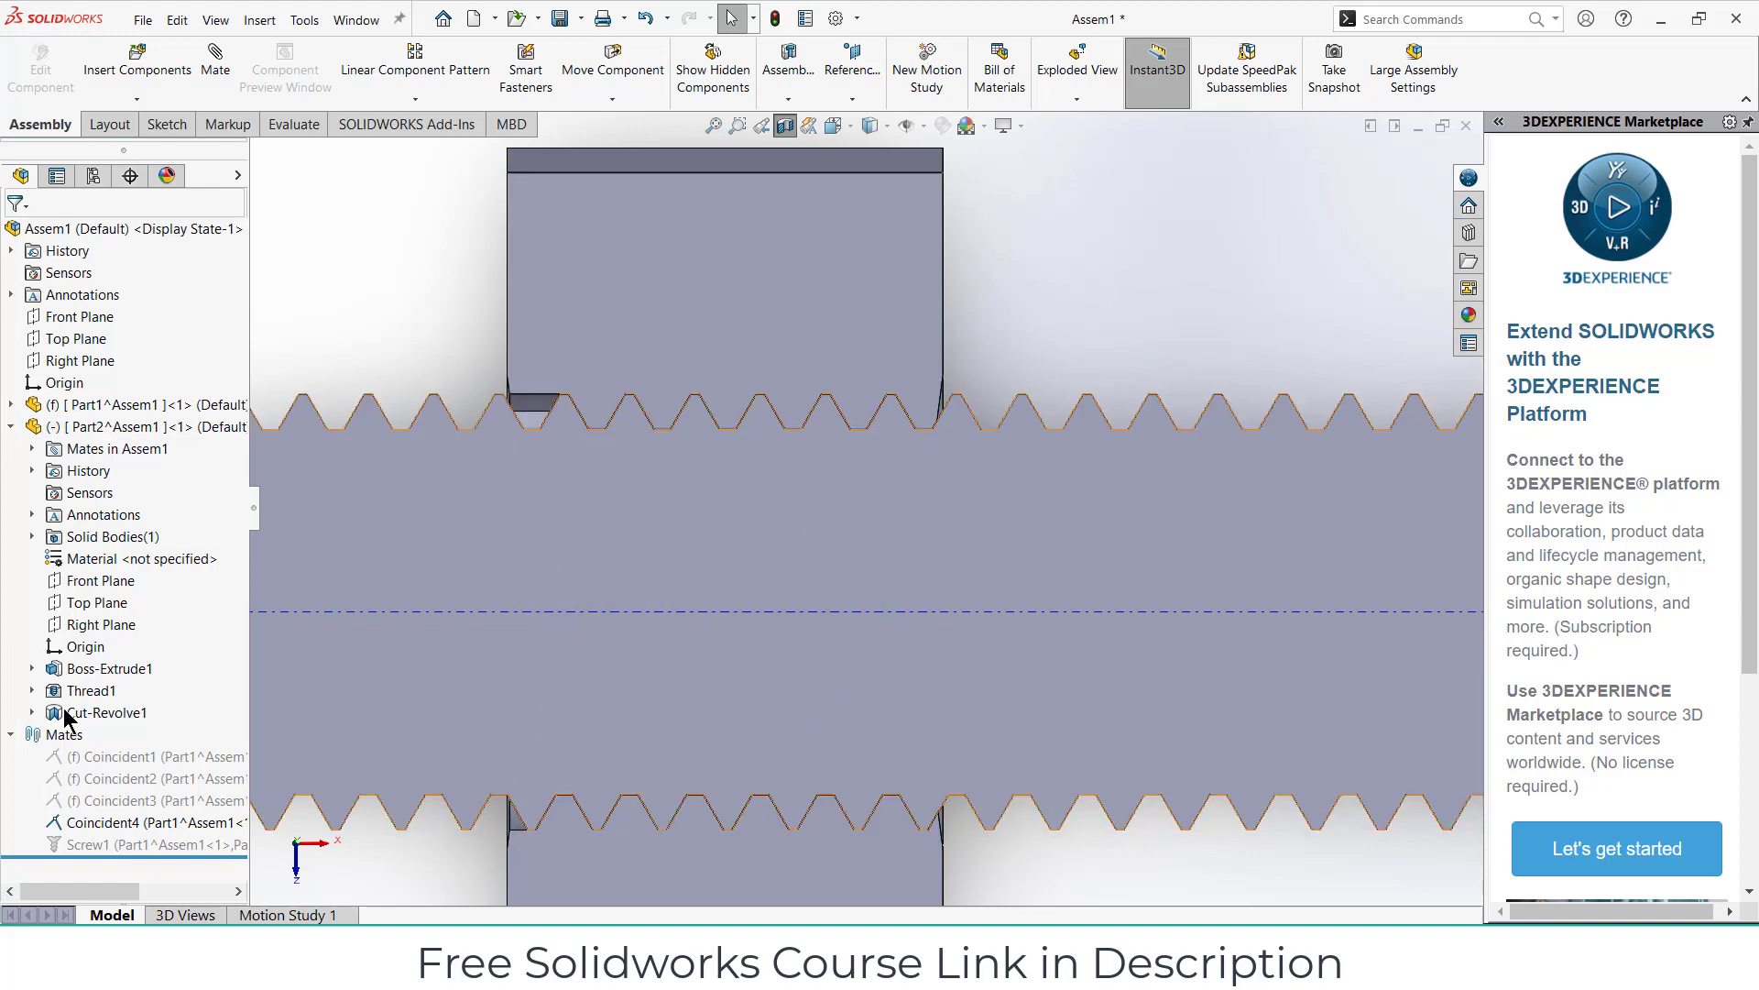
{"action": "right_click", "coordinate": [84, 843]}
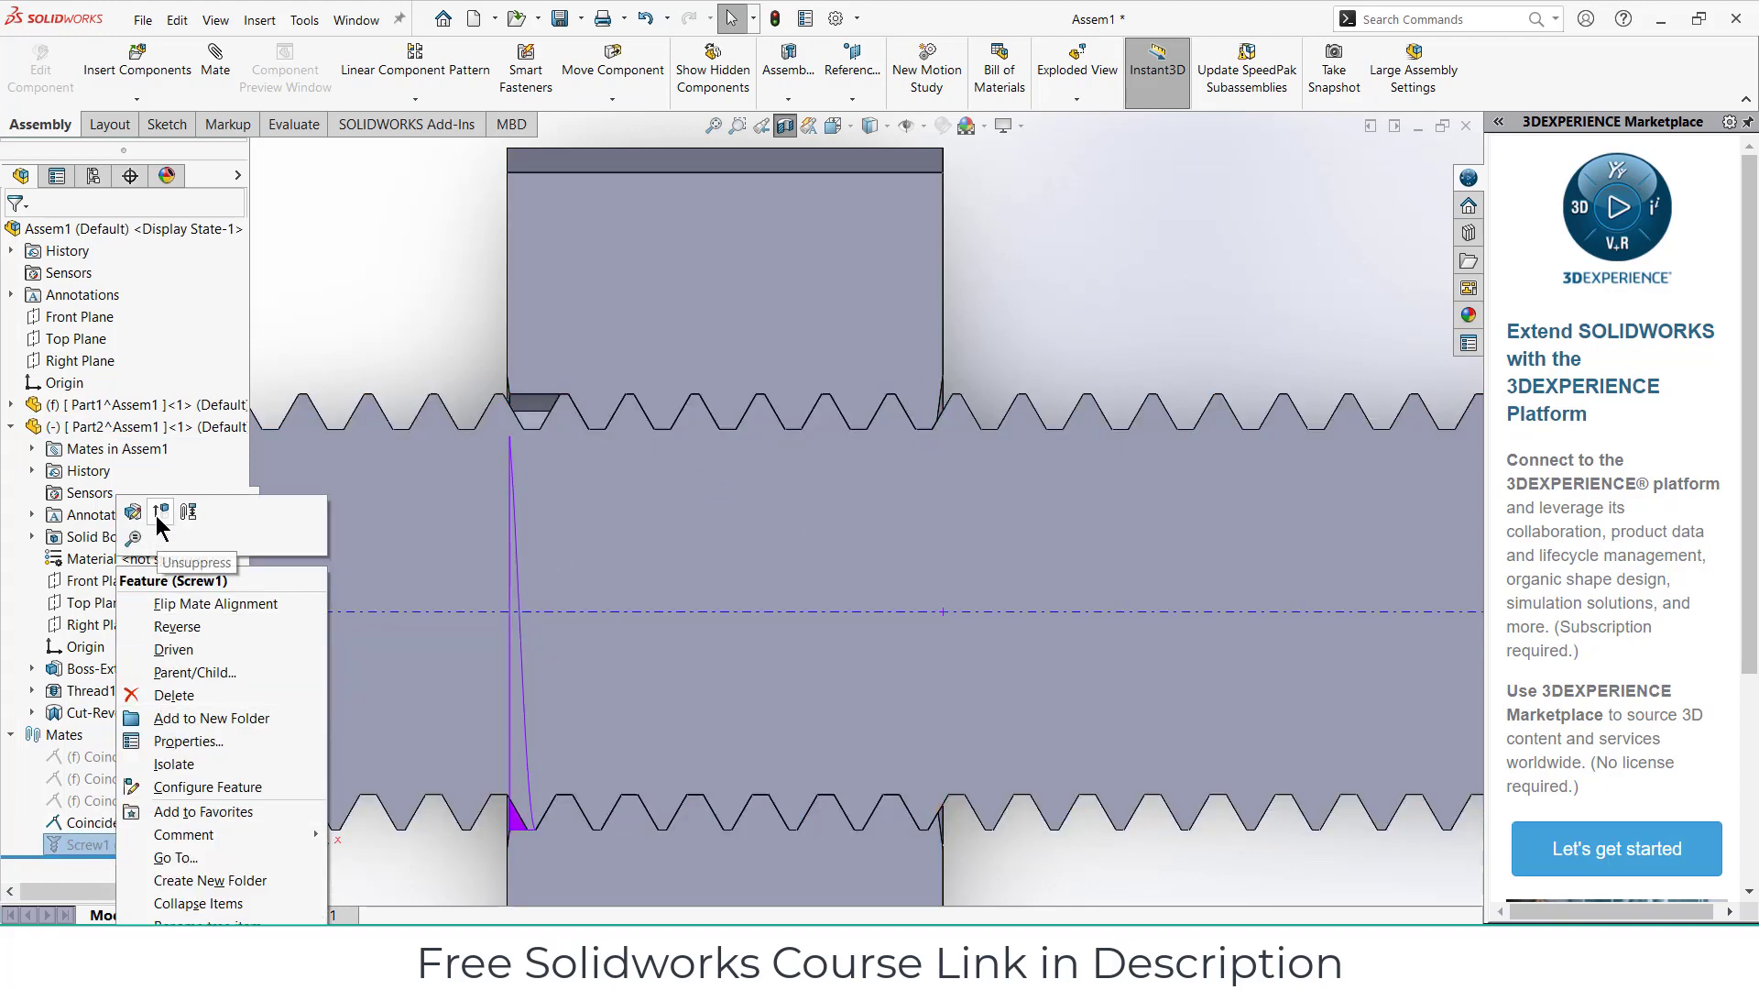
{"action": "left_click", "coordinate": [158, 513]}
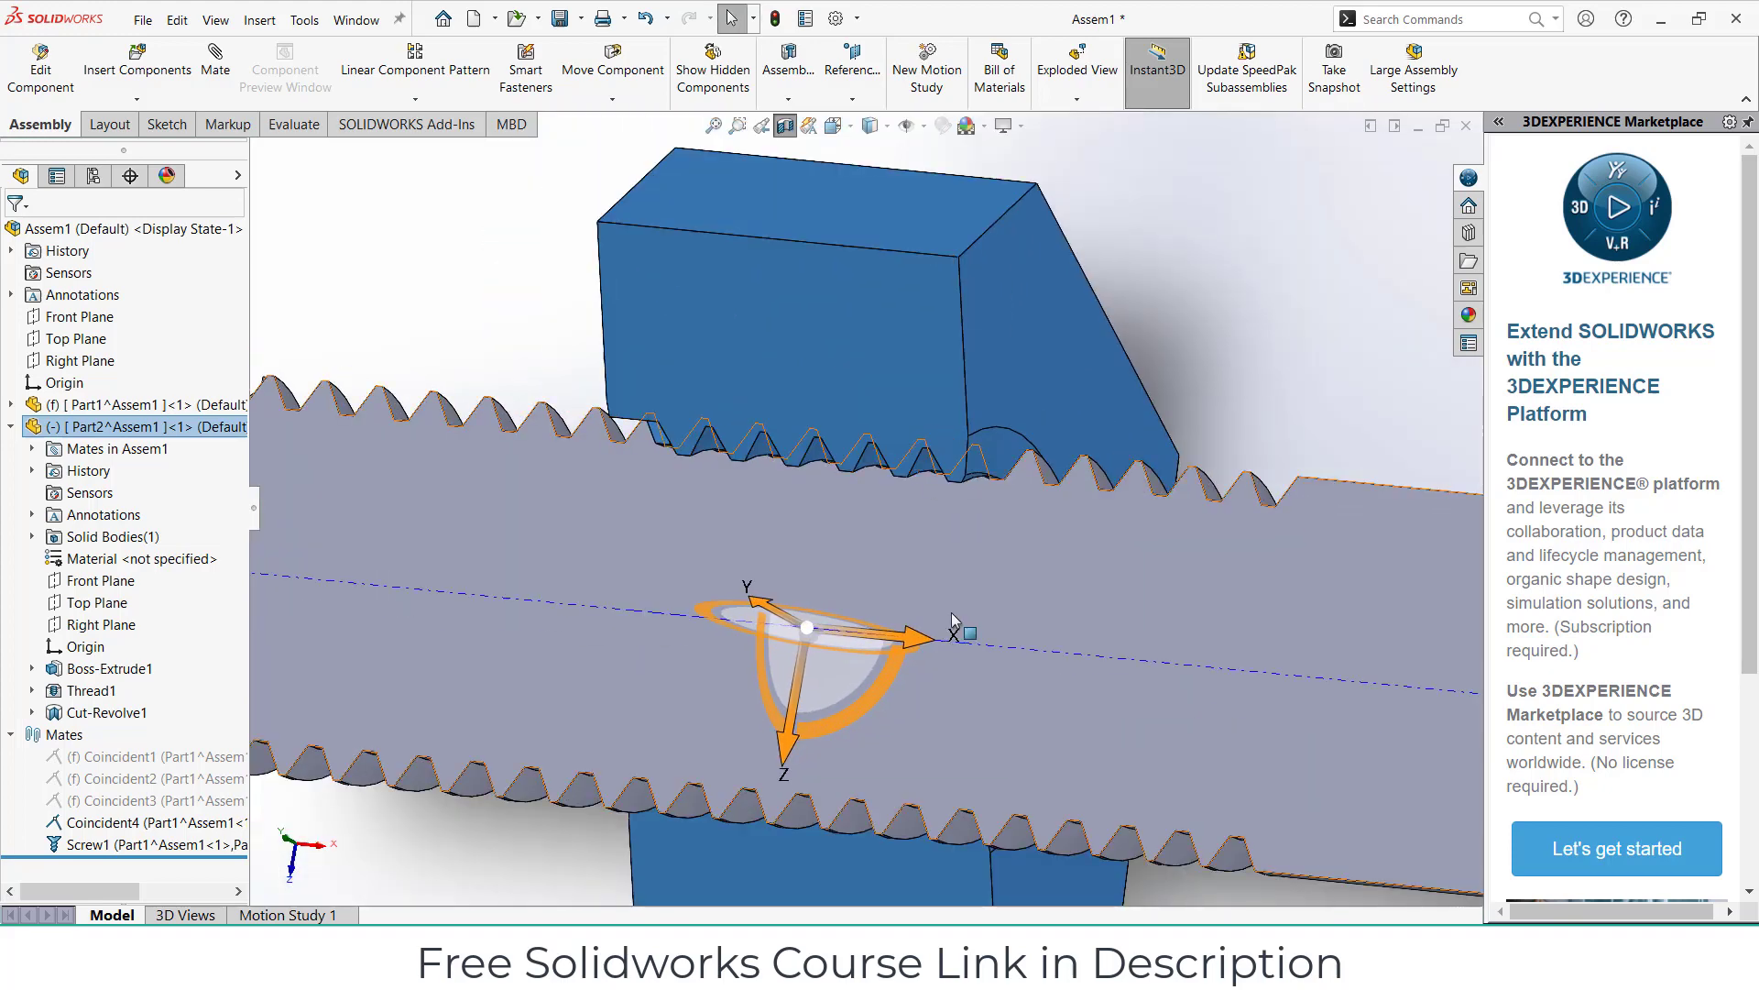
{"action": "left_click_drag", "start_coordinate": [917, 636], "coordinate": [1021, 647]}
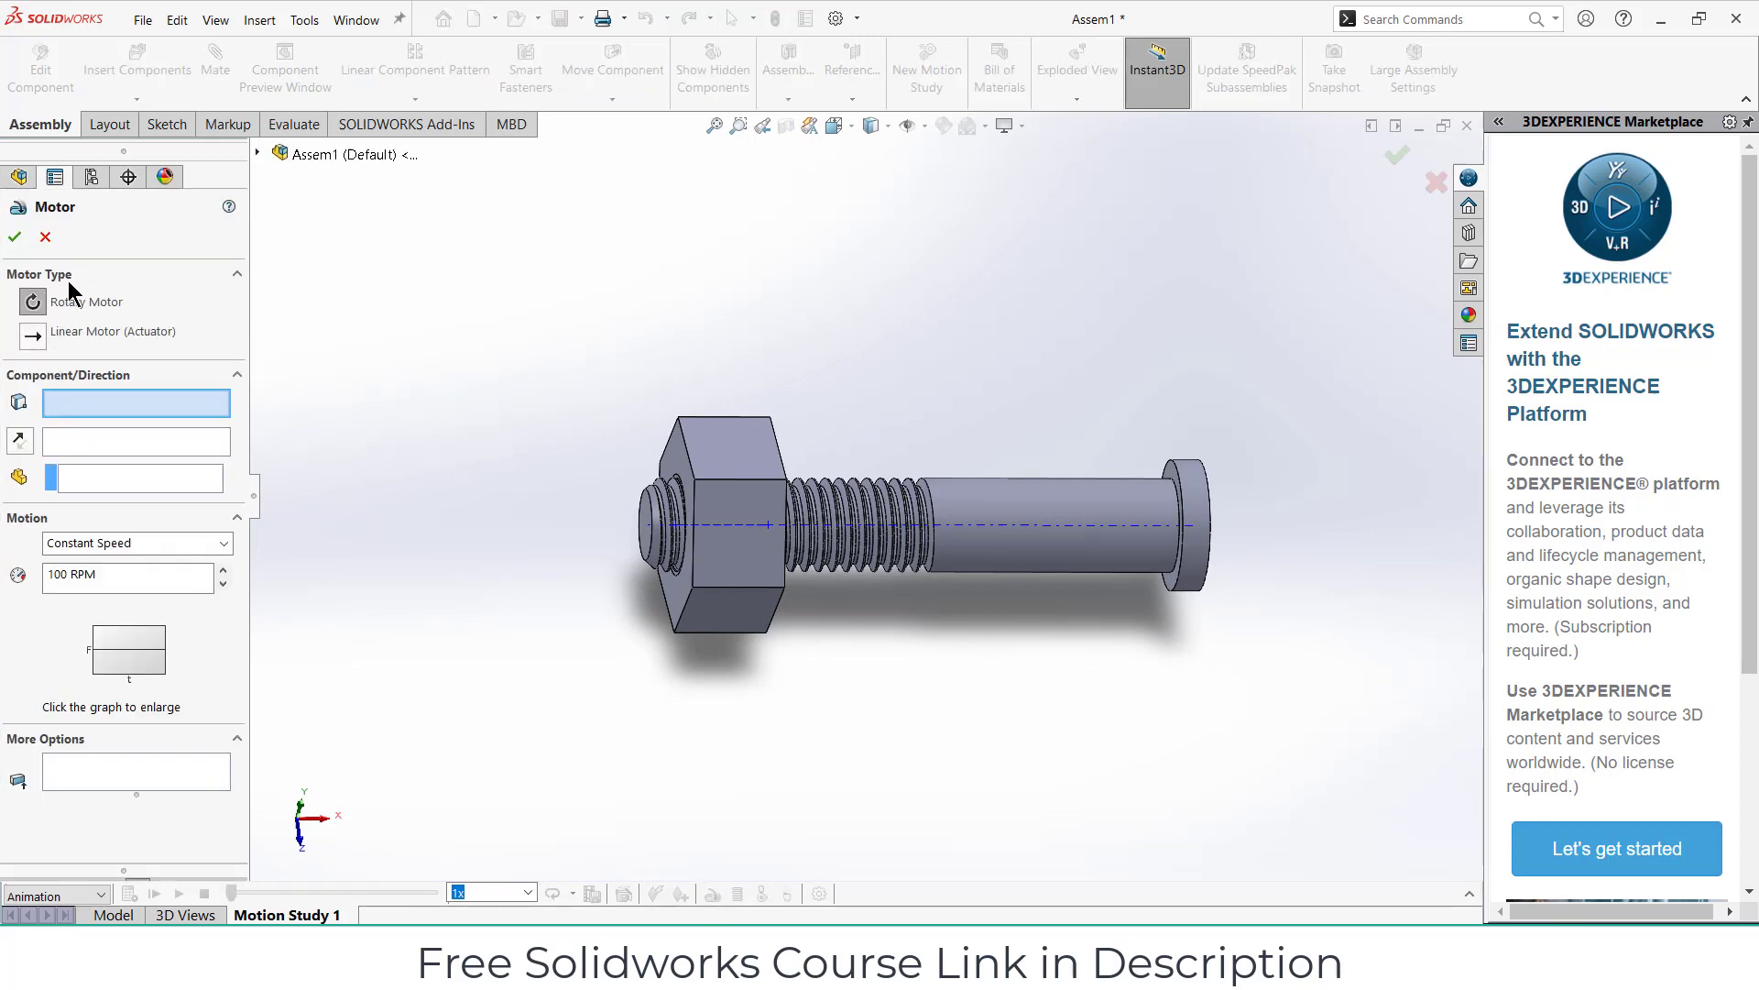
{"action": "mouse_move", "coordinate": [33, 303]}
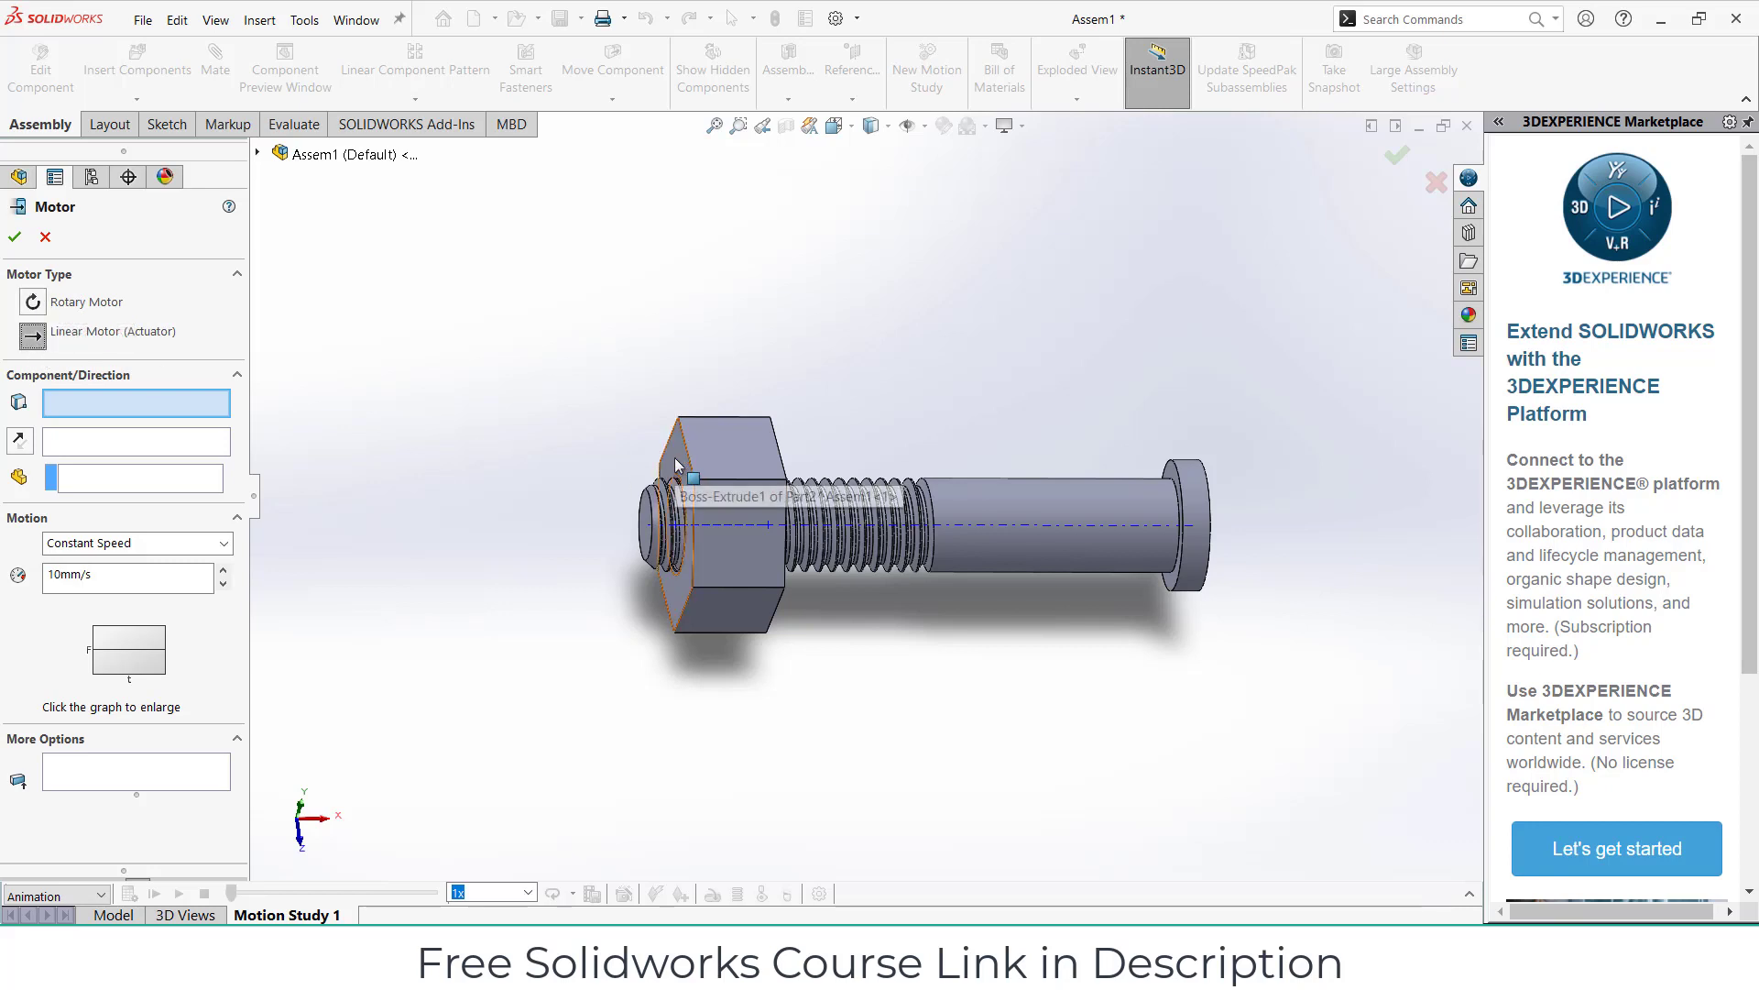
Step: Add a linear motor on the nut face moving it a distance of 6mm
{"action": "left_click", "coordinate": [678, 469]}
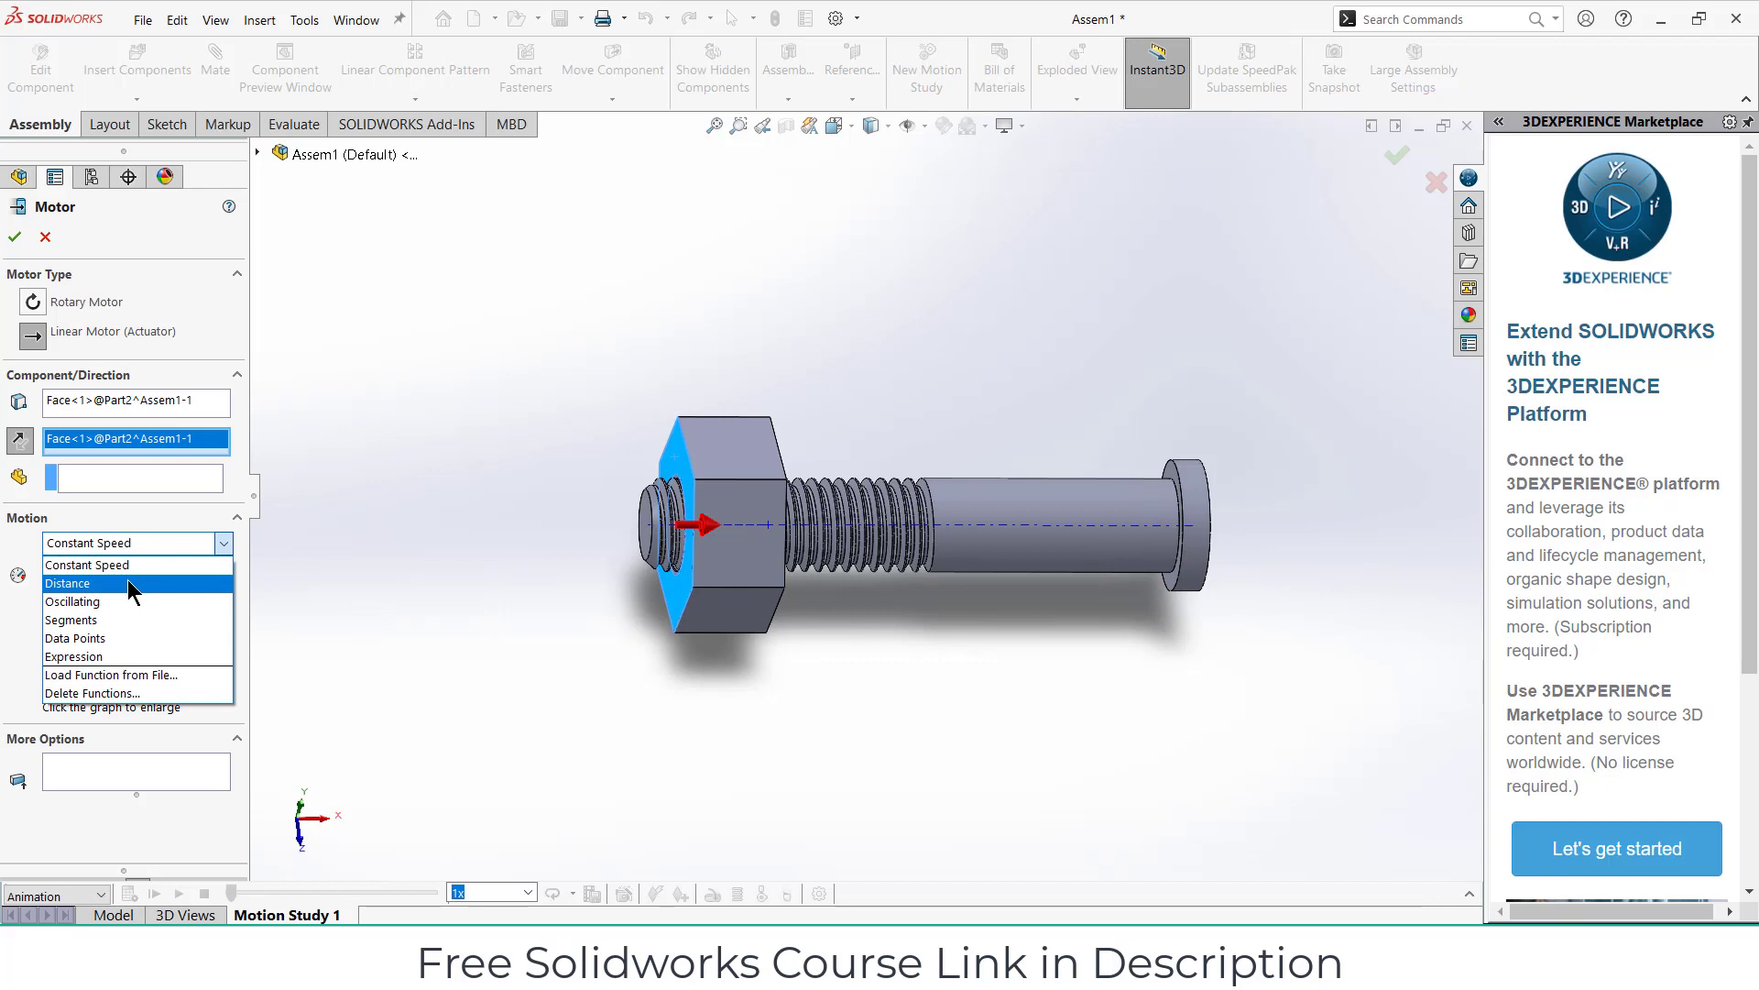
{"action": "left_click", "coordinate": [66, 583]}
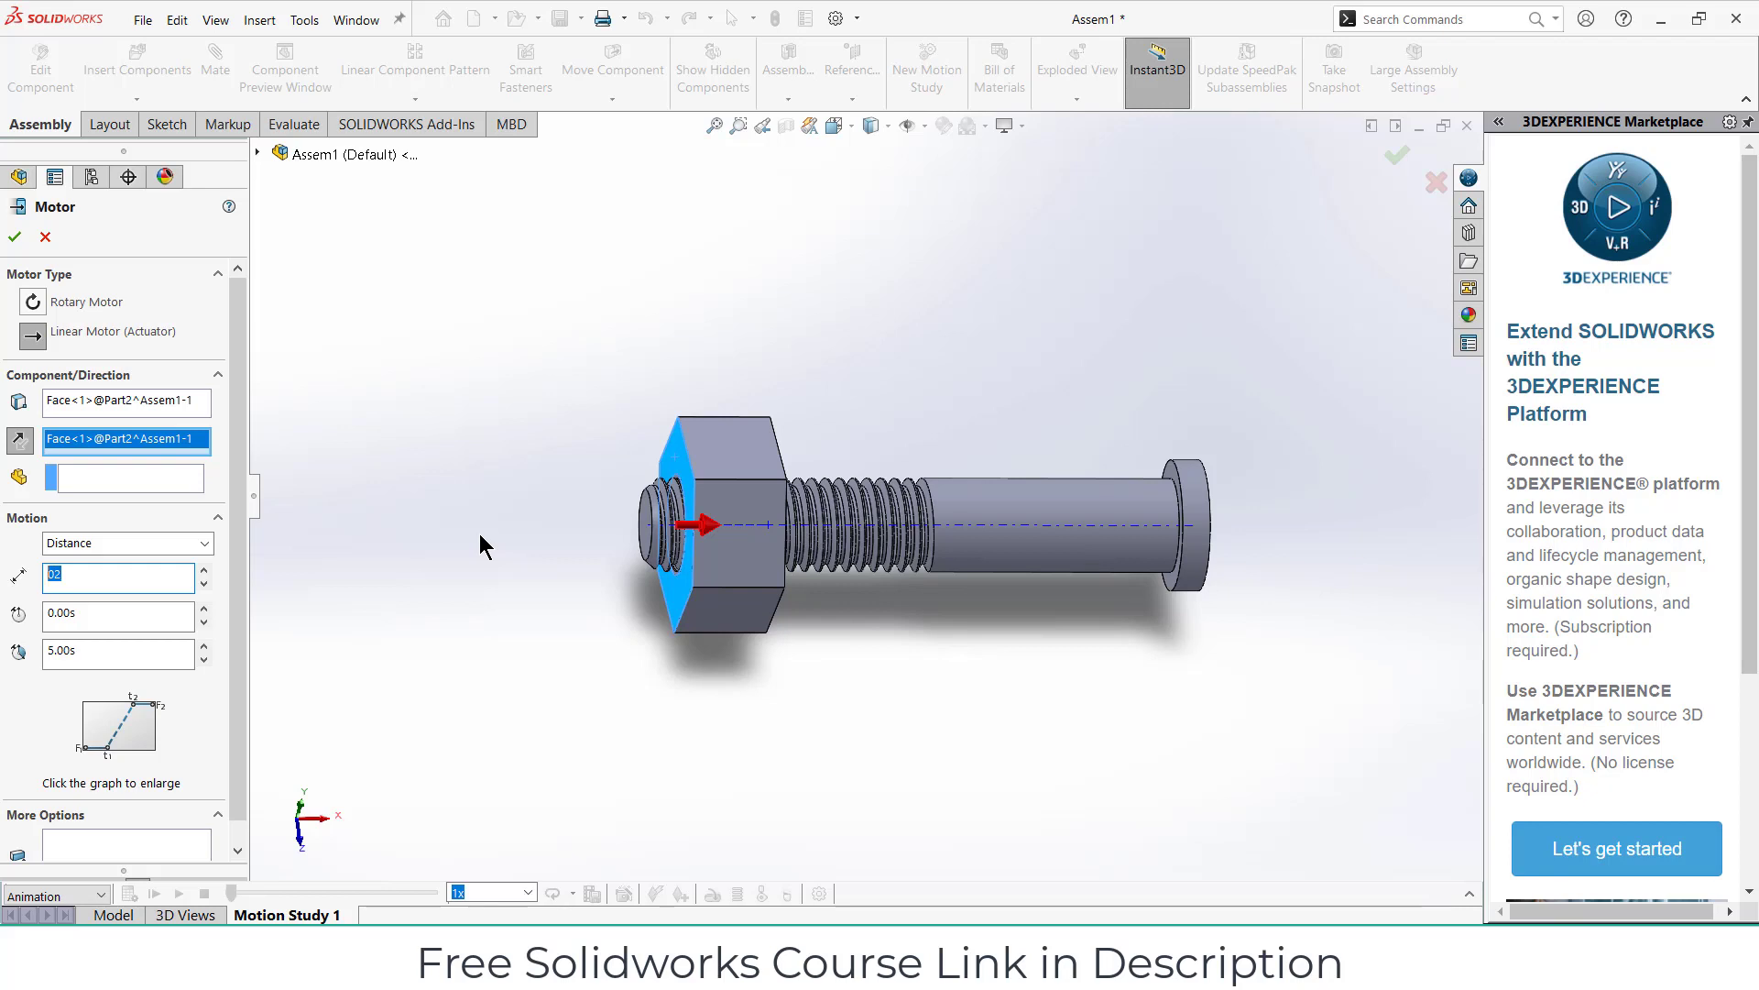
{"action": "type", "text": "6mm"}
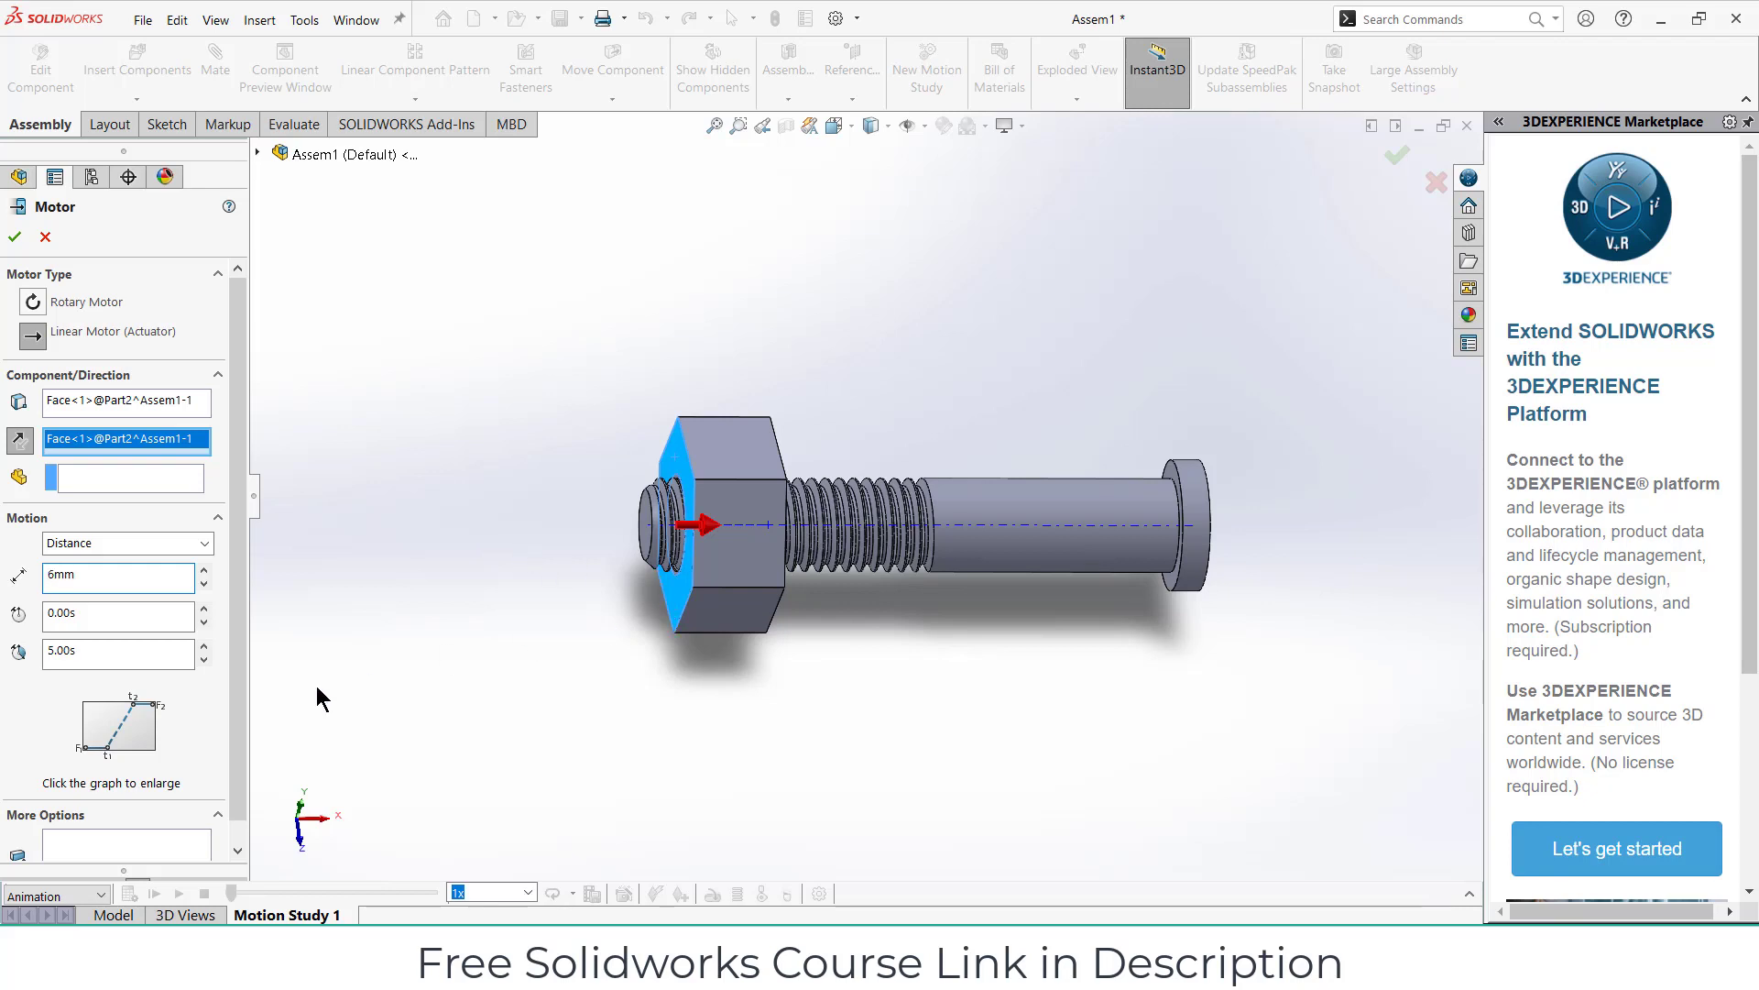
{"action": "left_click", "coordinate": [15, 236]}
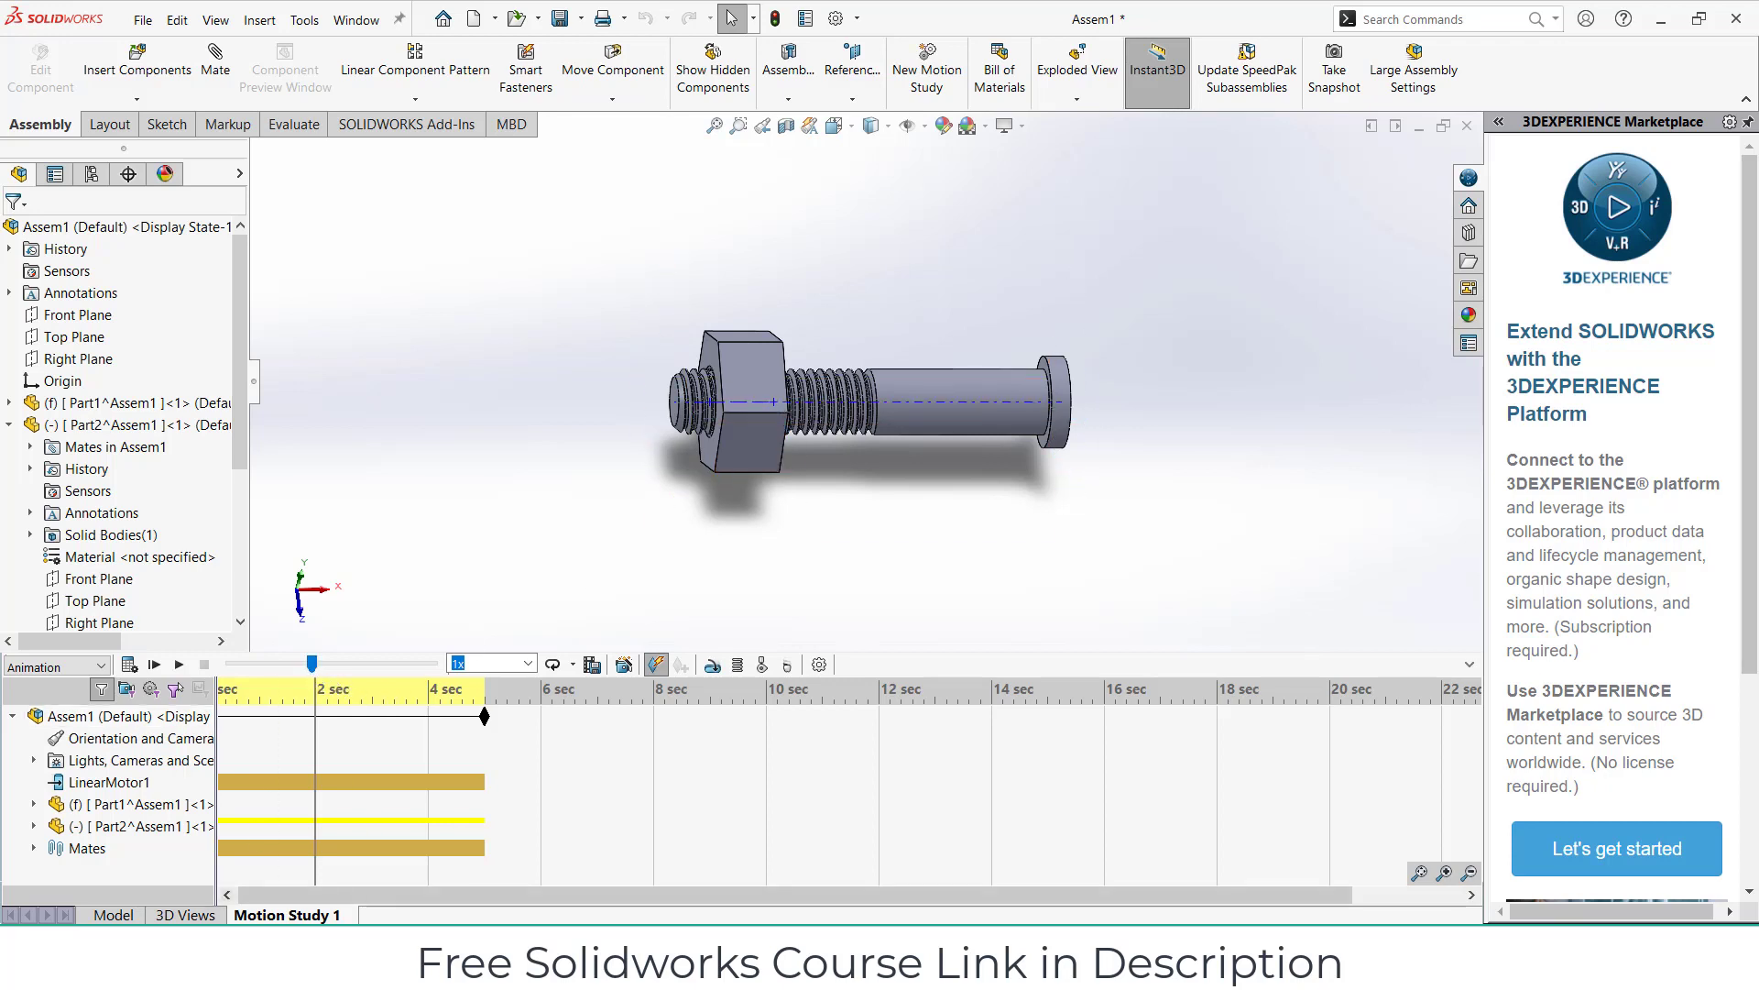
Step: Set the motion study's frames per second to 3 in Motion Study Properties
{"action": "left_click", "coordinate": [128, 666]}
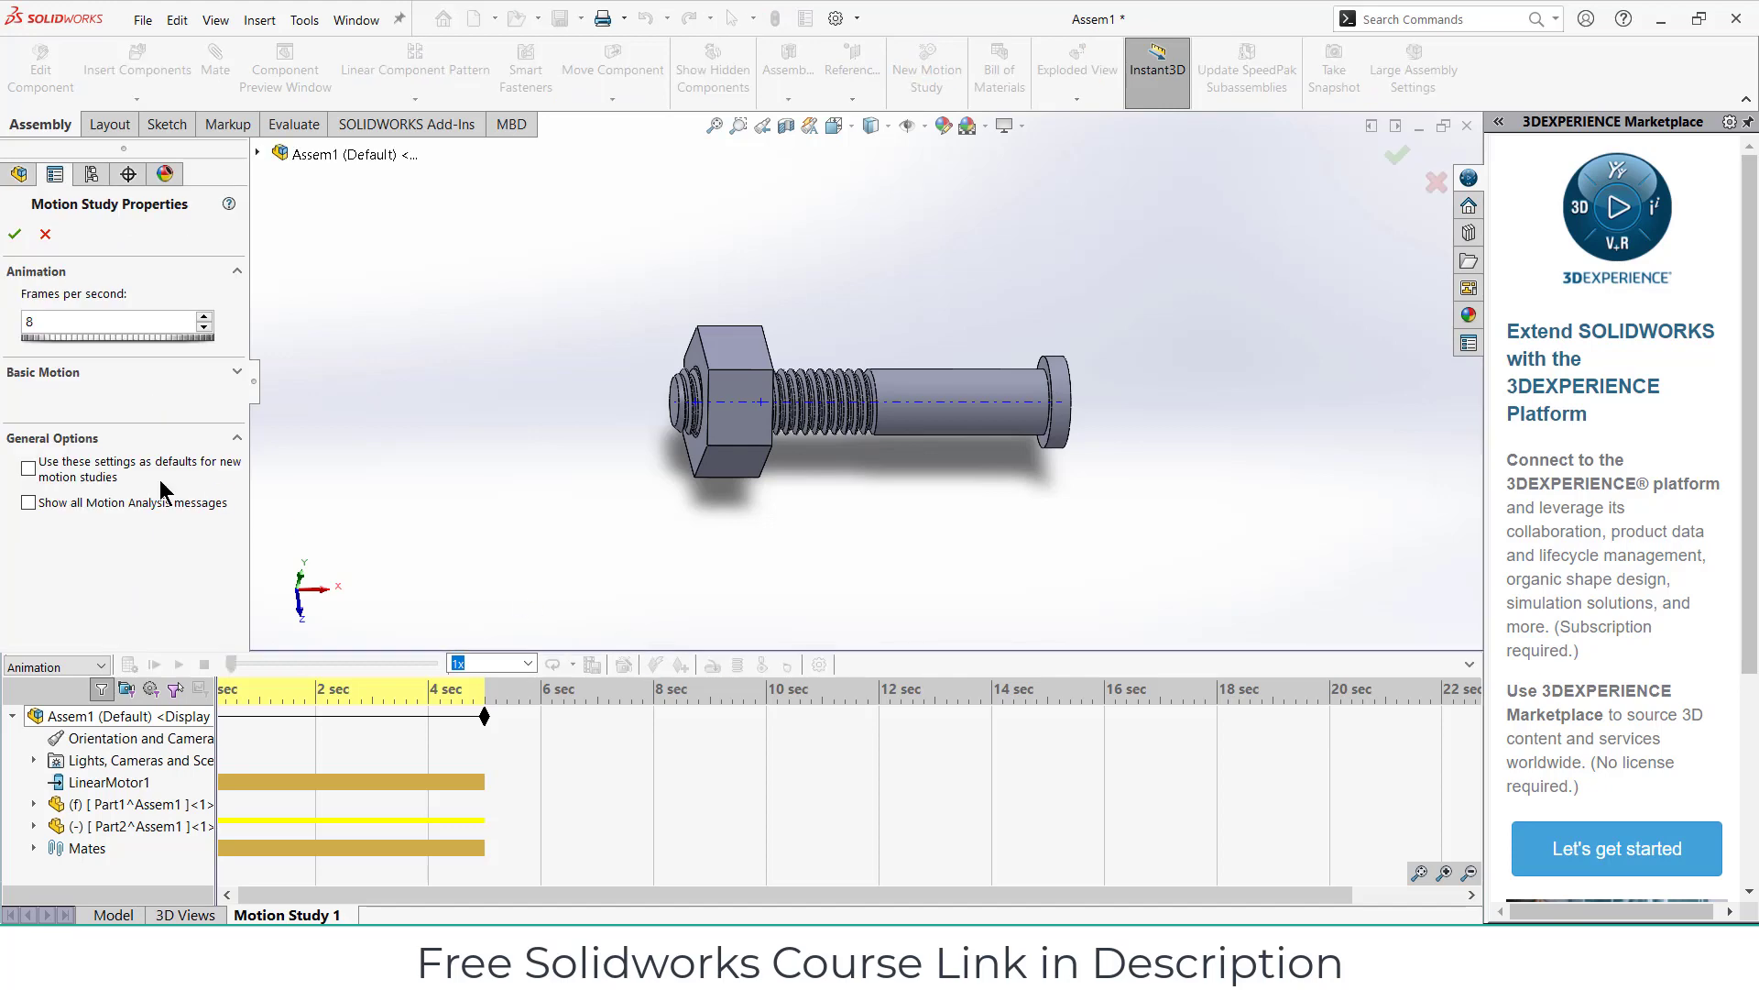
{"action": "type", "text": "3"}
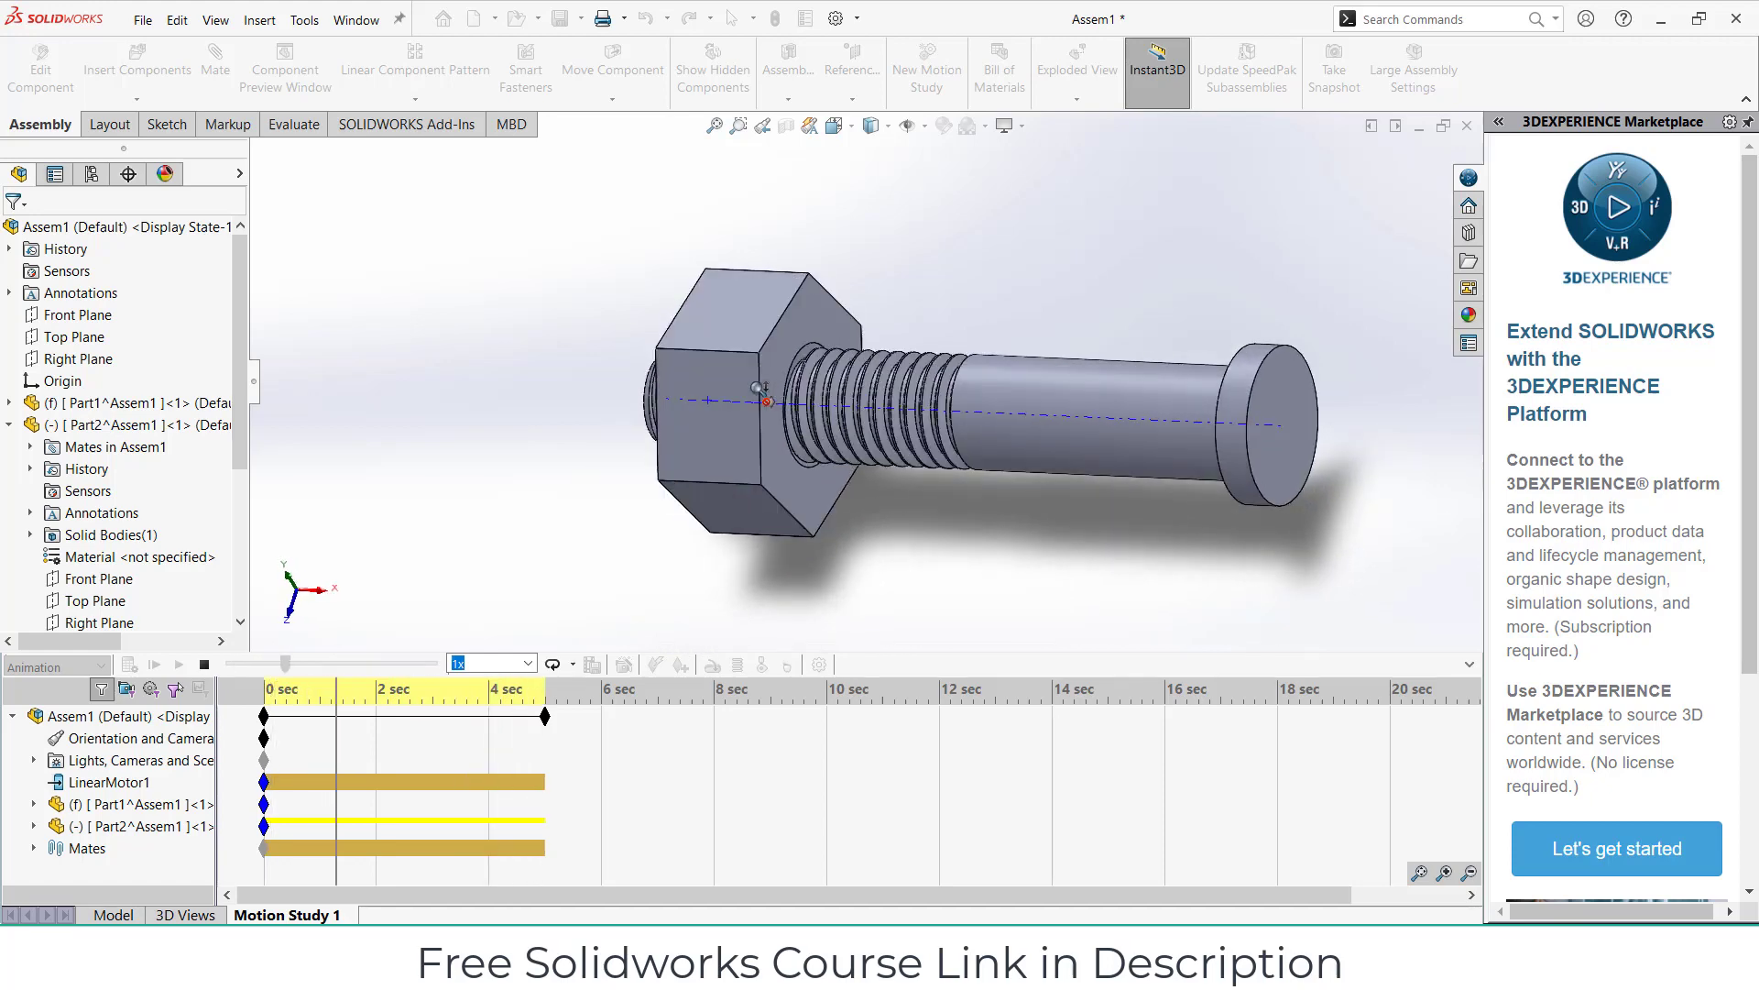
Step: Calculate the motion so the nut travels along the bolt threads toward the head
{"action": "left_click", "coordinate": [887, 124]}
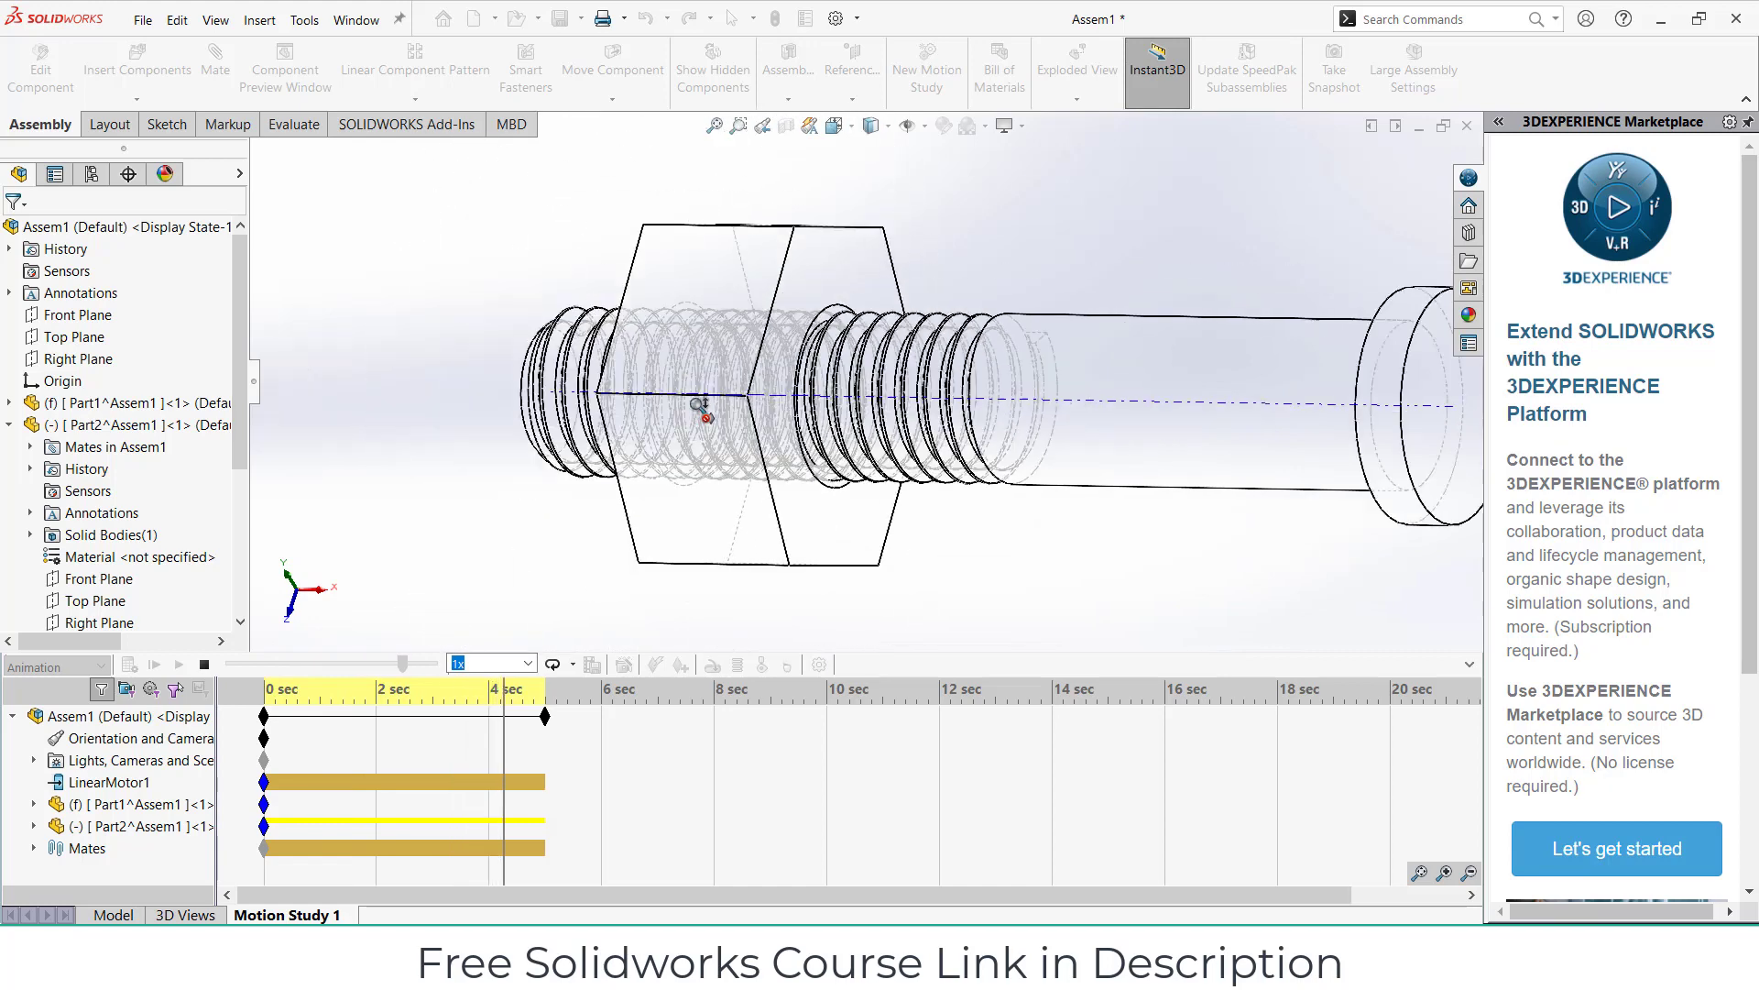
Step: Return to the shaded assembly model and orbit to view the nut on the threads
{"action": "left_click", "coordinate": [203, 665]}
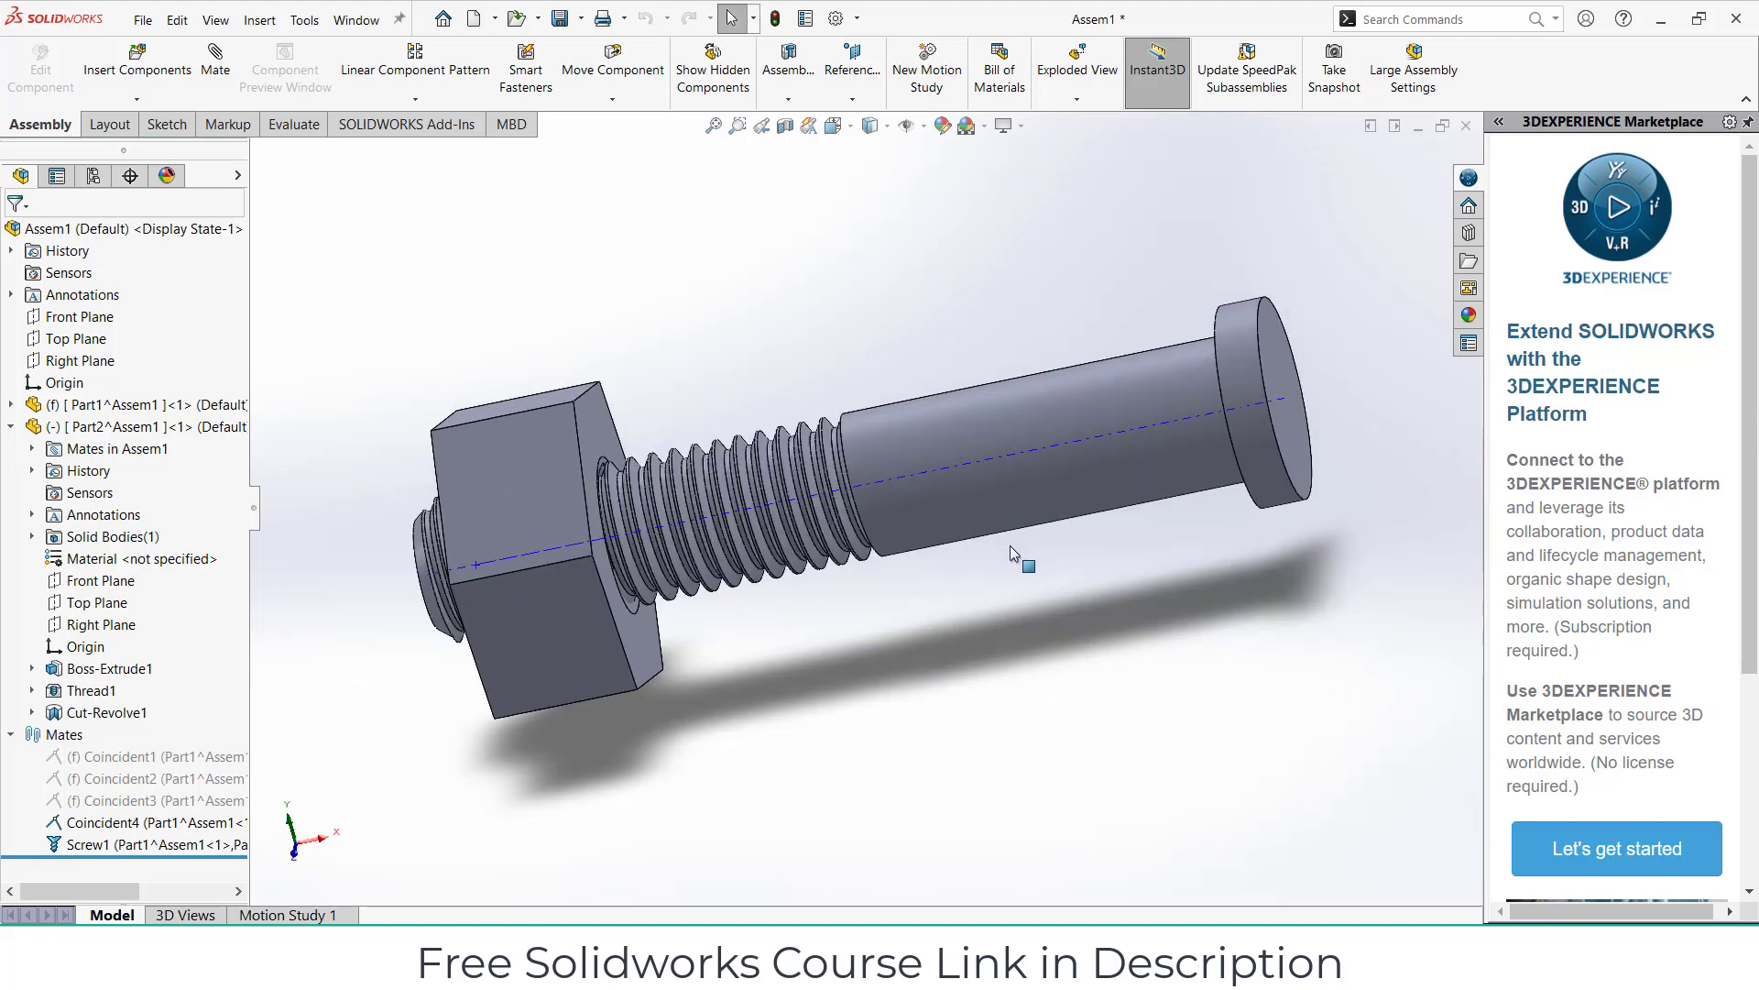
{"action": "left_click_drag", "start_coordinate": [1020, 561], "coordinate": [1005, 566]}
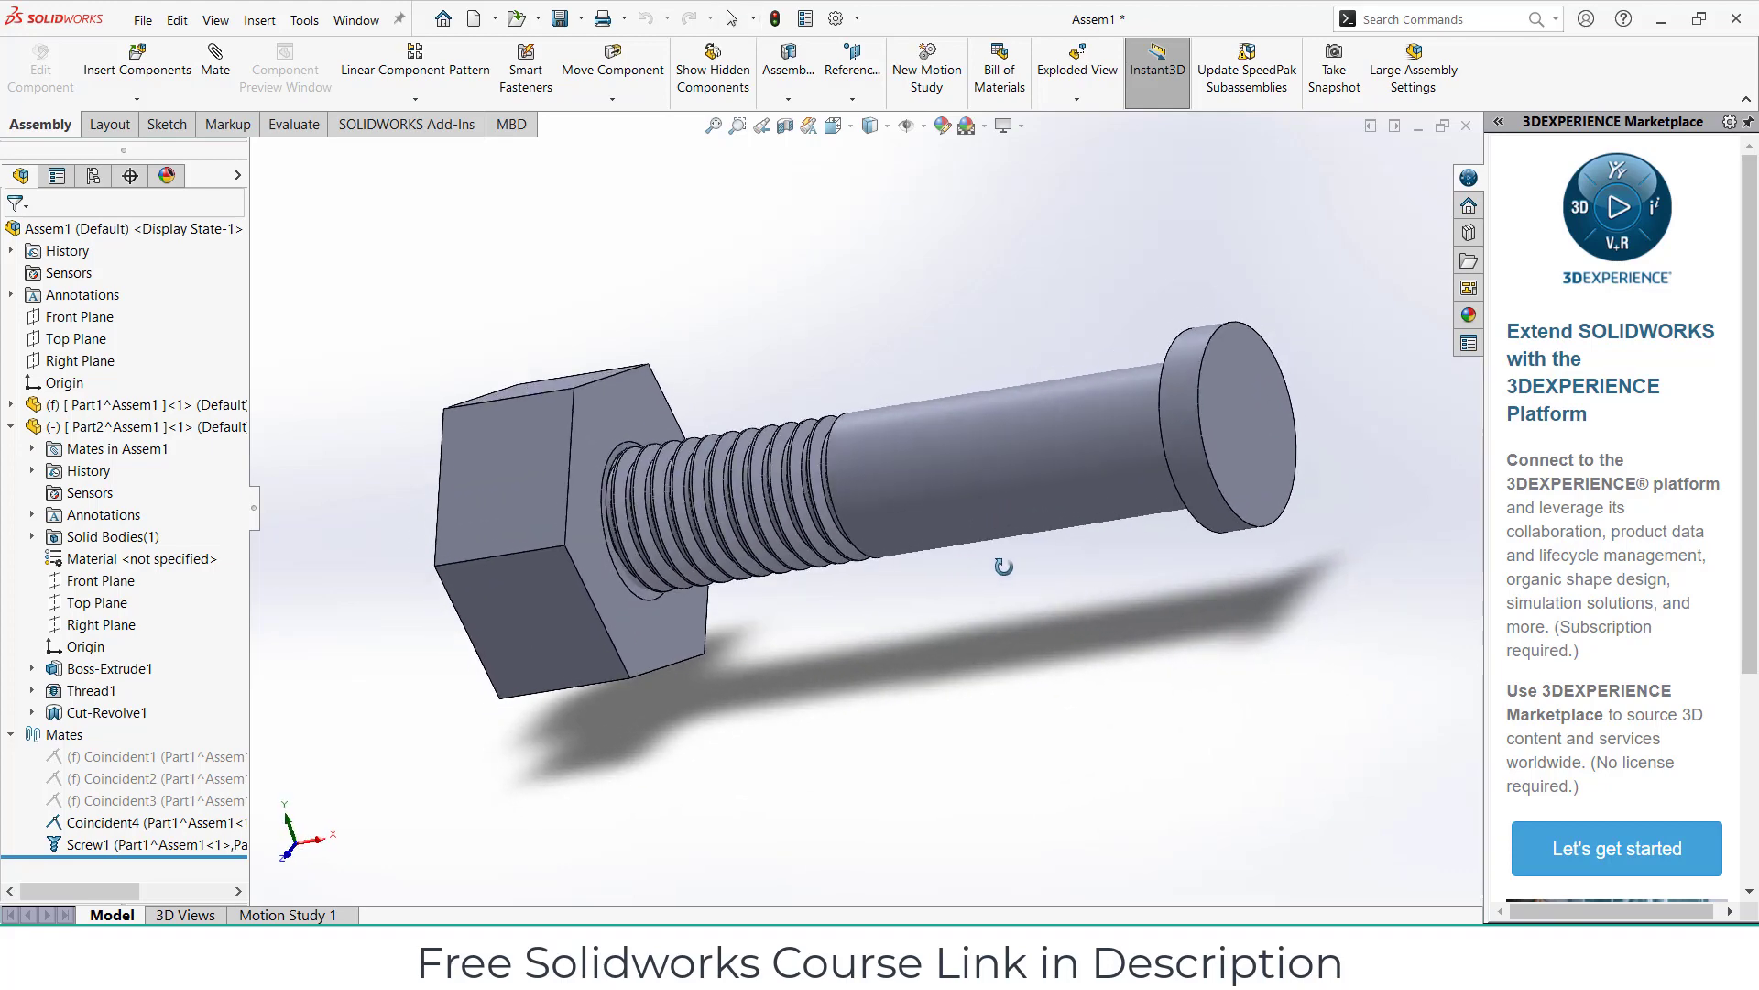